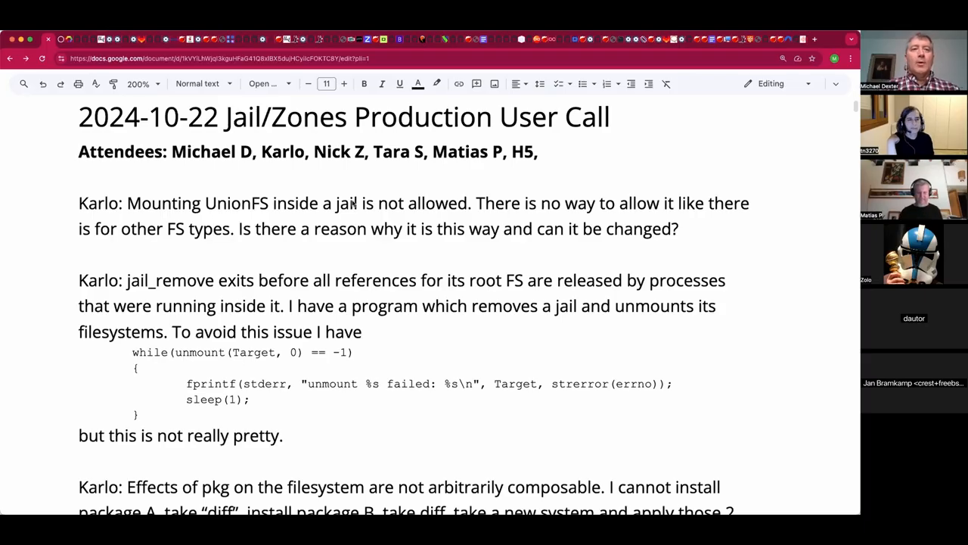
Note under the UnionFS question that there is a flag for nullfs but not UnionFS
click(215, 228)
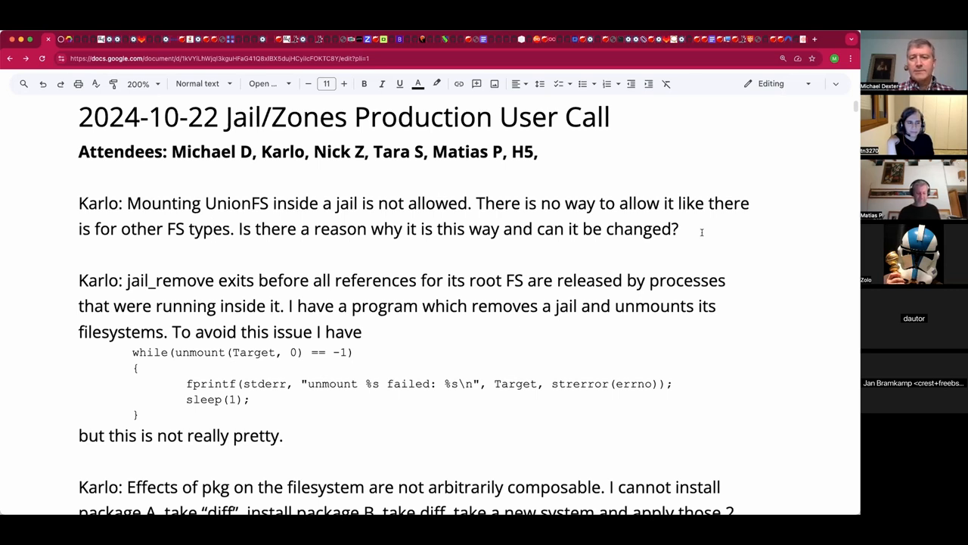
click(678, 228)
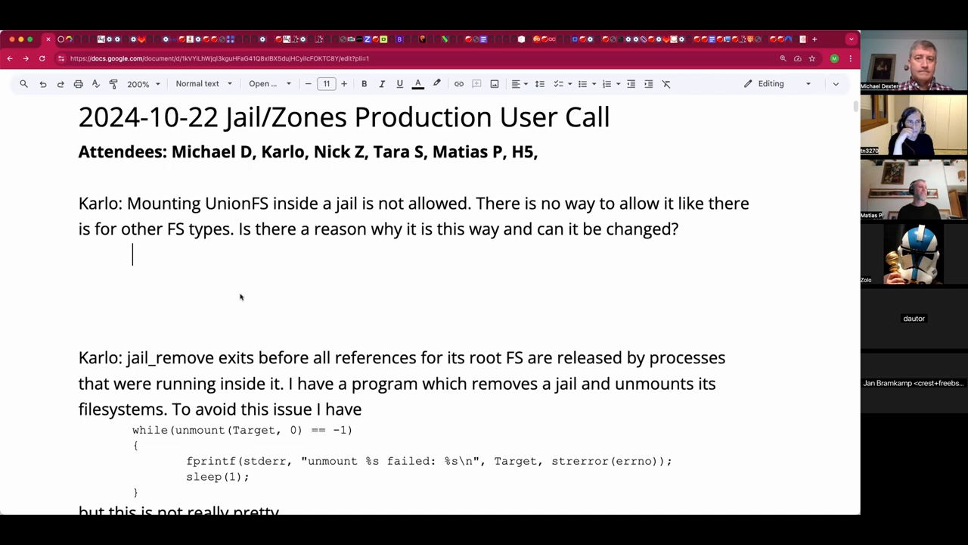
mouse_move(215, 254)
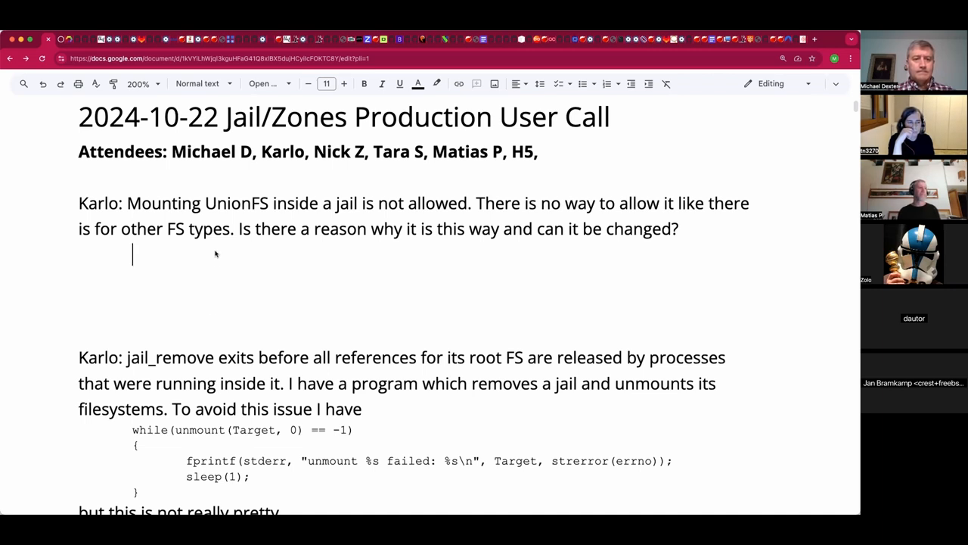
text(There is)
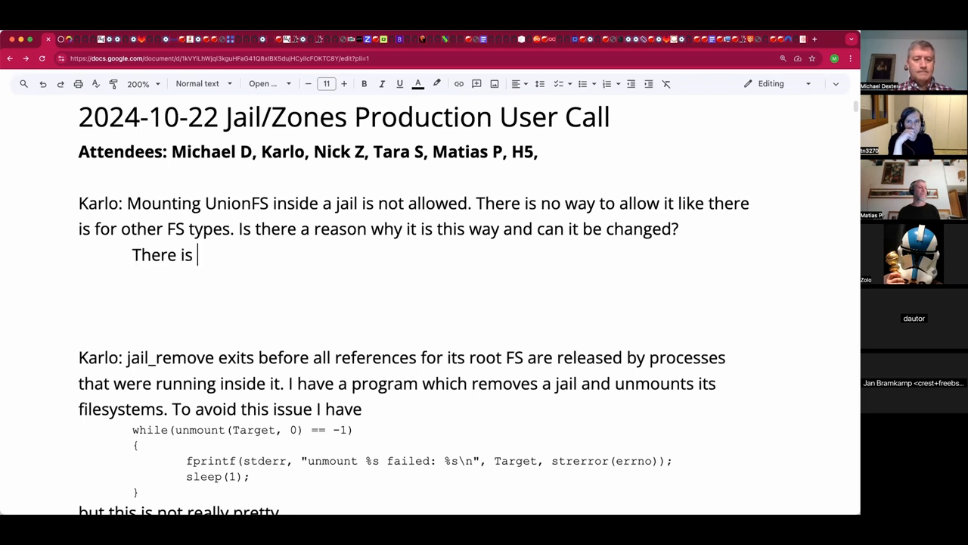
text(a flag for nullfs)
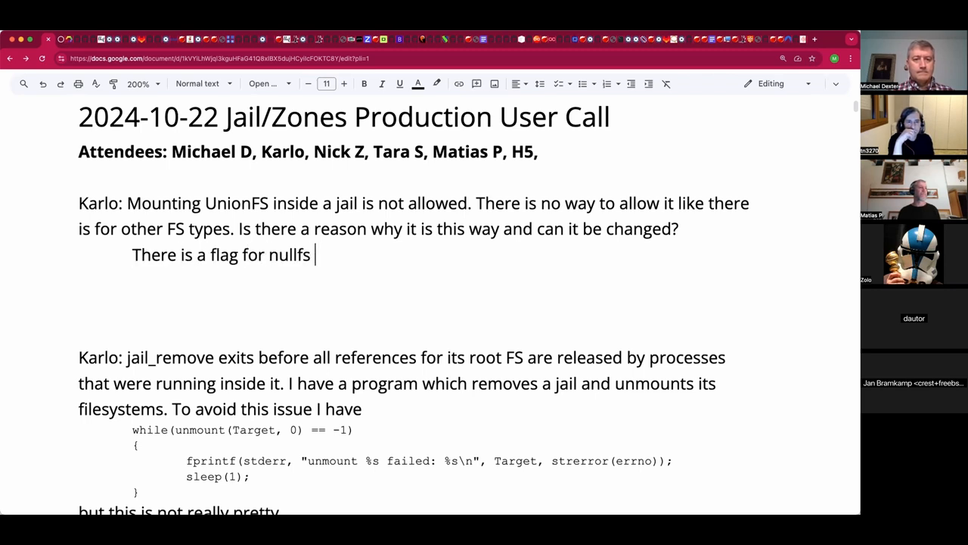
text(but not)
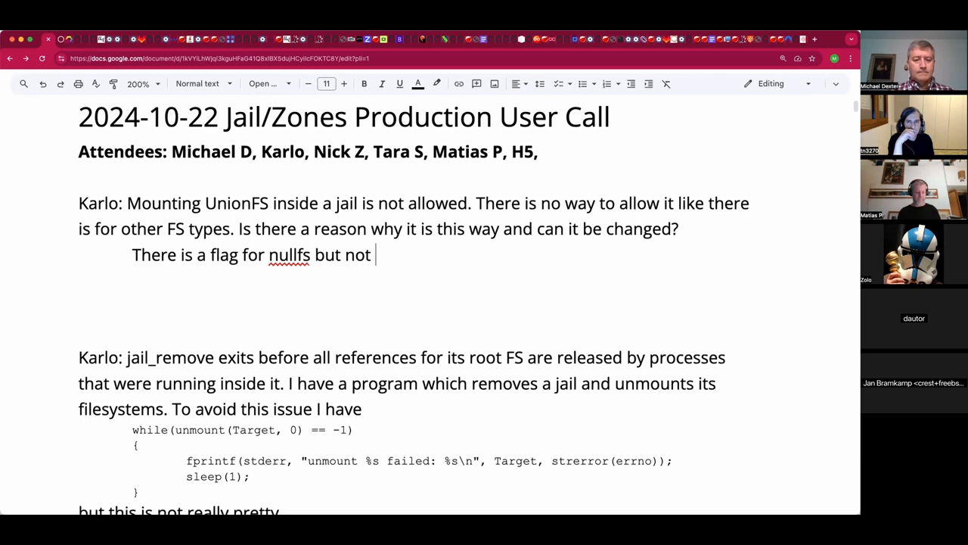
text(UnionFS?)
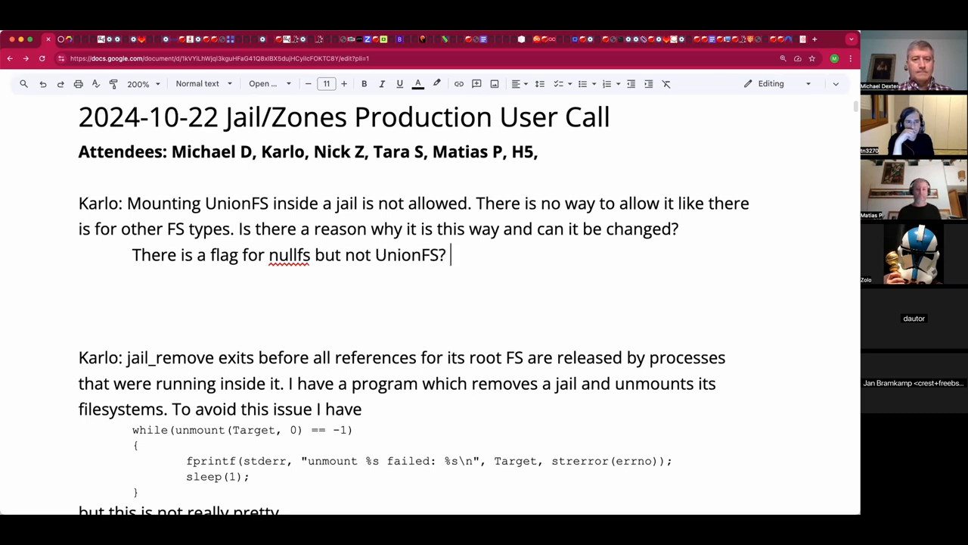
text(No way)
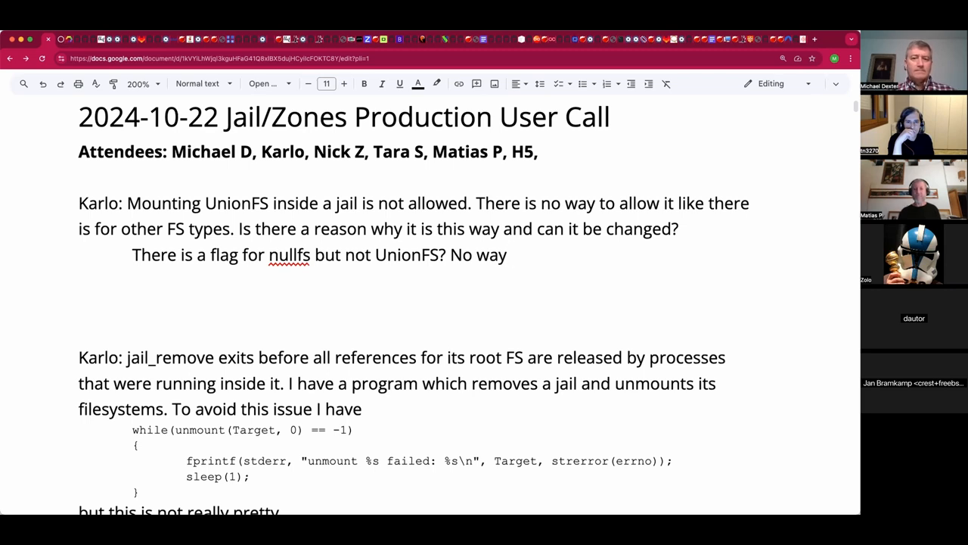
Add that there is no way to do UnionFS according to the manual page (many listed)
click(512, 254)
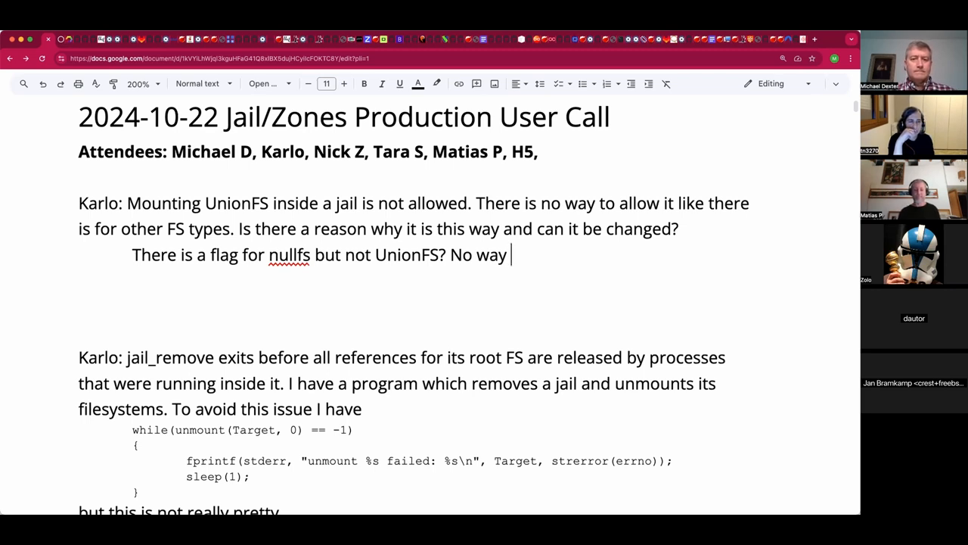
text(to)
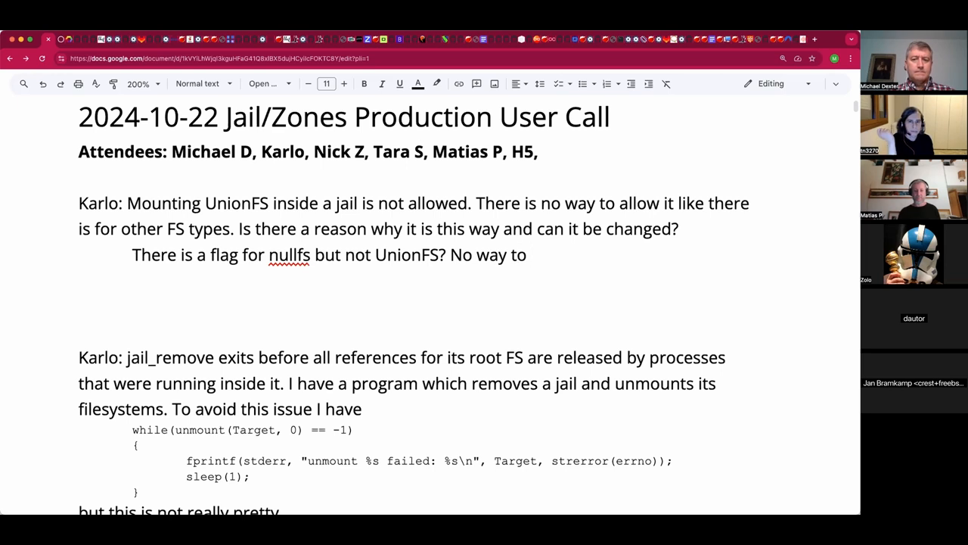
text(do U)
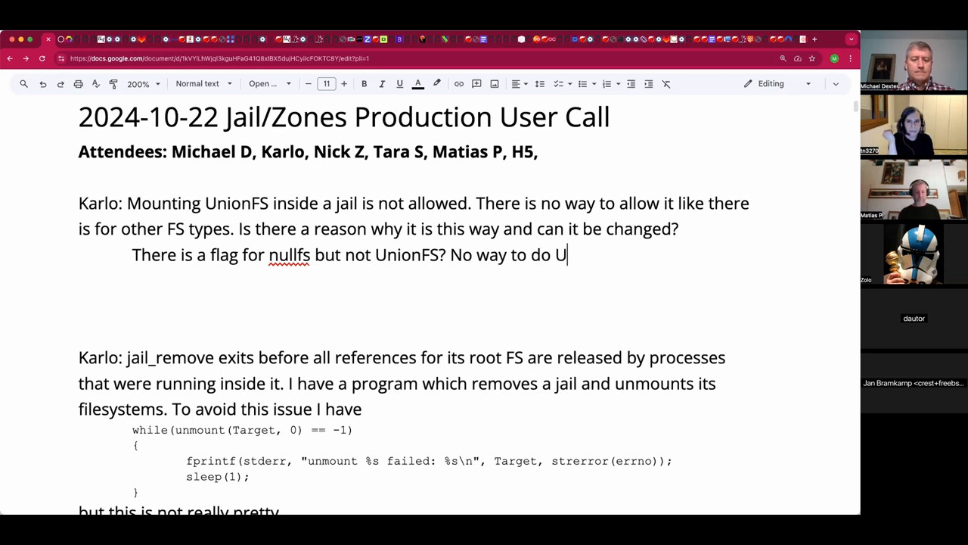
text(nionFS according to the manual page?)
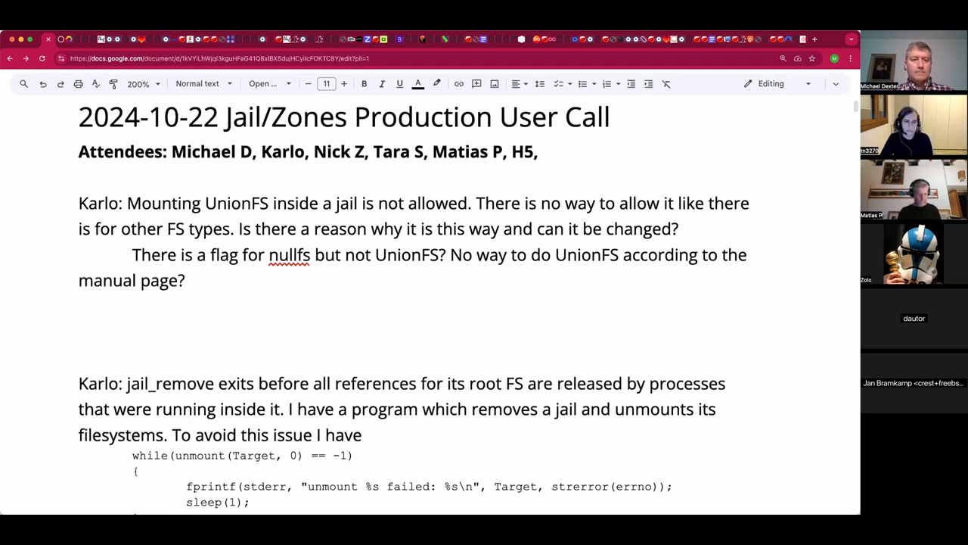
text((Many listed))
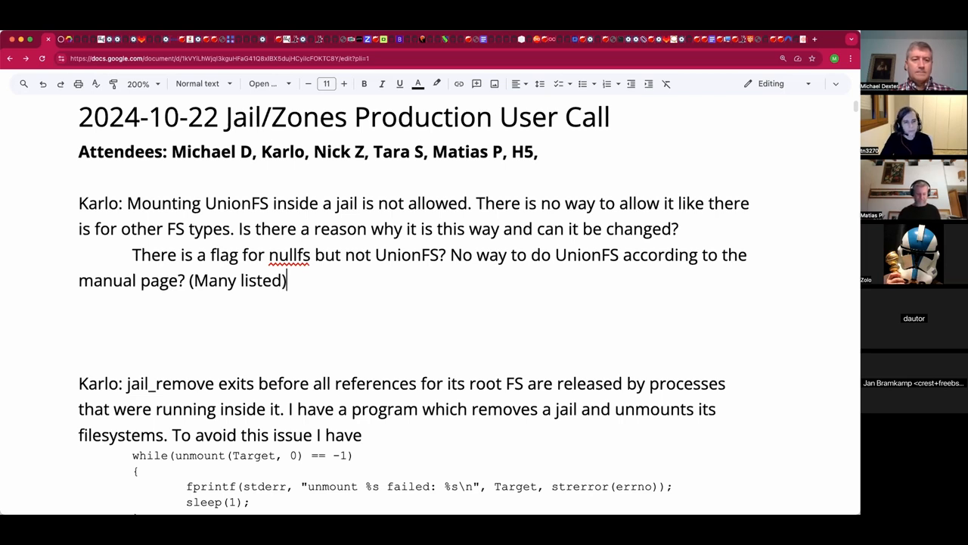
mouse_move(236, 420)
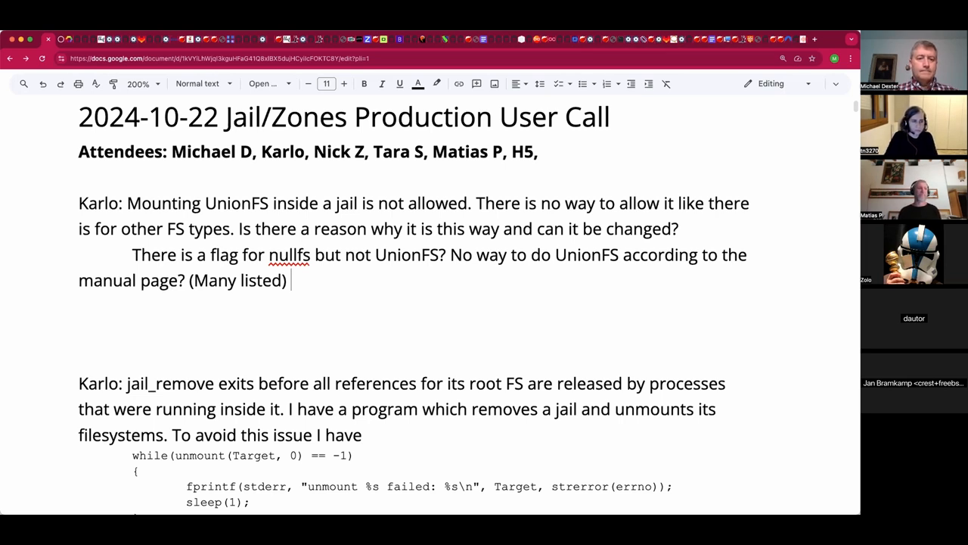
Record the goal 'mount while in the jail' and that lsvfs shows supported loaded file systems
text(Goal:)
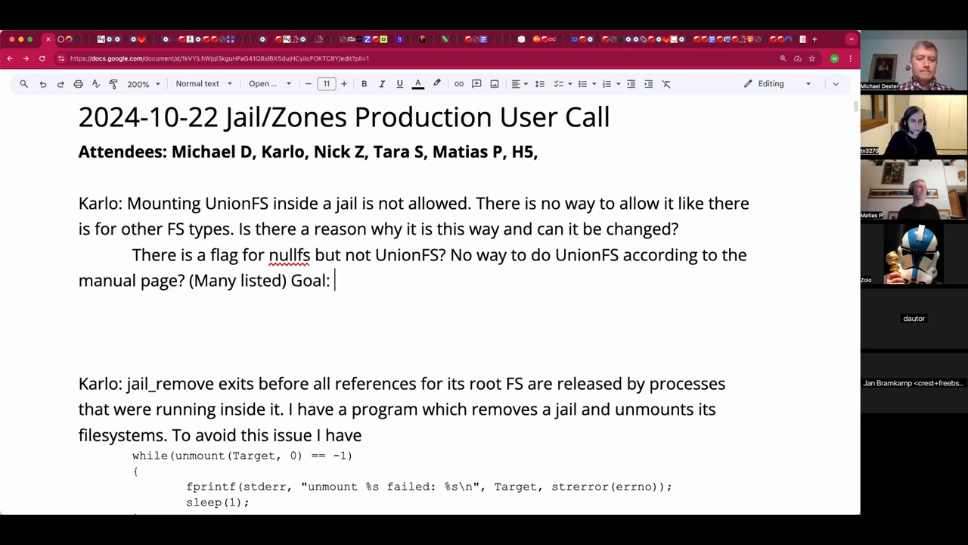
text(mount whil)
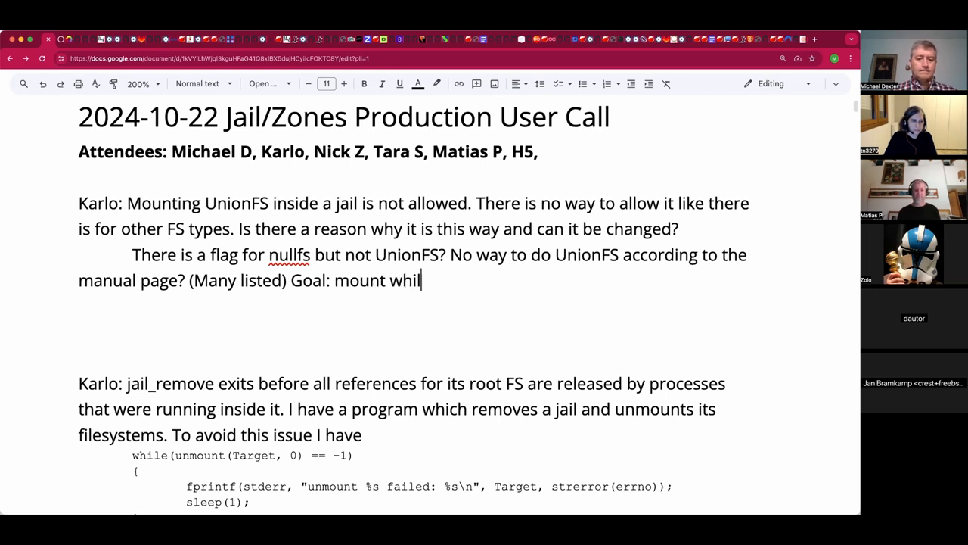
text(e in)
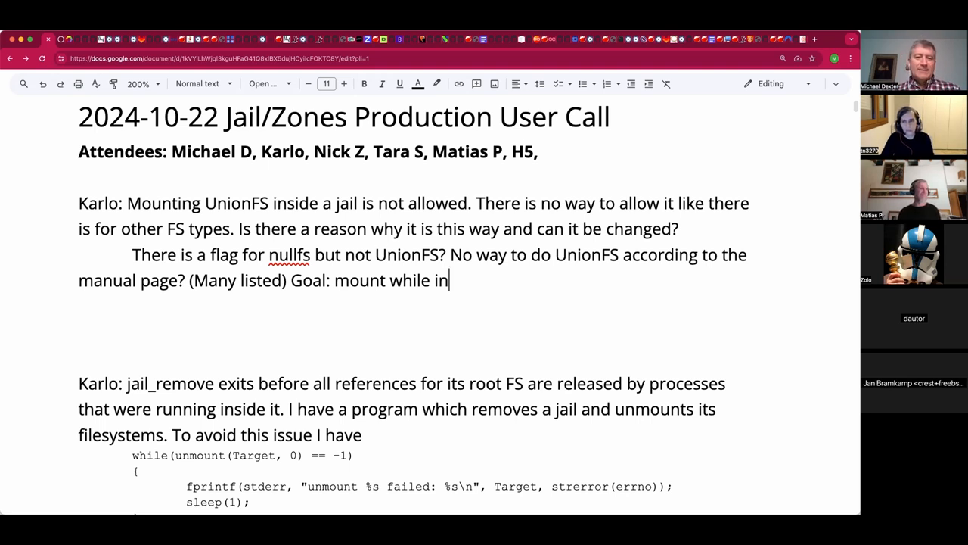
text(the j)
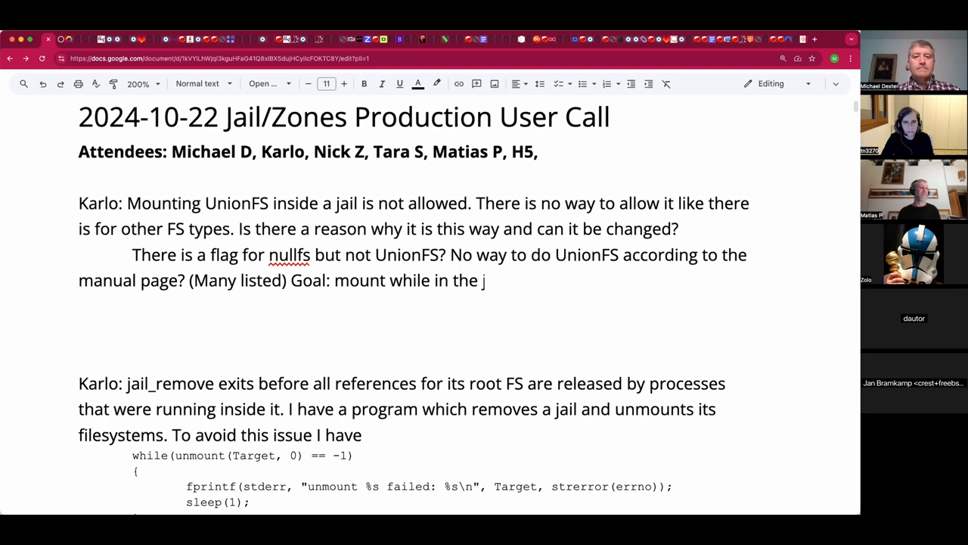
text(ai)
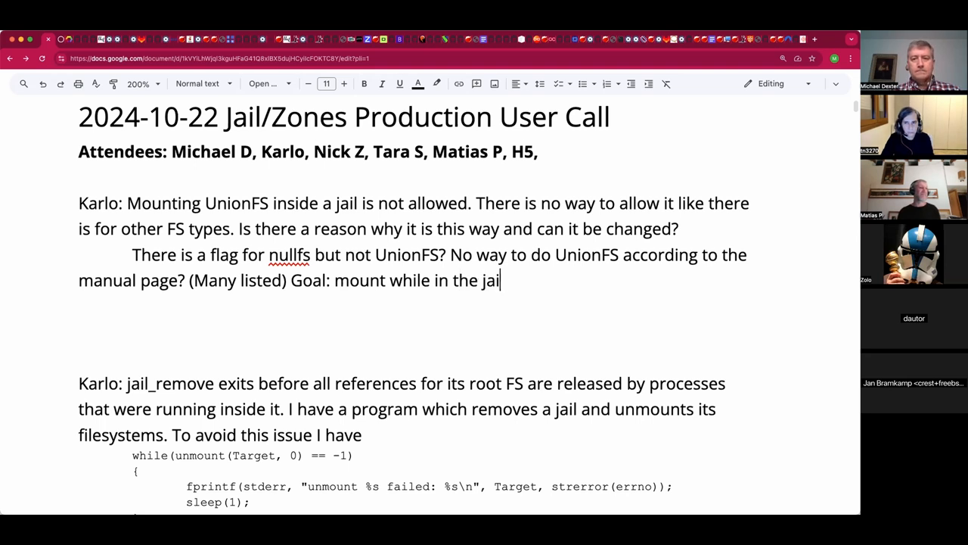
text(l.)
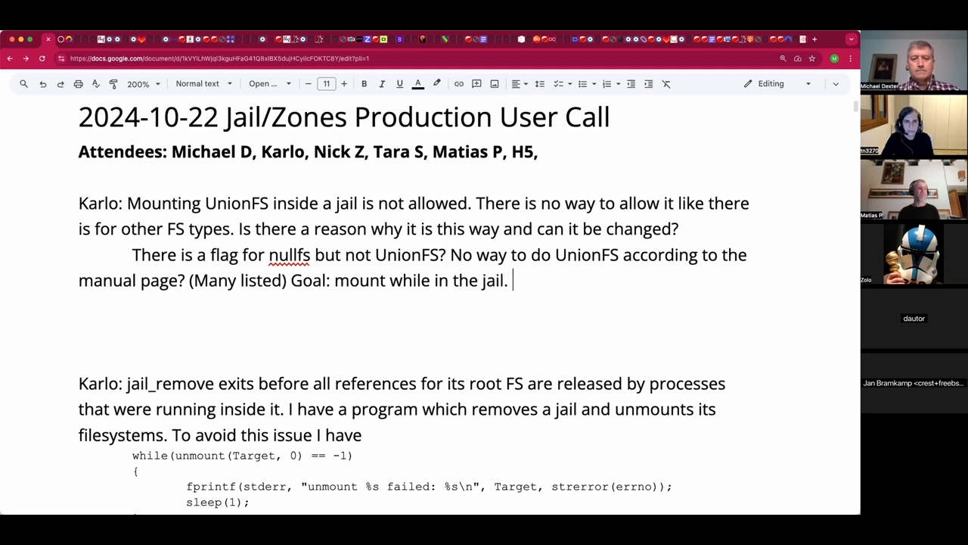
text(lsf)
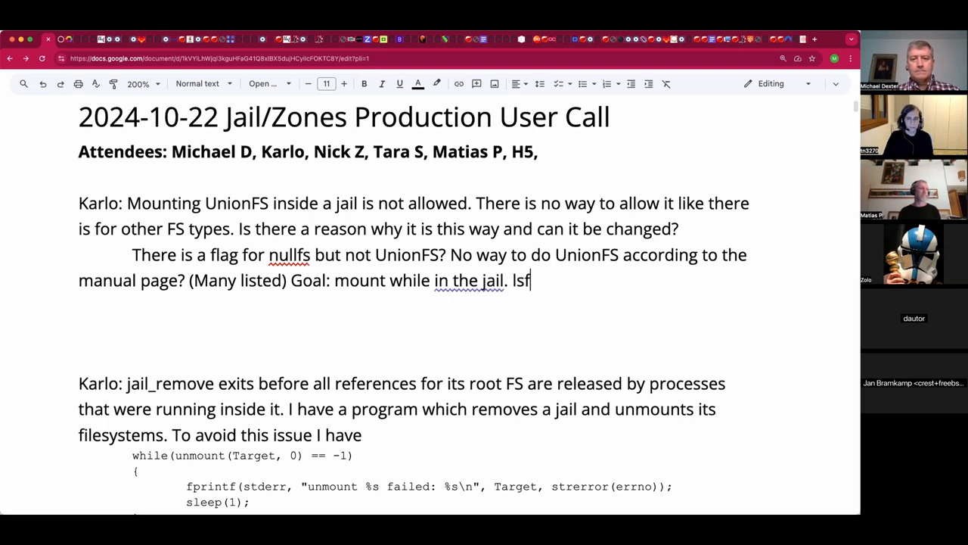
text(vs)
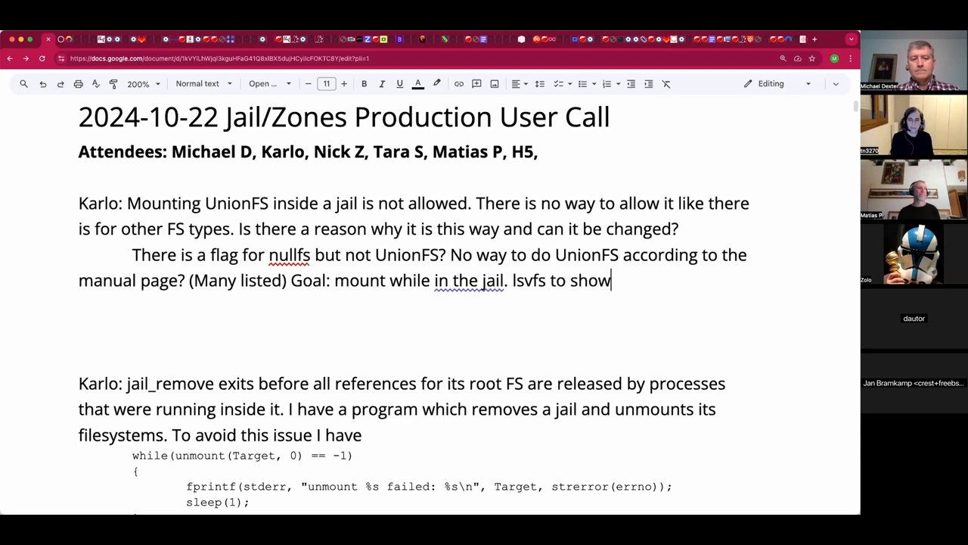
text(supported)
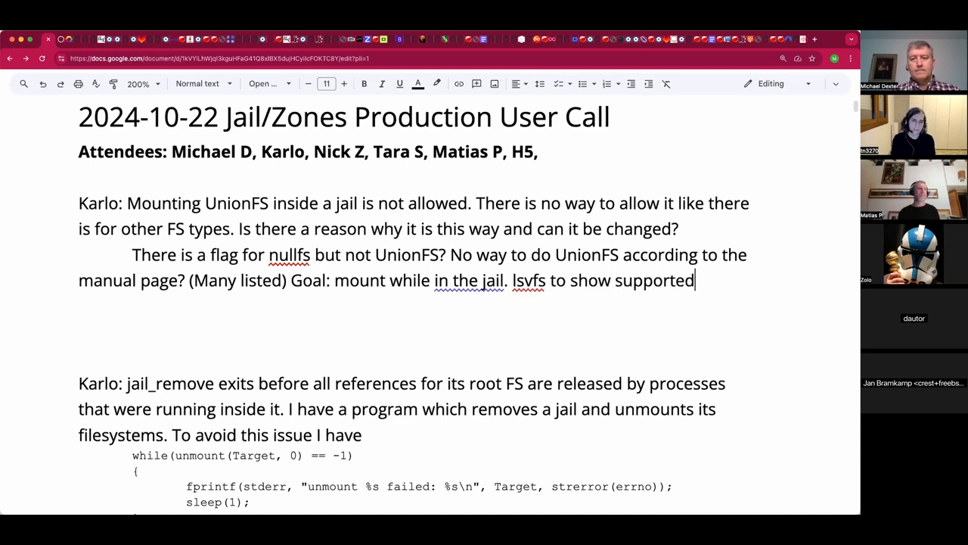
text(loaded flie systems?)
text(Heads u)
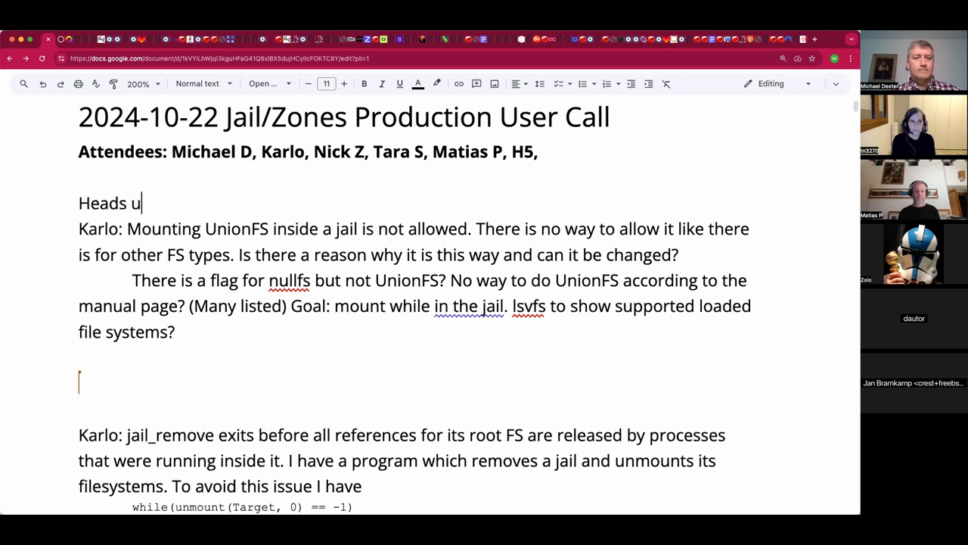
Write the heads-up that Michael might be having rendering issues on his new-to-him laptop
text(p: Mi)
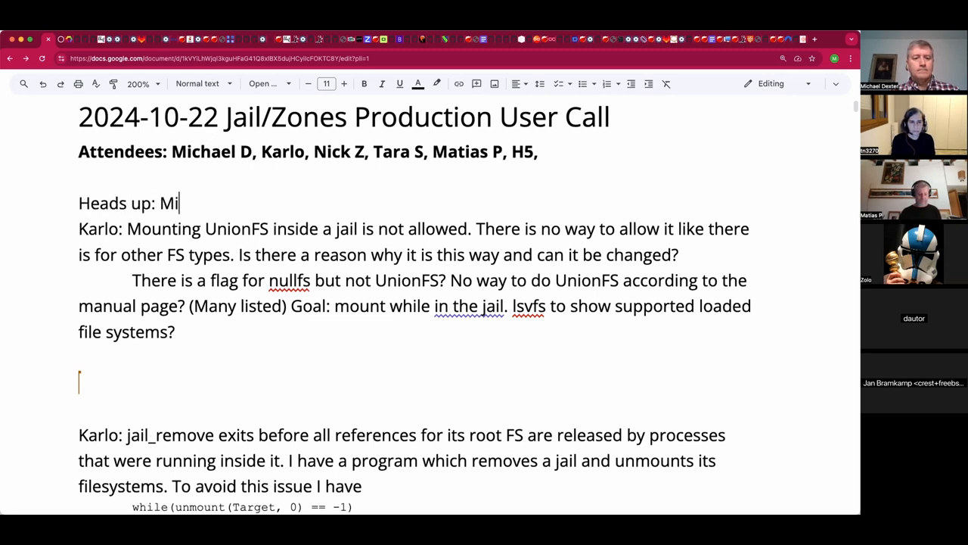
text(chael might be having)
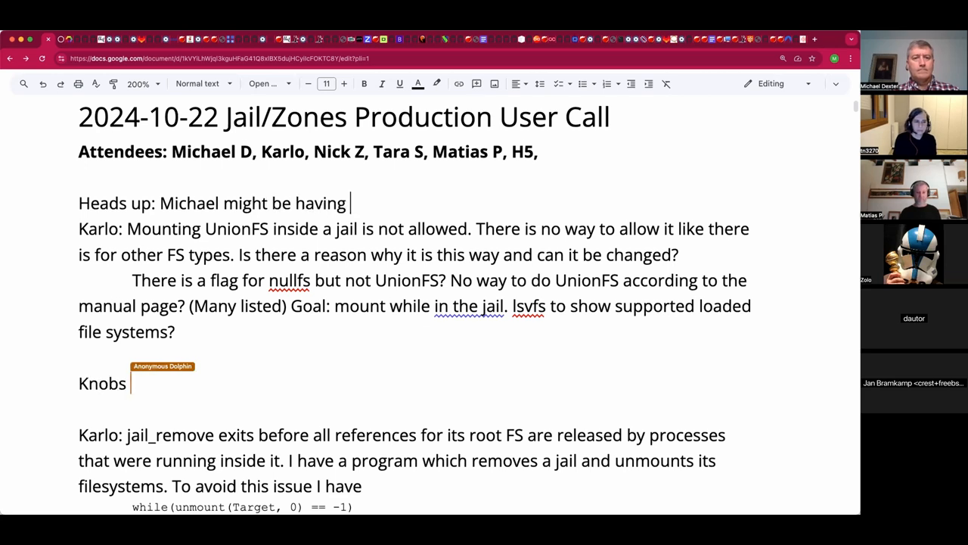
text(rendering issues on t)
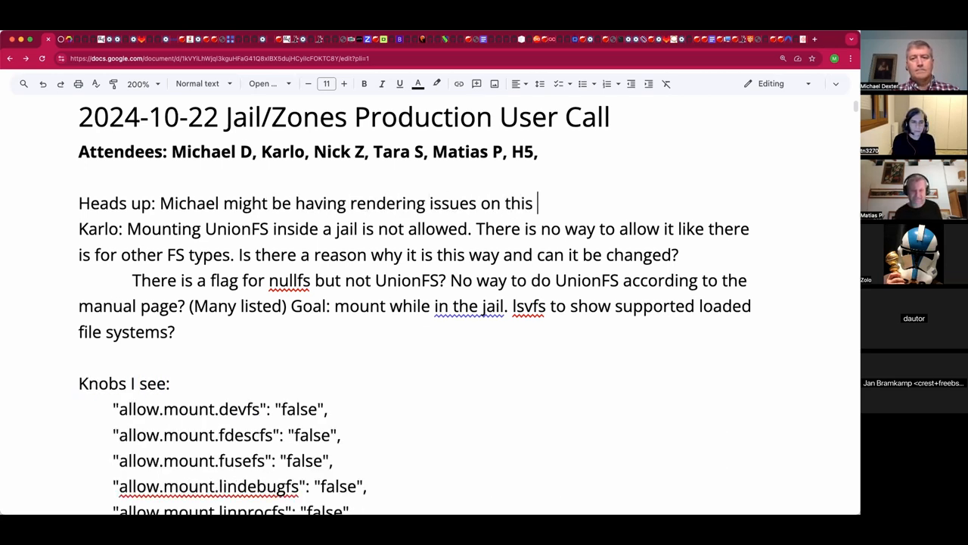
text(his)
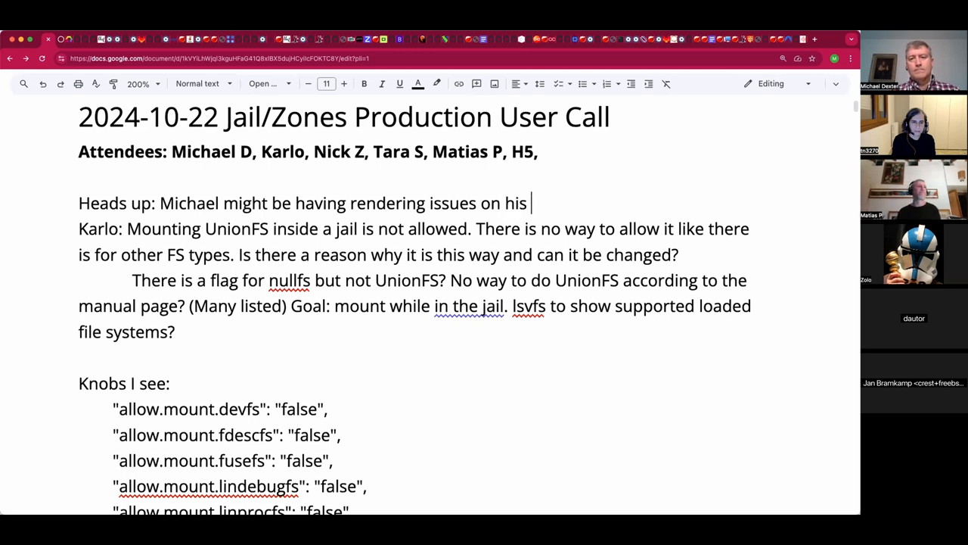
text(new-to-im)
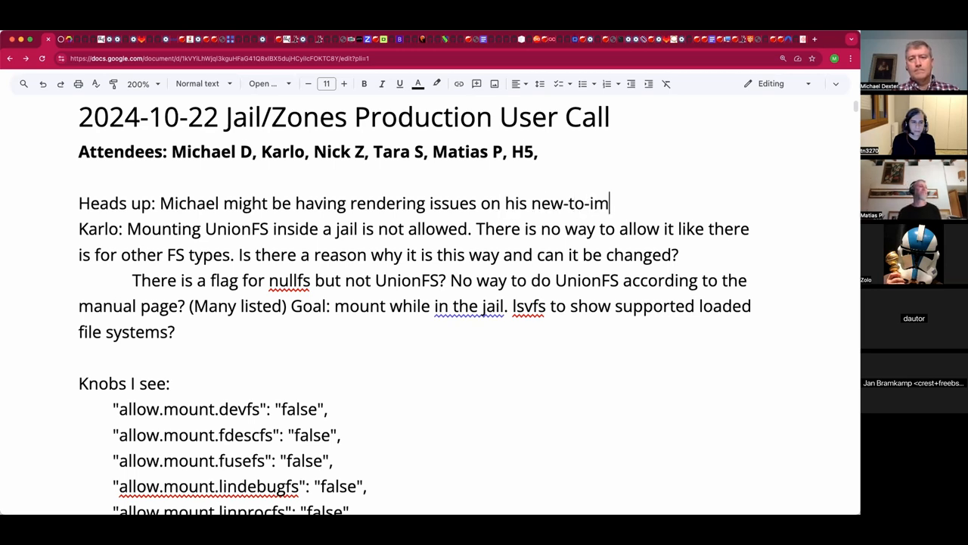
text(laptop.)
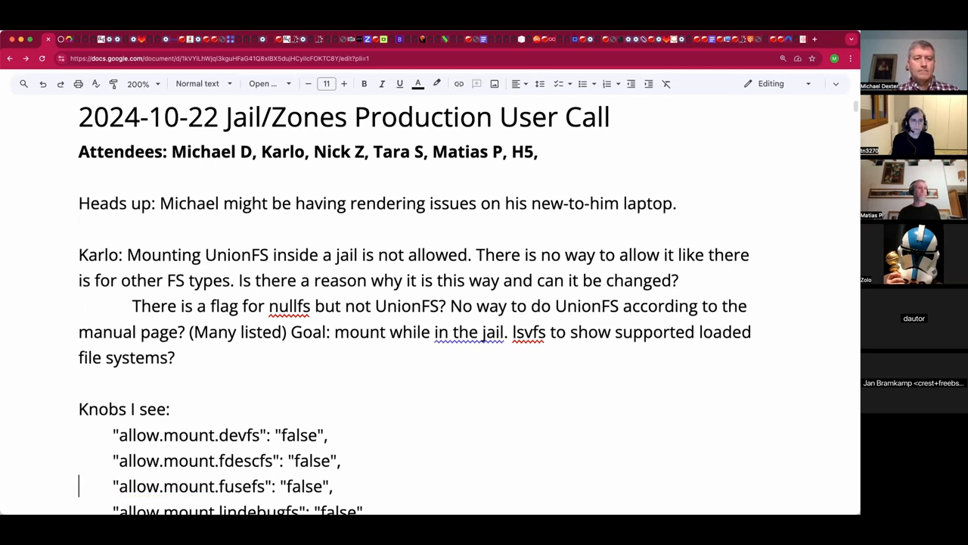
Set the allow.mount knobs list to font size 8 in Courier New
scroll(down, 3)
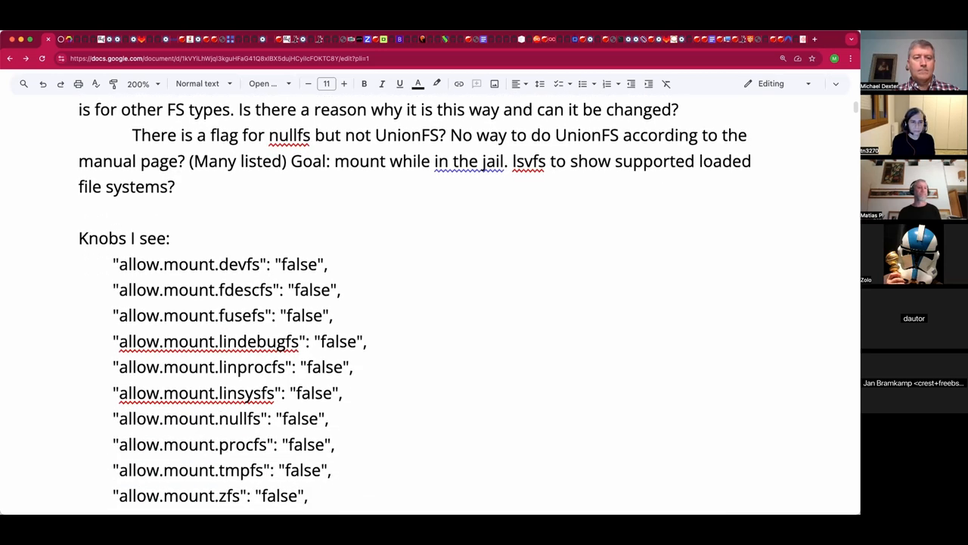
scroll(down, 3)
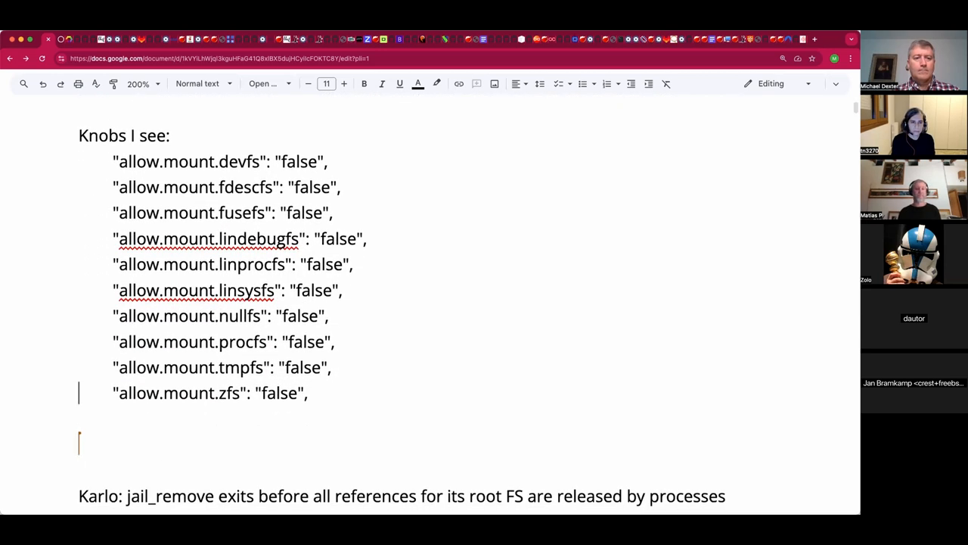
drag(114, 239, 309, 393)
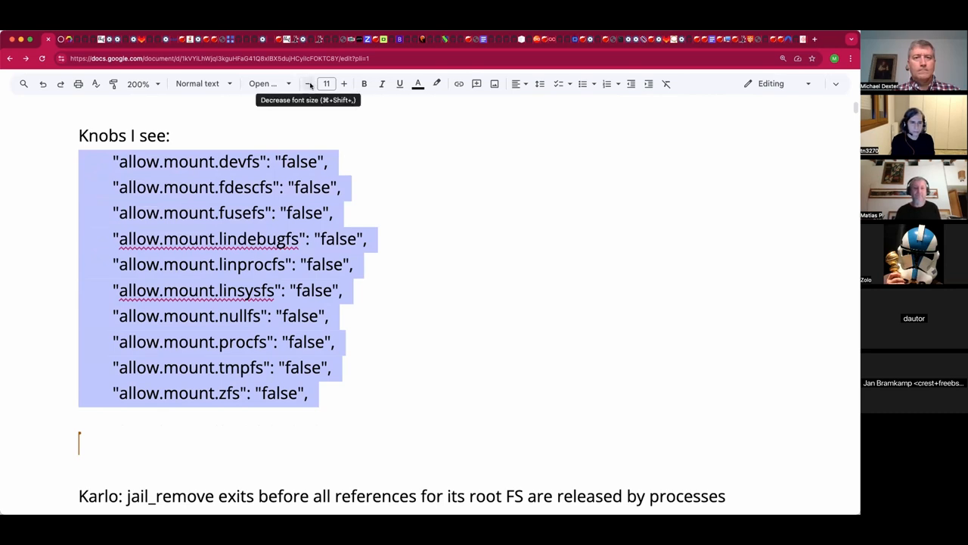
click(309, 83)
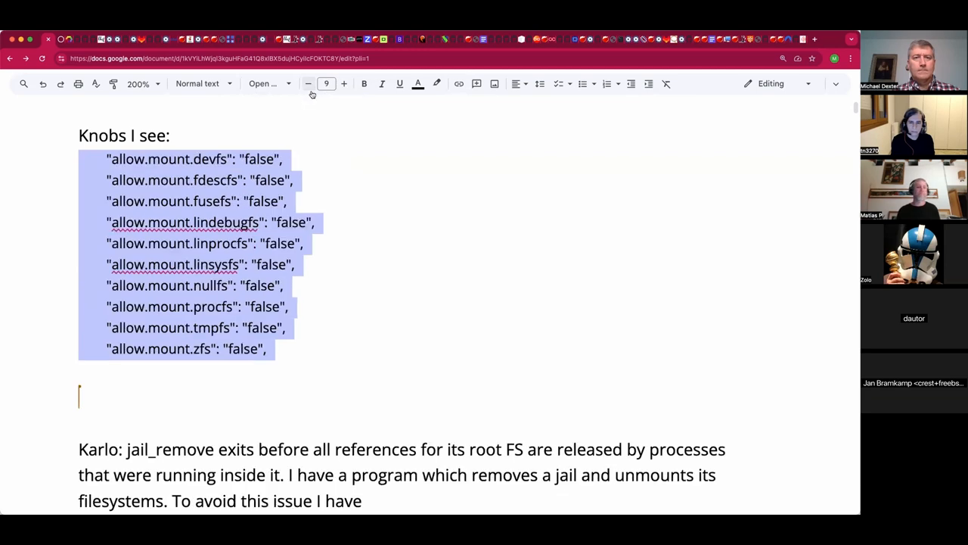
click(309, 83)
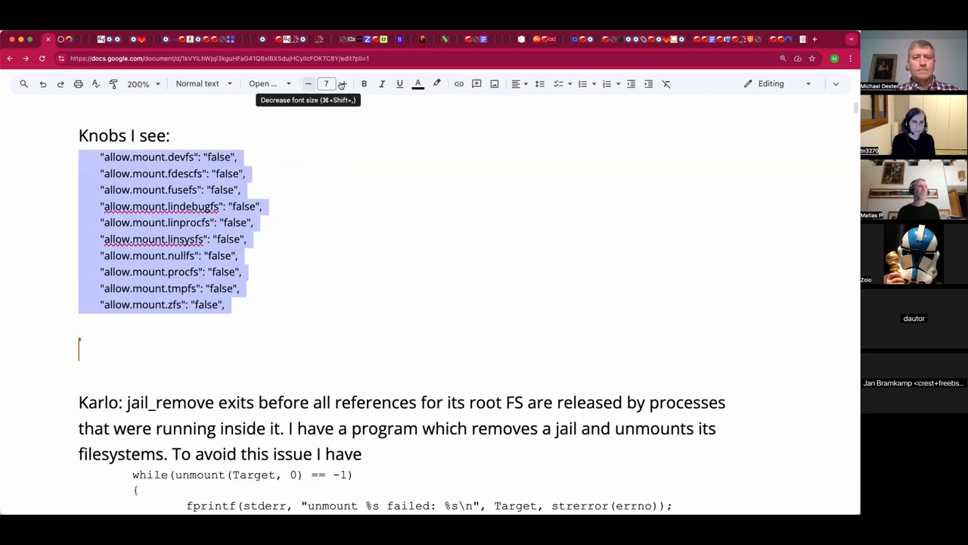
mouse_move(343, 83)
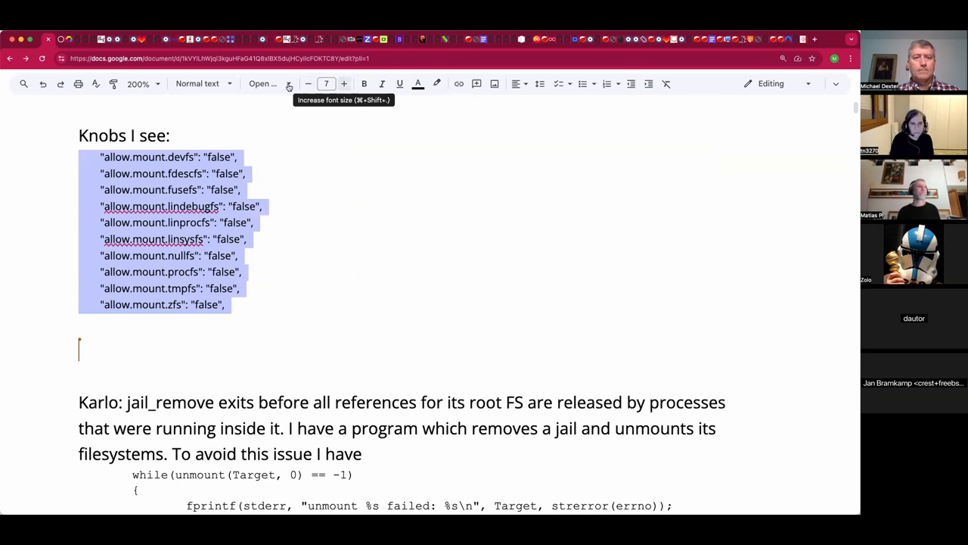
click(343, 83)
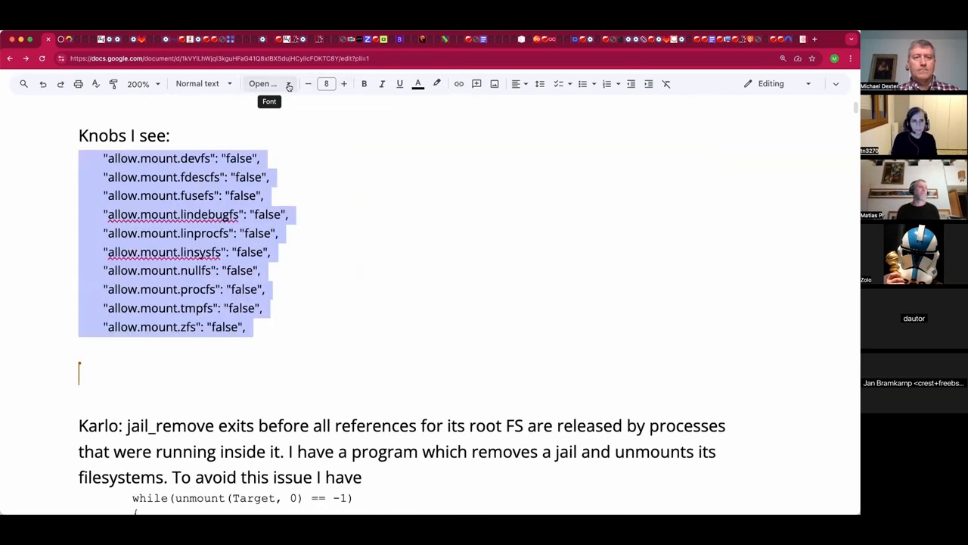
click(263, 84)
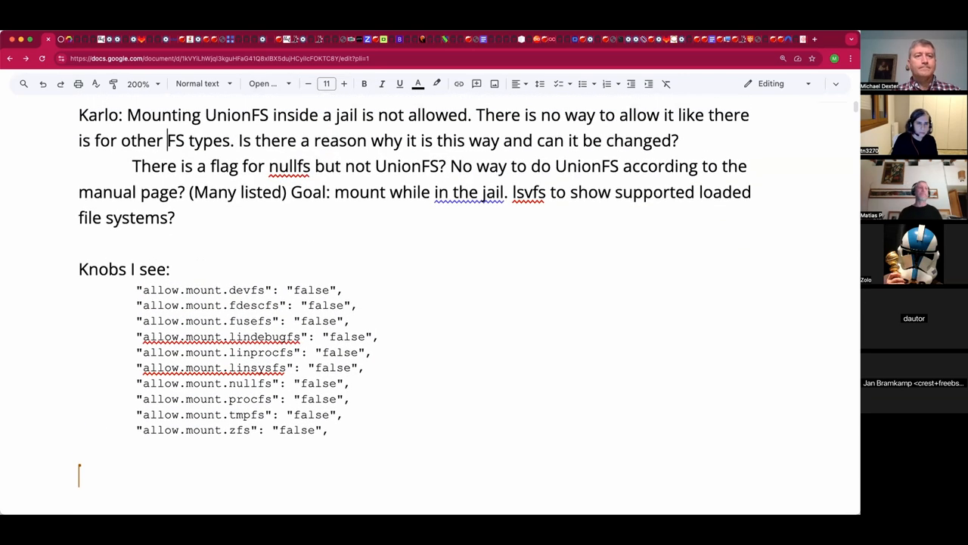
Append '(jls --libxo=json,pretty -h | jq | grep mount)' to the Knobs I see heading
click(176, 217)
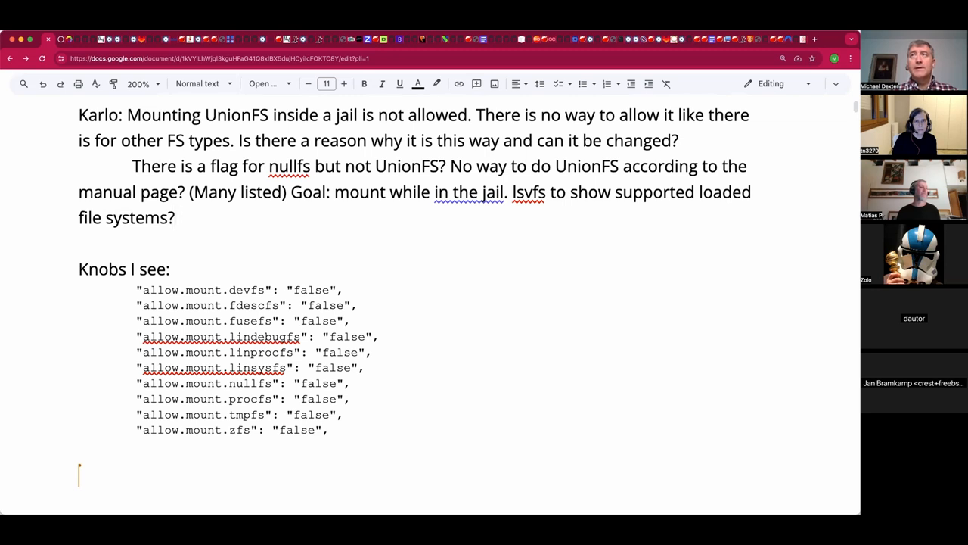
click(176, 218)
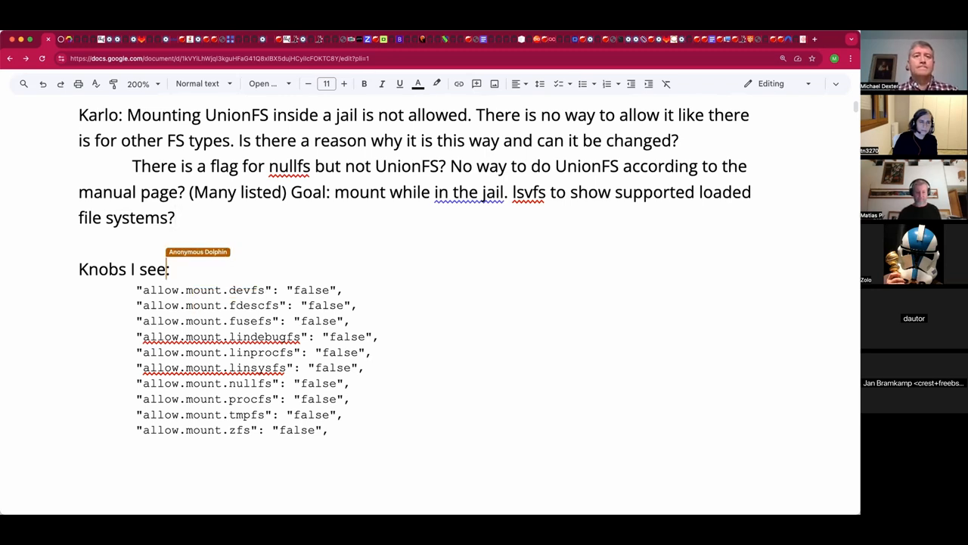
text(())
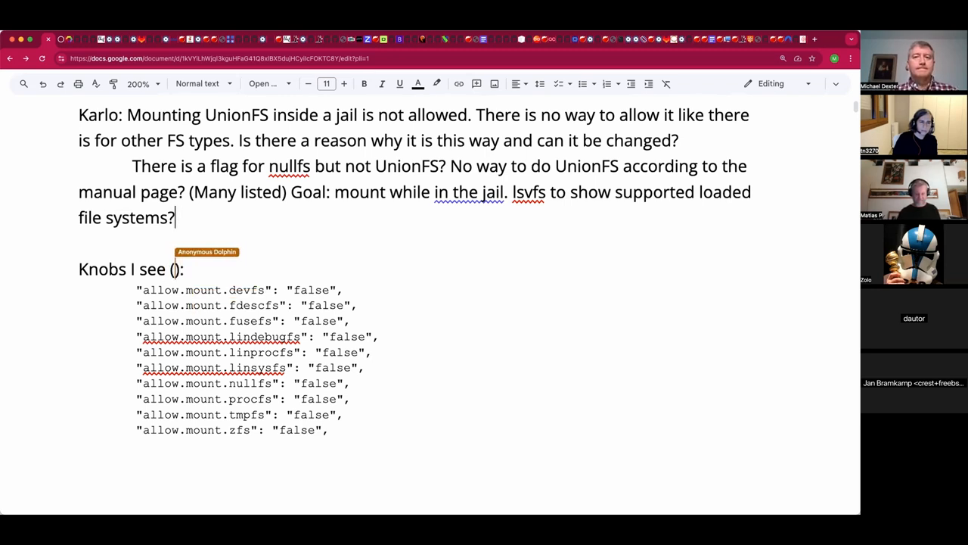
text(jls --libxo=json,pretty -h | jq | grep mount)
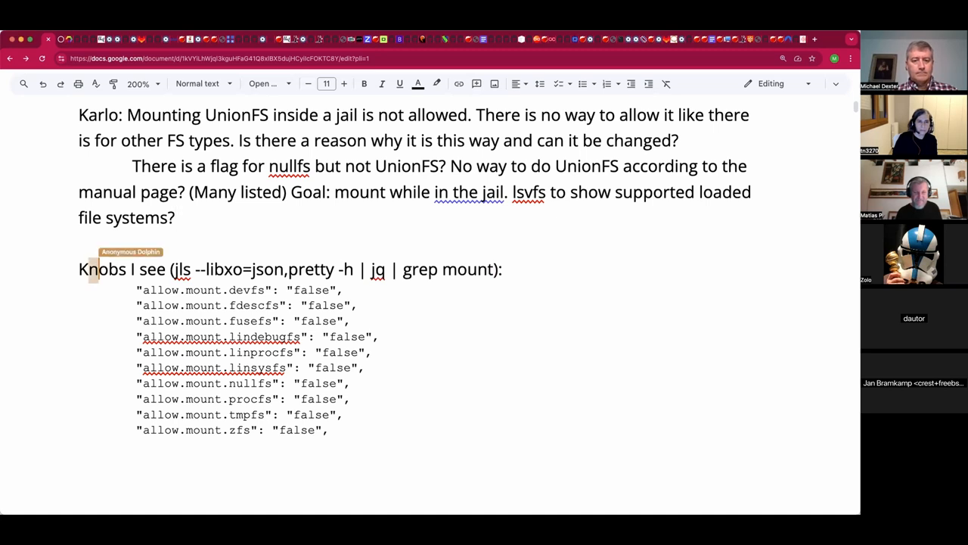
Note that UnionFS must be host-mounted, via an exec hook before "boot" or a prepare hook
text((U)
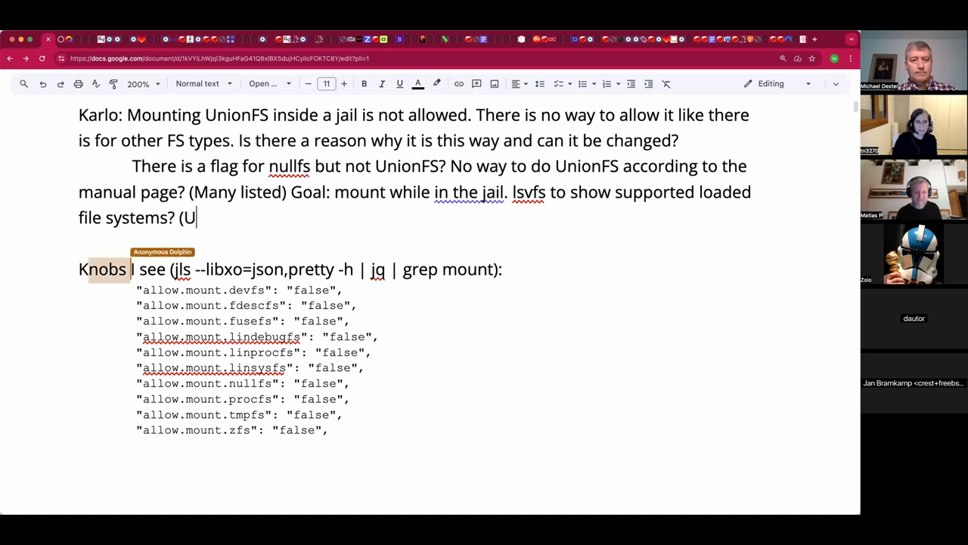
text(nionFS must be host-mounted…)
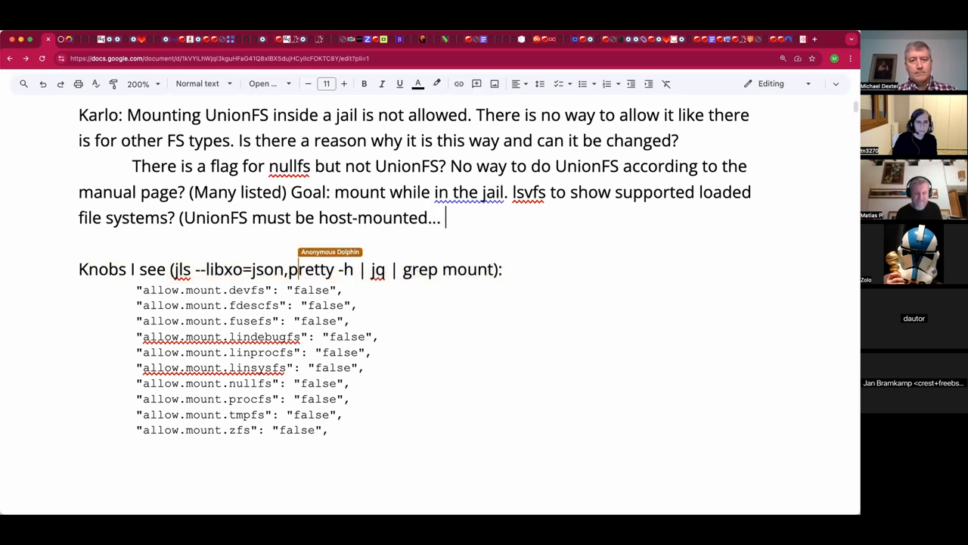
text(could use a)
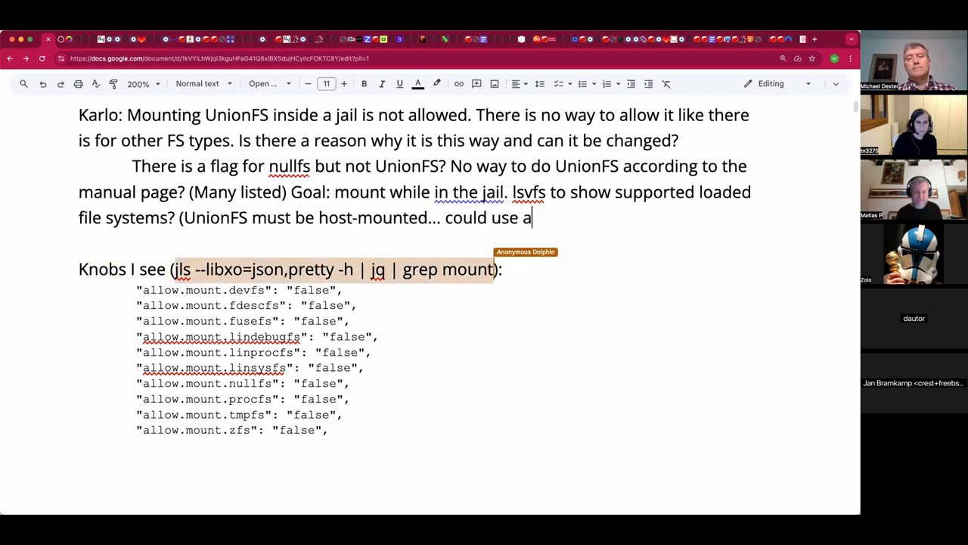
text(n exec)
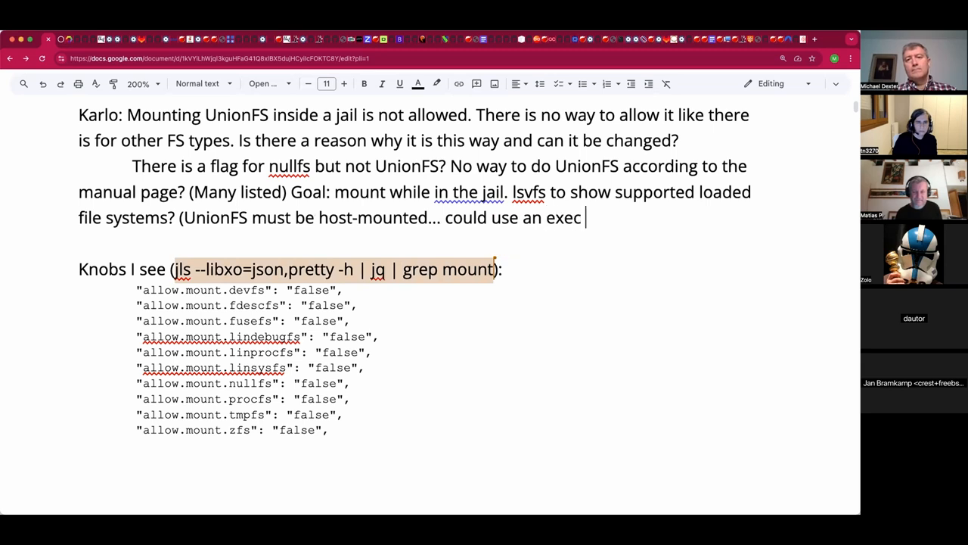
text(hook afgter jail)
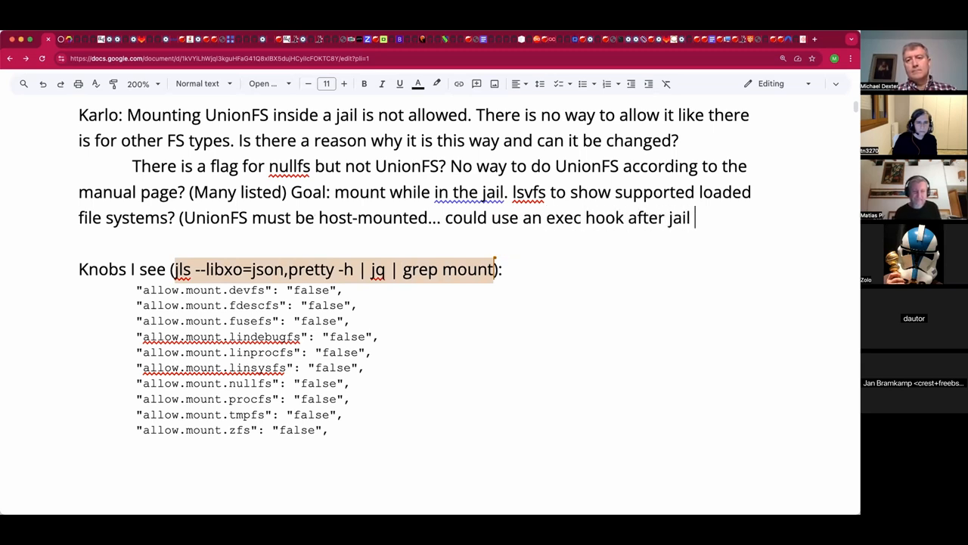
text(creation)
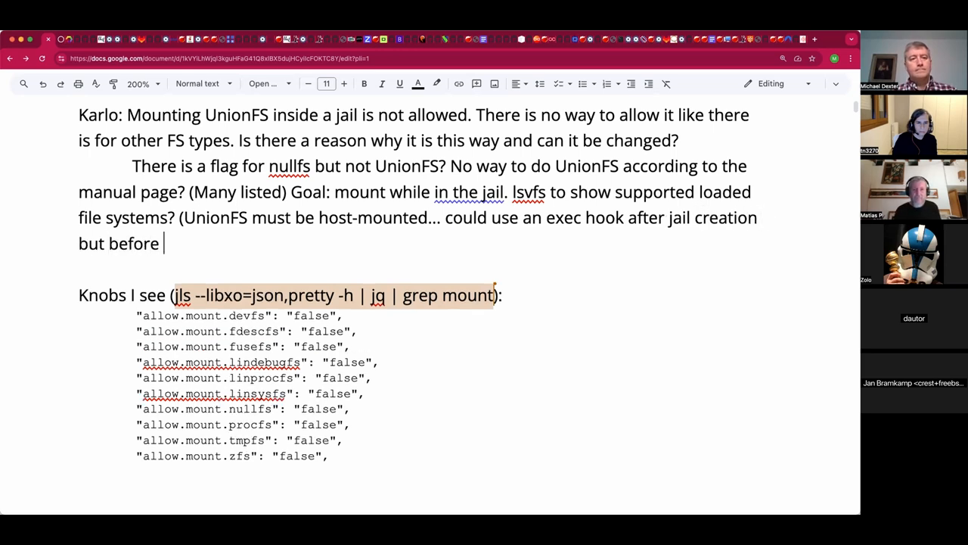
text("boot)
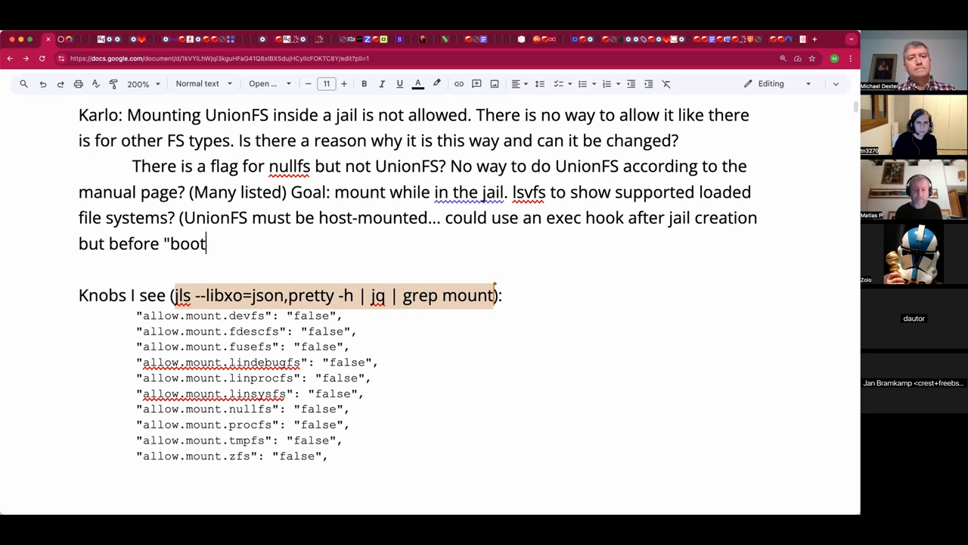
text(".))
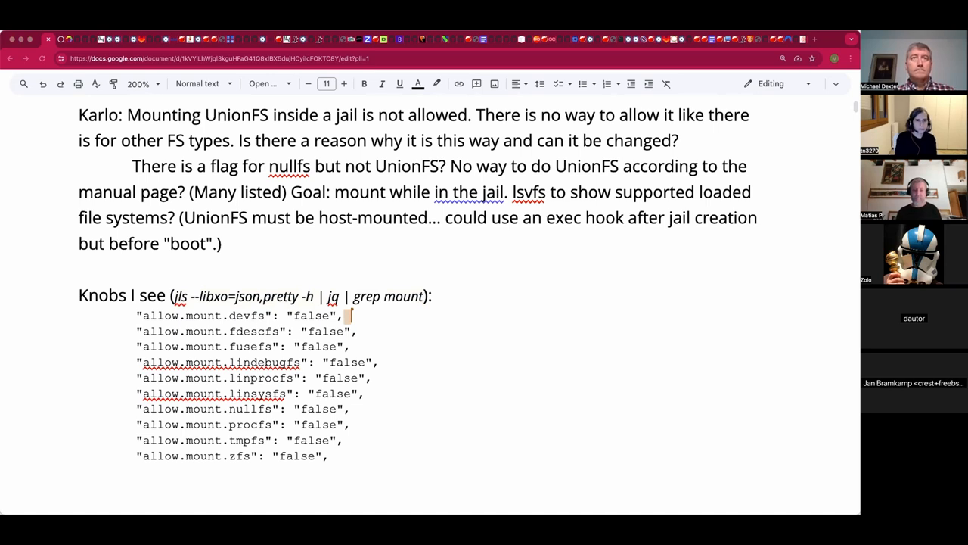
mouse_move(205, 249)
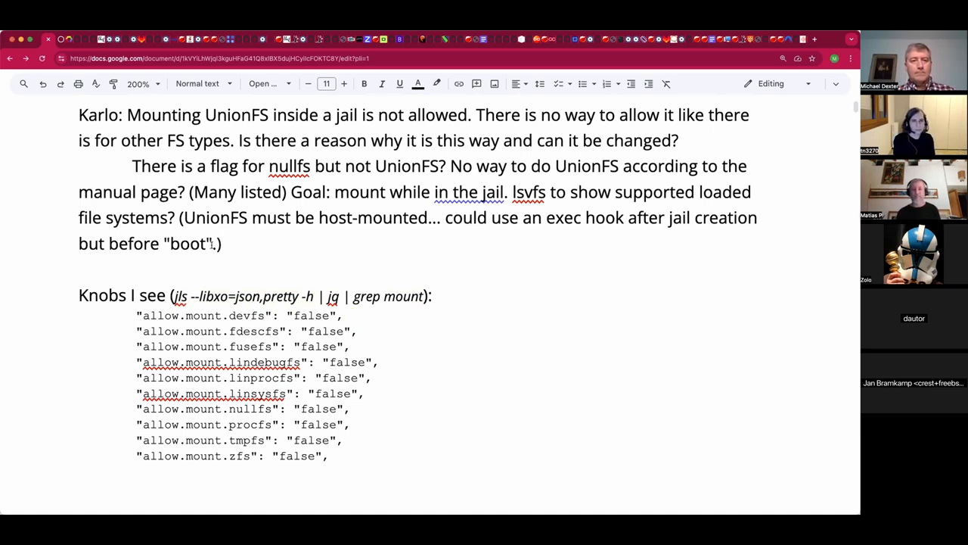
text(, or a prepare hook.)
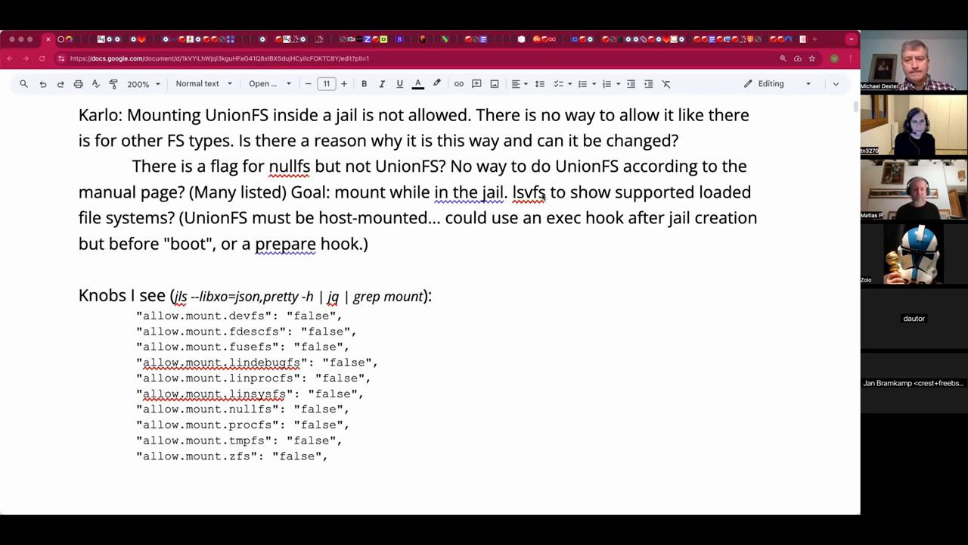
Change lsvfs to lsvfs(1) and link it to its FreeBSD manual page
click(359, 242)
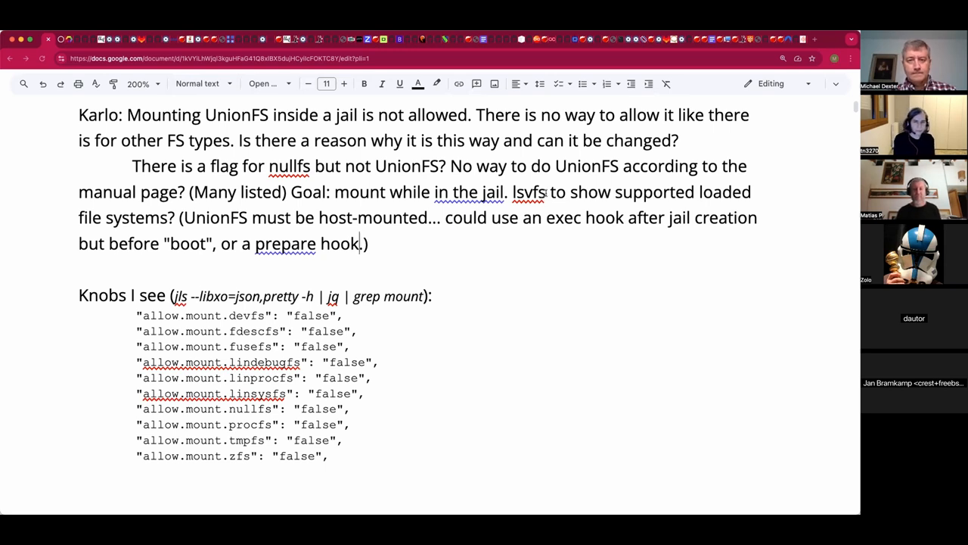
click(528, 190)
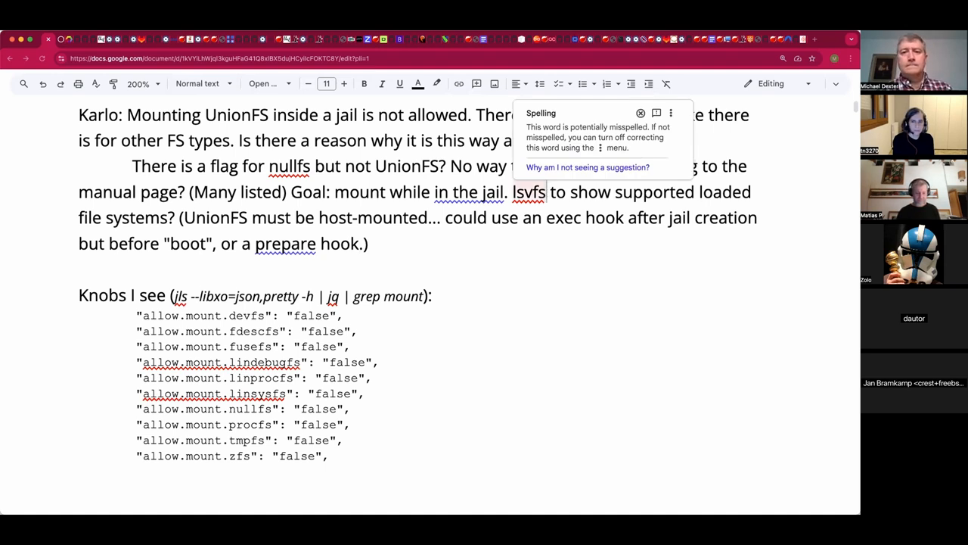
text((1))
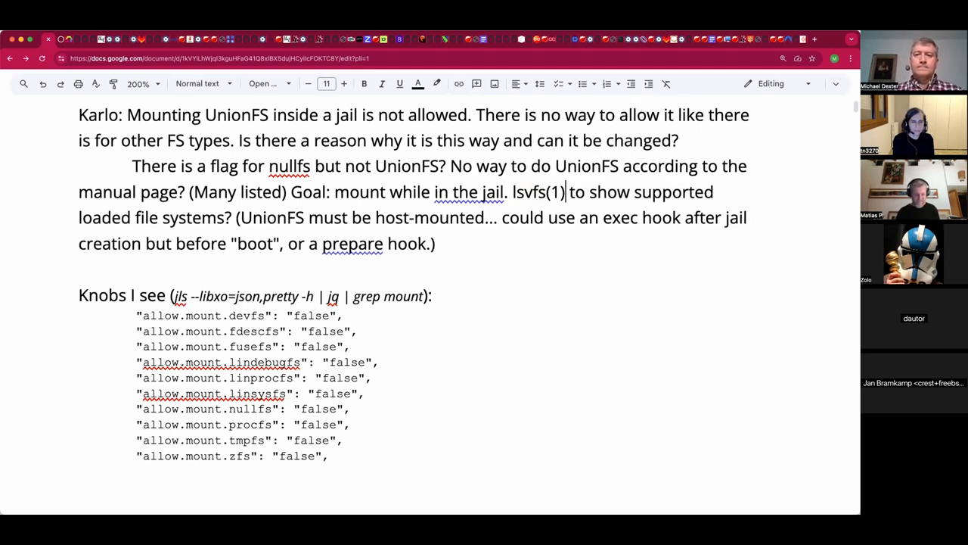
double_click(542, 191)
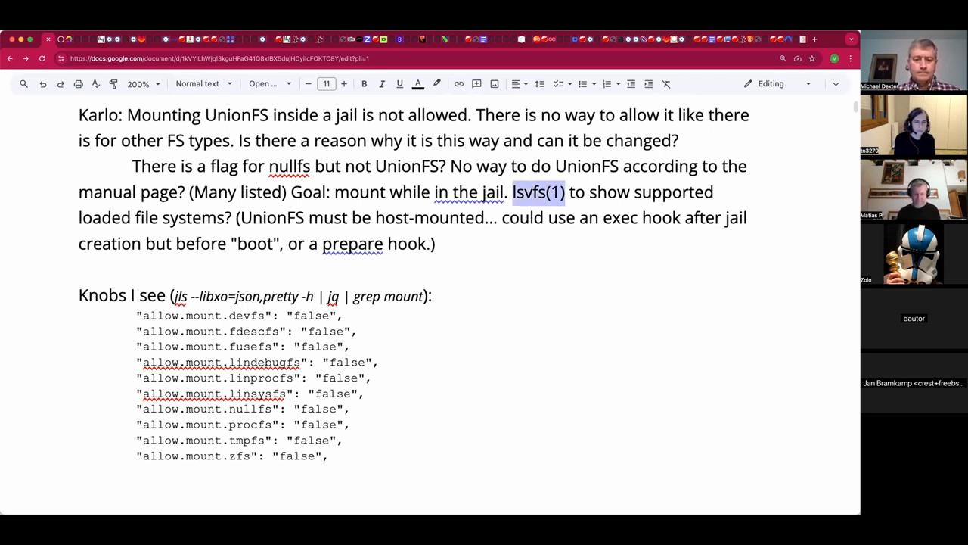
click(538, 191)
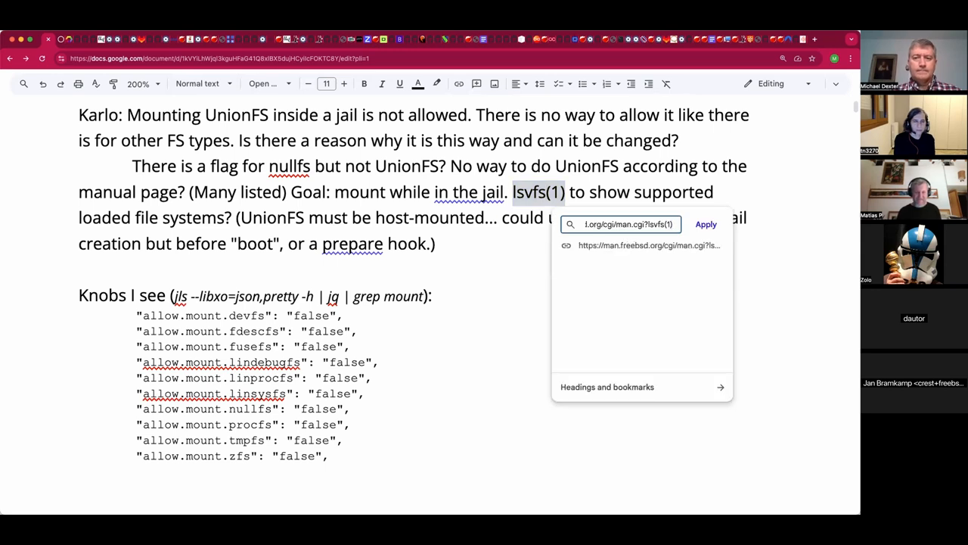
click(705, 224)
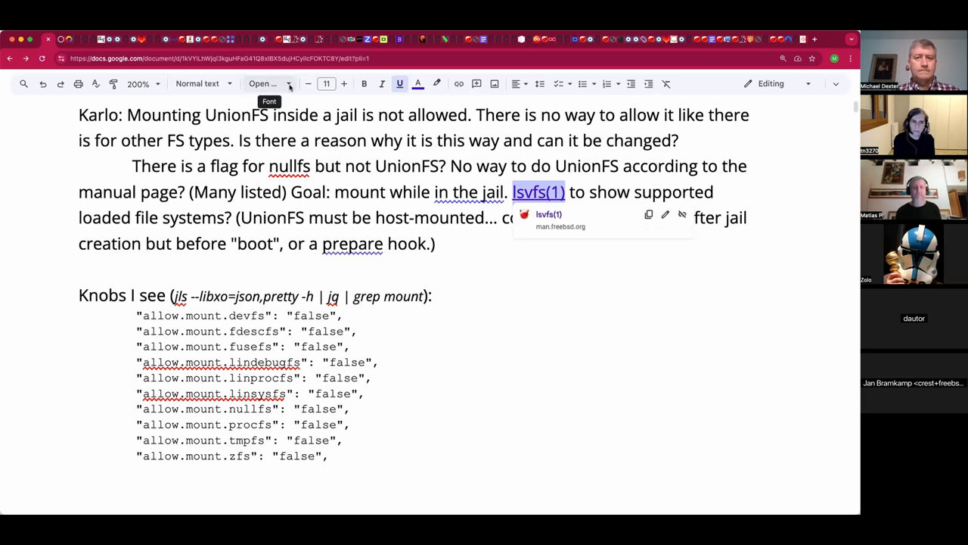
Set lsvfs(1) in a monospaced font and select the jls command in the Knobs heading
click(264, 83)
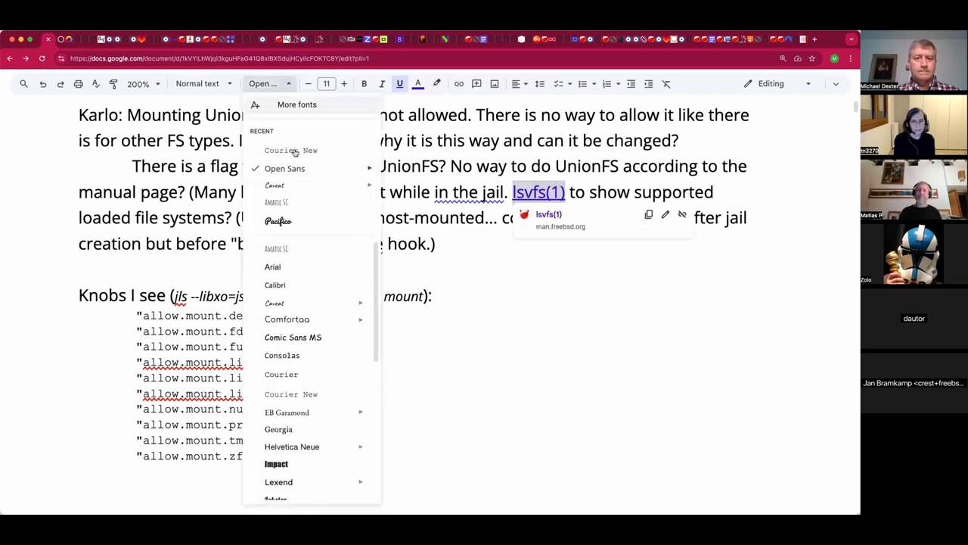
click(291, 149)
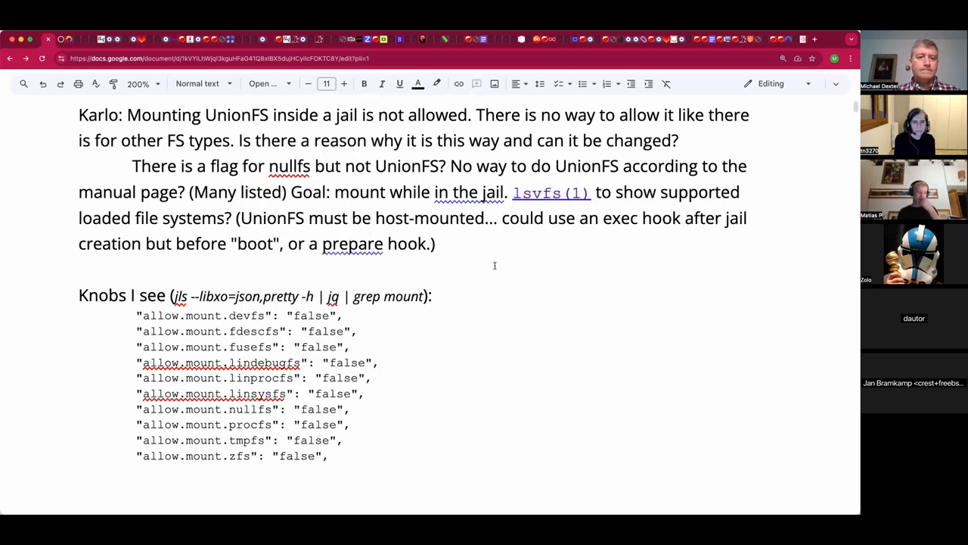
click(83, 269)
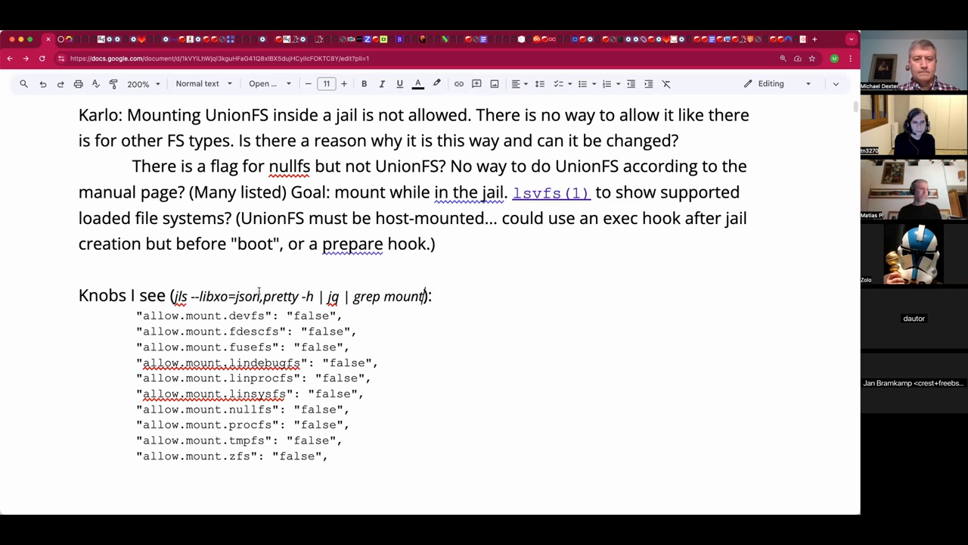
drag(260, 295, 424, 295)
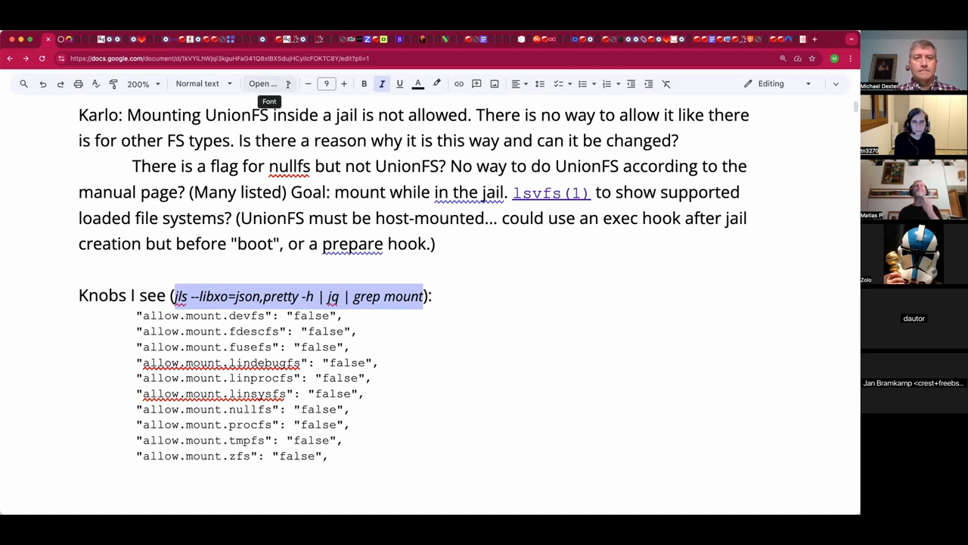
Set the selected jls command in Courier New
click(263, 83)
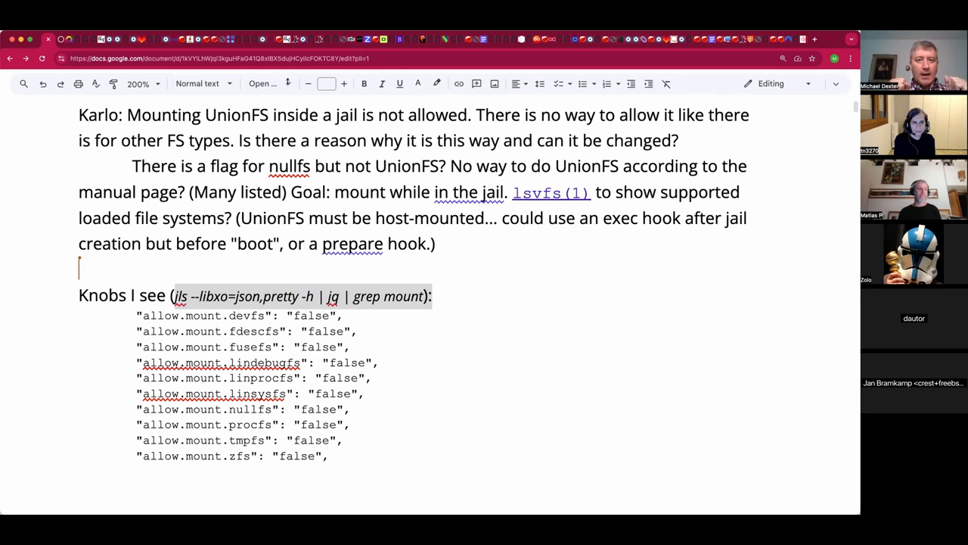
click(263, 83)
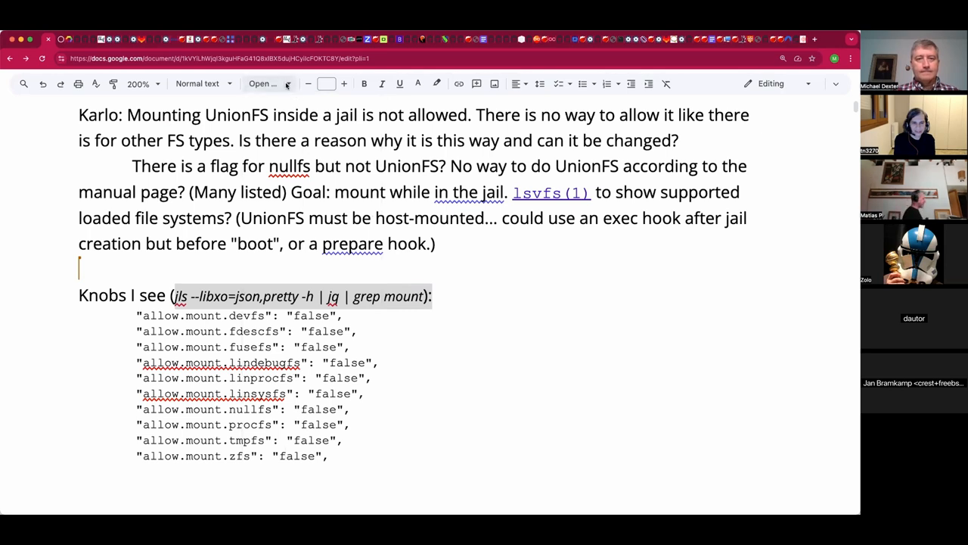
mouse_move(264, 84)
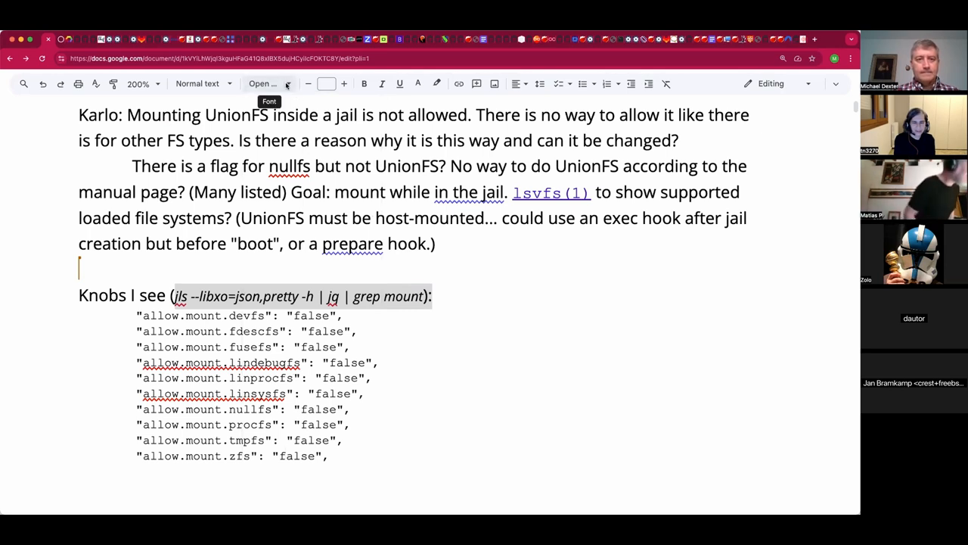
click(263, 84)
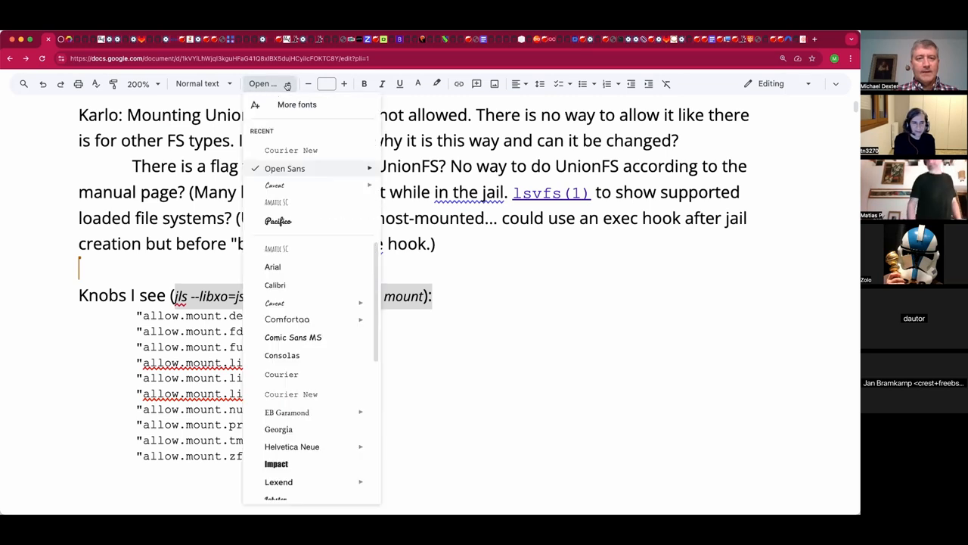
mouse_move(288, 150)
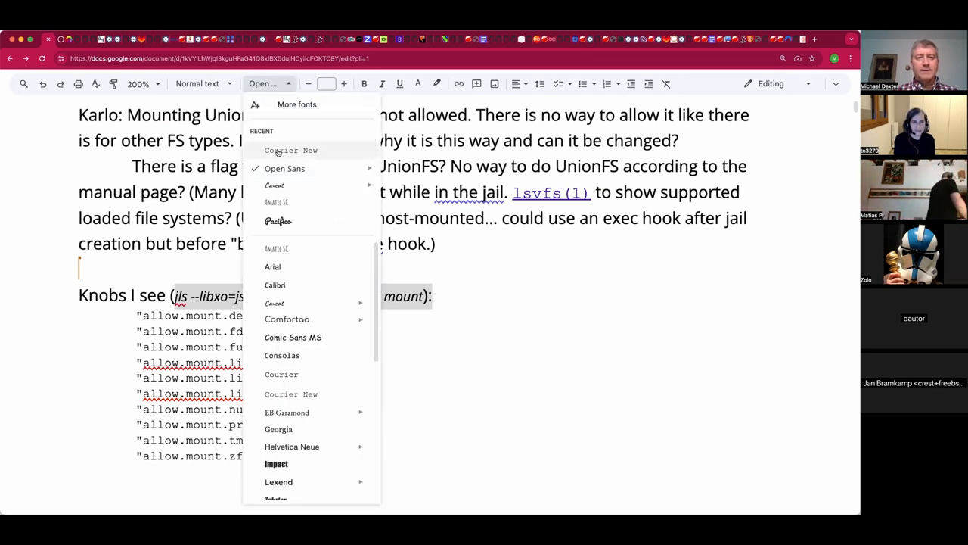
click(290, 150)
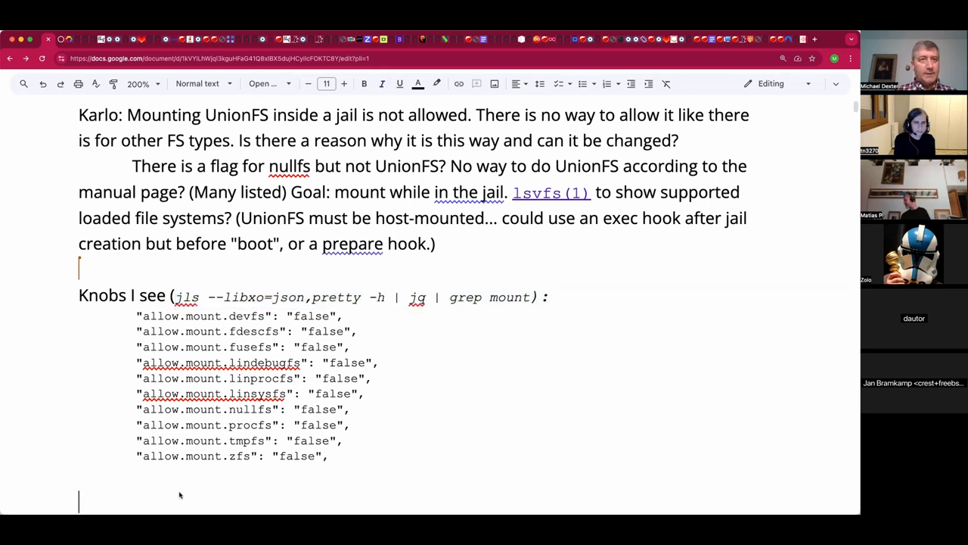
mouse_move(153, 493)
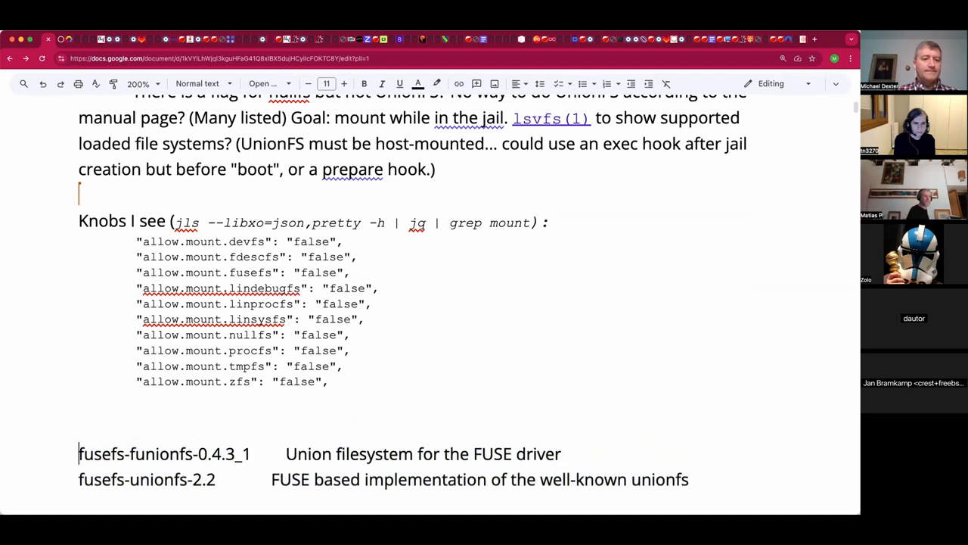
Write 'Jan: pkg search unionfs...' above the two FUSE unionfs package listings
text(pkg search)
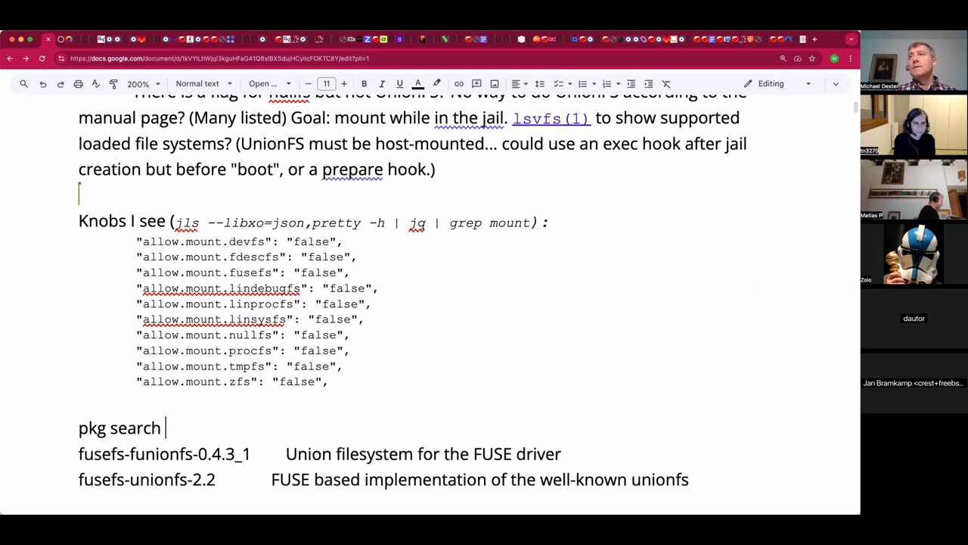
text(unionfs...)
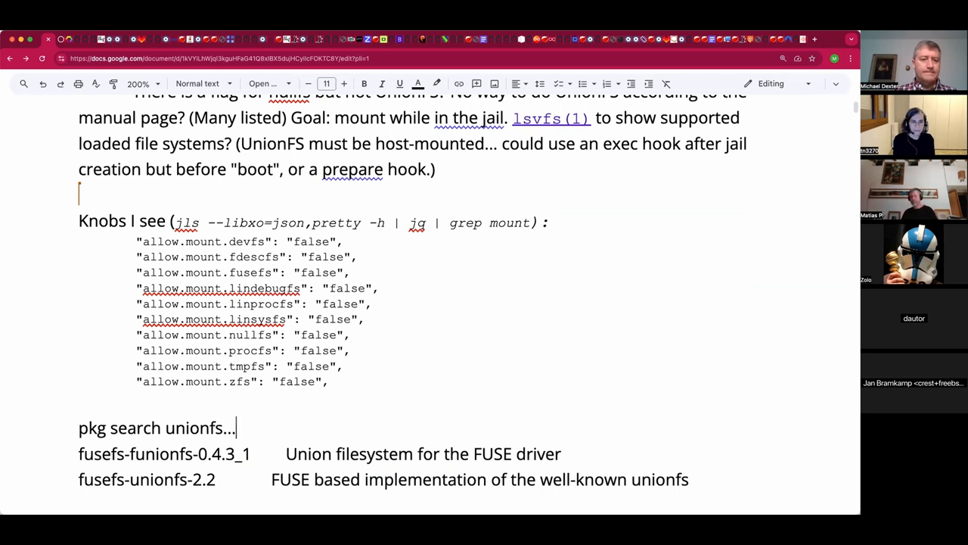
text(Jan:)
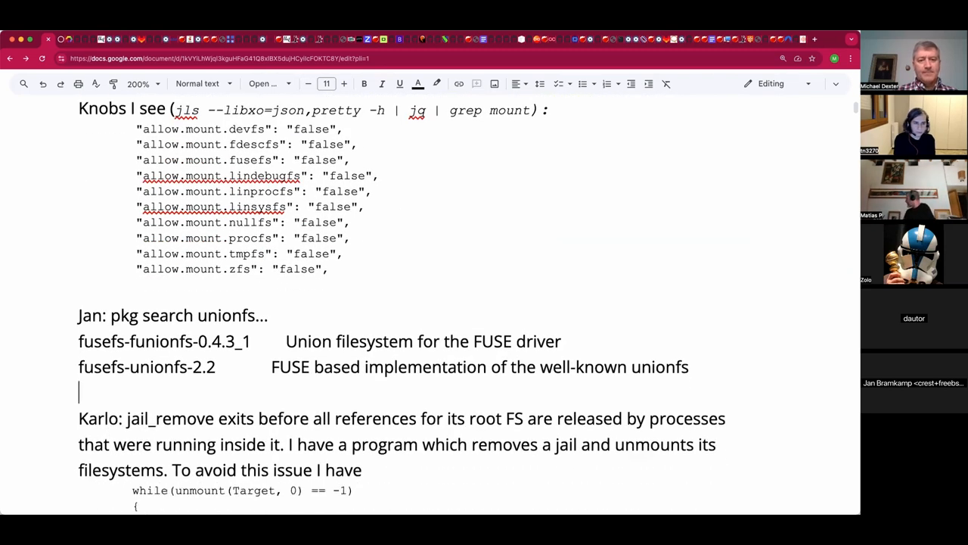
Write 'Karlo: jail_remove is super slow compared to jail creation.' above the jail_remove paragraph
scroll(down, 3)
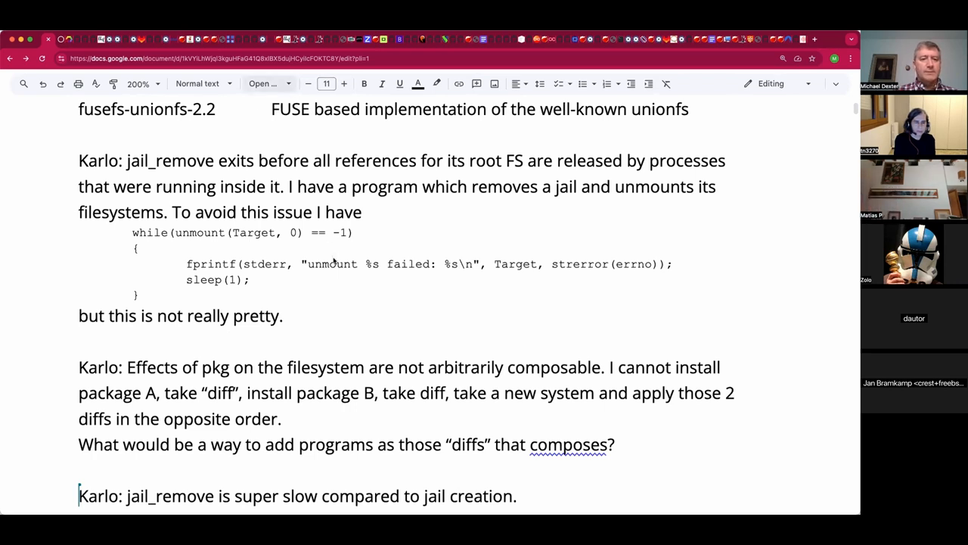
mouse_move(233, 326)
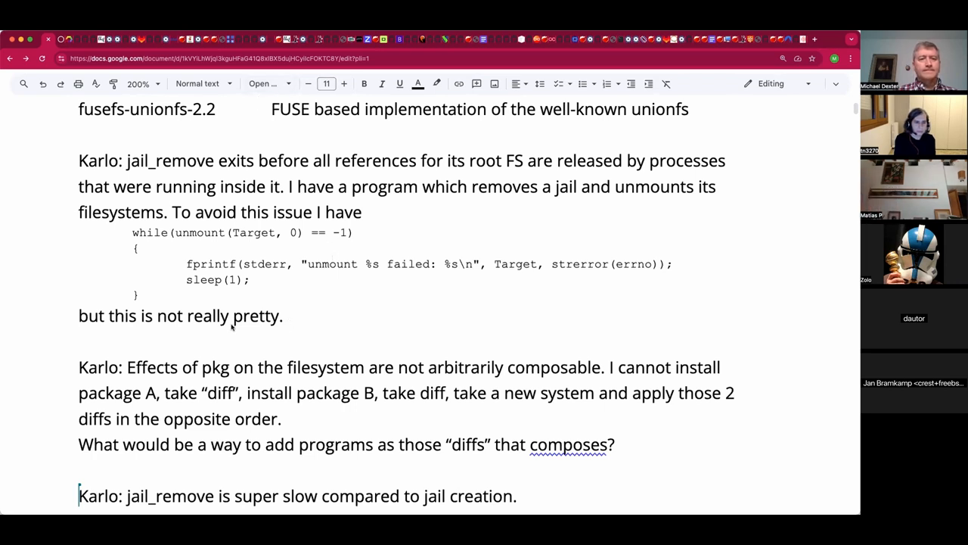
mouse_move(204, 334)
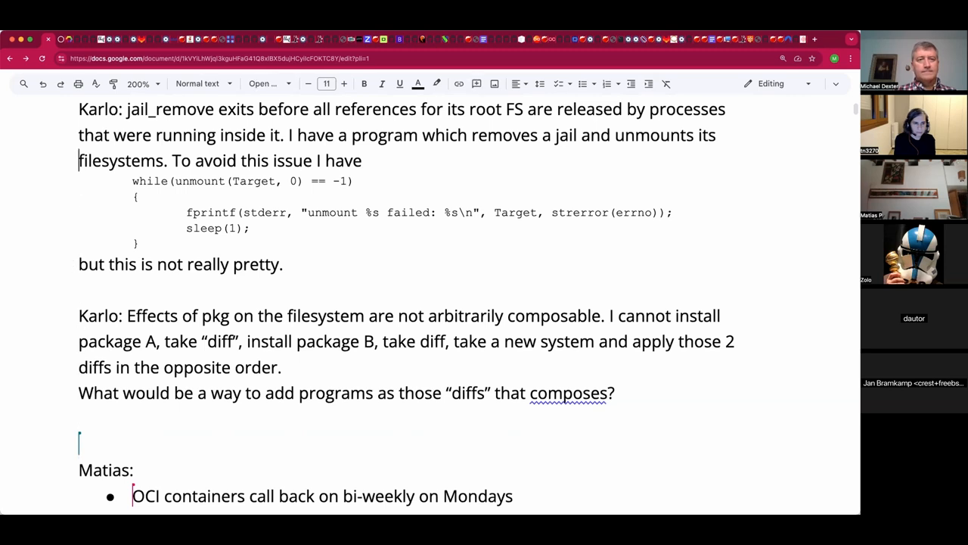
text(Karlo: jail_remove is super slow compared to jail creation.)
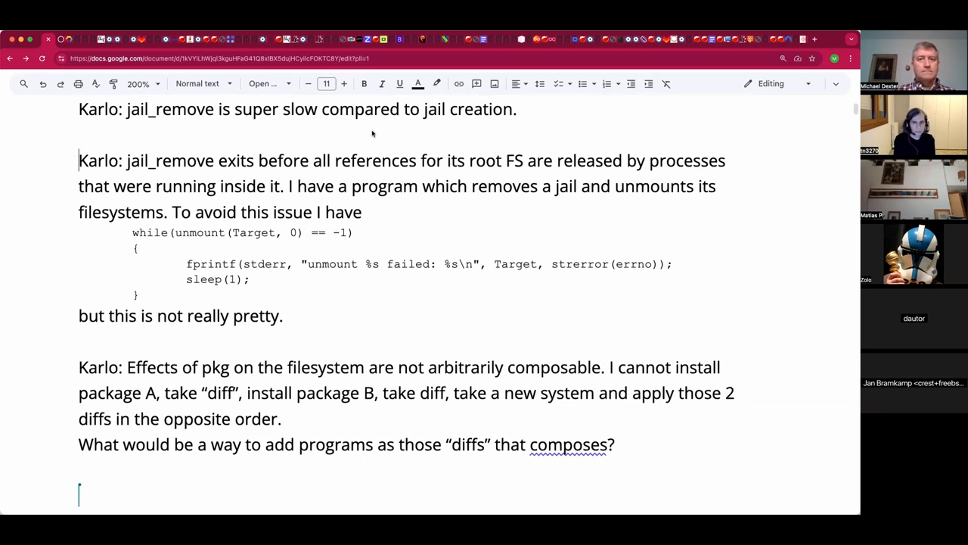
mouse_move(360, 133)
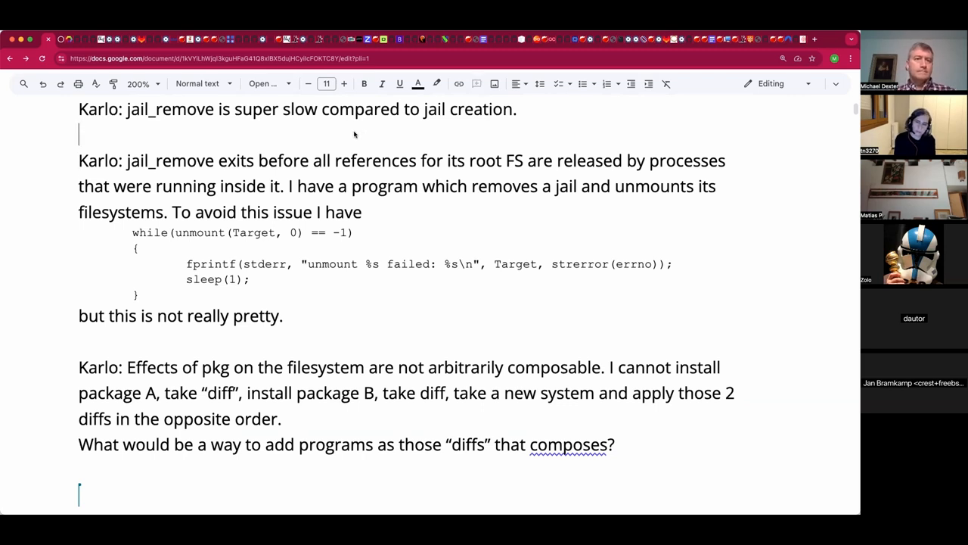
Write Jan's reply that dying jails linger and rc.shutdown gives grace time
text(Jan)
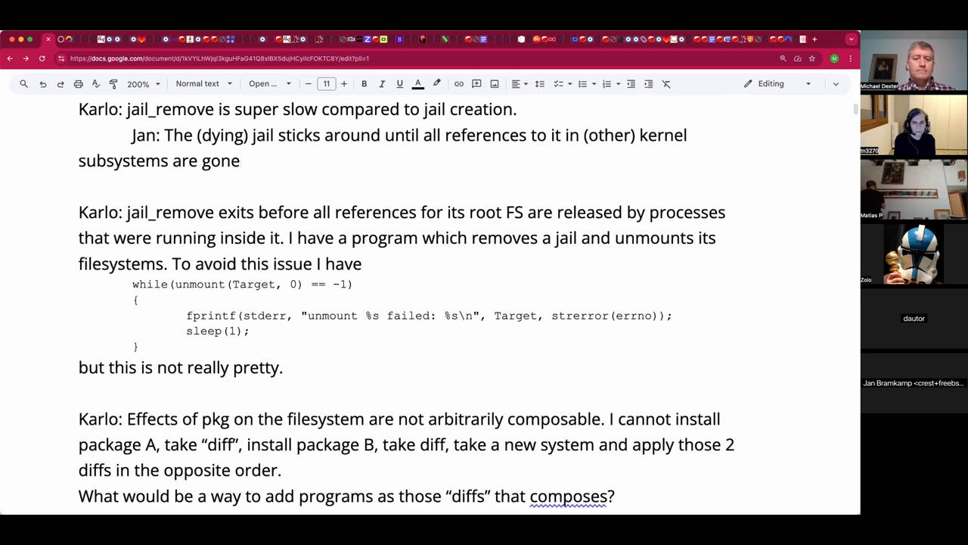
text(- rc.s)
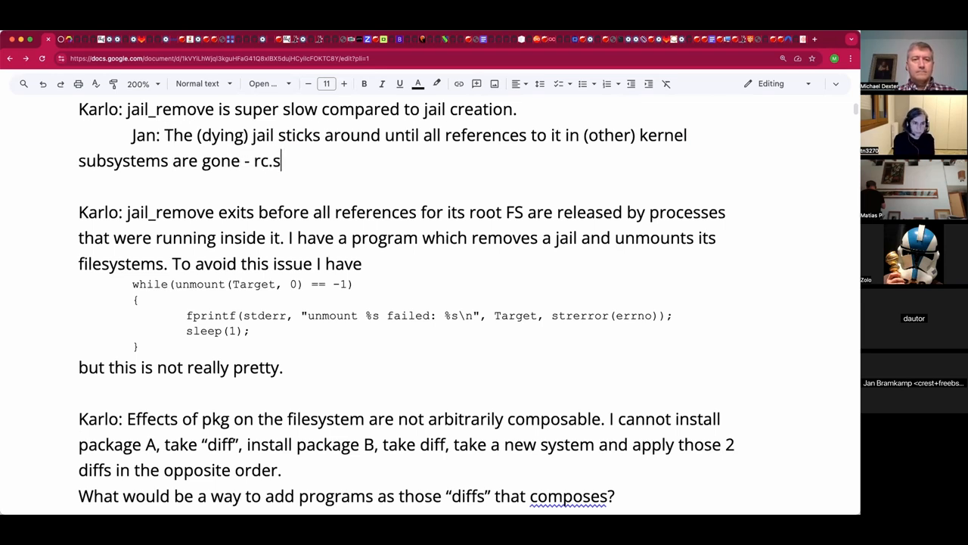
text(huto)
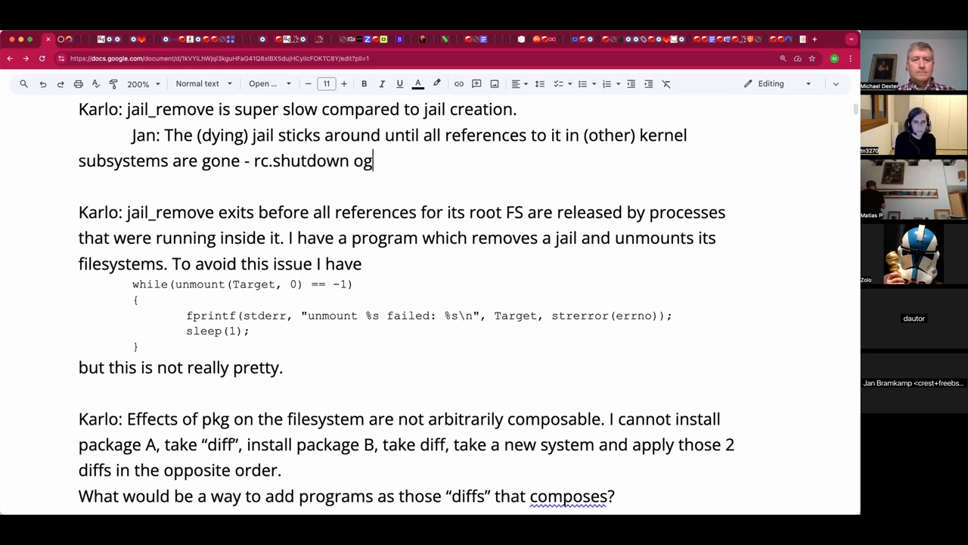
text(ives g)
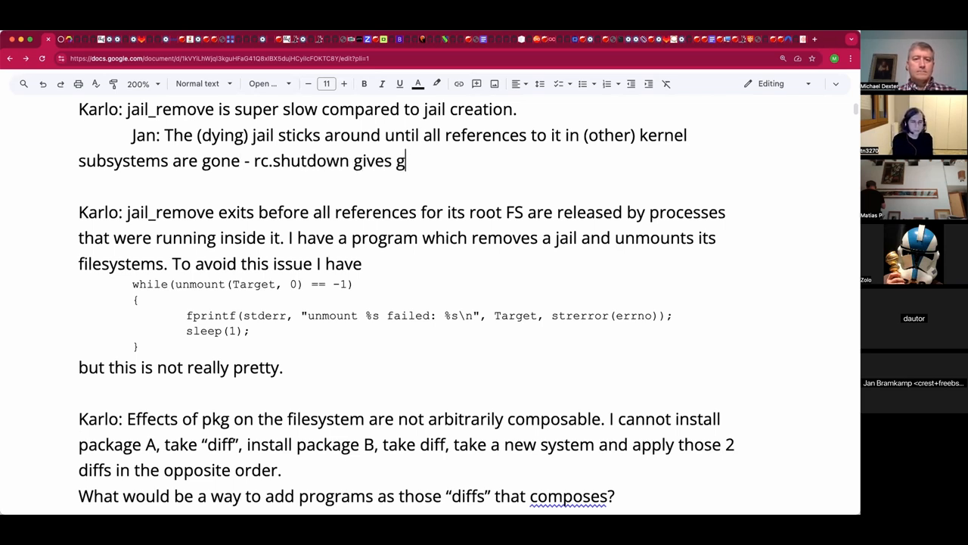
text(rade time... but not using th)
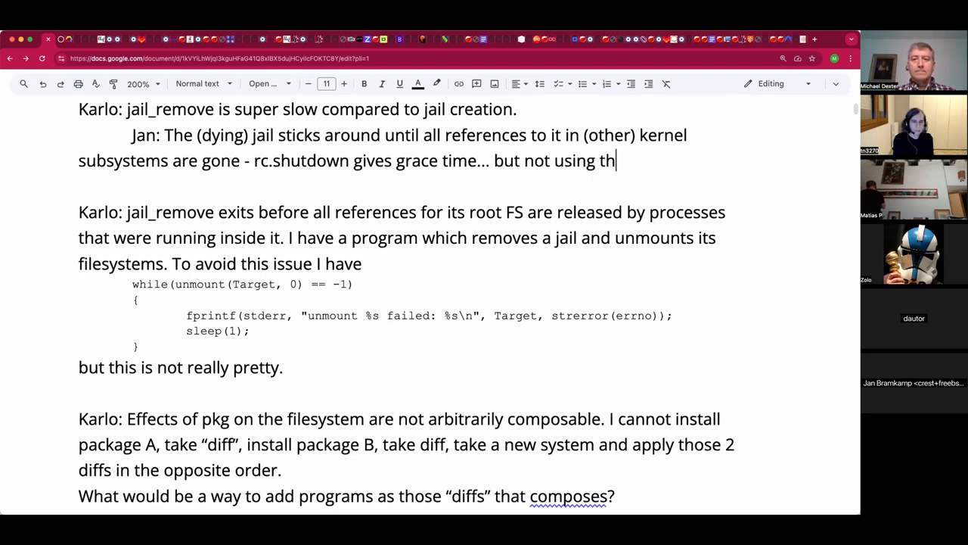
text(at.)
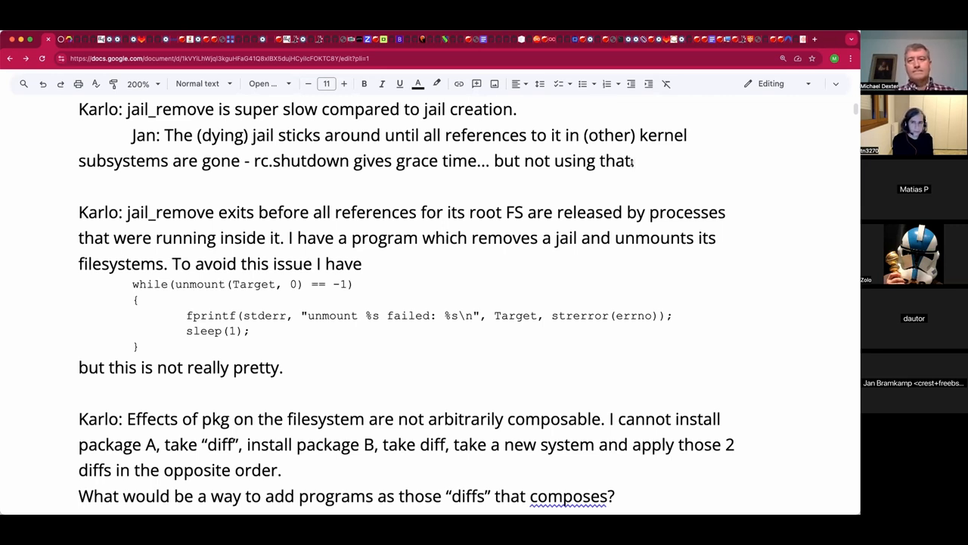
Add that garbage collection can theoretically be delayed and 'jls -d' shows dying jails
text(The)
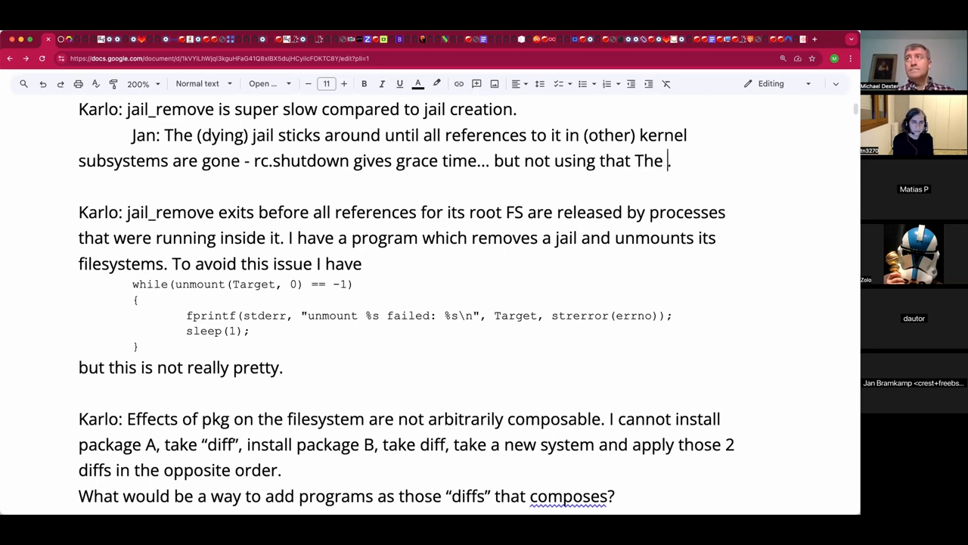
text(garbage c)
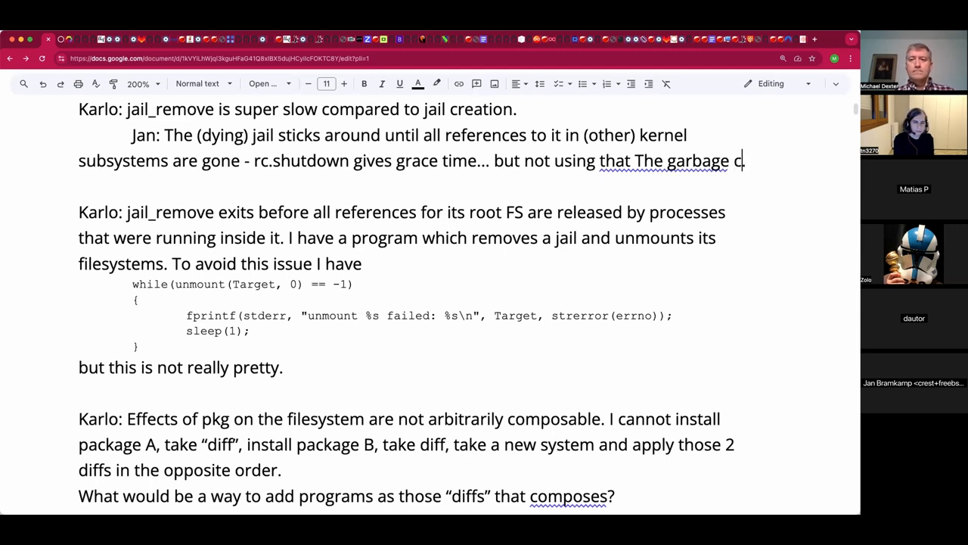
text(ollection)
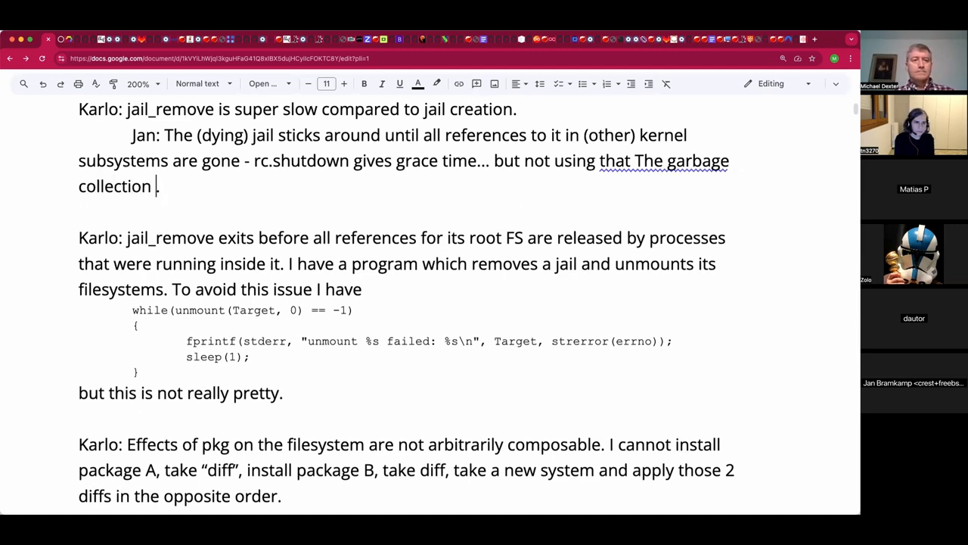
text(can thoretically take forever)
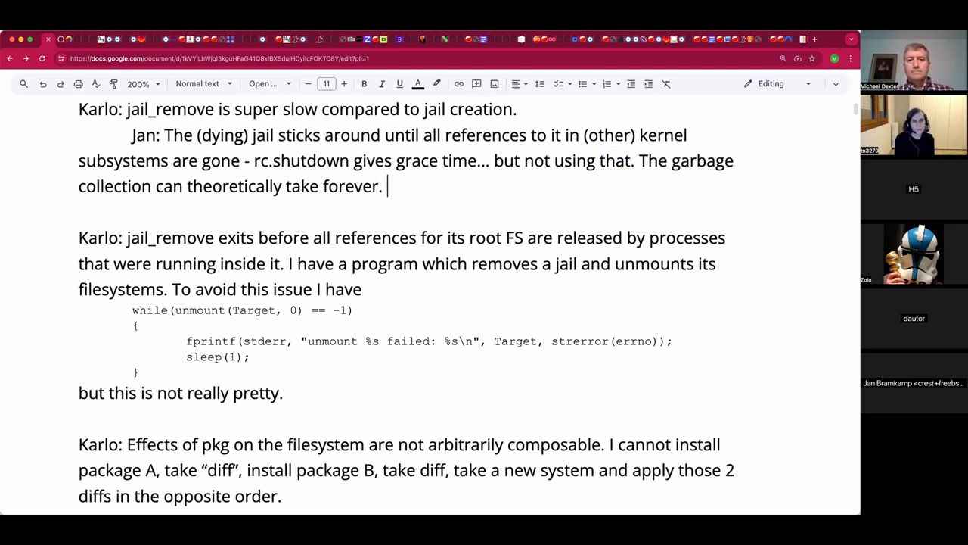
text(Note 'j)
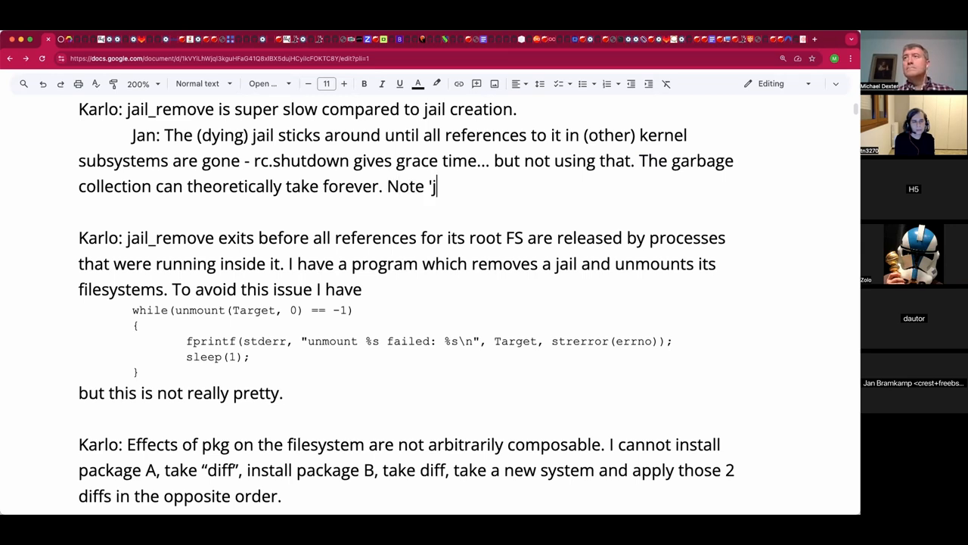
text(ls -d)
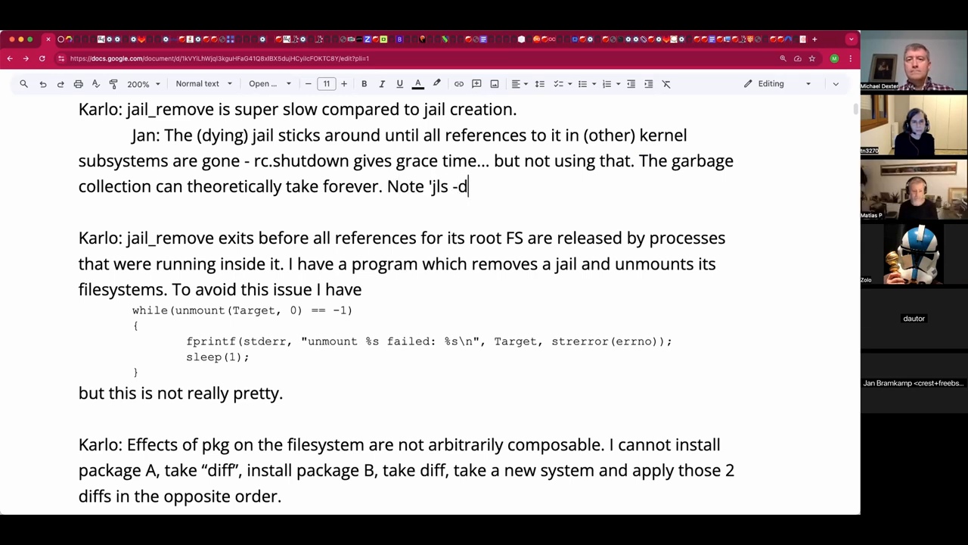
text(' to show dyi)
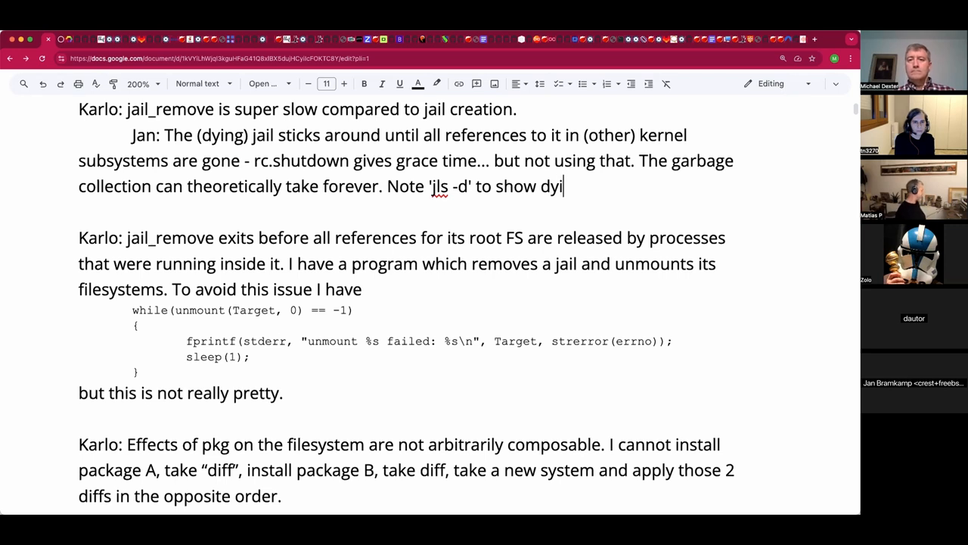
text(ng jails.)
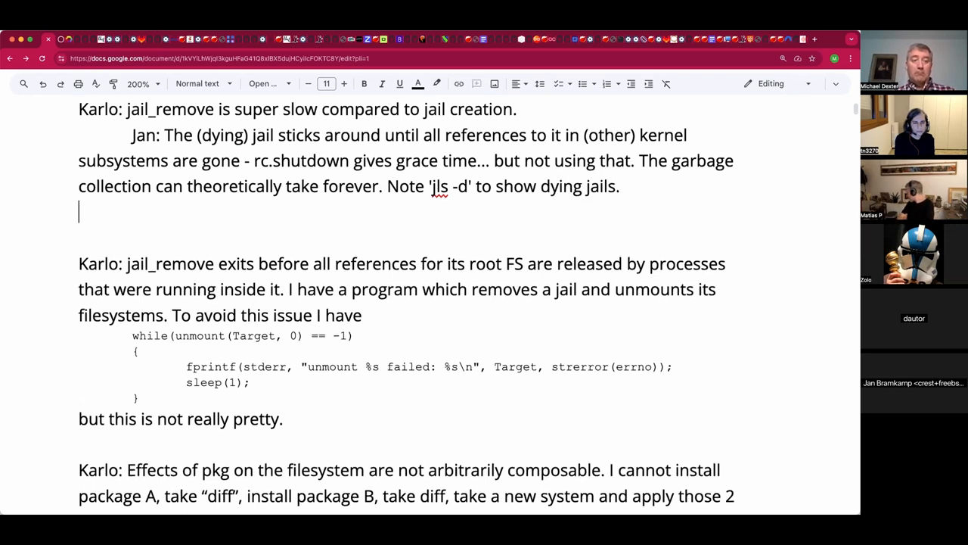
Write 'Jan: Mount -p /dev/null as the fstab, filter into umount for your jail...'
text(J)
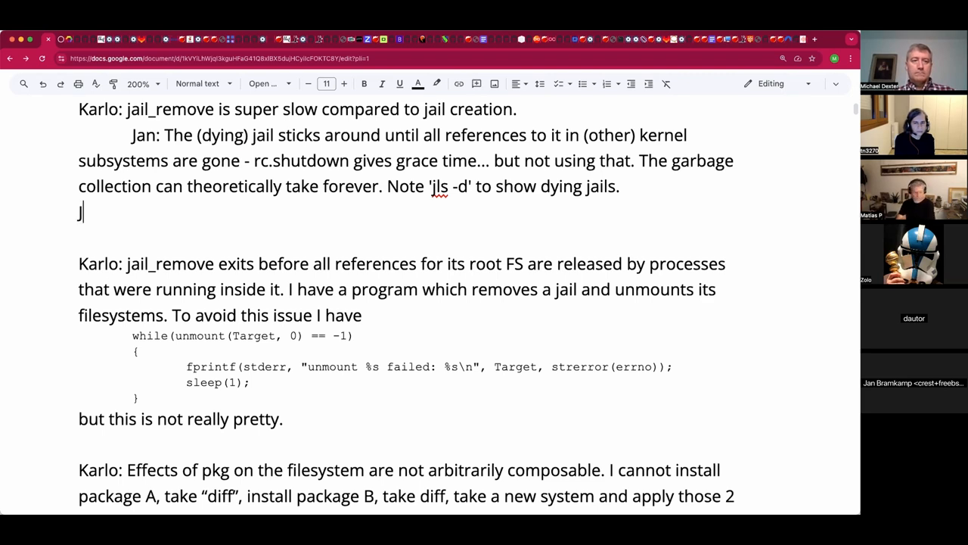
text(an: Mount -)
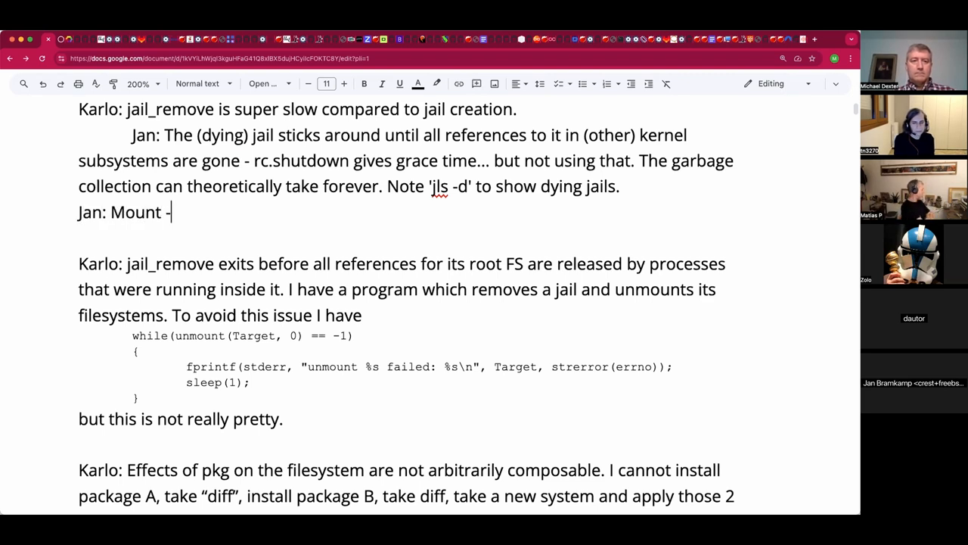
text(p /)
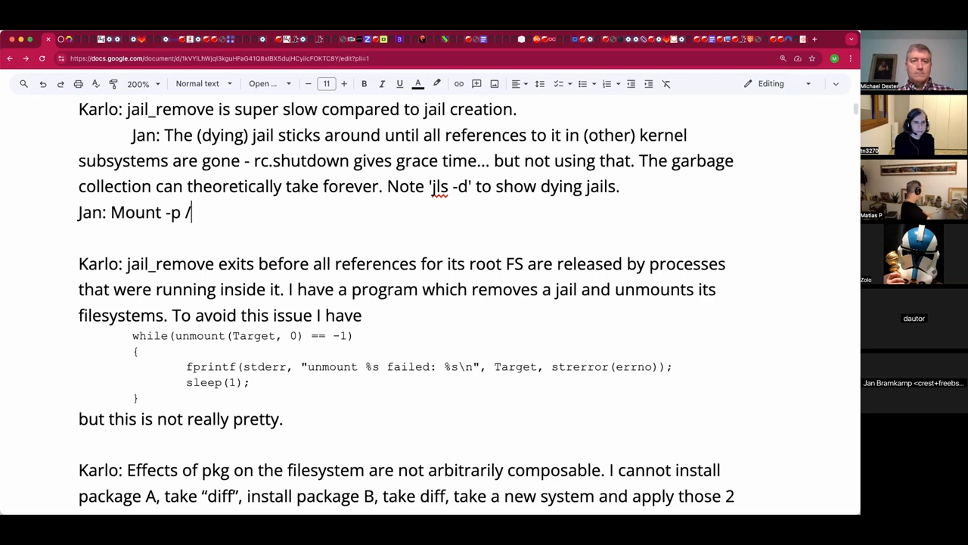
text(dev/null as the fstab)
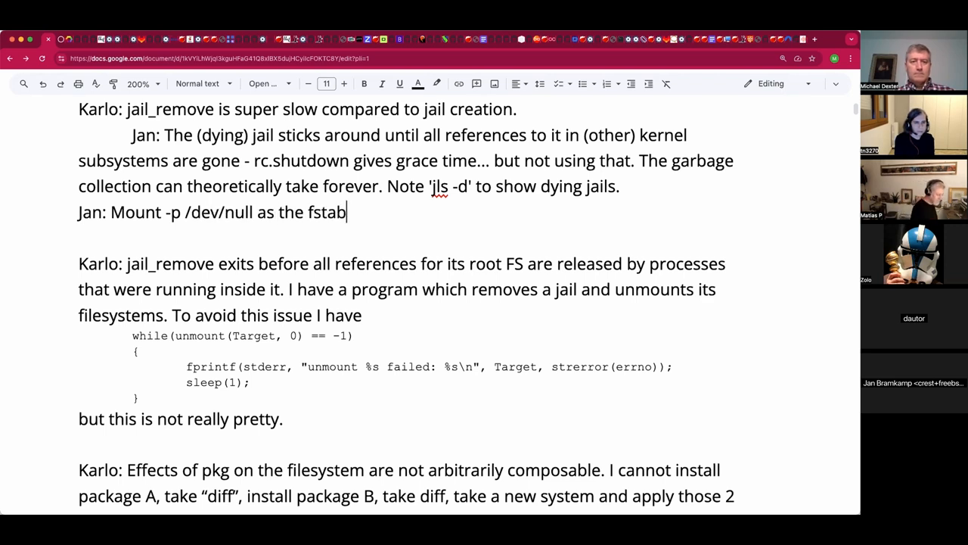
text(?)
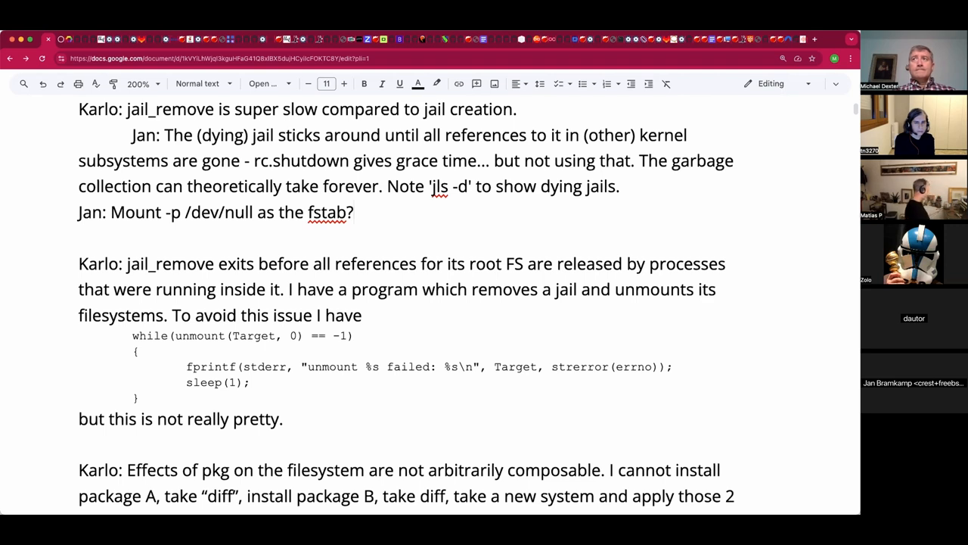
click(354, 212)
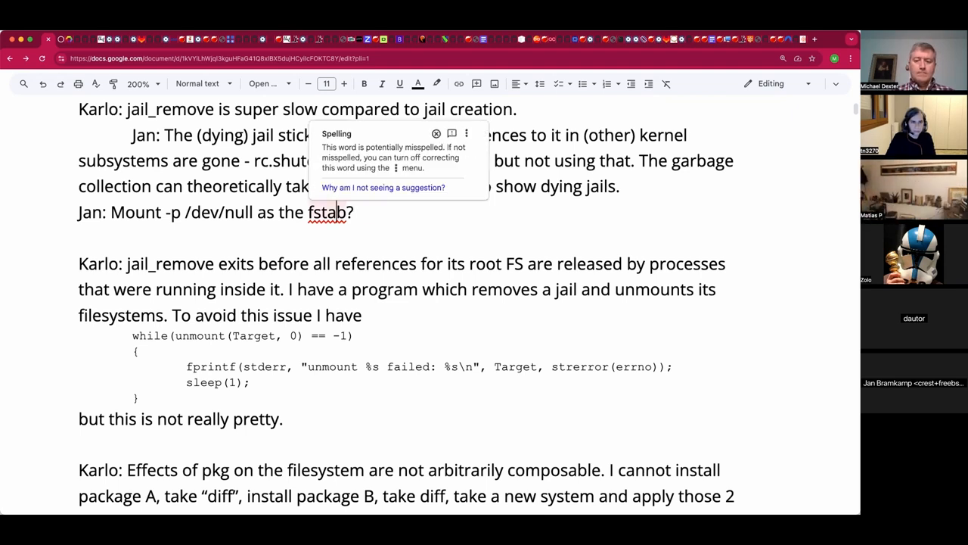
text(, filter)
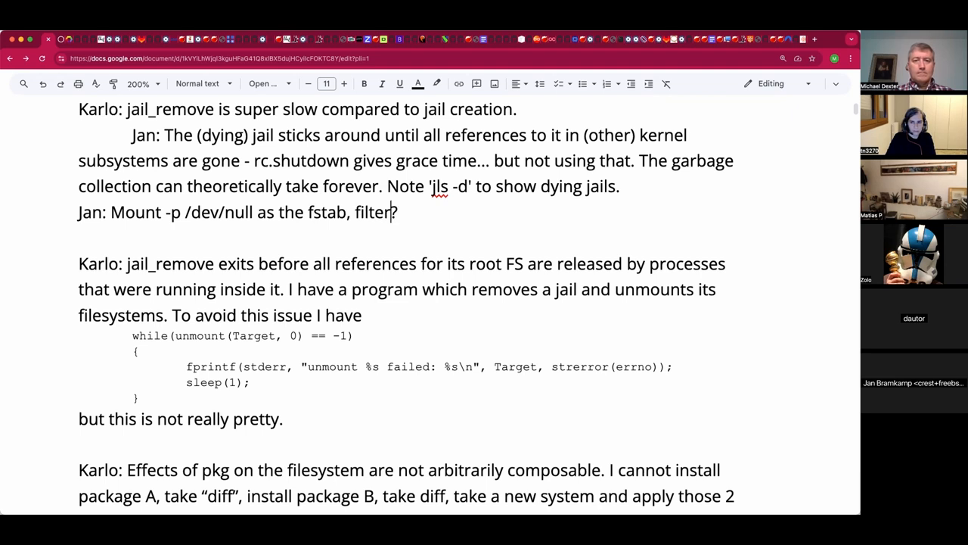
text(into umount,)
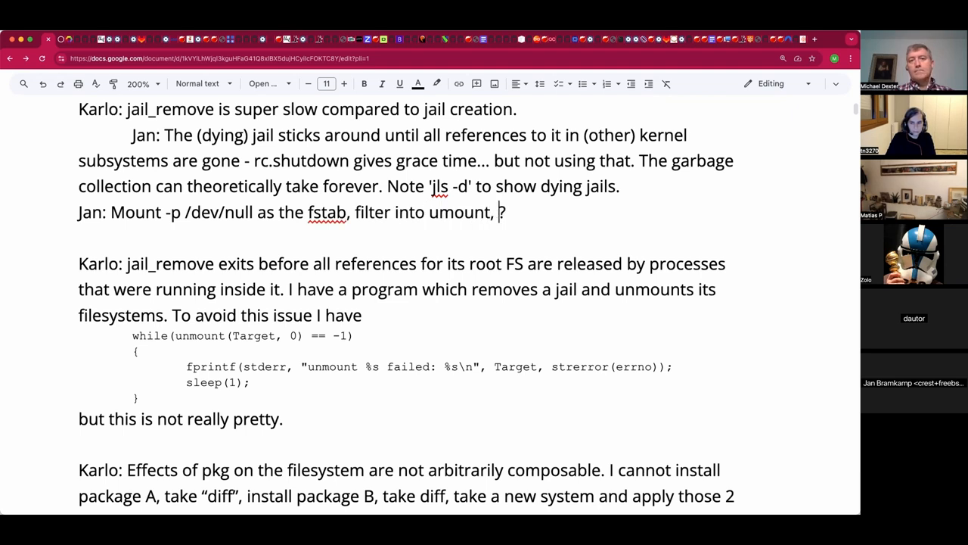
key(Backspace)
text(for your jail...)
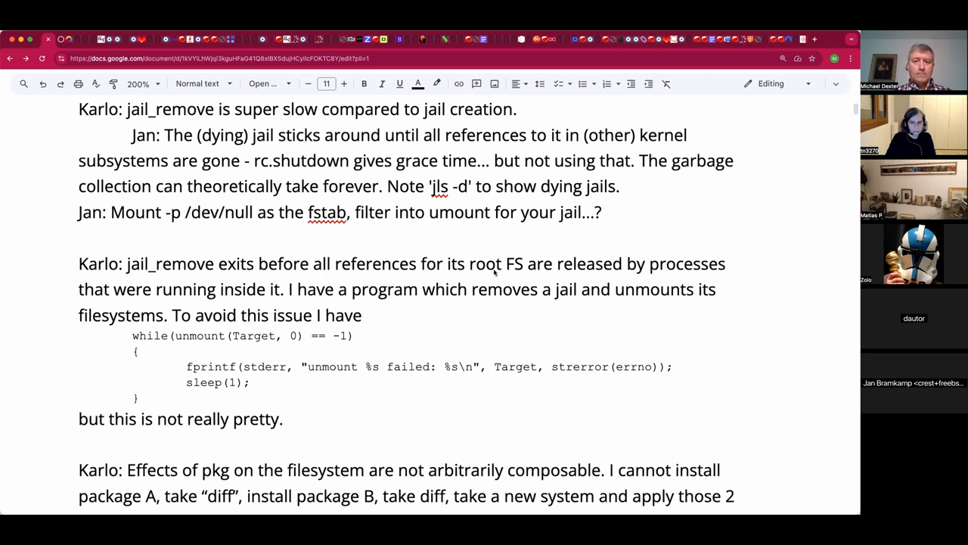
Add and remove a stray 'Thank you', leaving a new empty line below the mount note
click(596, 212)
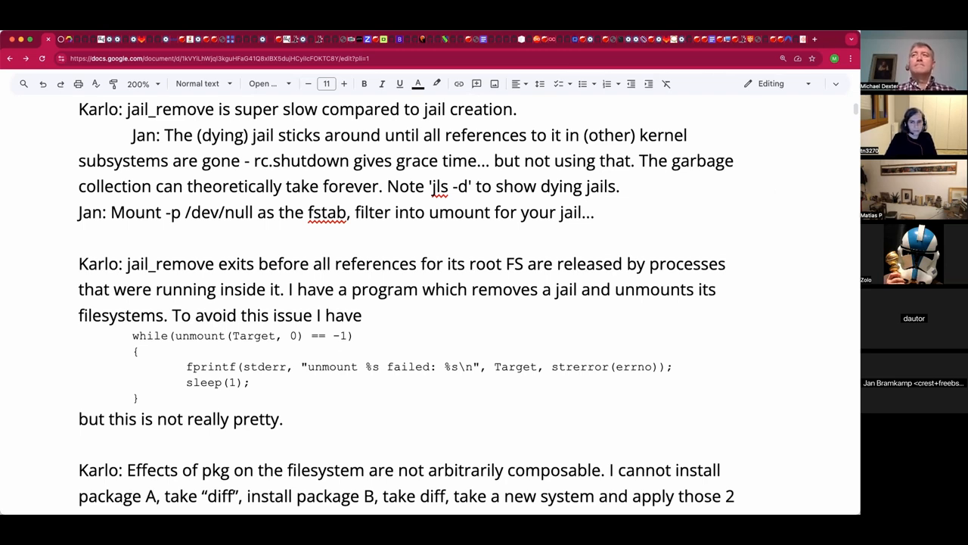
text(T)
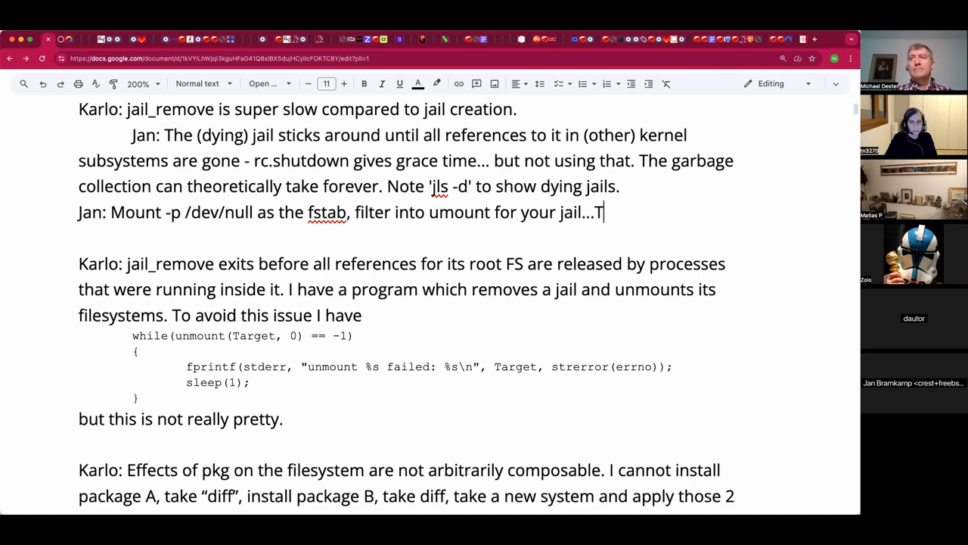
text(hank you)
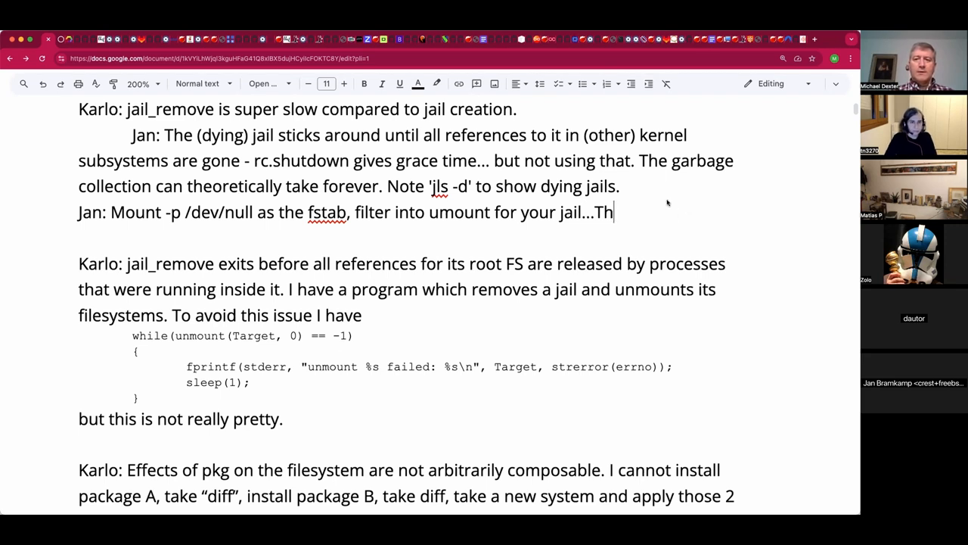
key(Backspace)
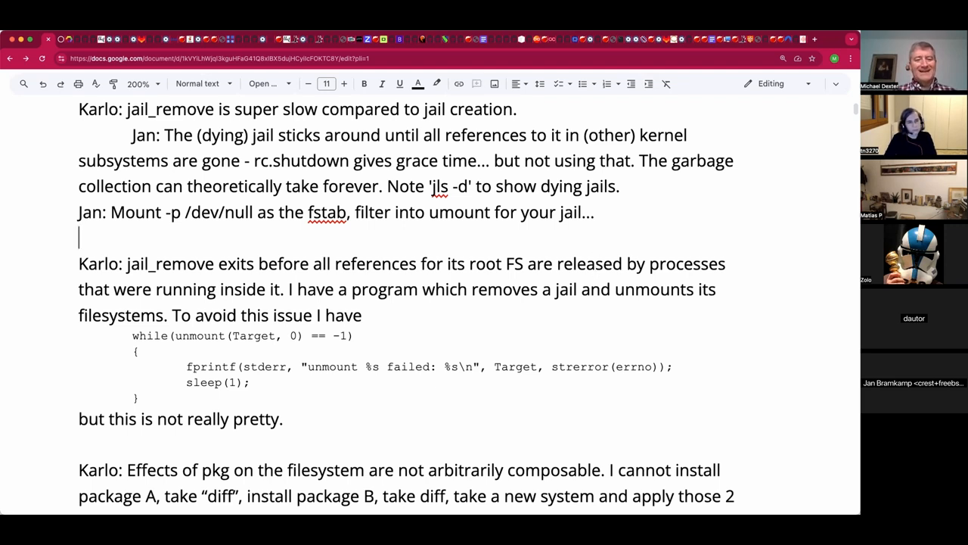
Write the parenthetical '(Look 3 months back in the minutes)' on the indented line under Jan's mount note
text(()
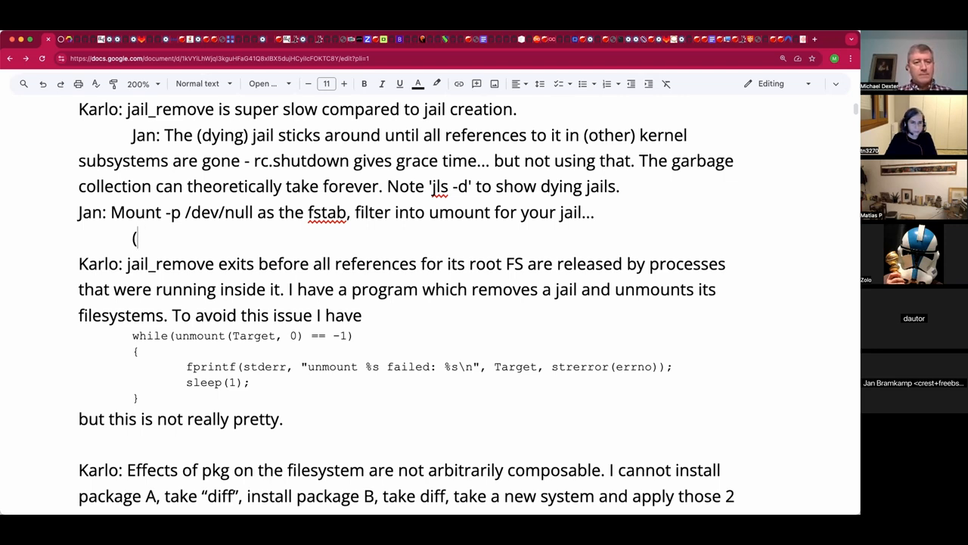
text(Look 3)
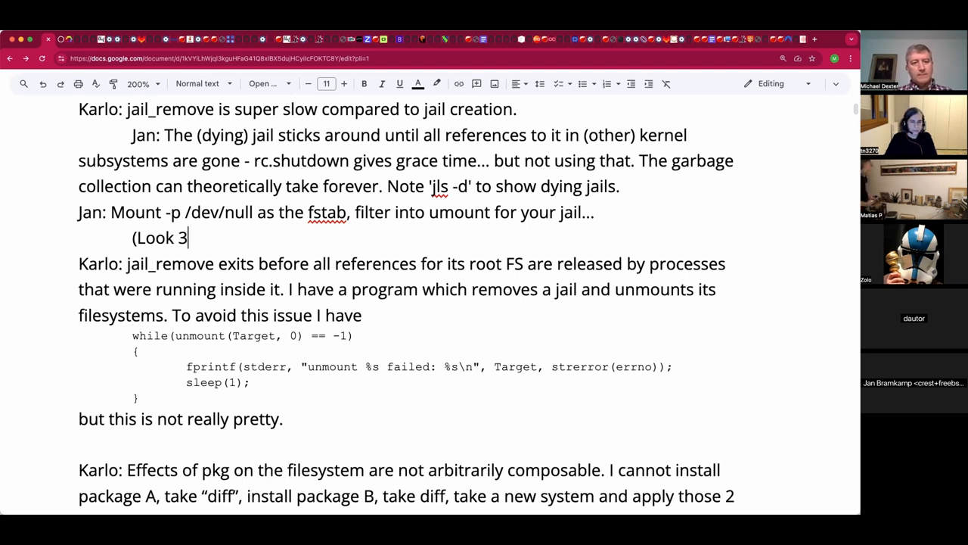
text(months ba)
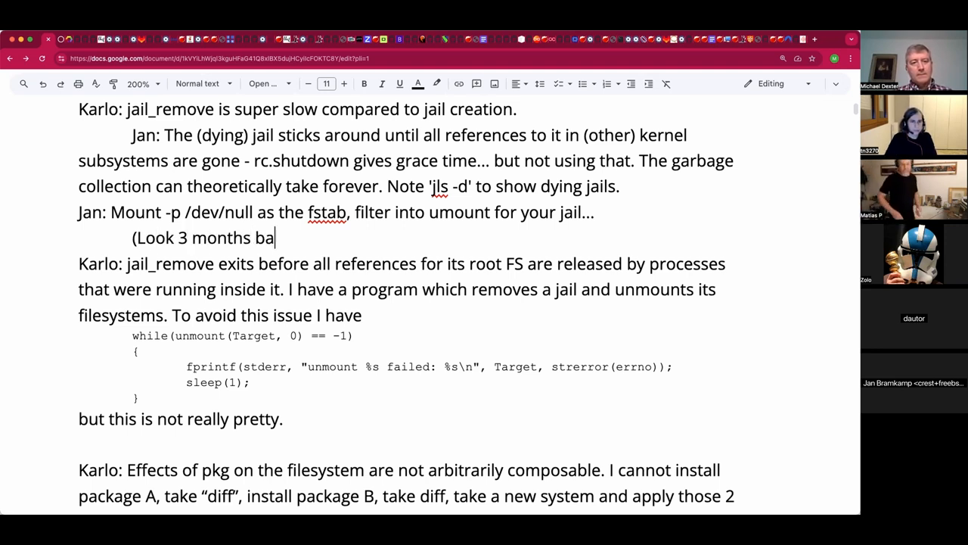
text(ck in the hi)
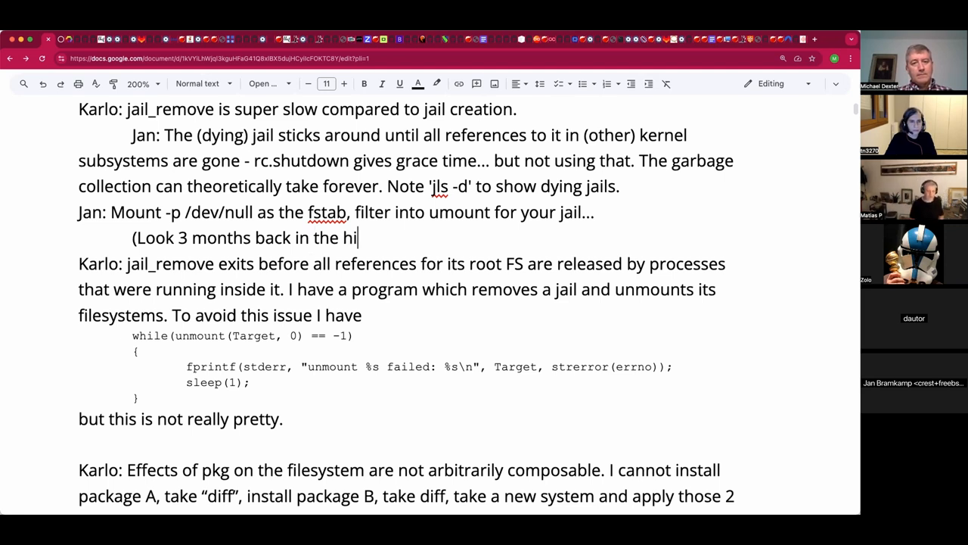
text(minutes))
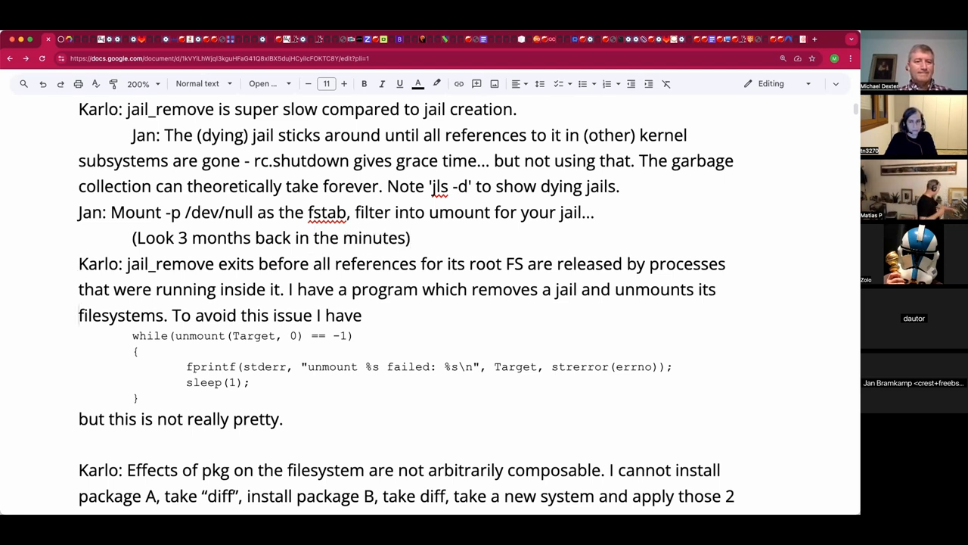
drag(133, 336, 672, 367)
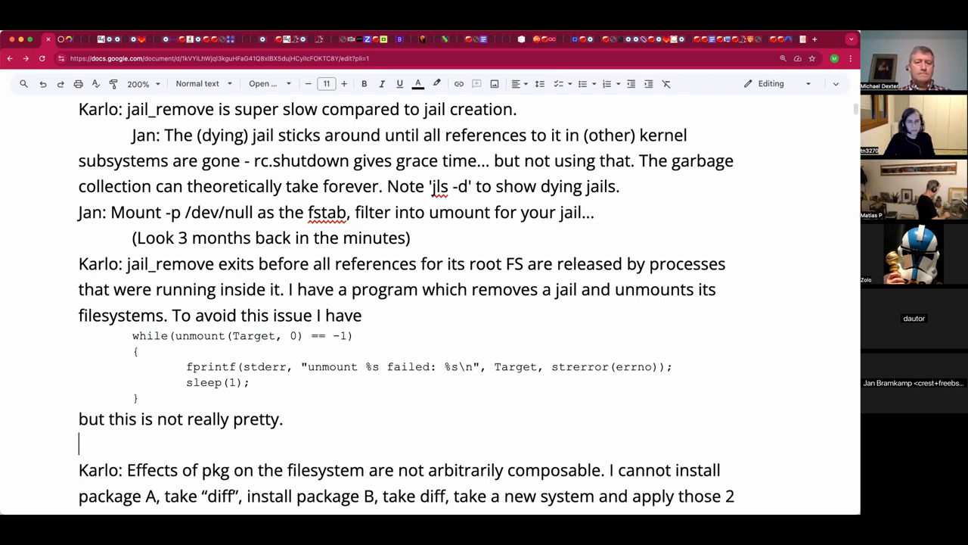
scroll(down, 3)
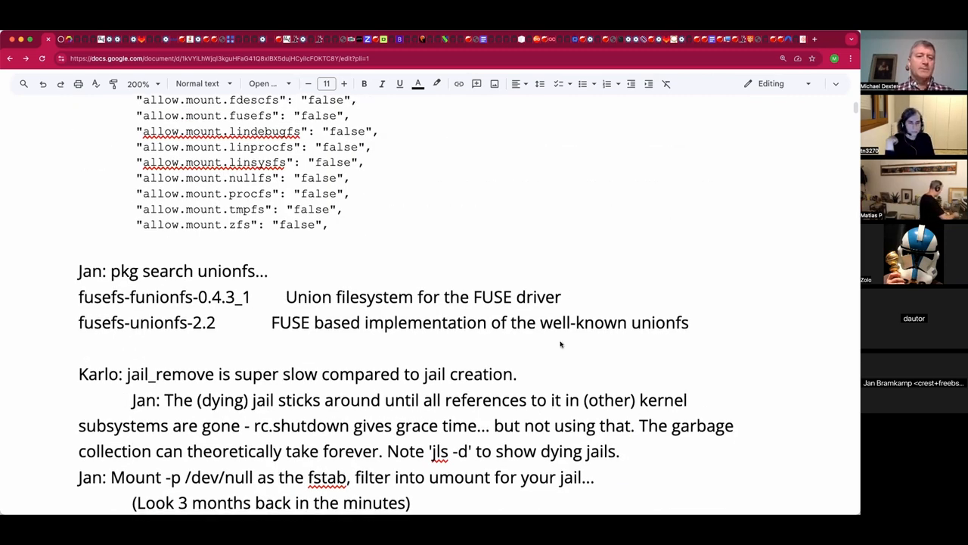
mouse_move(541, 381)
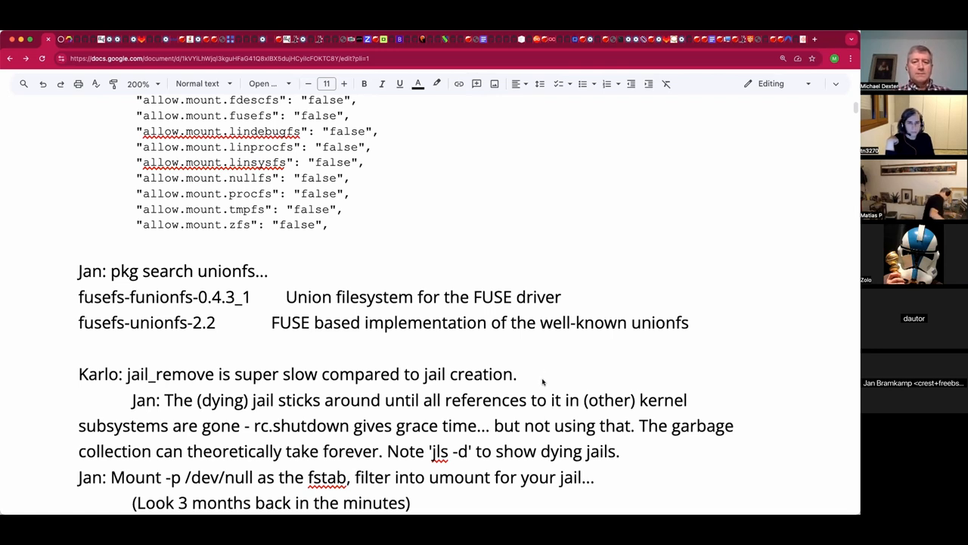
click(517, 374)
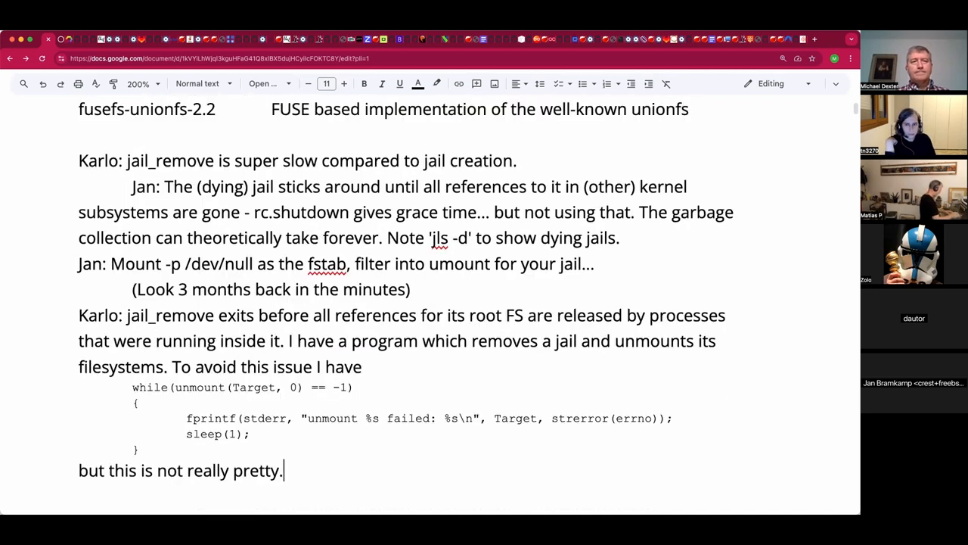
scroll(down, 3)
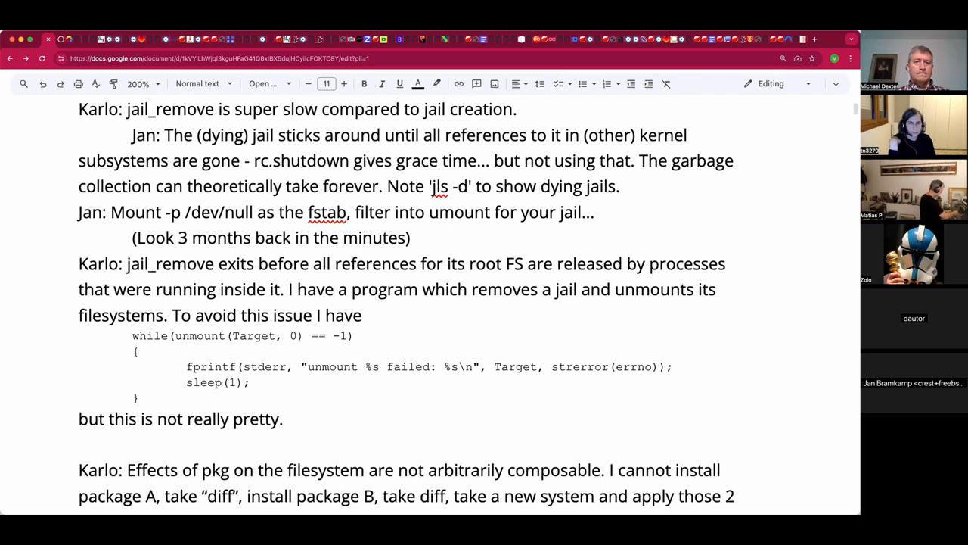
click(524, 469)
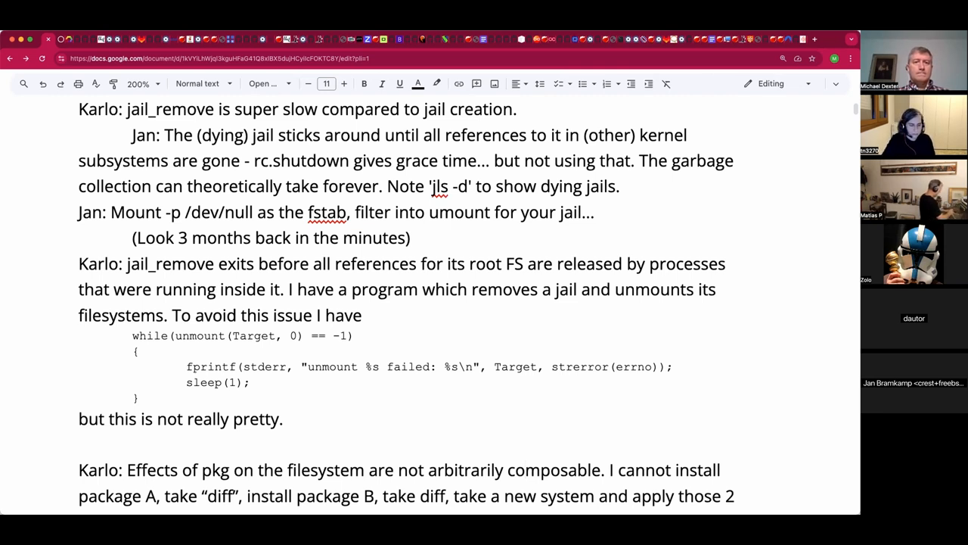
click(525, 470)
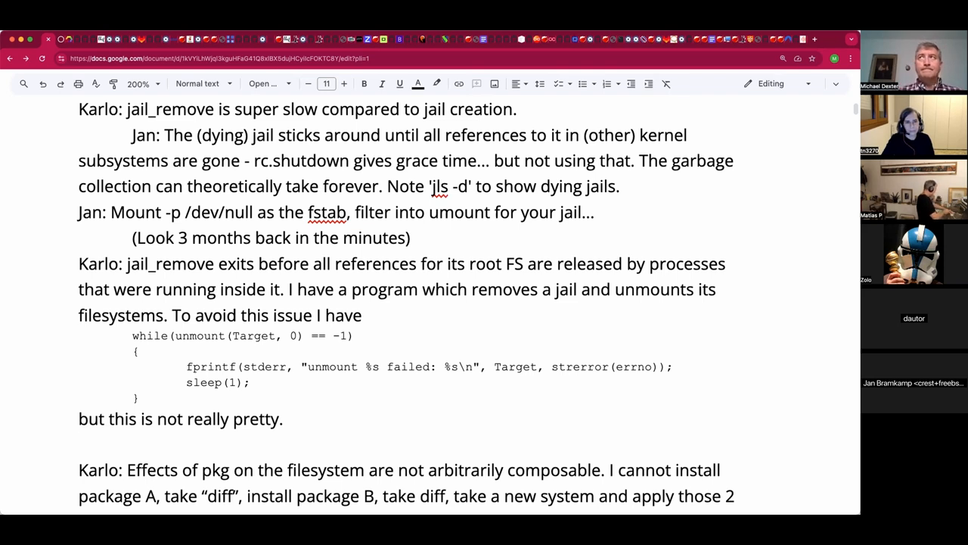
click(79, 445)
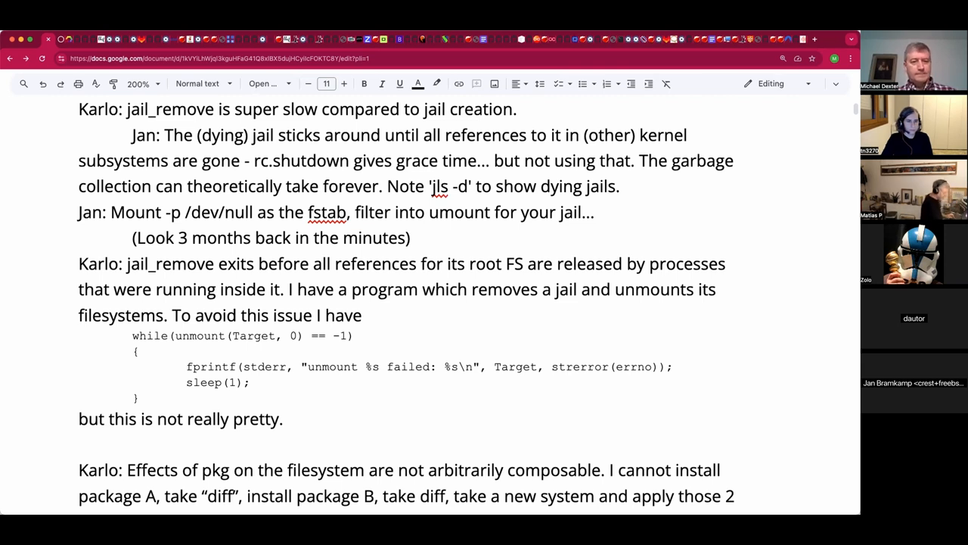
scroll(down, 3)
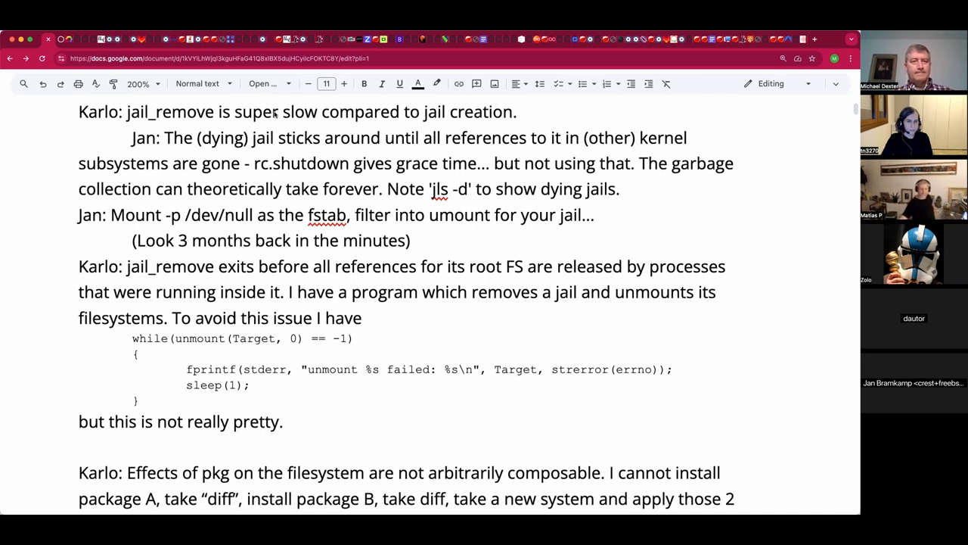
mouse_move(276, 115)
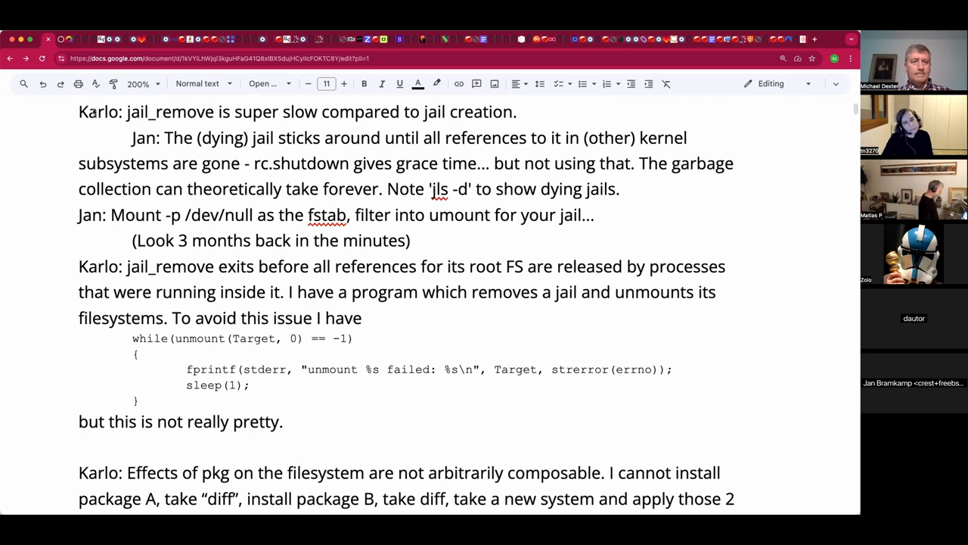
click(264, 111)
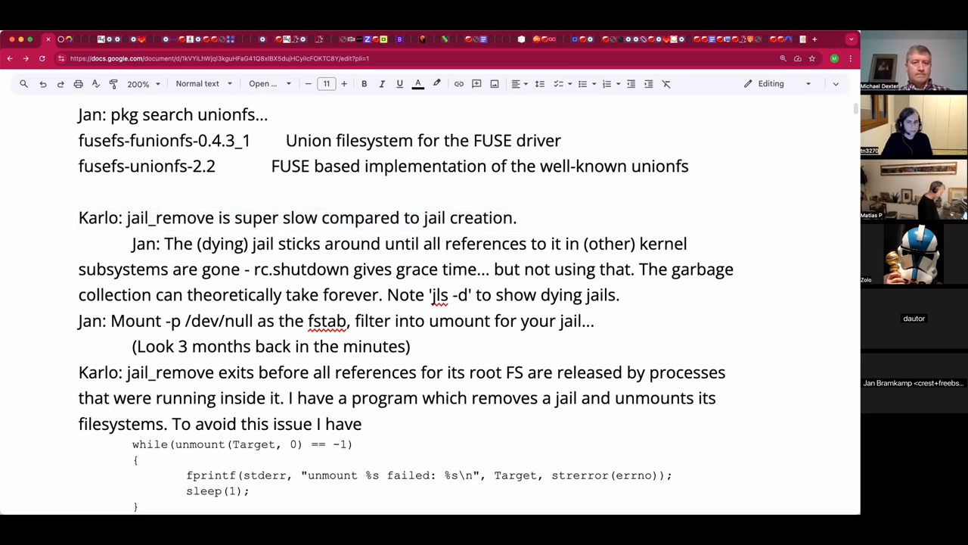
Add 'Karlo: jail_remove is super slow compared to jail creation.' below the unmount retry-loop paragraph
scroll(down, 3)
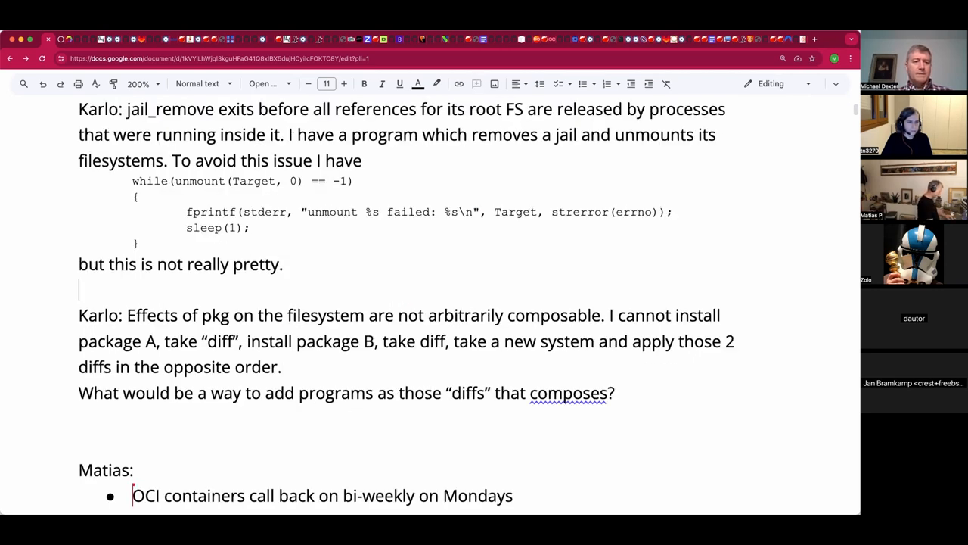
text(Karlo: jail_remove is super slow compared to jail creation.)
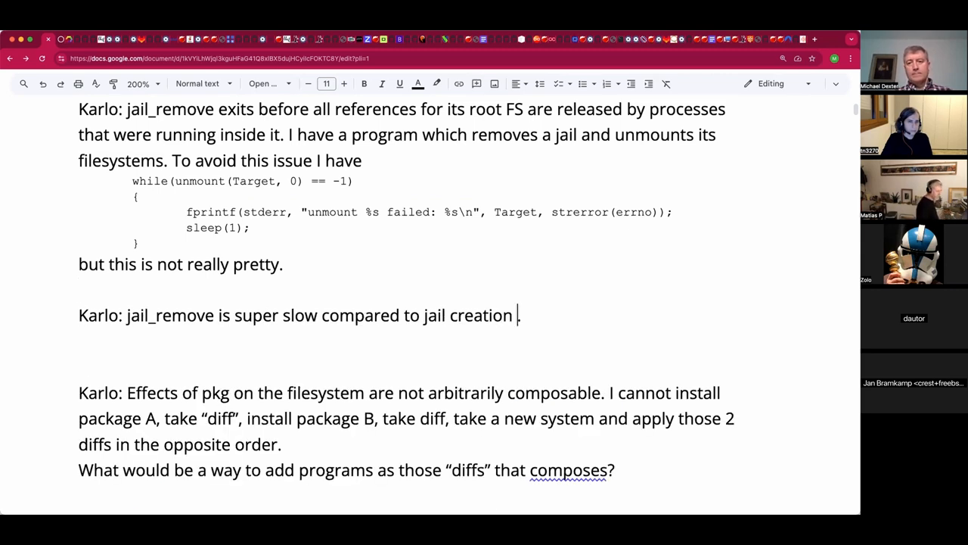
End the jail_remove line with 'continued.' and add the indented note '3 ms startup, SLOW VNET destroy.'
text(continued.)
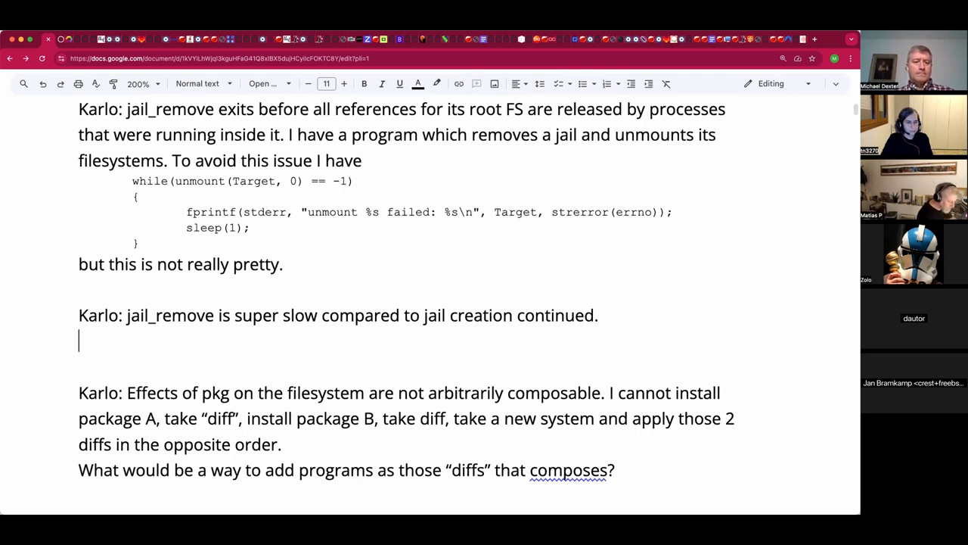
text(3 m)
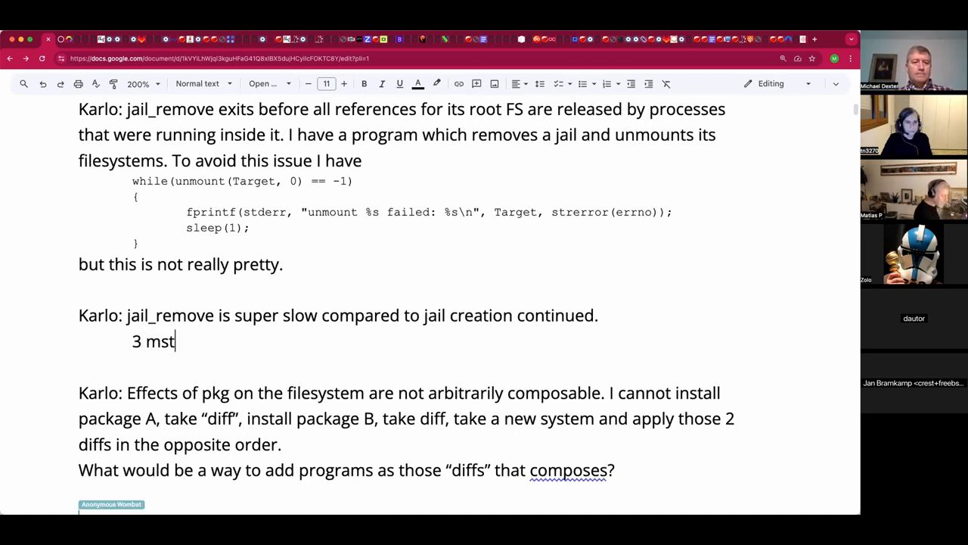
text(startup,)
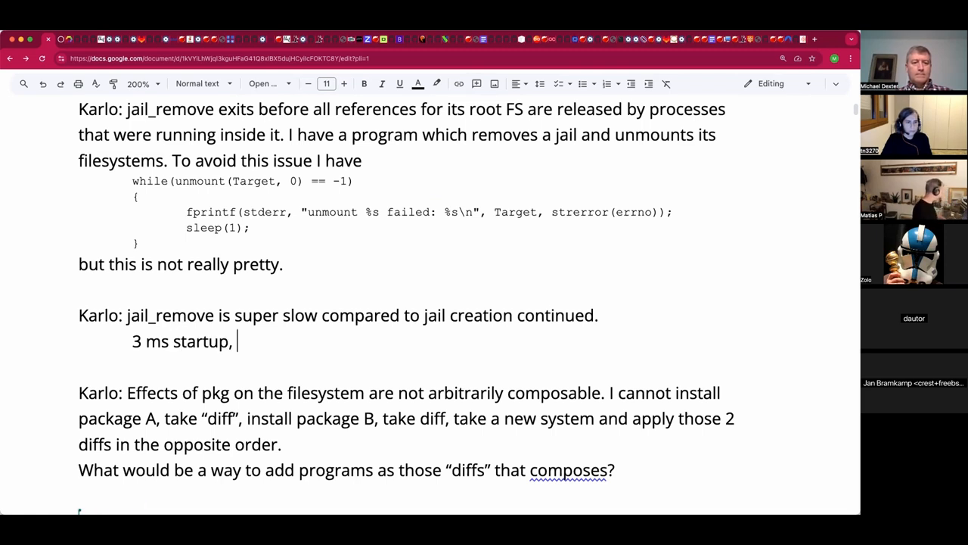
text(SLO)
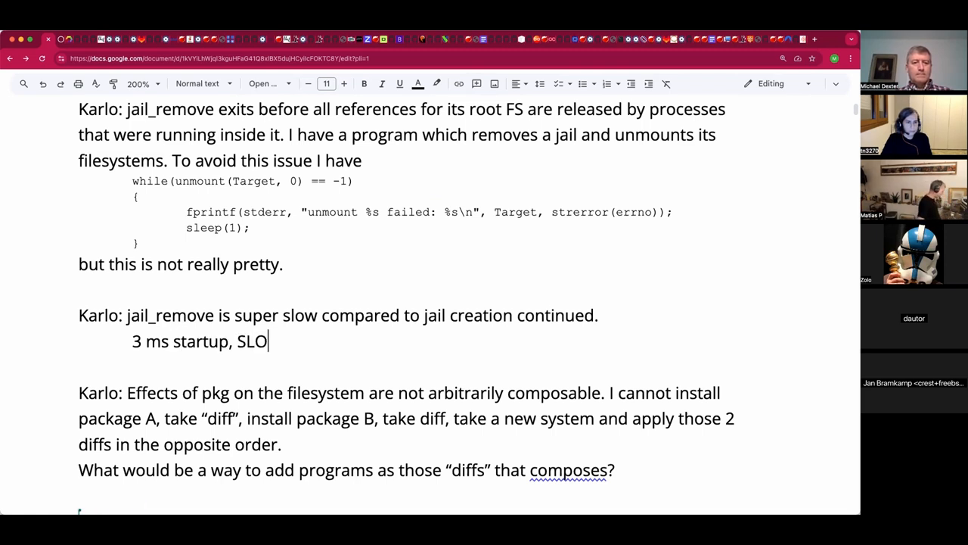
text(W VNET)
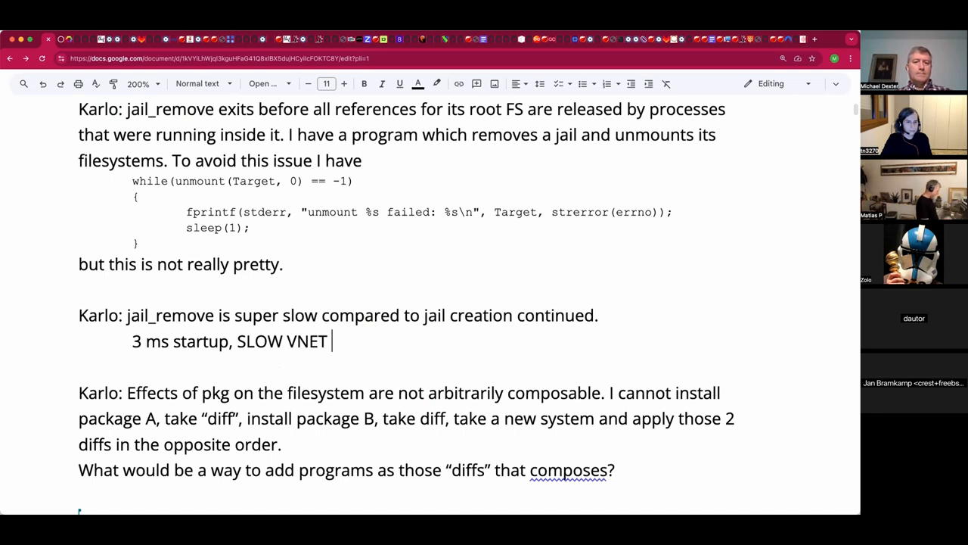
text(destroy.)
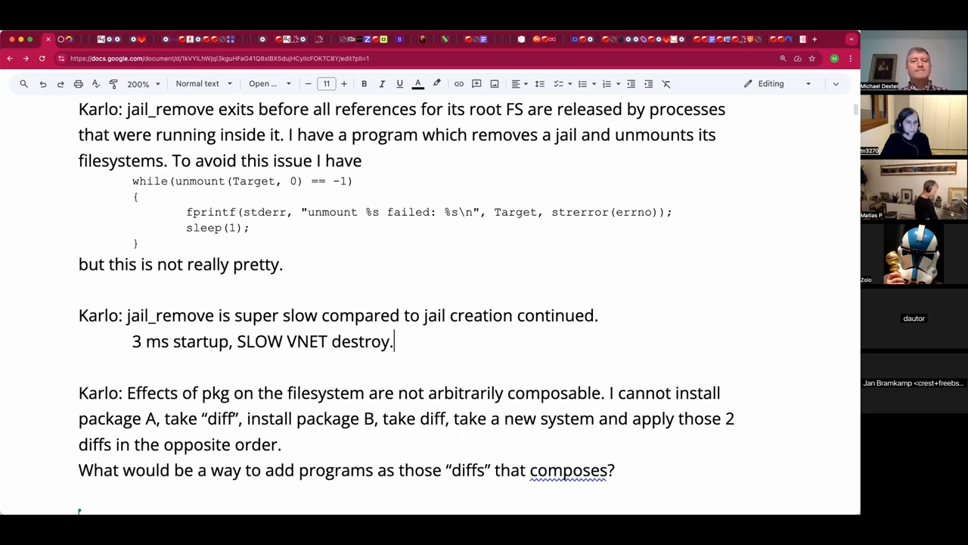
key(enter)
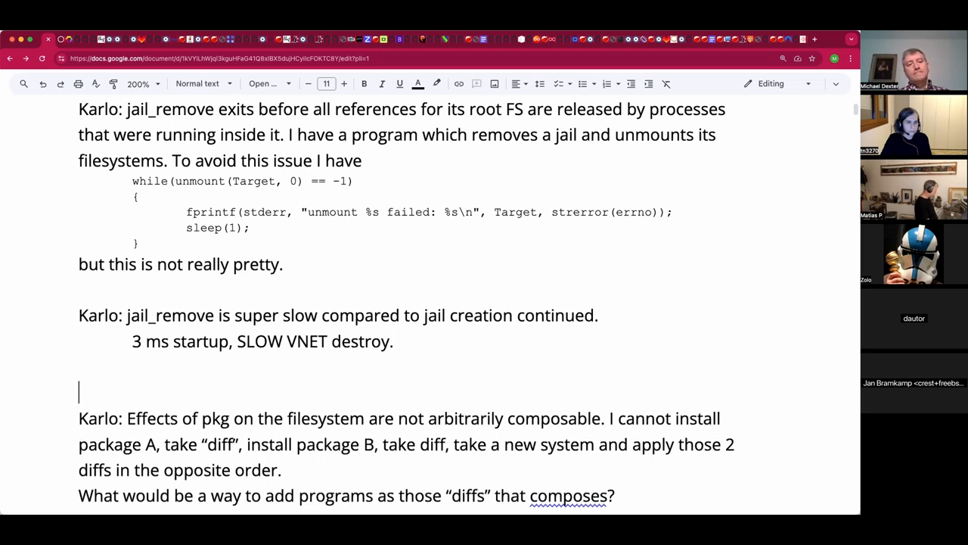
Write the topic line 'Yet Another Jail Manager? Rite of passage? Missing features from other ones?'
text(Yet)
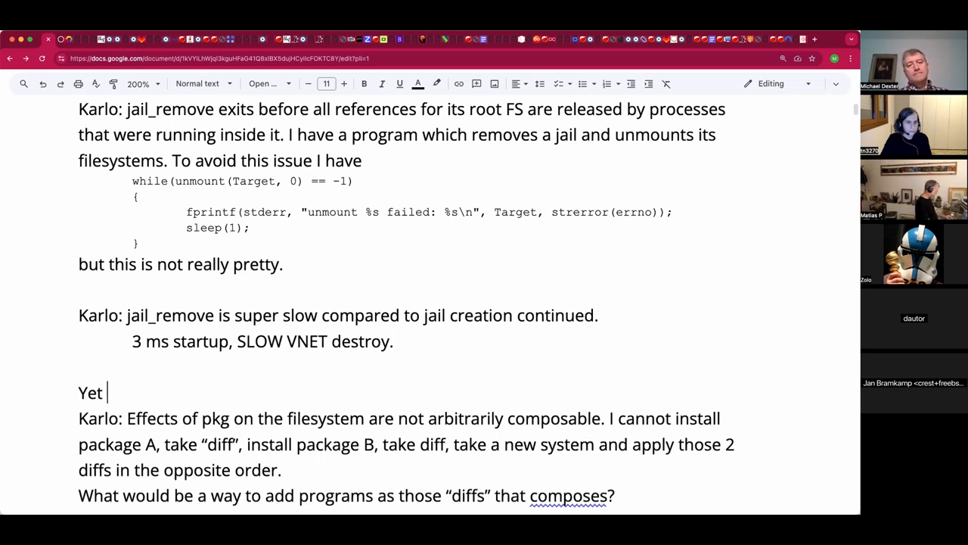
text(Another Jail Manager)
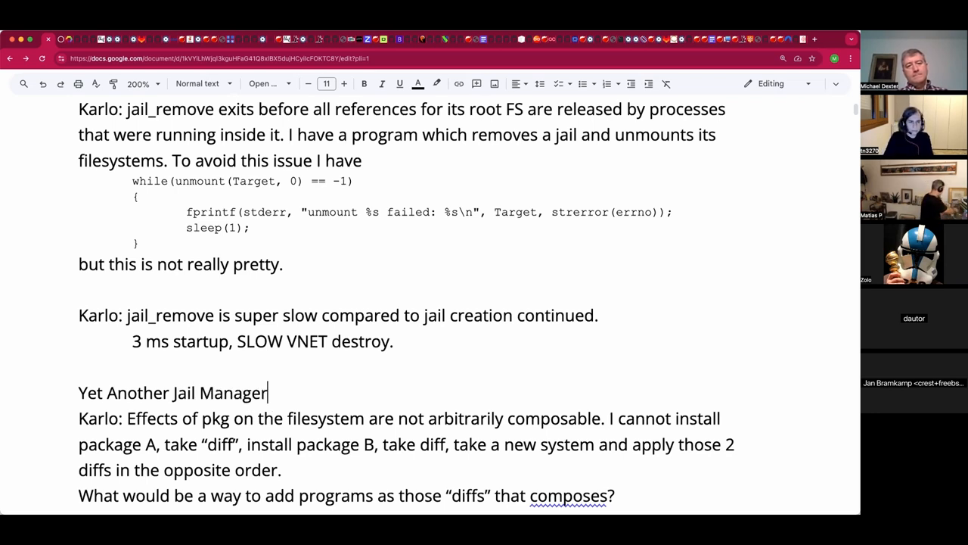
text(?)
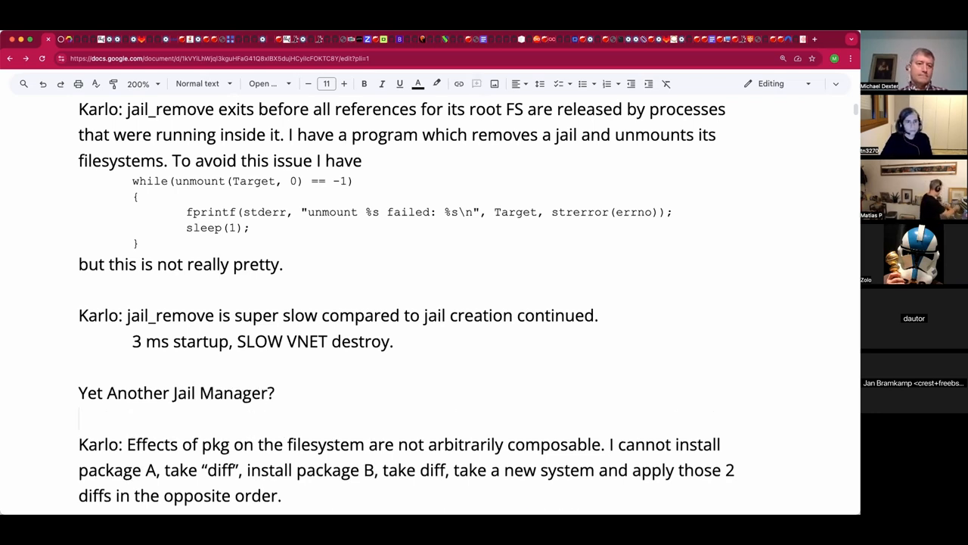
text(Ri)
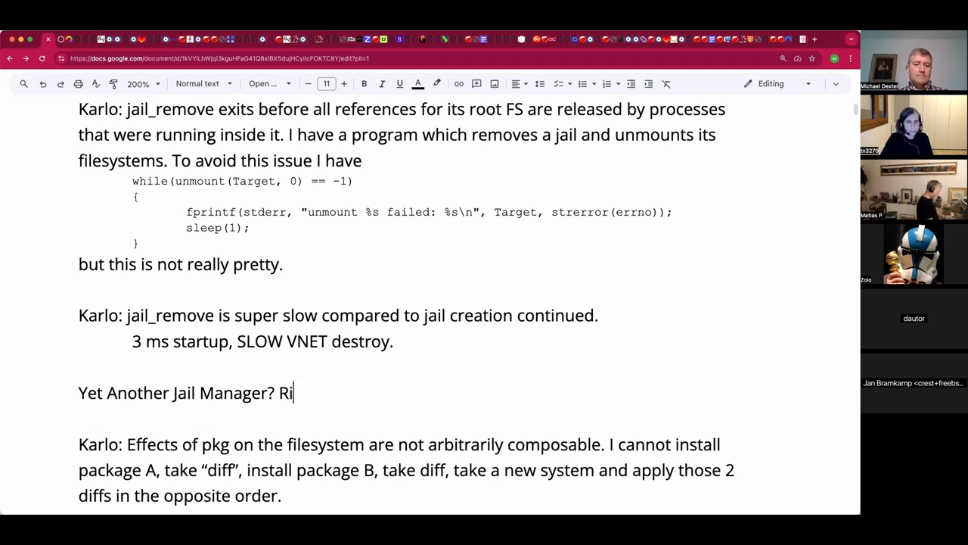
text(te of passage?)
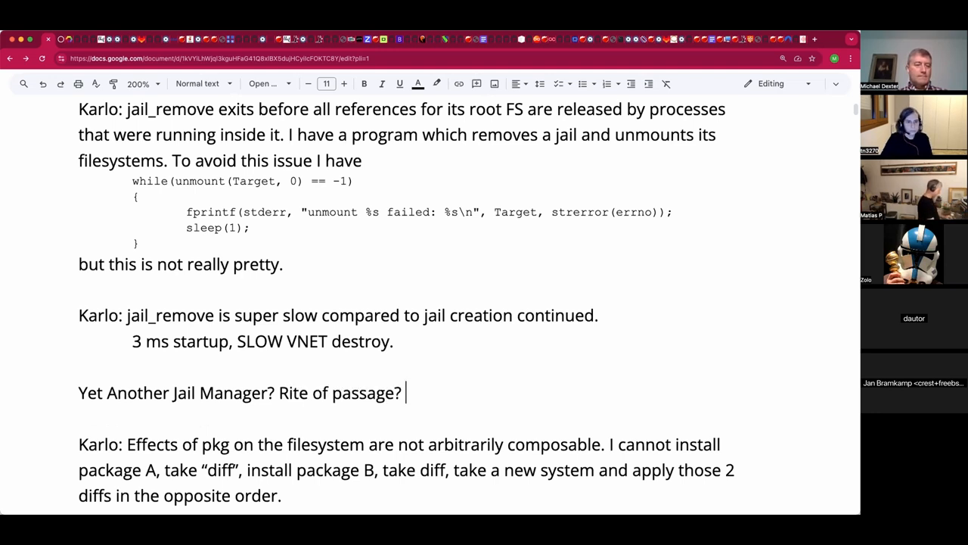
text(M)
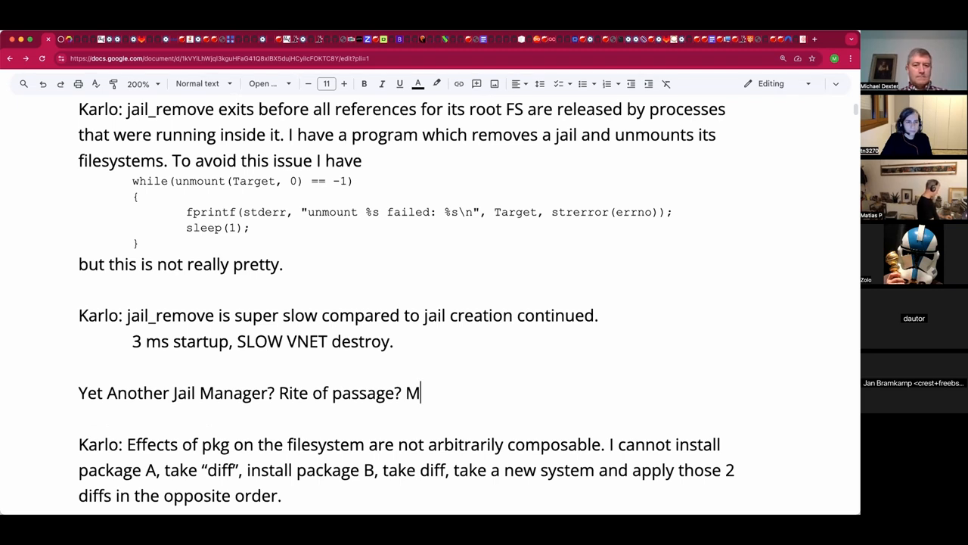
text(issing features f)
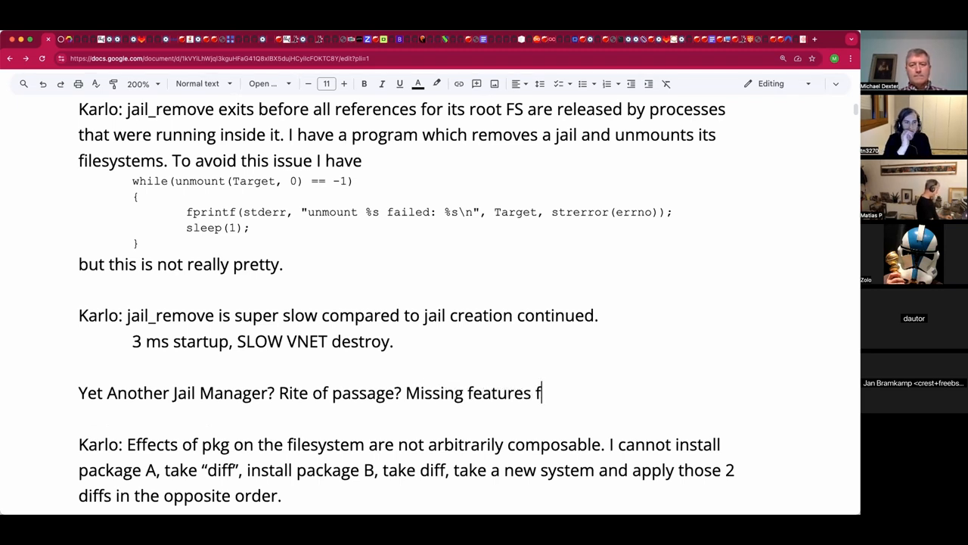
text(rom other one)
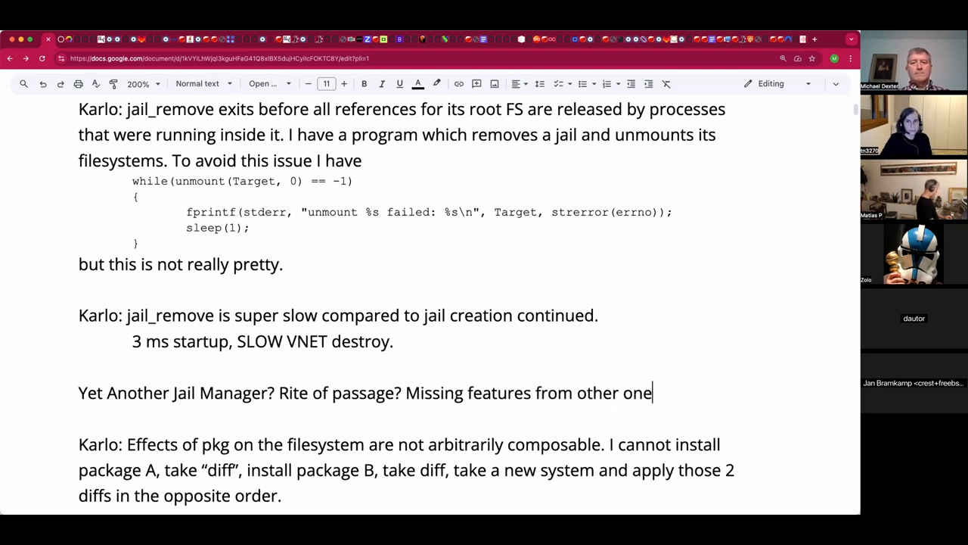
text(s?)
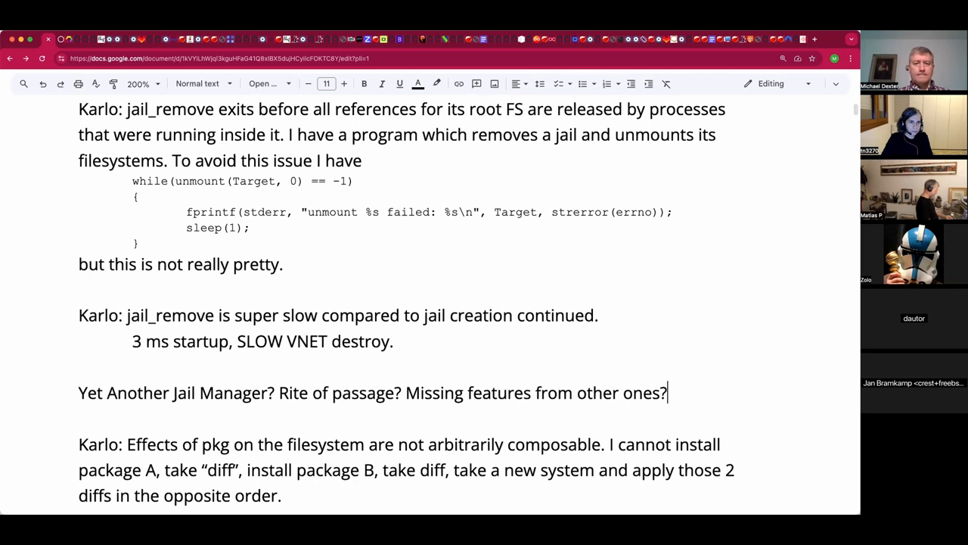
Append 'ifconfig -j can be used from the host to down the interfaces to eagerly discard the queues.' to the VNET note
text(if)
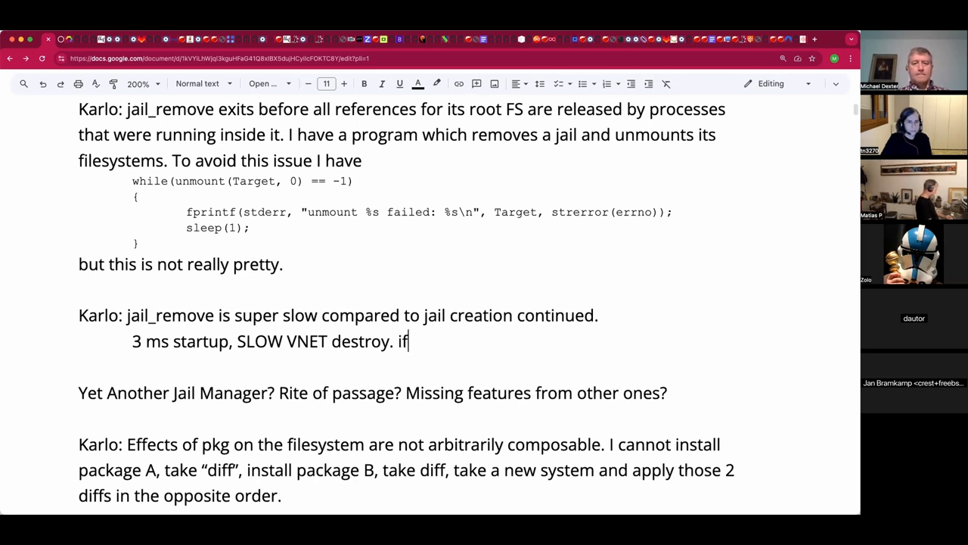
text(config -j can be used from the)
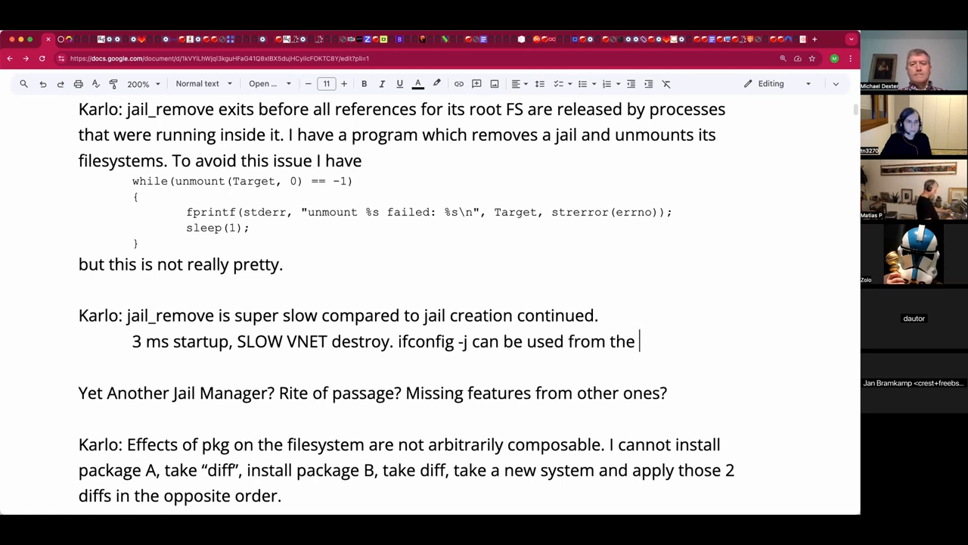
text(host to down the interfaces...)
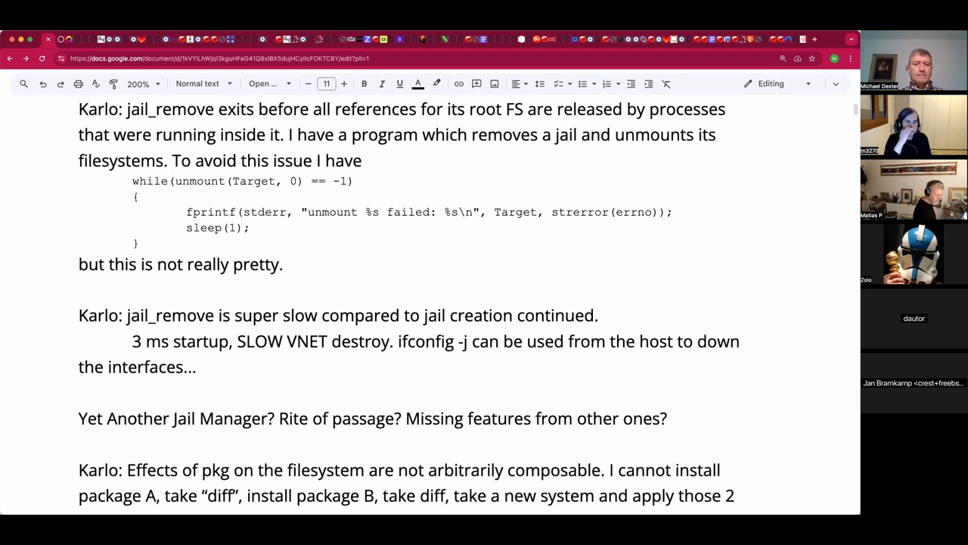
click(200, 366)
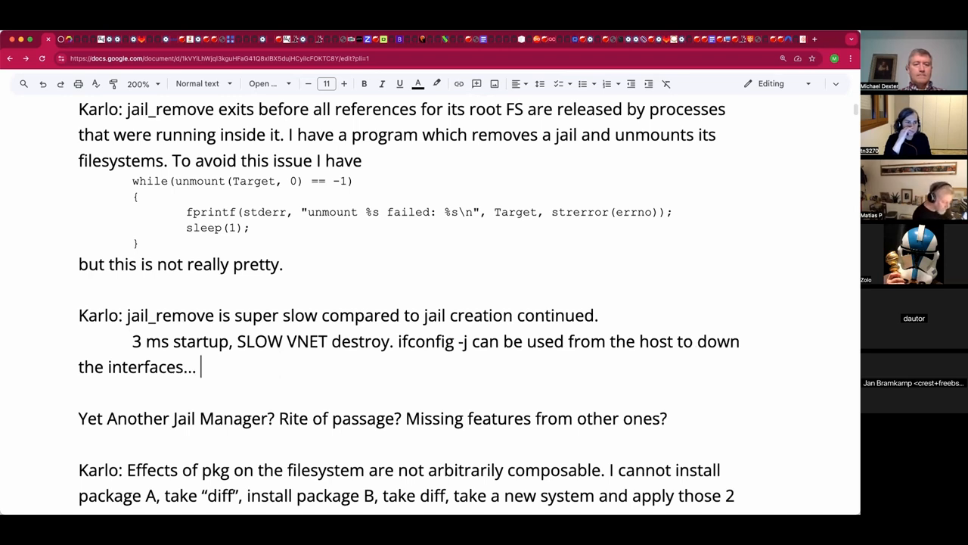
text(to)
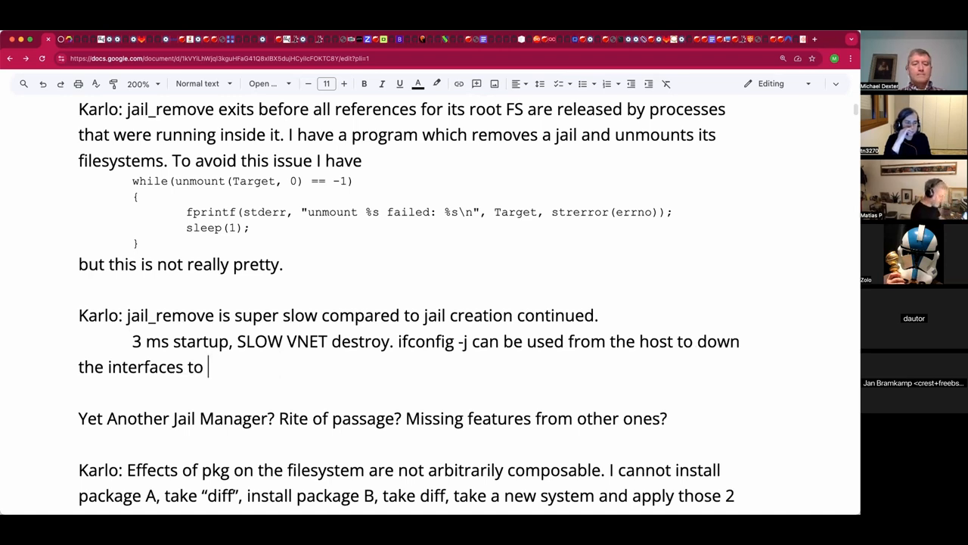
text(eagerly)
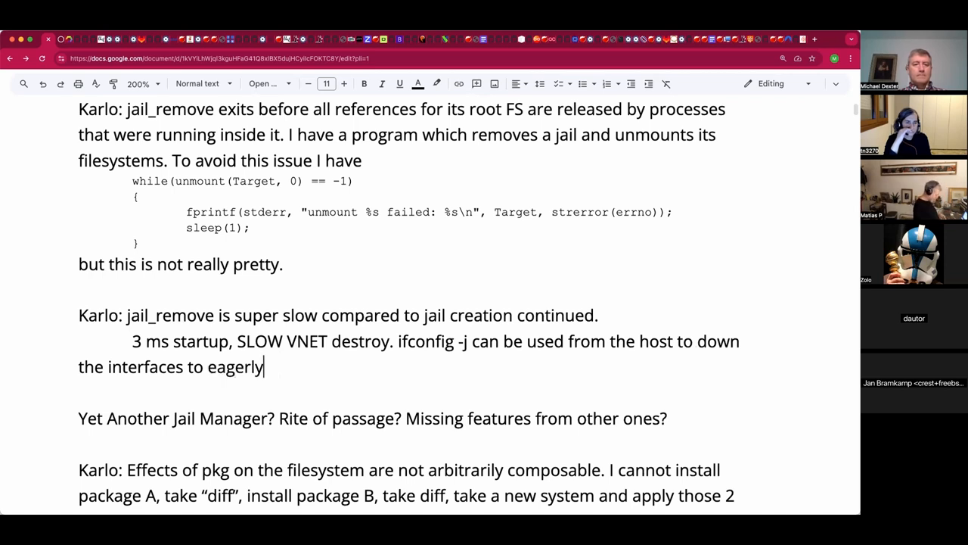
text(discard the que)
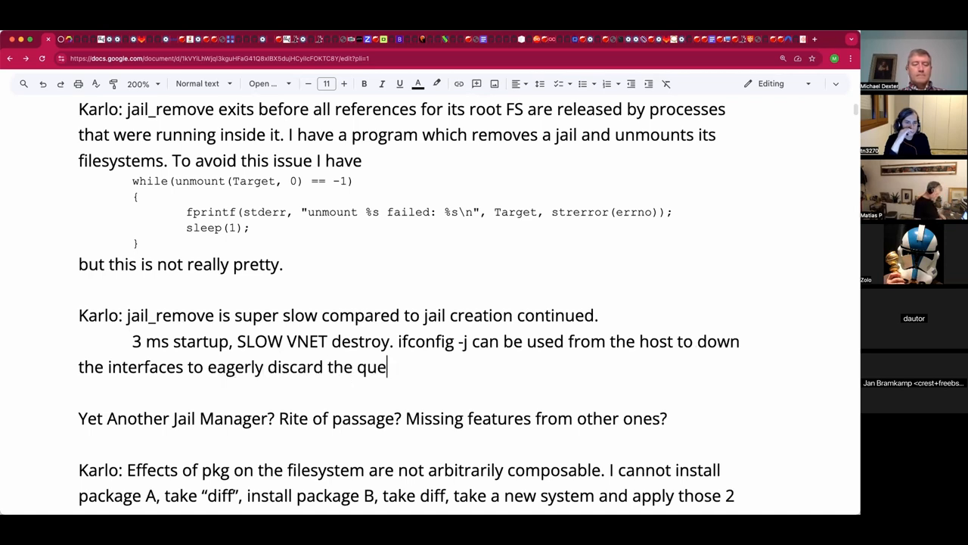
text(ues.)
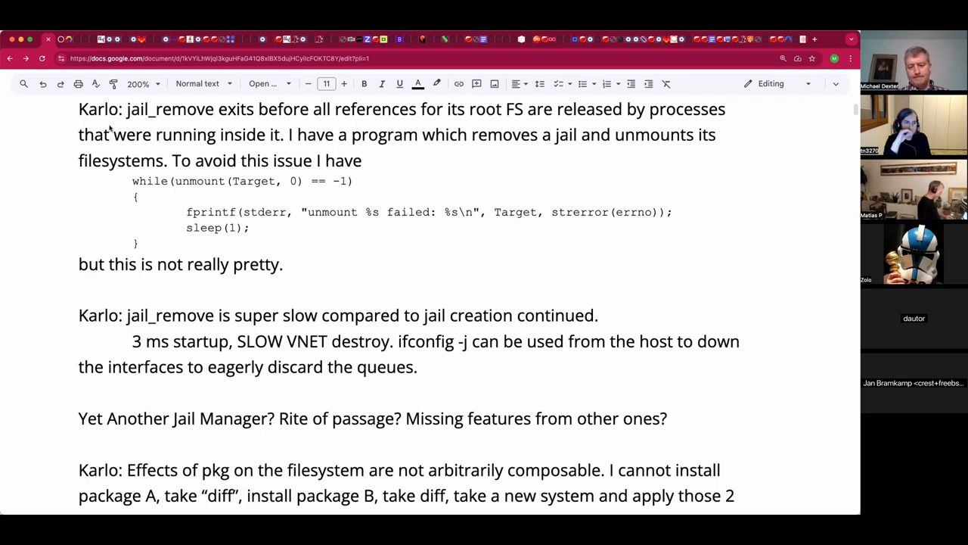
click(418, 368)
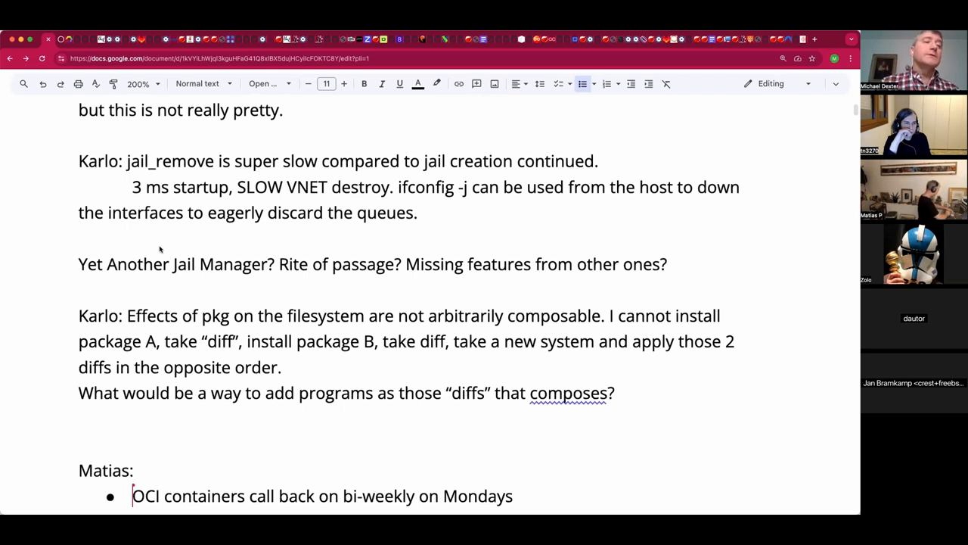
Extend 'Tara: dunno on runj' with ', but on ocijail would be:' under the Podman/runj question
scroll(down, 3)
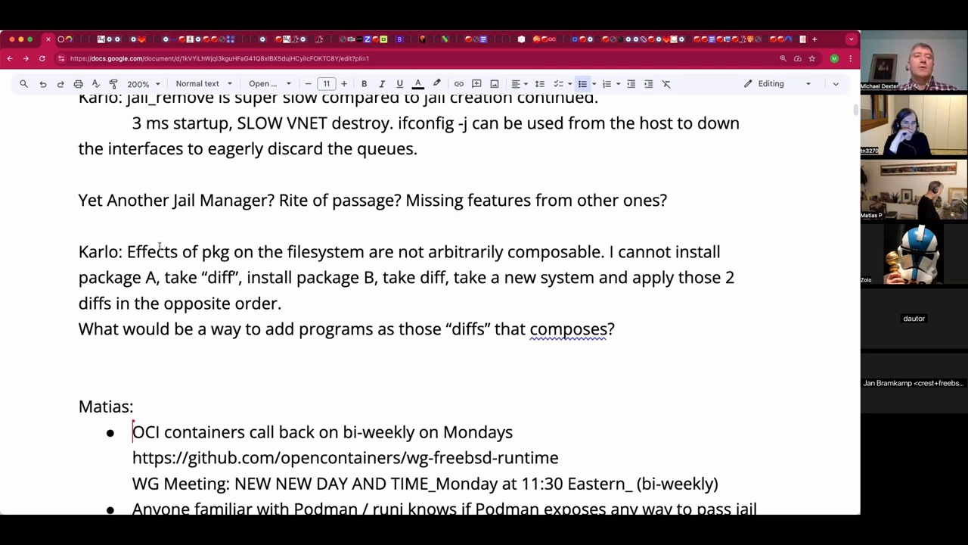
scroll(down, 3)
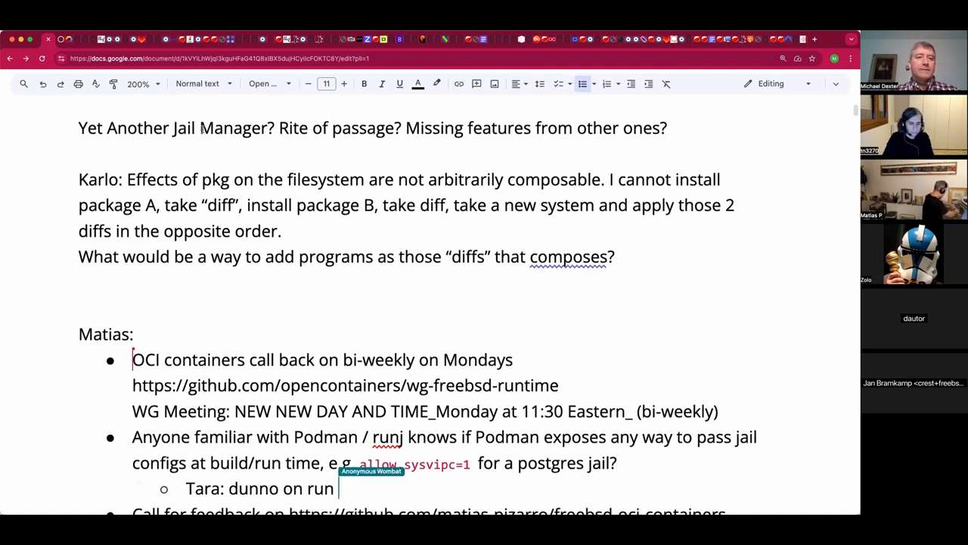
text(,)
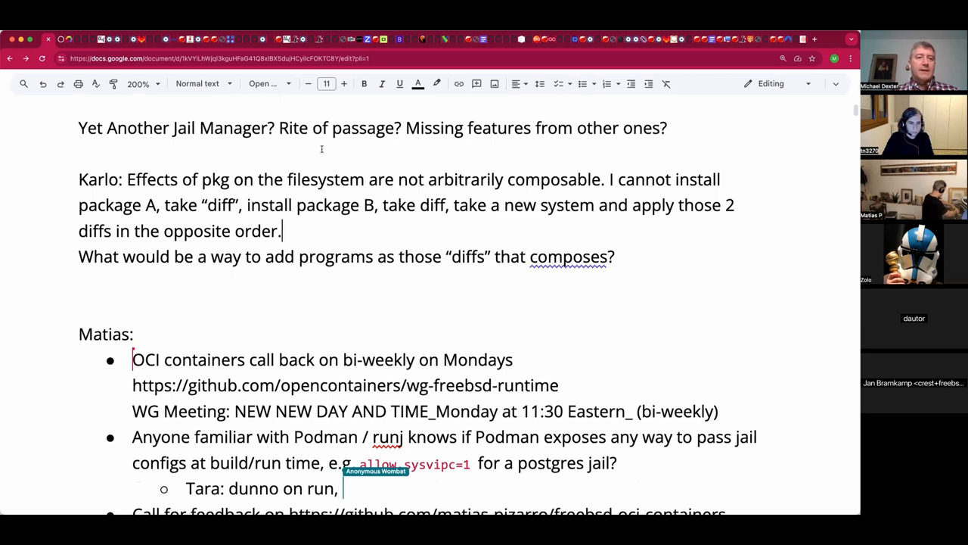
text(but on)
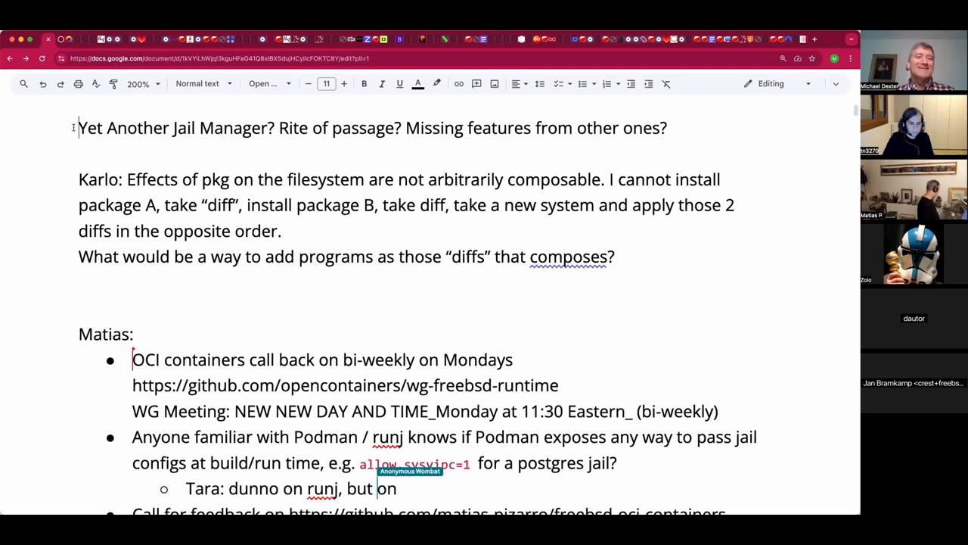
text(ocijail would be:)
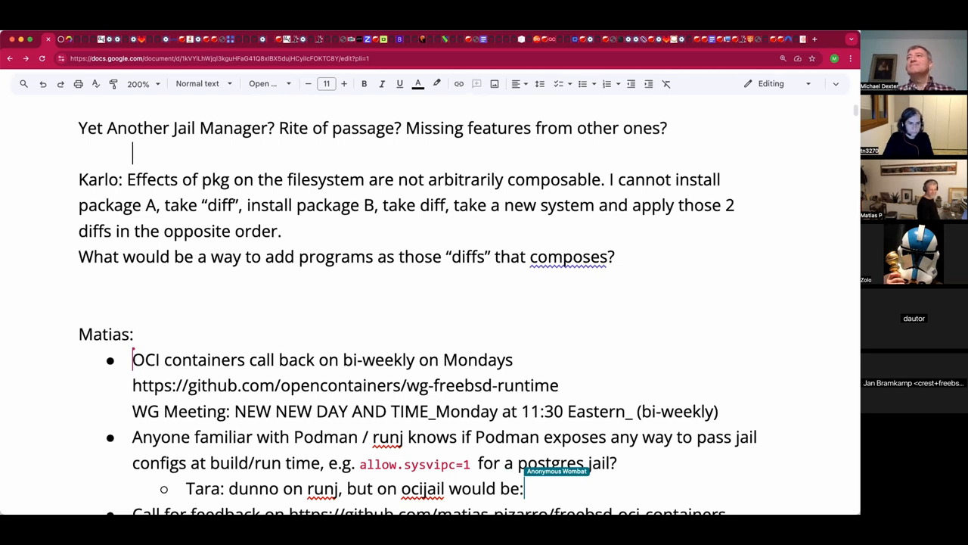
click(529, 487)
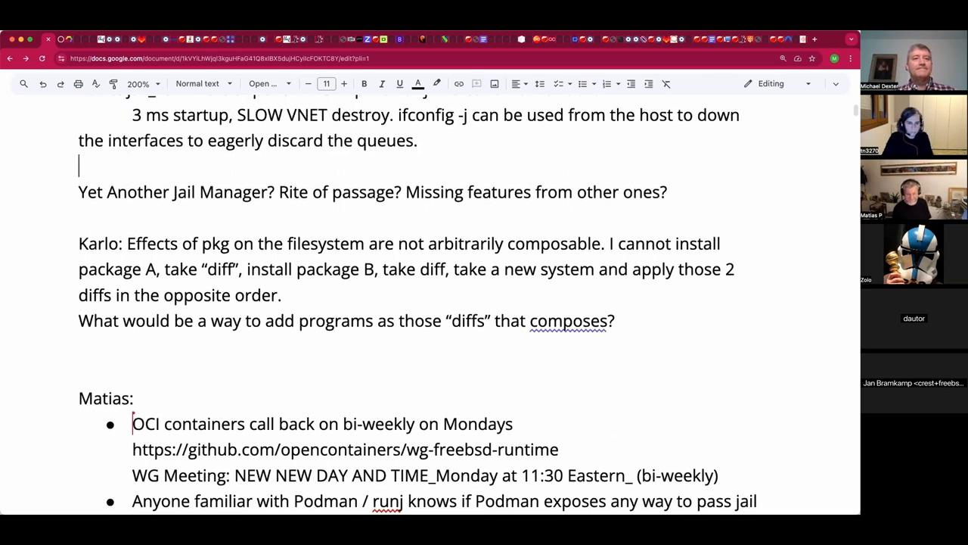
Add the command line 'ifconfig -j "$name" -u -l' and set it in Courier New monospace
text(ifconfig -j "$name" -u -l)
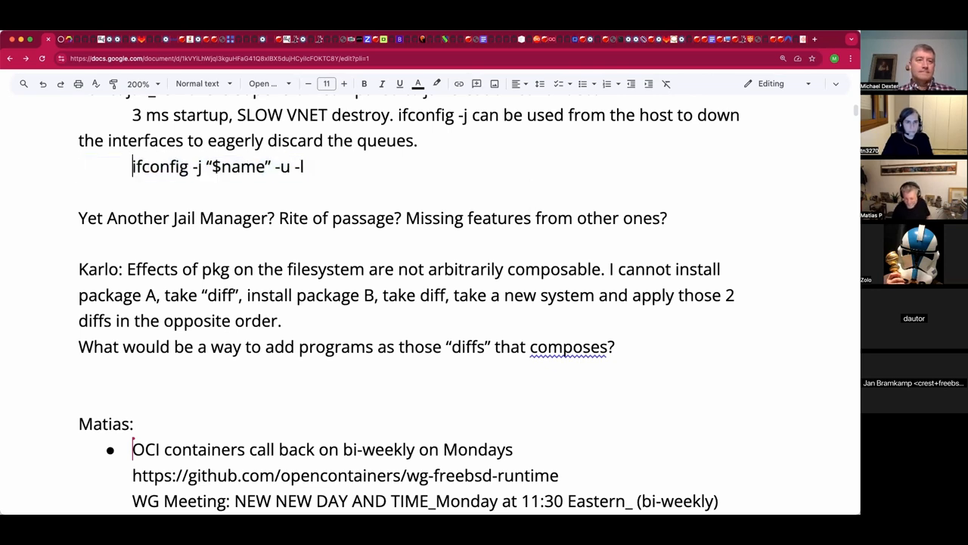
drag(133, 167, 306, 167)
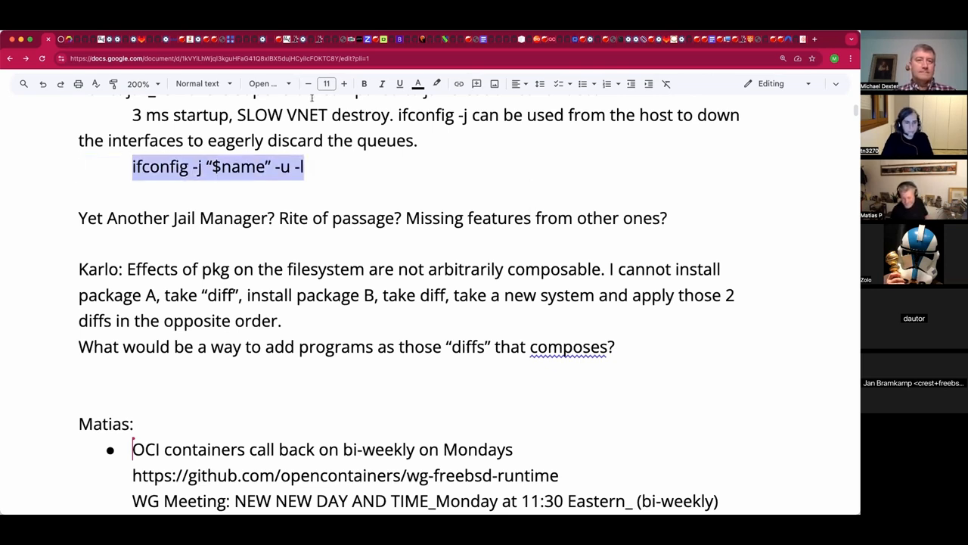
click(263, 84)
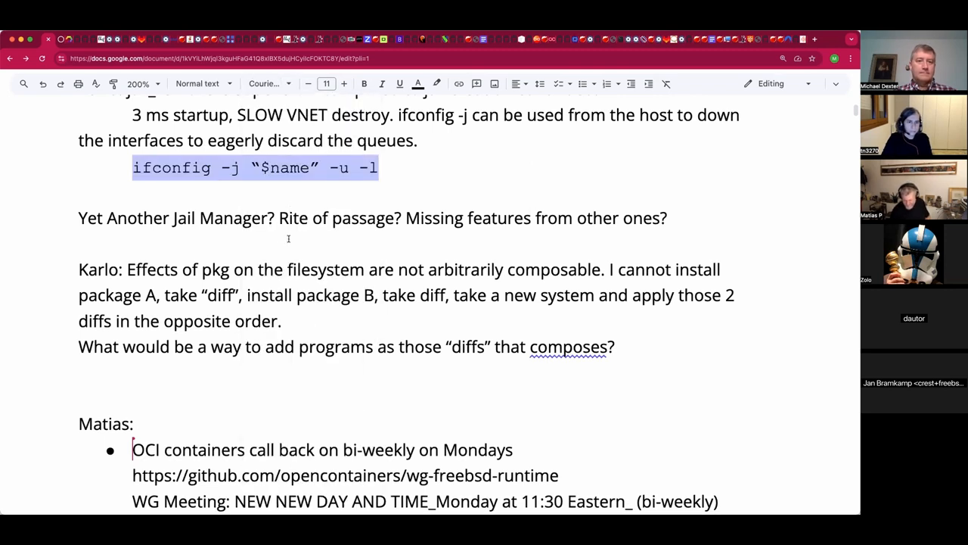
text(Th)
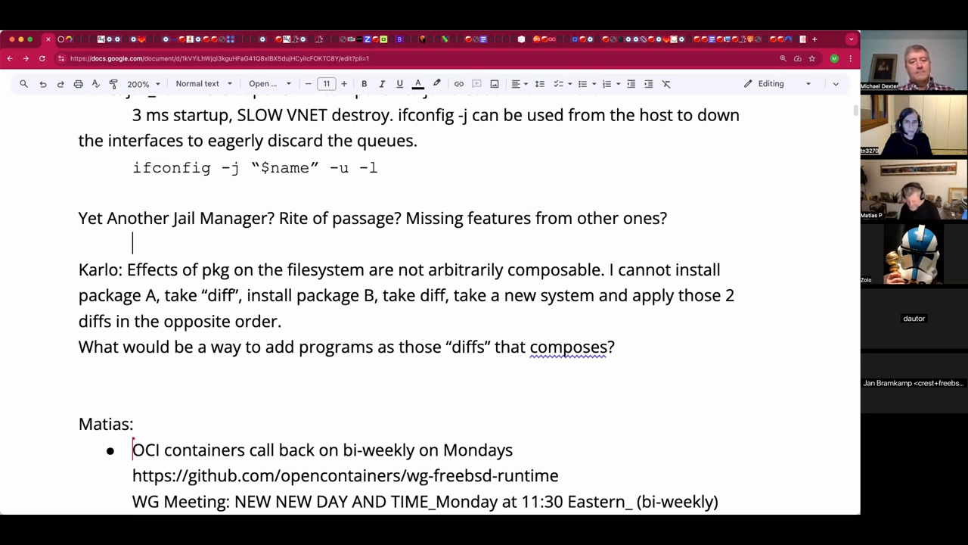
Answer the jail manager question with 'They all lack features to describe networking. Imunes was it?' plus the IFS splitting snippet
text(They al)
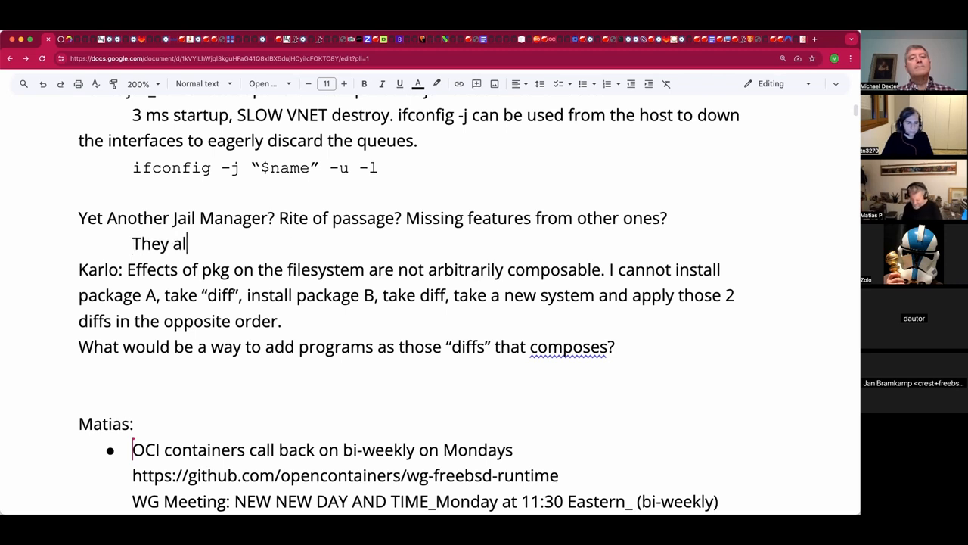
text(l lack features to describe)
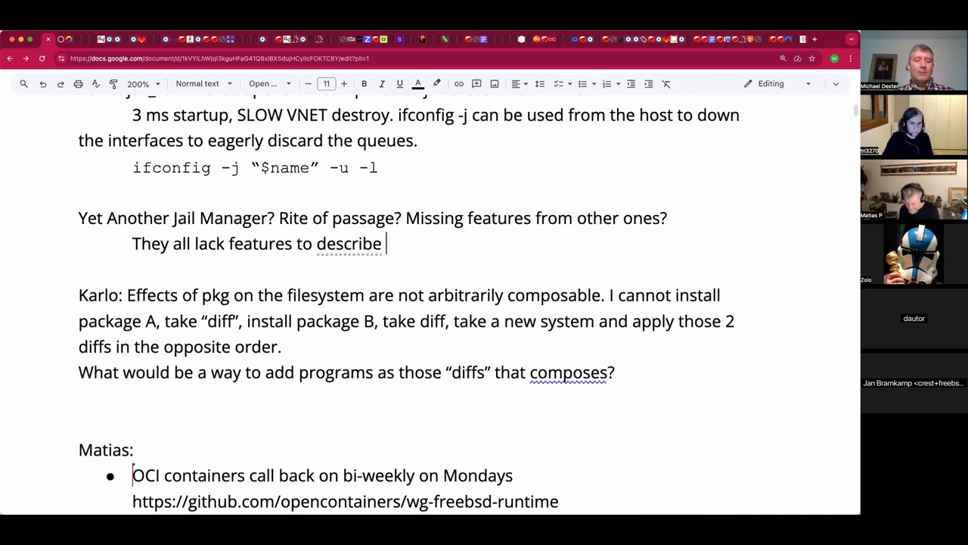
text(networking)
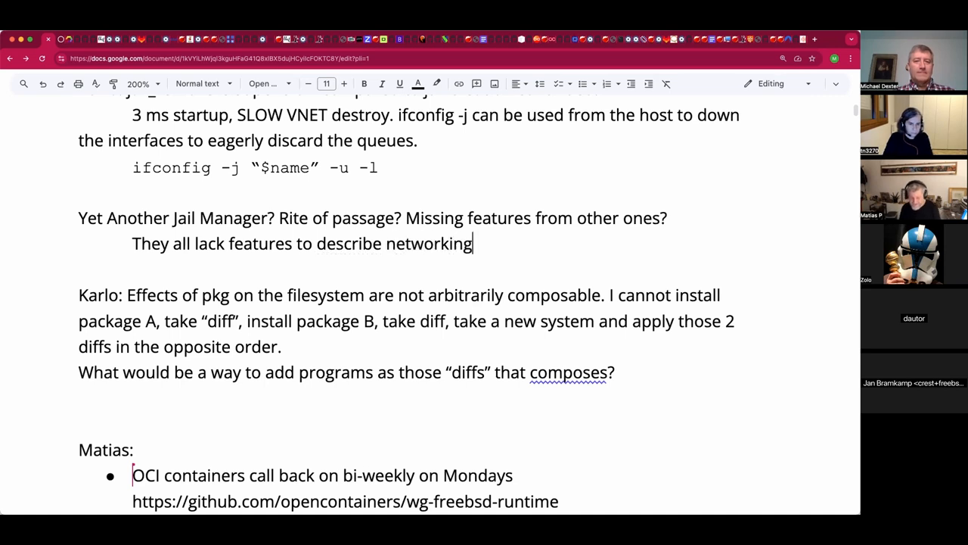
text(.)
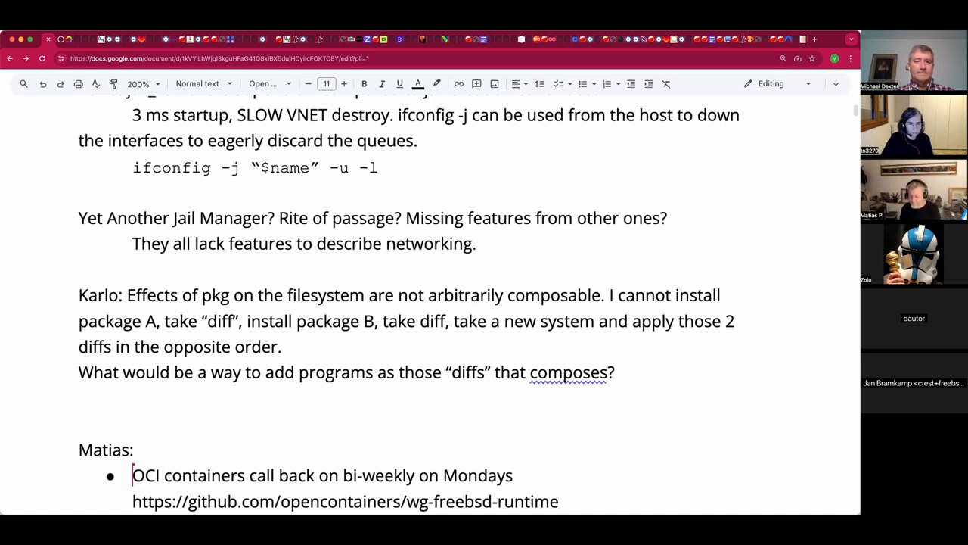
text(Imunes)
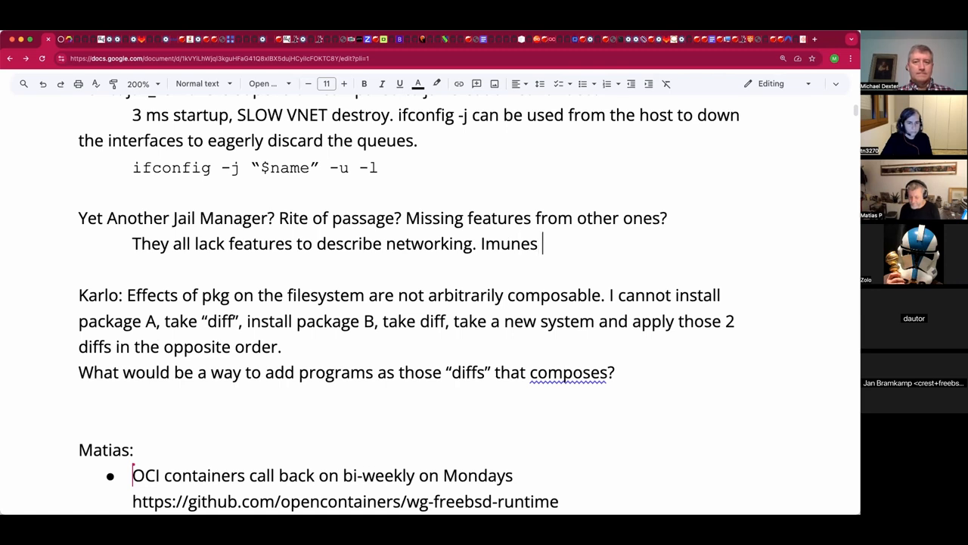
text(was it?)
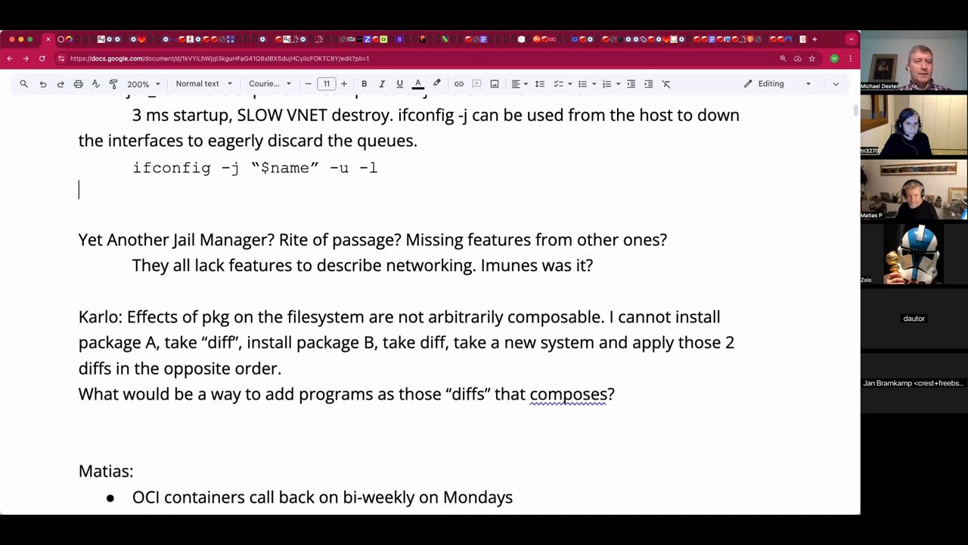
text(IFS=' '; set -f — $output # intentional splitting)
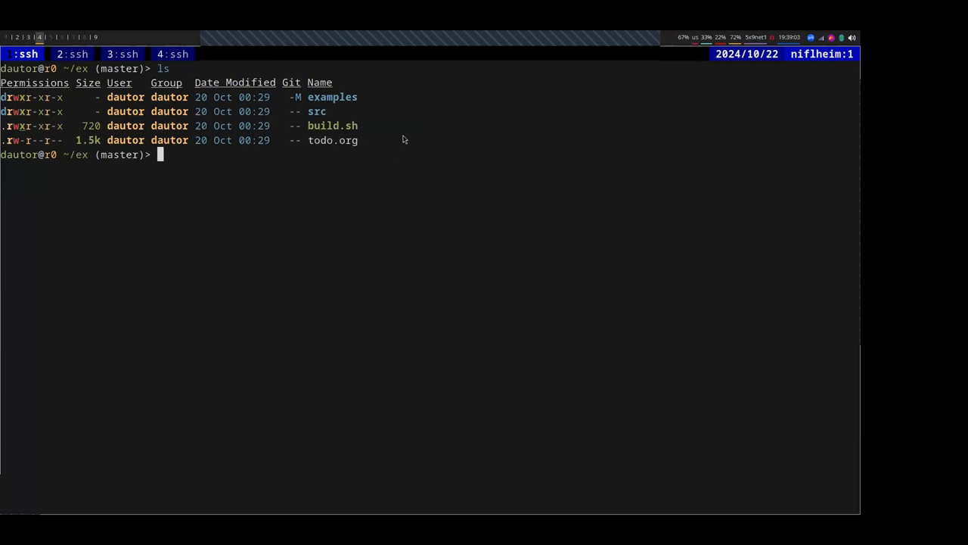
mouse_move(348, 230)
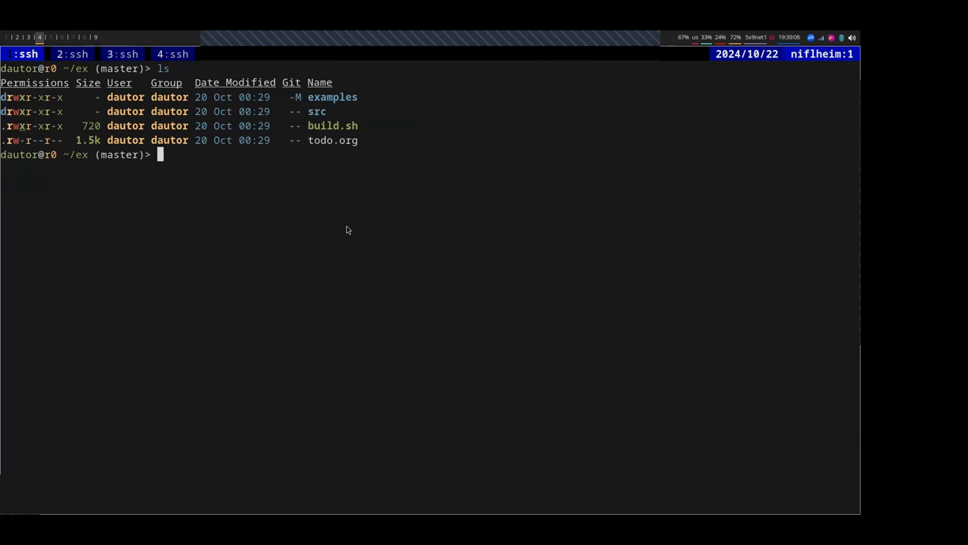
Run ls and tree examples/ in the SSH pane, then start editing the build script in nano
text(ls)
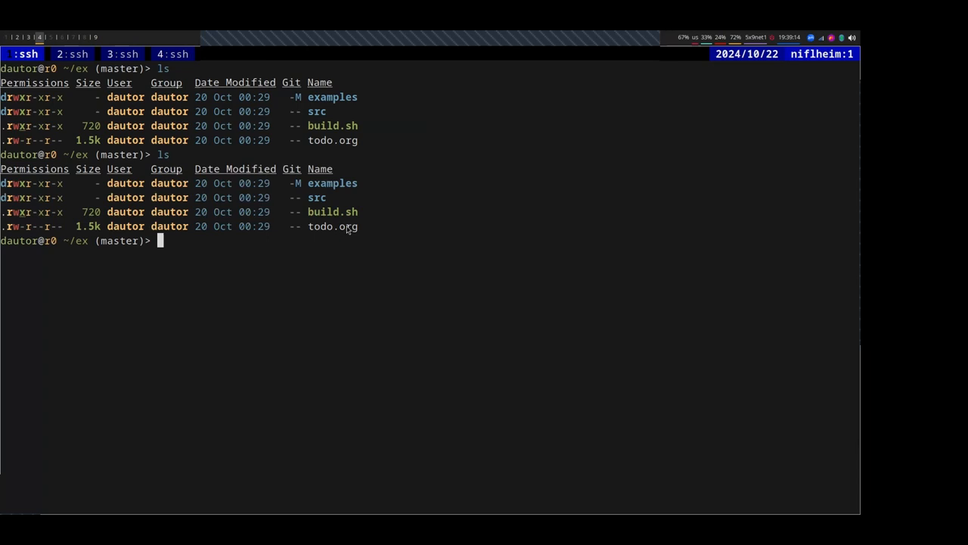
text(tree examples/)
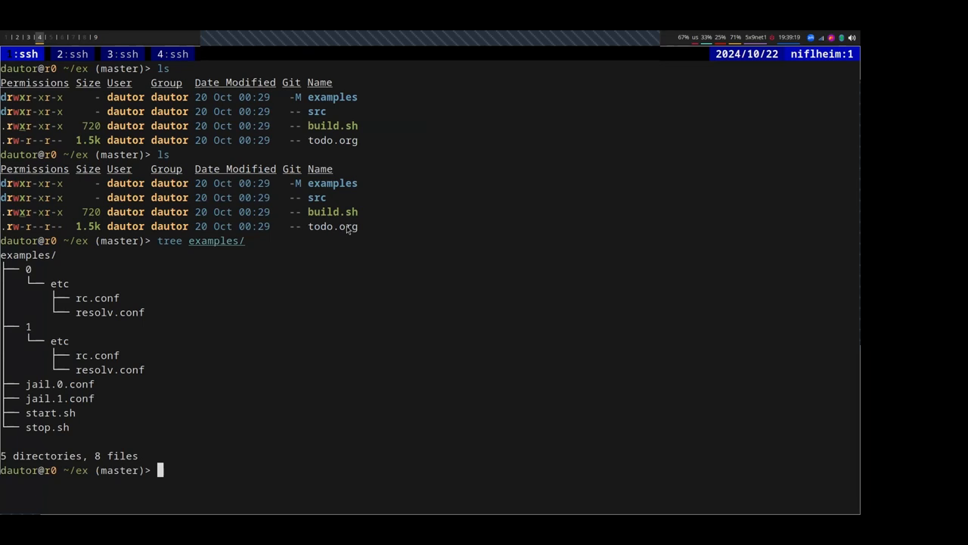
text(nano ebuild.sh)
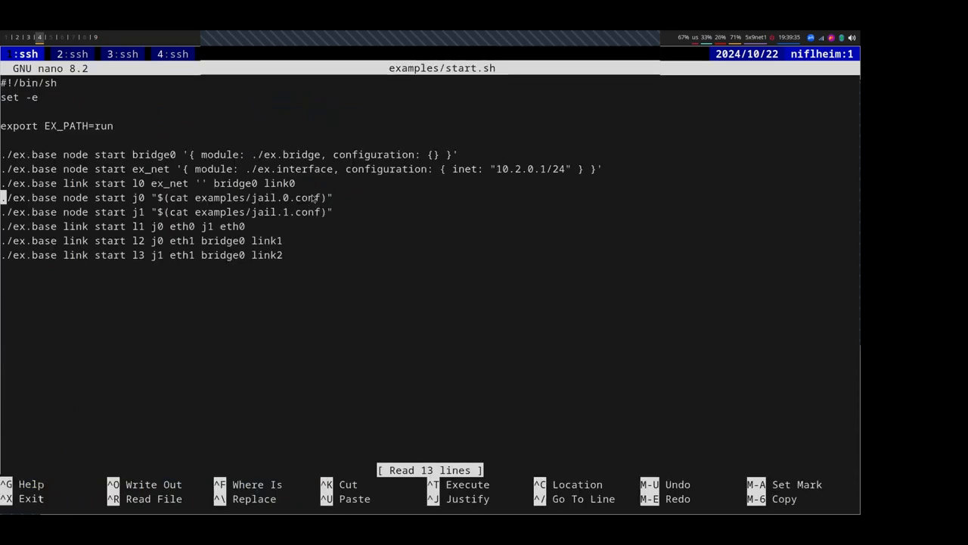
mouse_move(339, 215)
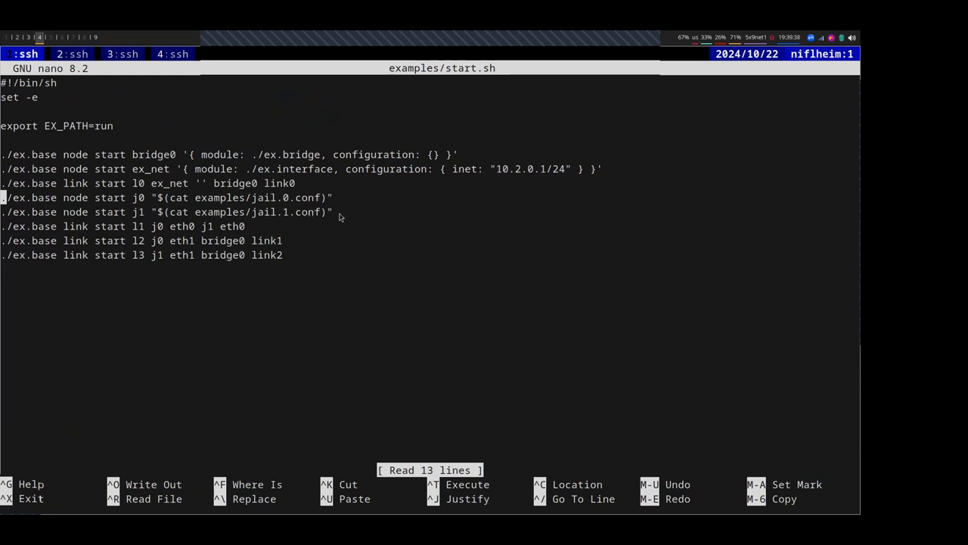
mouse_move(356, 217)
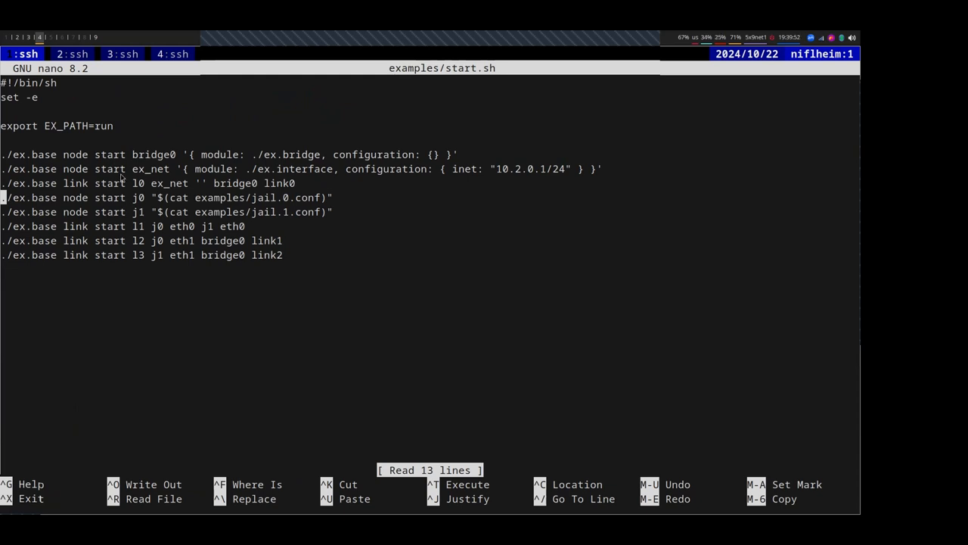
mouse_move(159, 165)
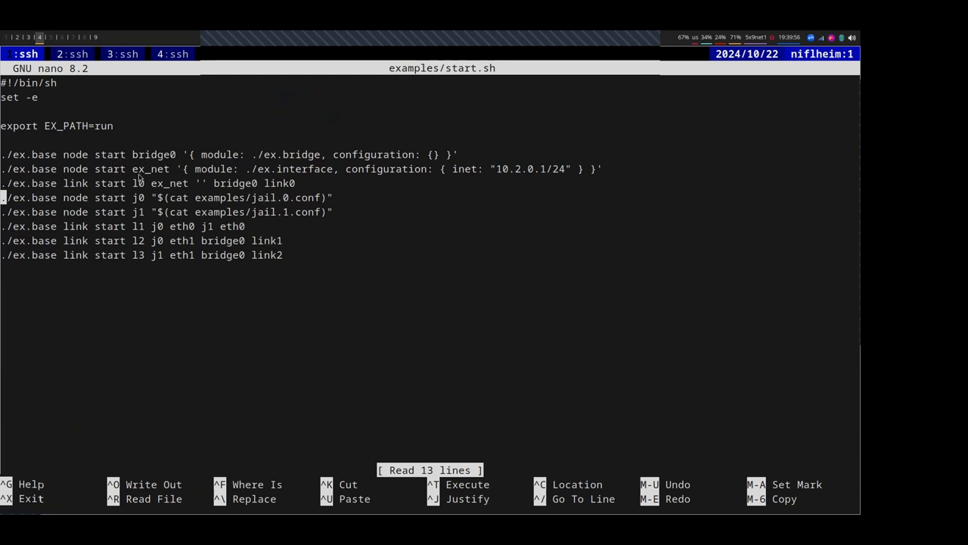
mouse_move(265, 176)
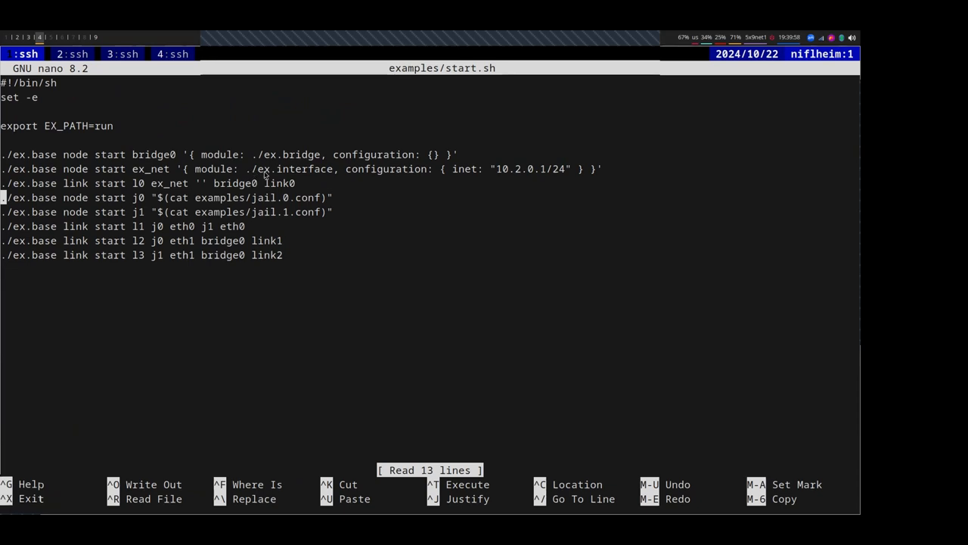
mouse_move(263, 179)
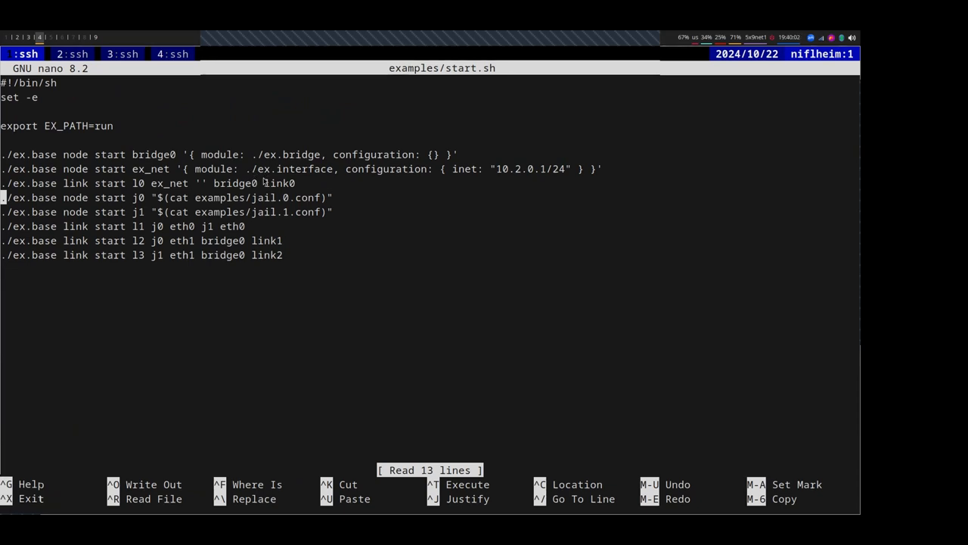
mouse_move(445, 165)
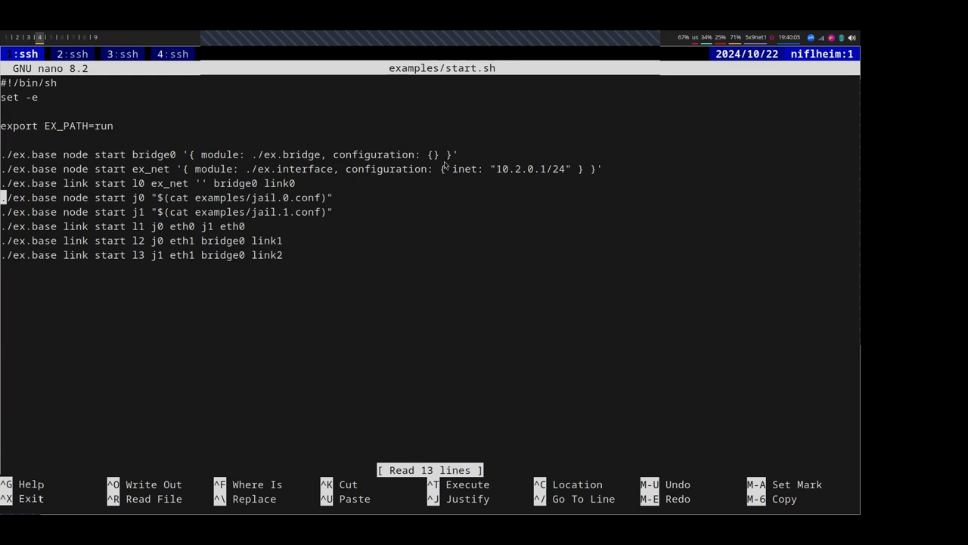
mouse_move(289, 236)
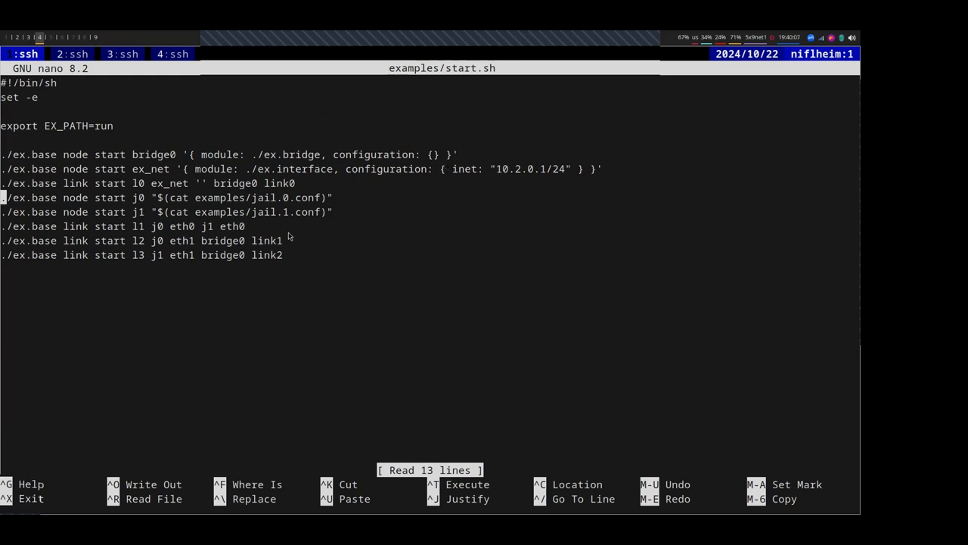
mouse_move(128, 179)
text(nano examples/build.sh)
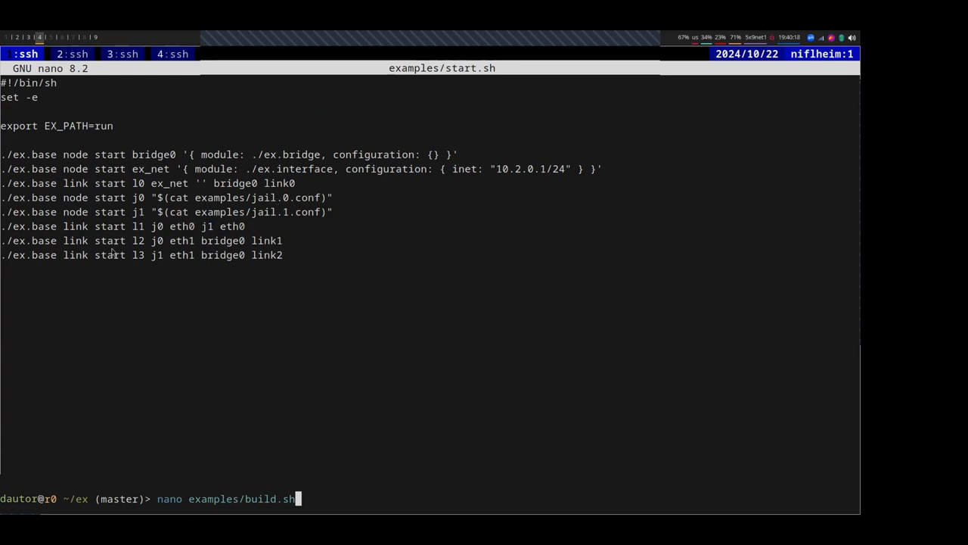
mouse_move(149, 236)
text(tree examples/)
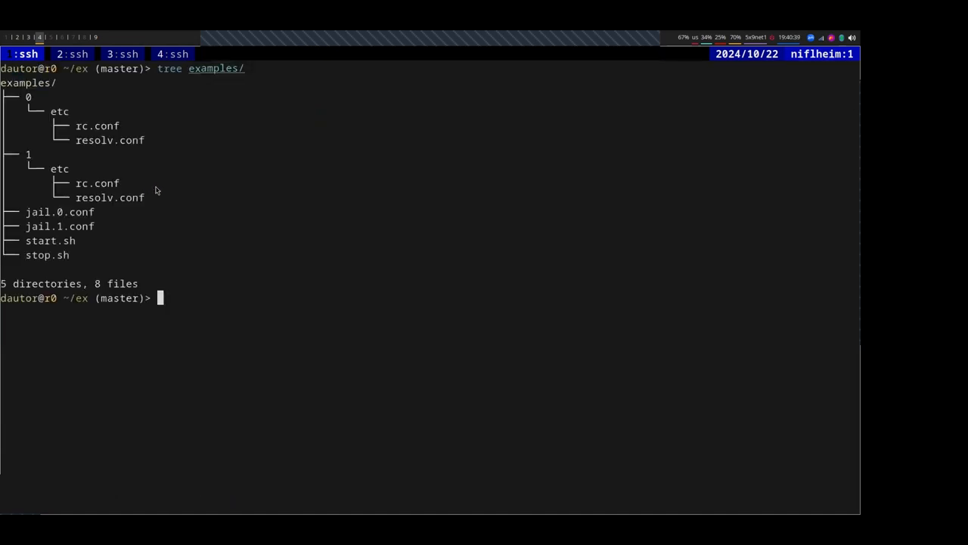
Print the jail.0.conf example configuration with cat after closing nano
text(cat foo)
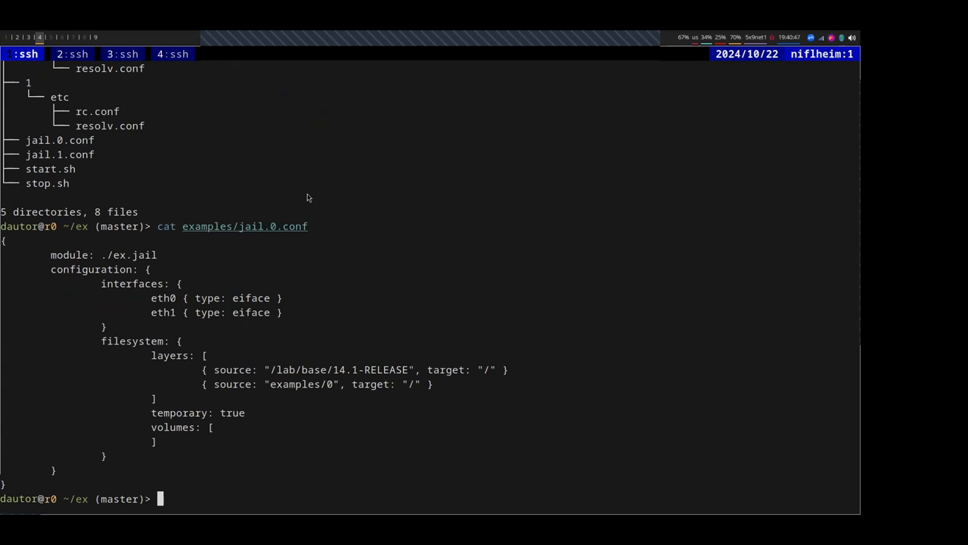
mouse_move(53, 215)
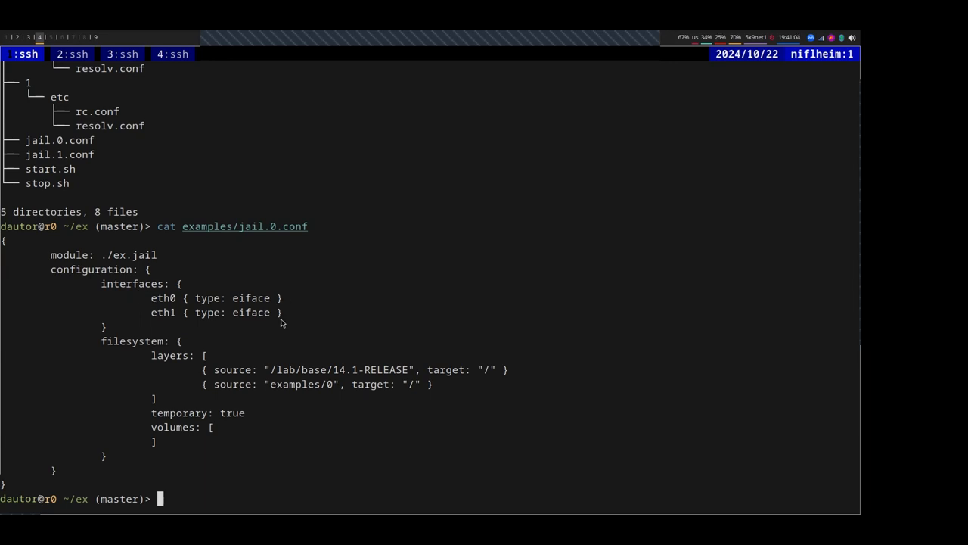
mouse_move(146, 381)
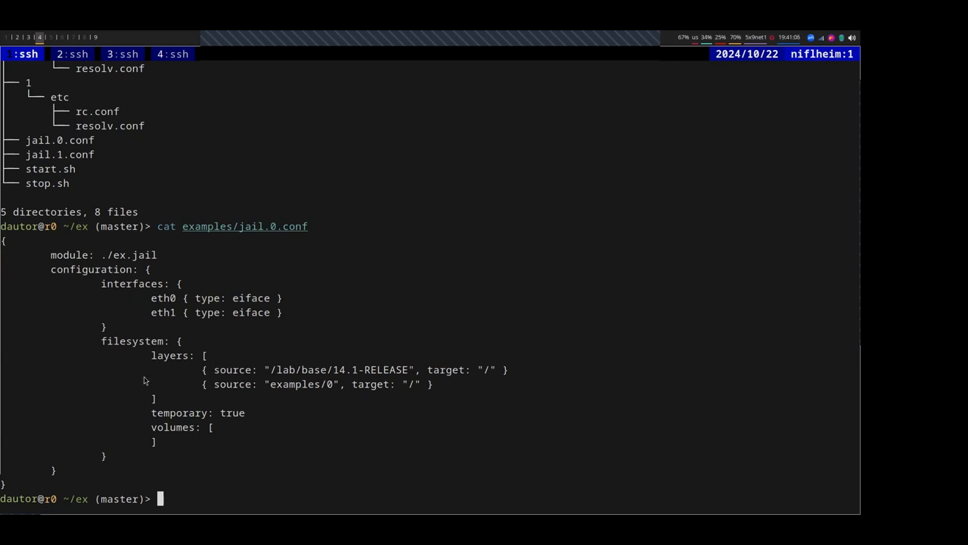
mouse_move(250, 382)
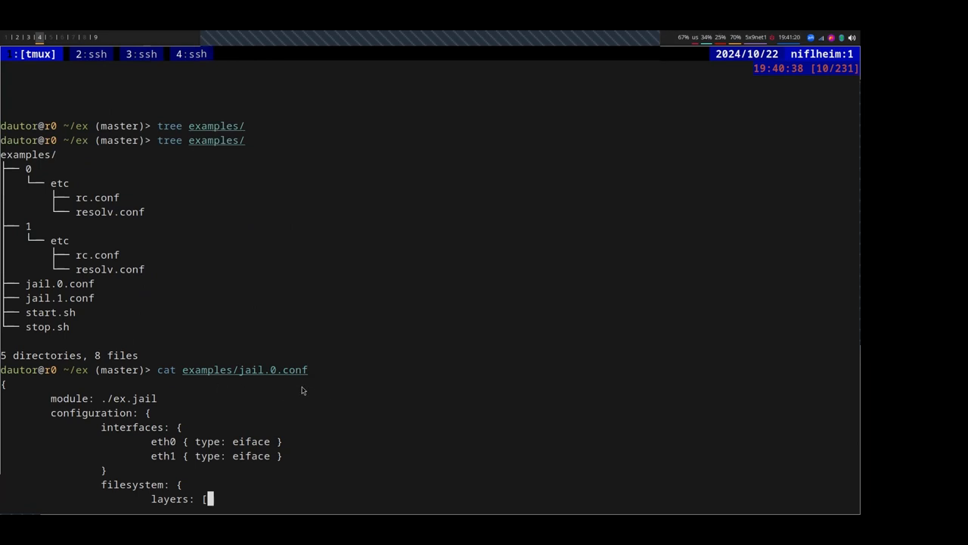
mouse_move(312, 394)
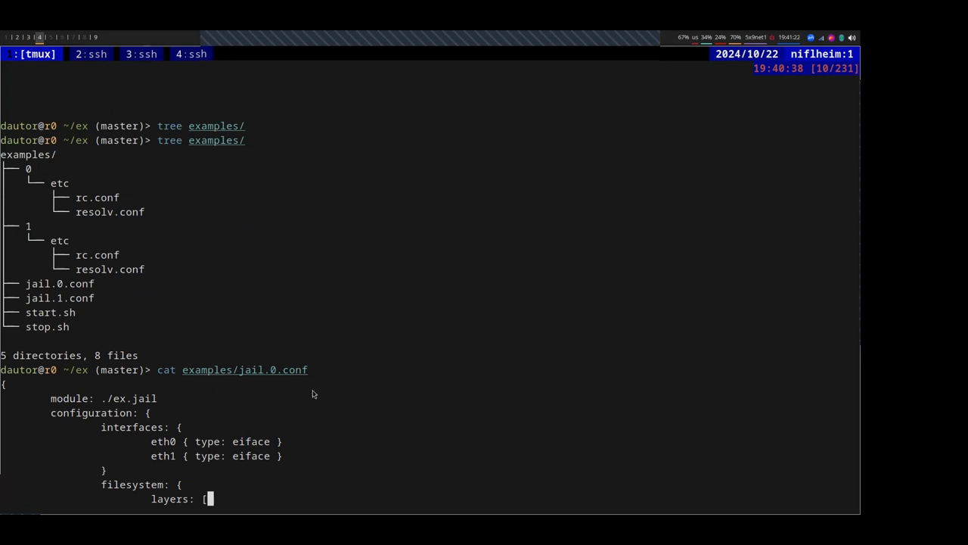
mouse_move(87, 200)
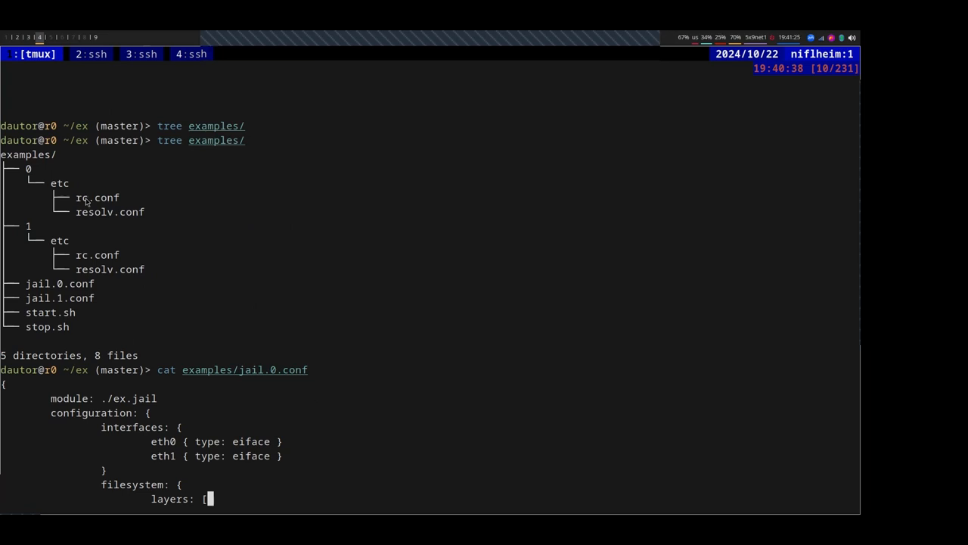
mouse_move(133, 218)
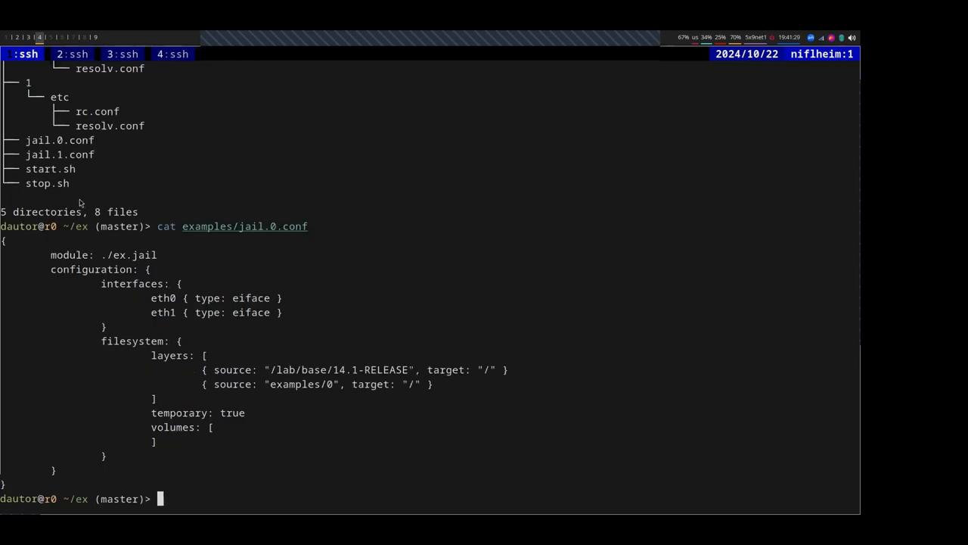
mouse_move(112, 209)
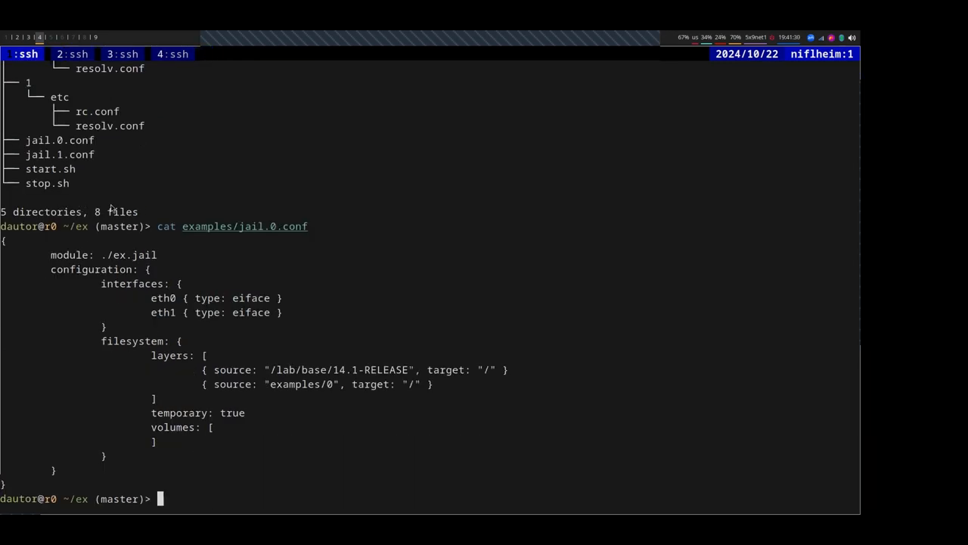
mouse_move(218, 436)
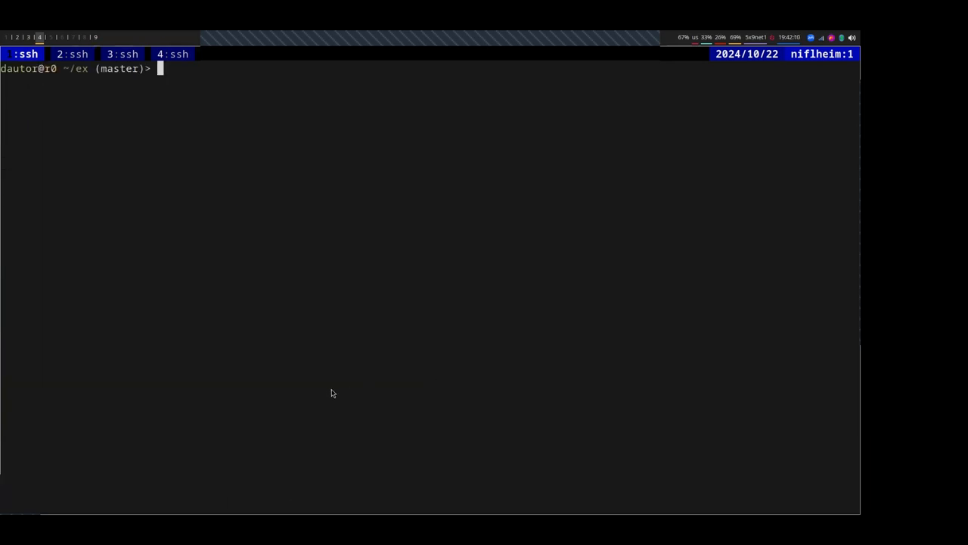
mouse_move(338, 388)
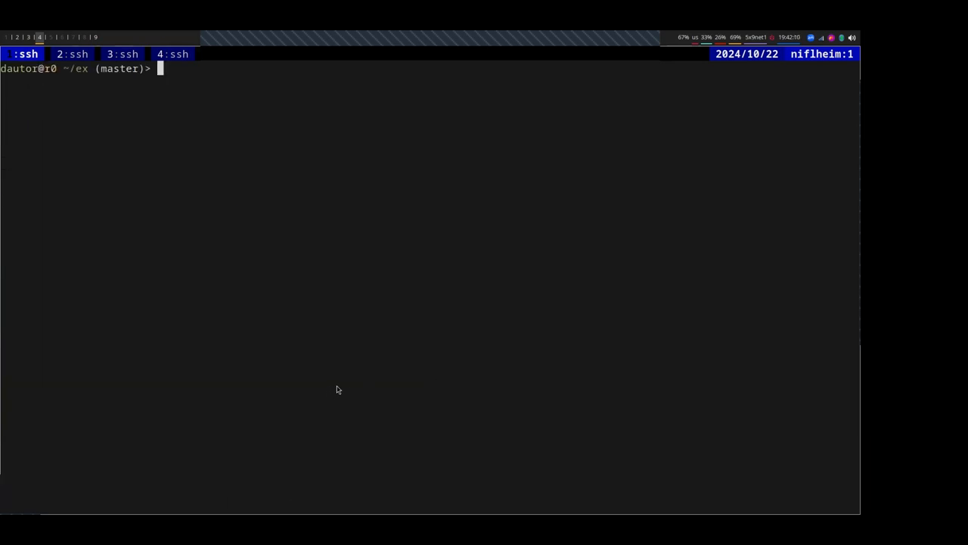
mouse_move(327, 439)
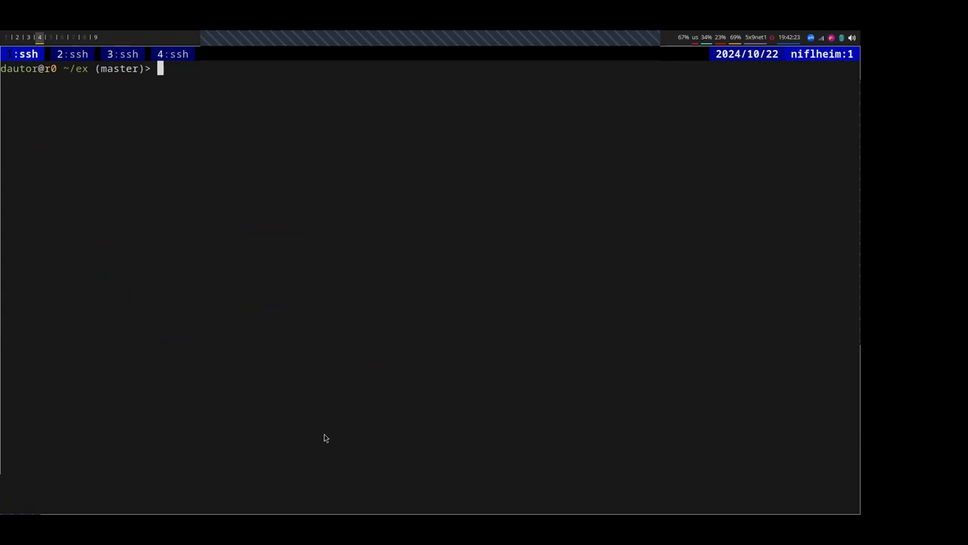
Read man mount_unionfs, run build.sh and start.sh, then confirm jails test-0 and test-1 with jls
text(man mount_un)
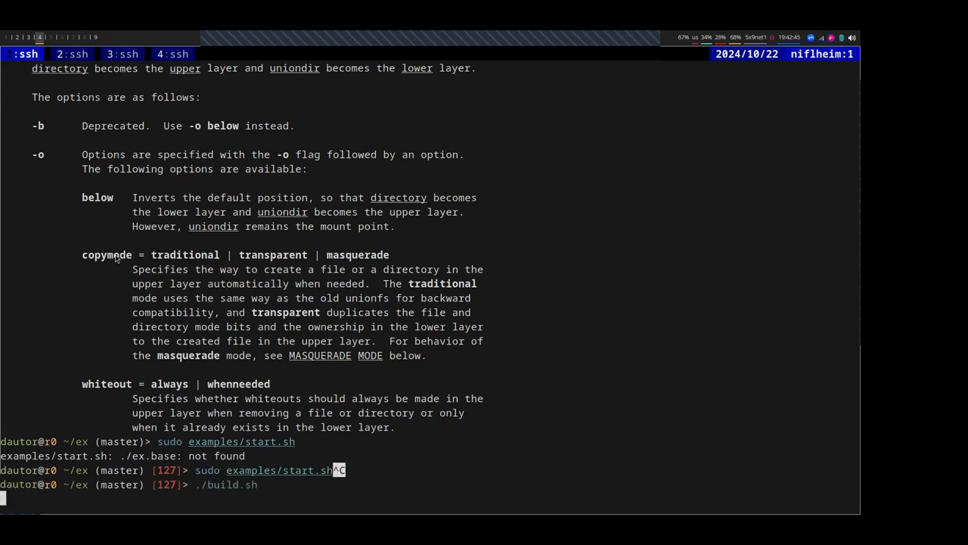
text(sudo examples/start.sh)
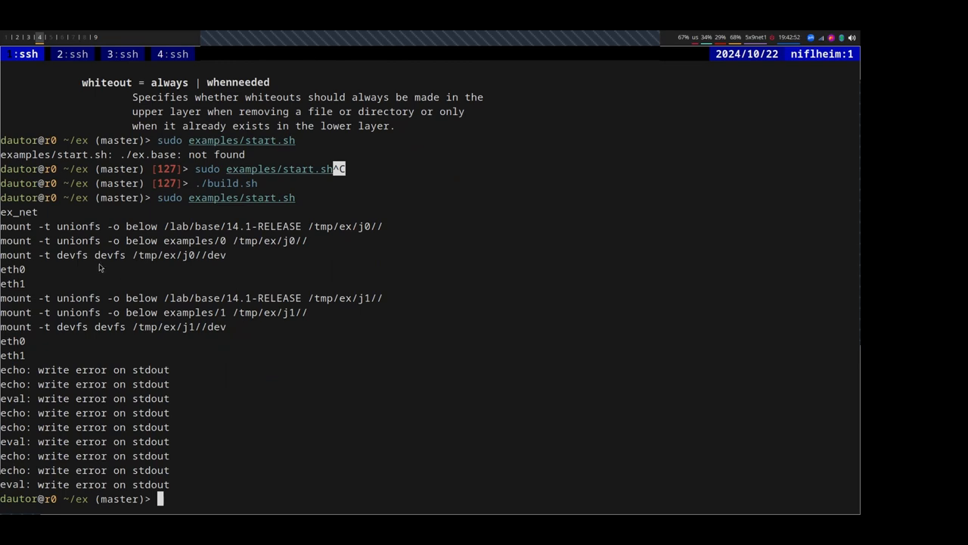
mouse_move(112, 260)
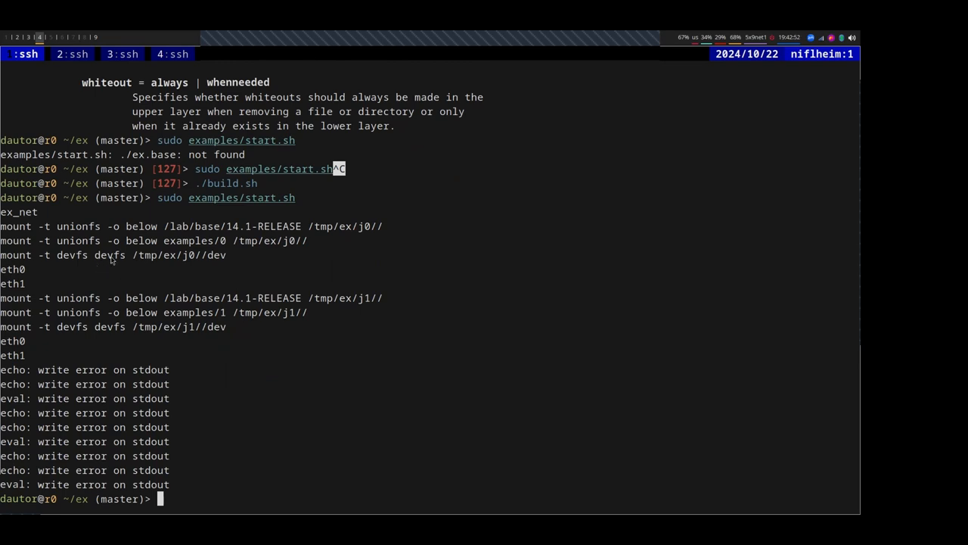
text(jls)
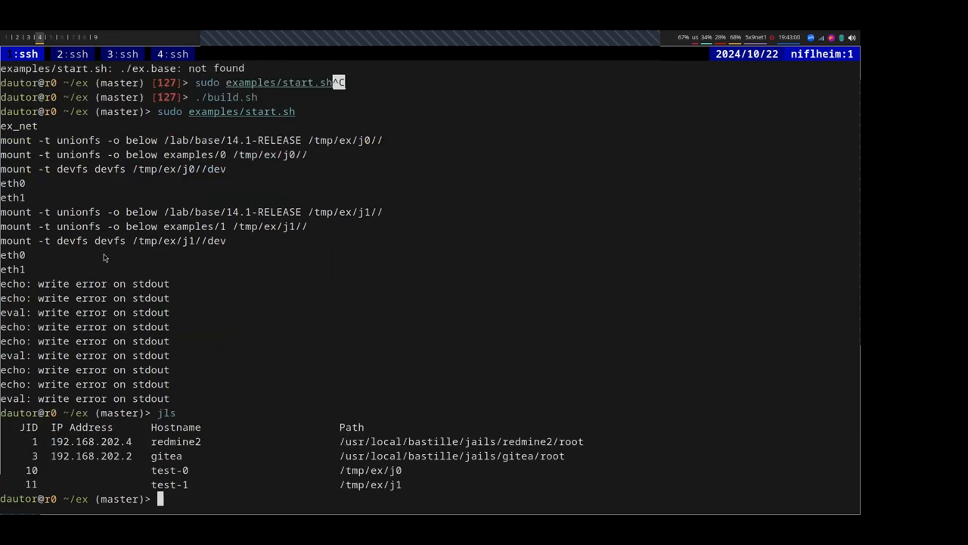
text(./build.sh)
text(ls)
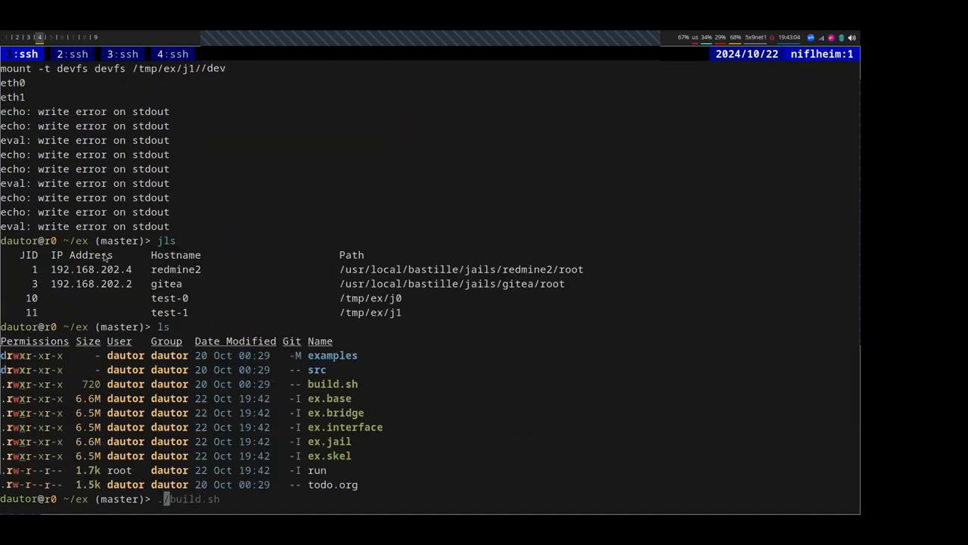
text(./ex.base)
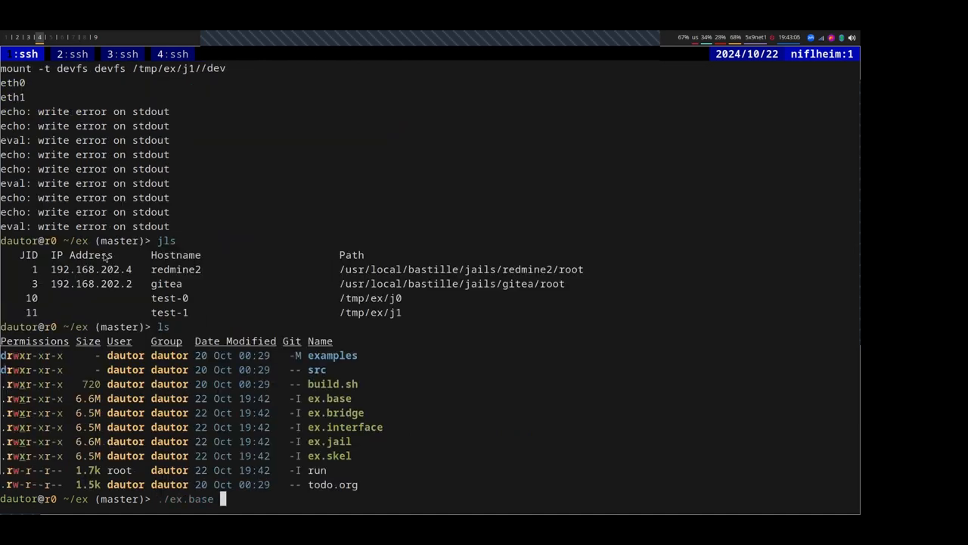
Get a shell in jail j0 via sudo EX_PATH=run ./ex.base node cmd j0 sh, check ifconfig, and exit
text(node cmd)
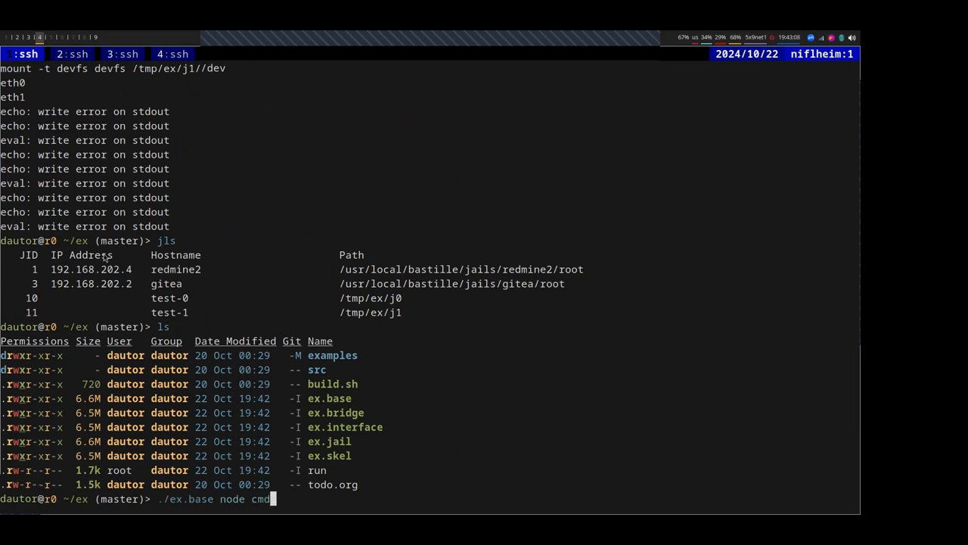
text(j0 sh)
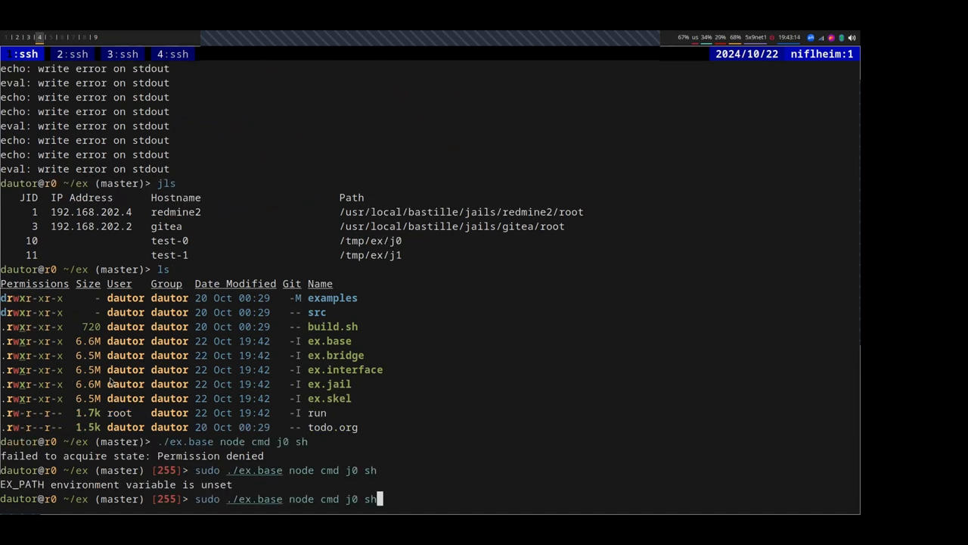
text(EX_PATH=run)
text(ls)
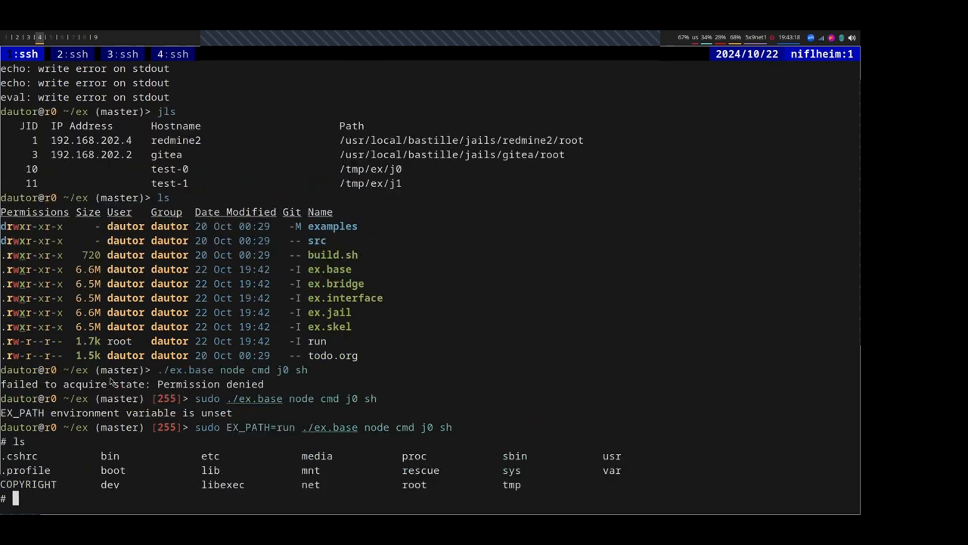
text(ifconfig)
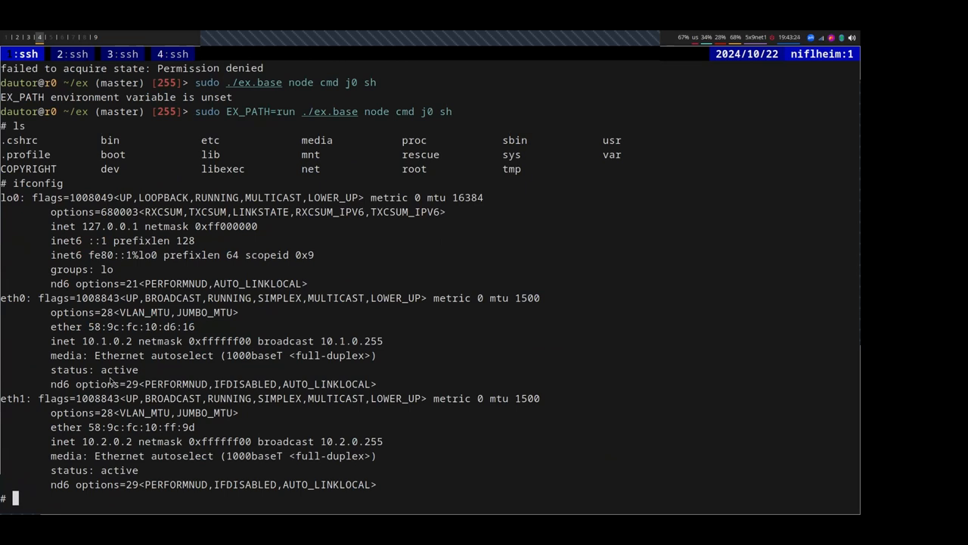
key(ctrl+d)
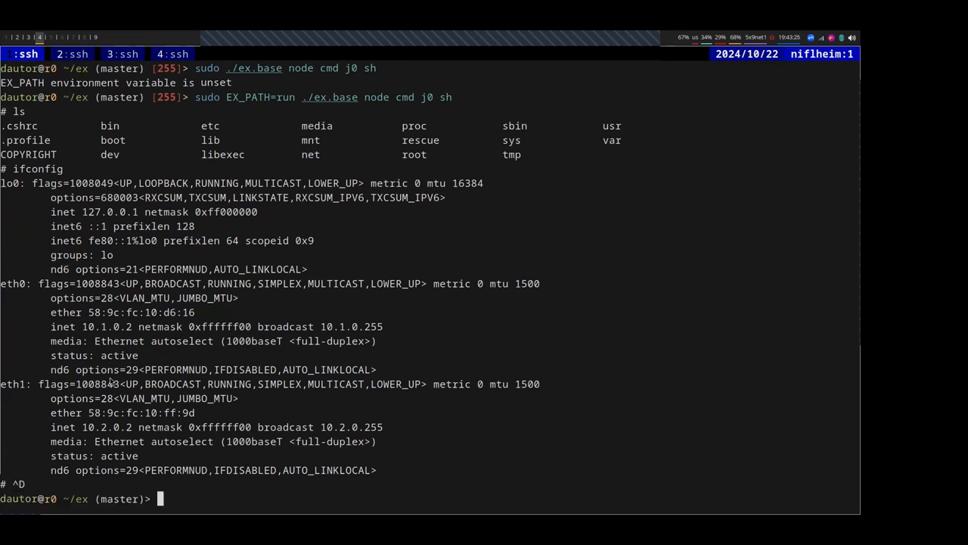
Check ifconfig ex_net on the host, ping 10.2.0.2 successfully, then run stop.sh to tear down
text(ifocnfig)
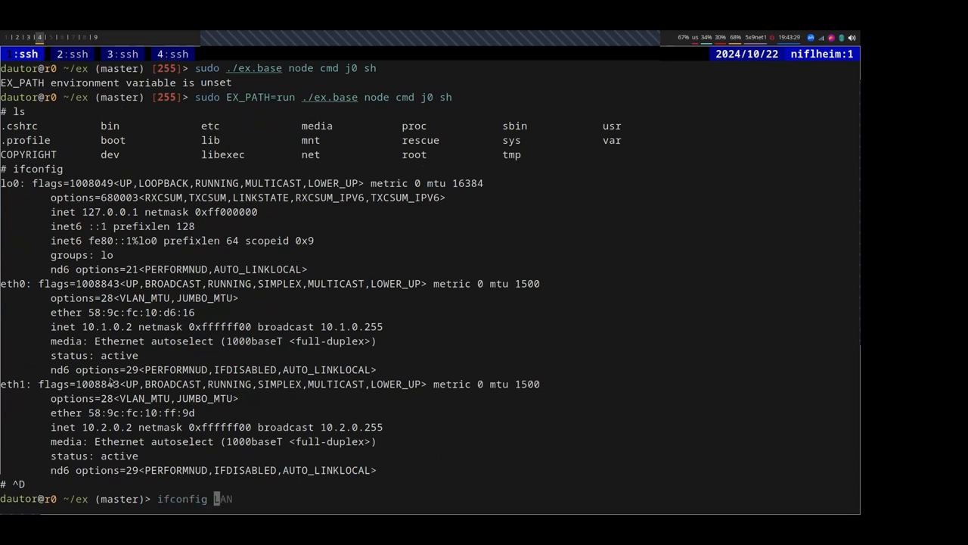
text(ex_net)
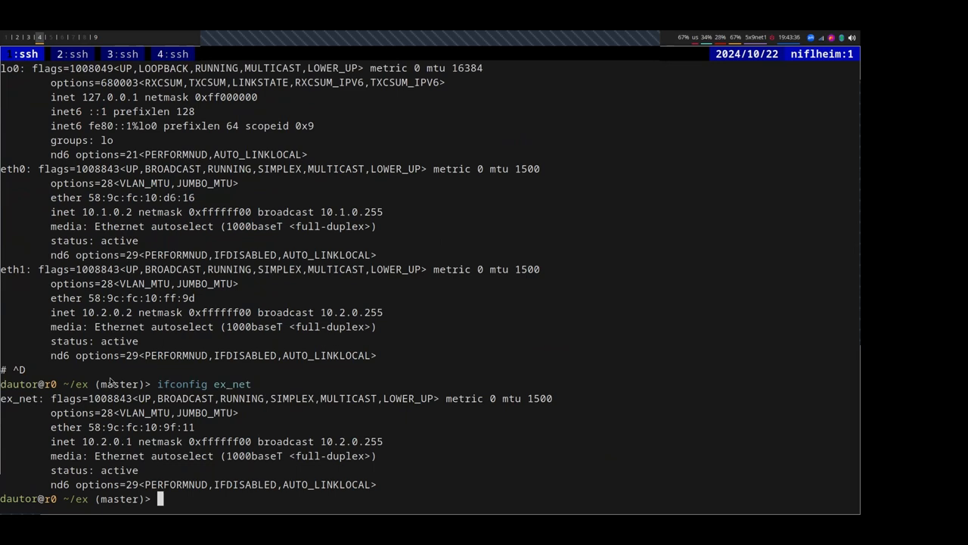
text(ping 10)
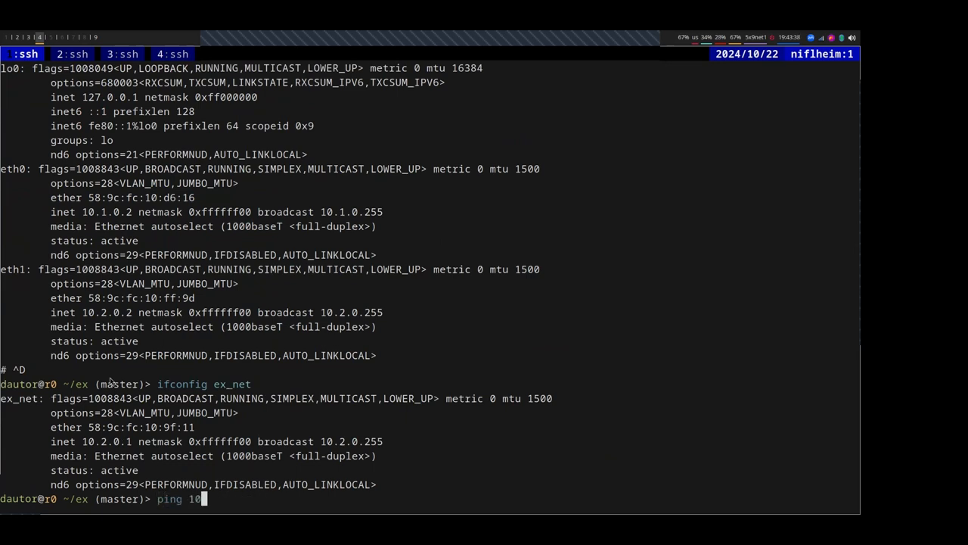
text(.)
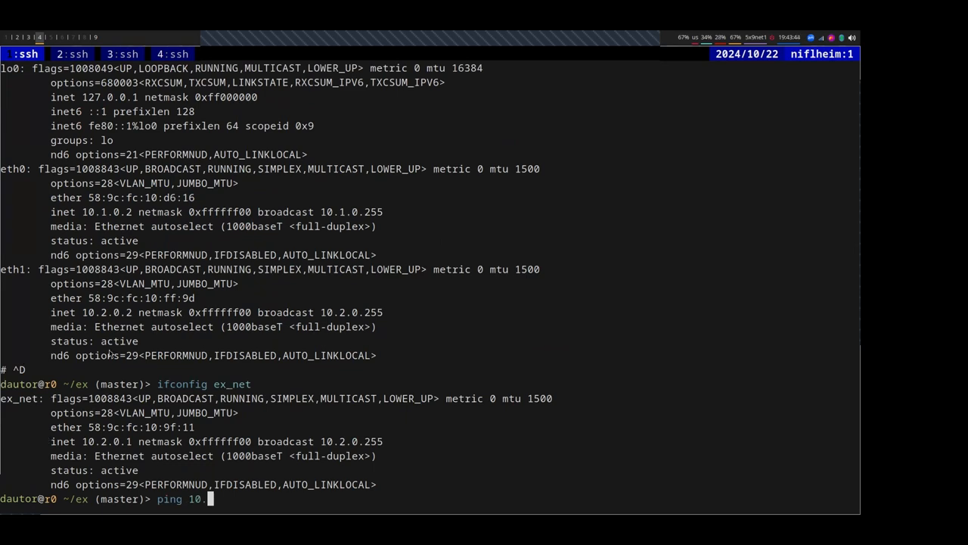
text(2.0.2)
text(sudo examples/stop.sh)
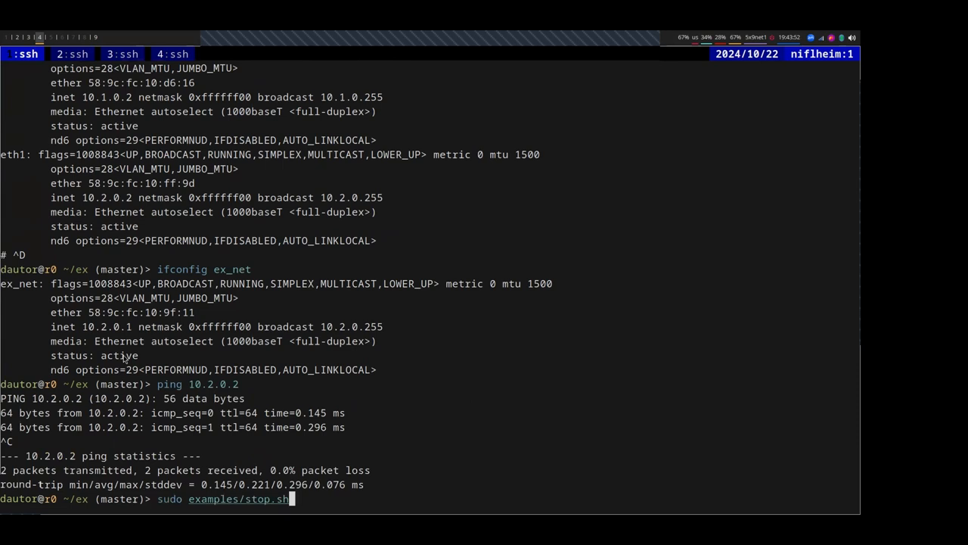
key(Return)
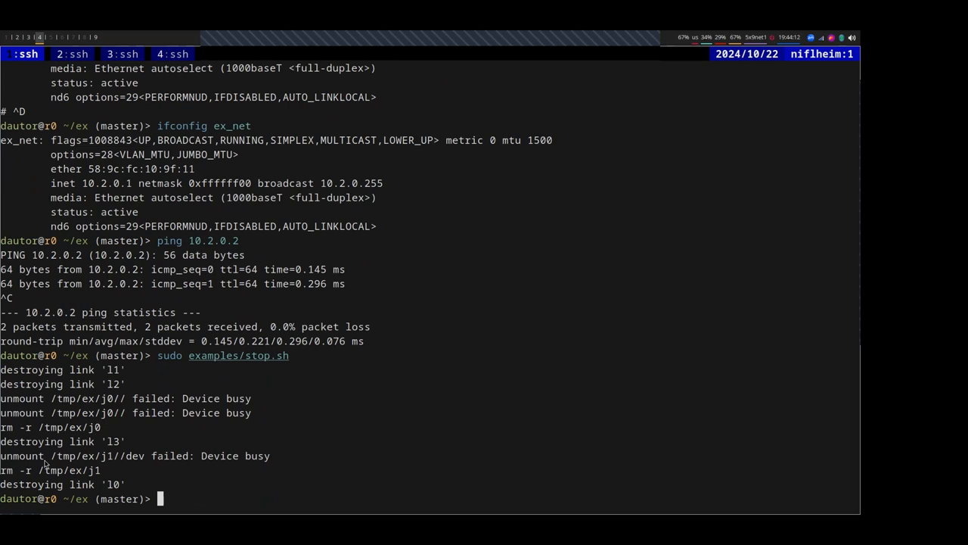
mouse_move(97, 317)
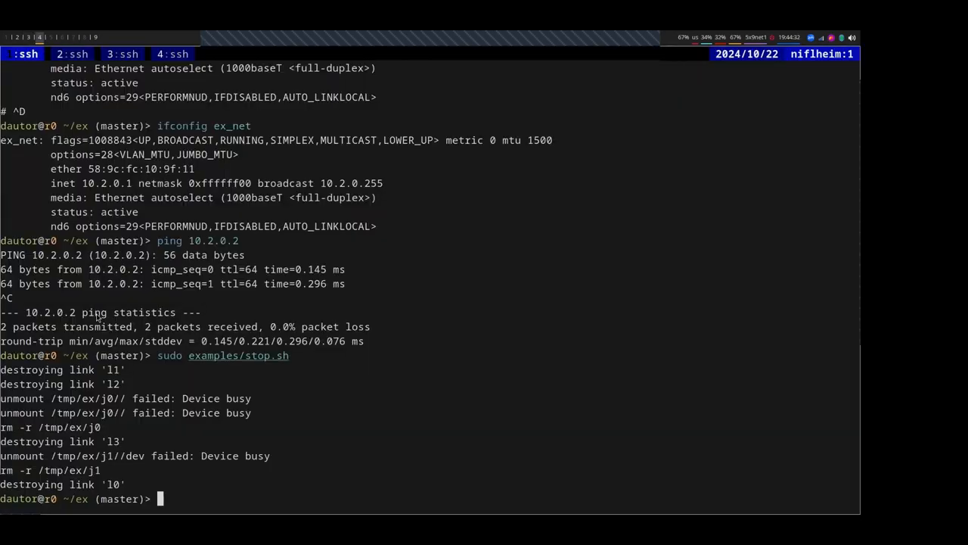
List the ex repository files: examples, src, build.sh, ex.* binaries, run and todo.org
text(ls)
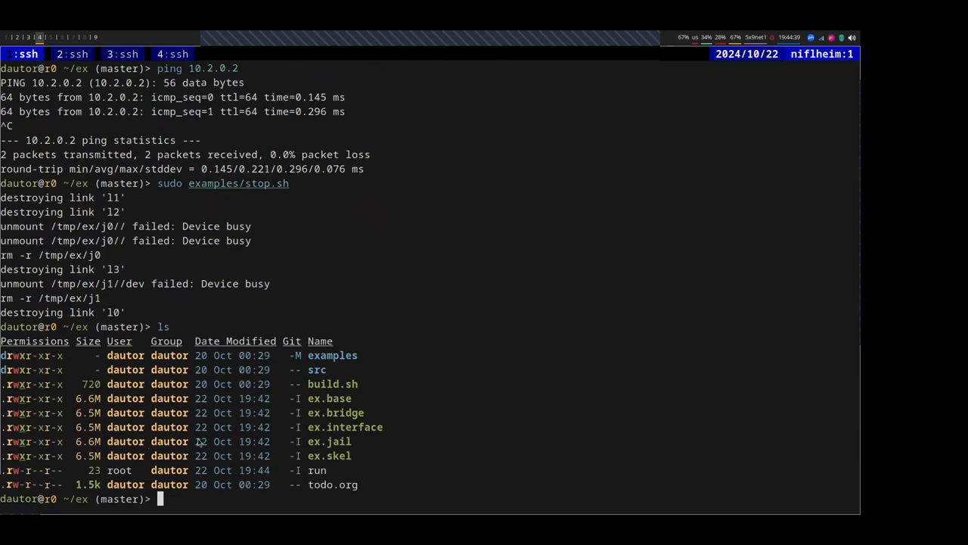
mouse_move(195, 442)
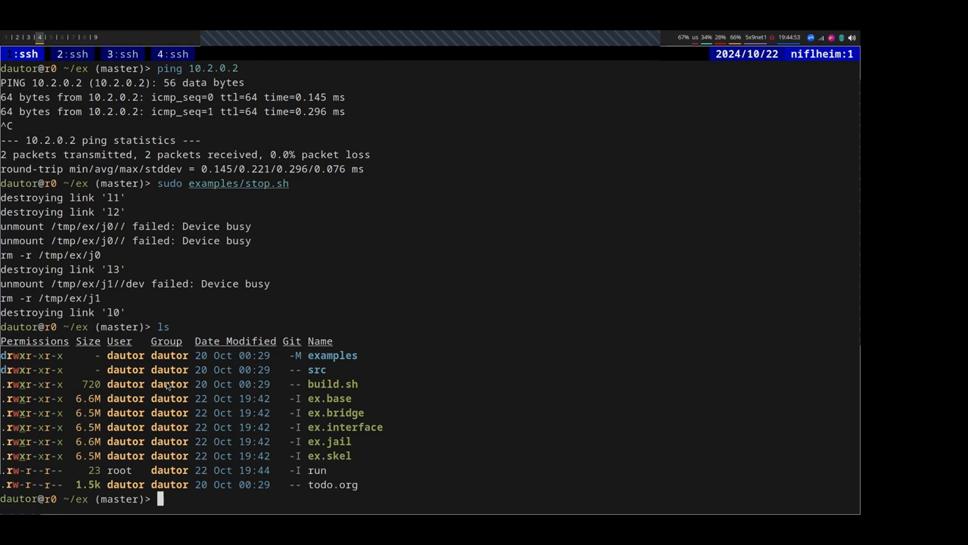
mouse_move(367, 260)
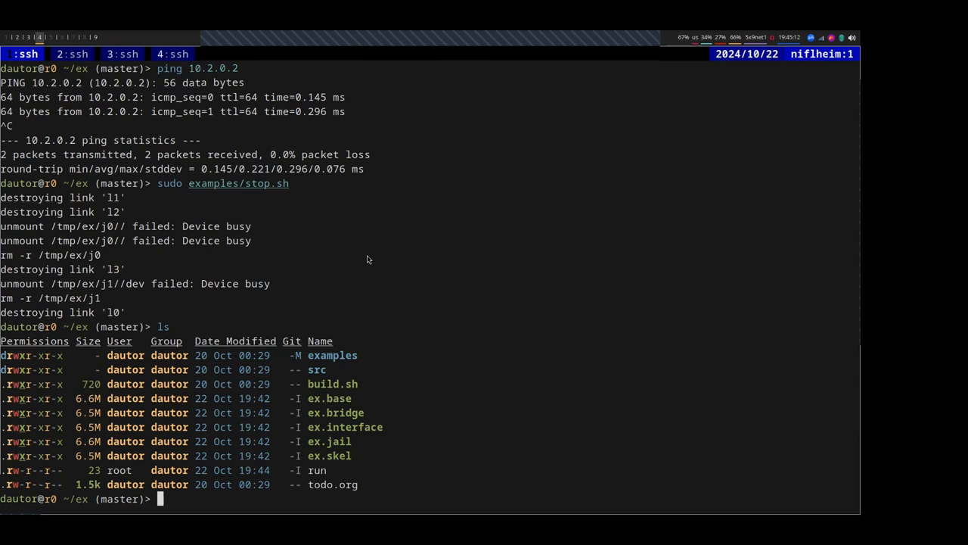
Print the run state with cat run | jq and page through bridge0, ex_net, j0 and links l0–l3
text(cat run)
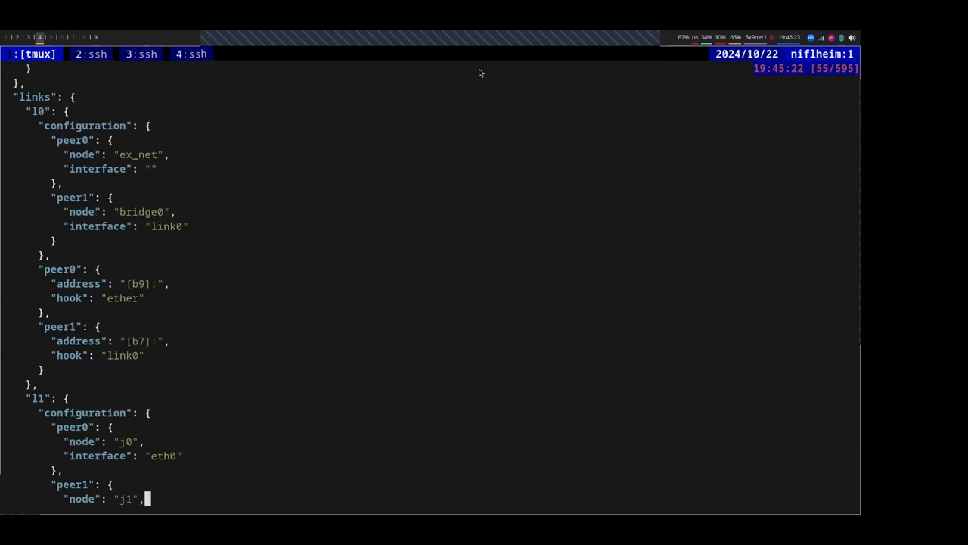
key(Enter)
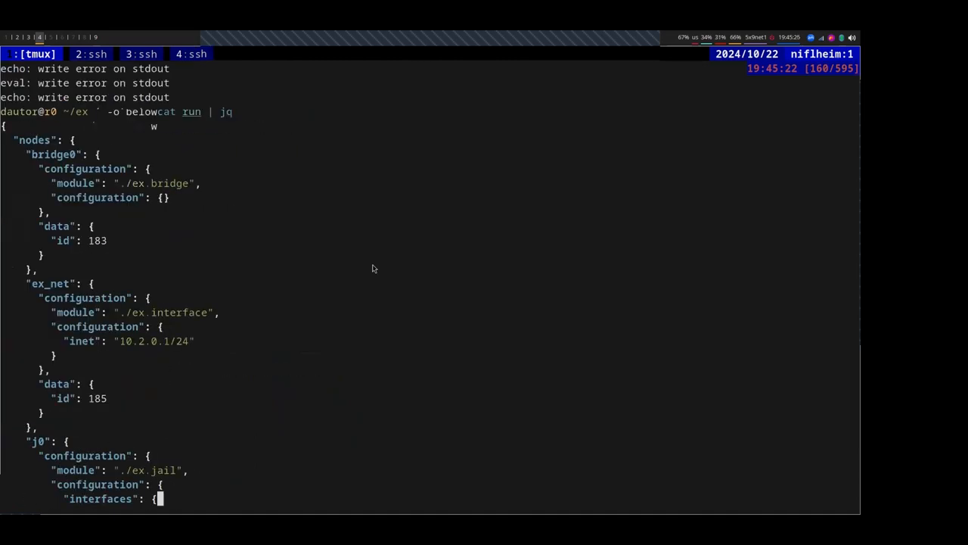
scroll(down, 3)
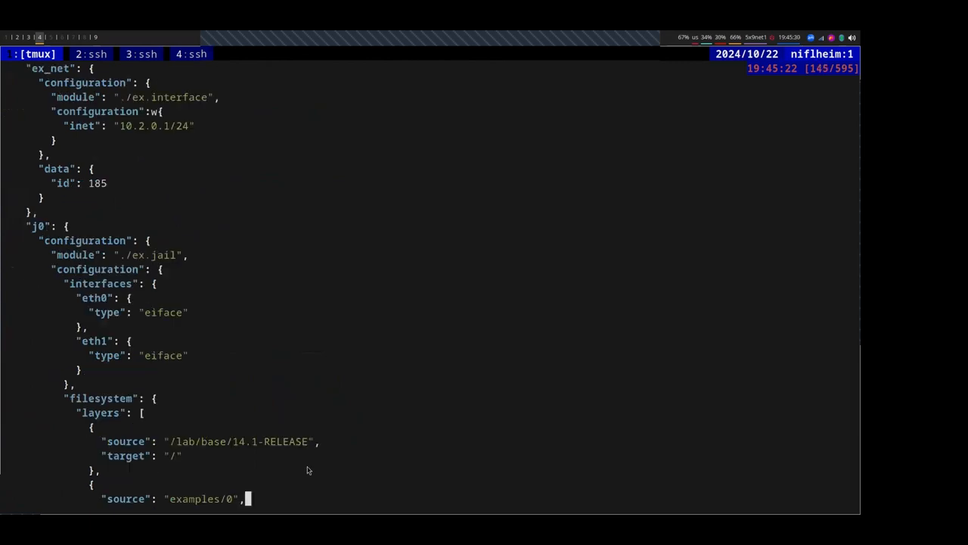
scroll(down, 3)
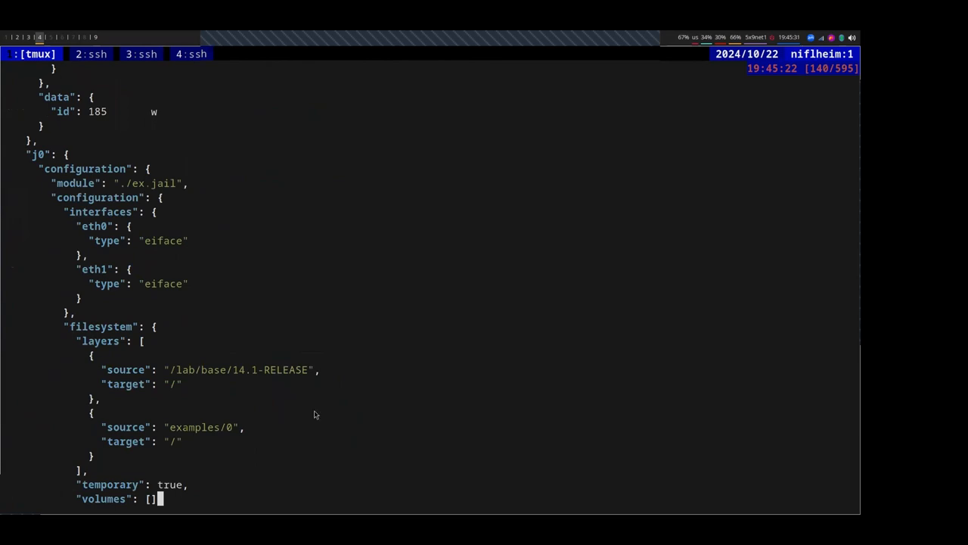
scroll(down, 3)
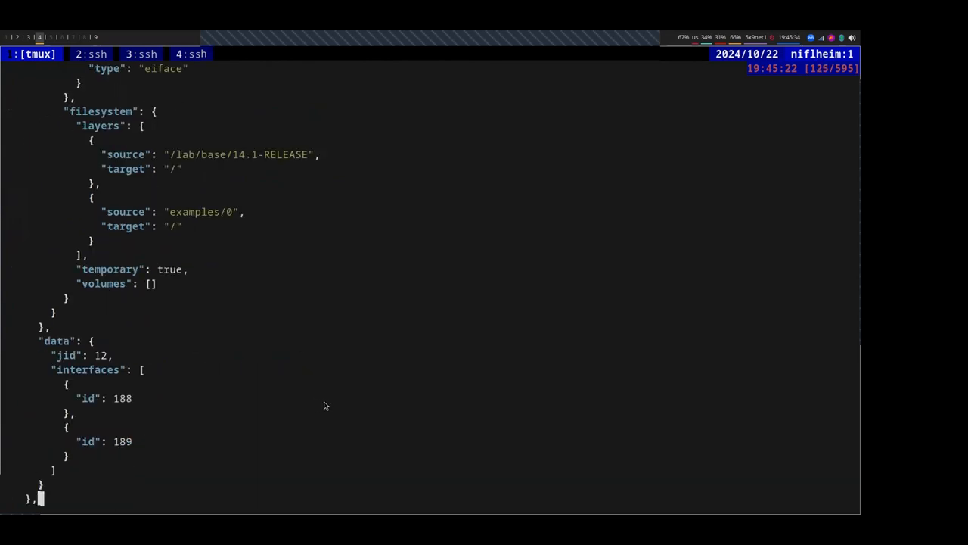
mouse_move(329, 403)
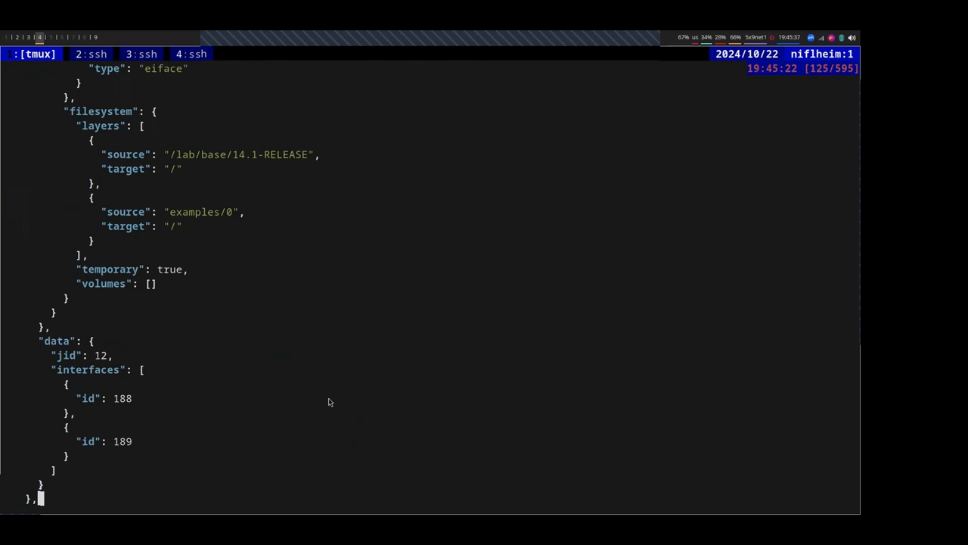
scroll(up, 3)
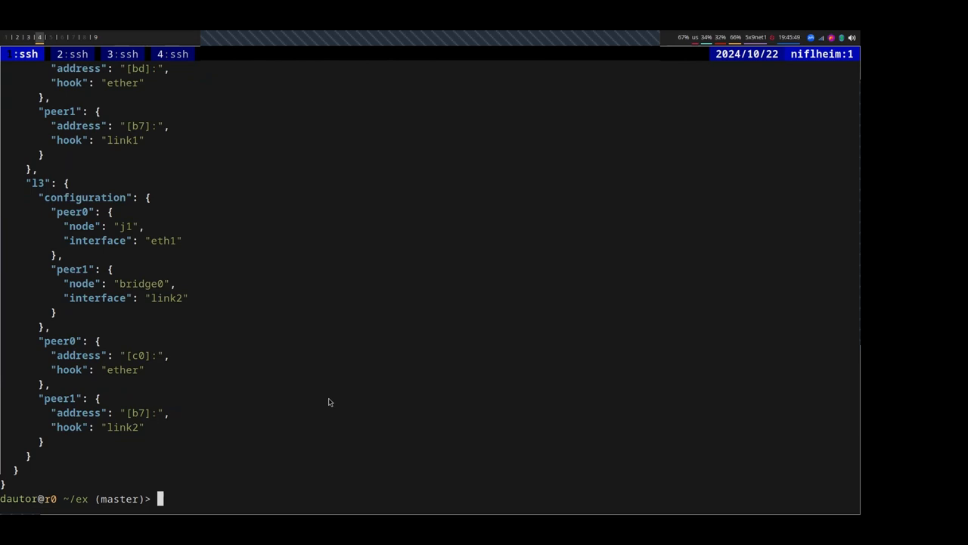
mouse_move(336, 410)
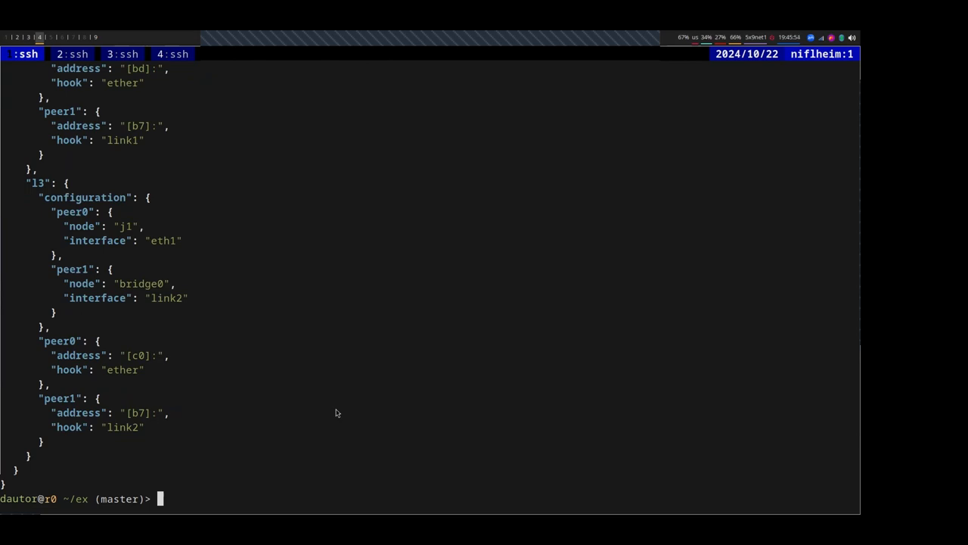
Stop the network, show the emptied run state, restart it, confirm test-0 and test-1, and print jail.0.conf
text(sudo examples/start.sh)
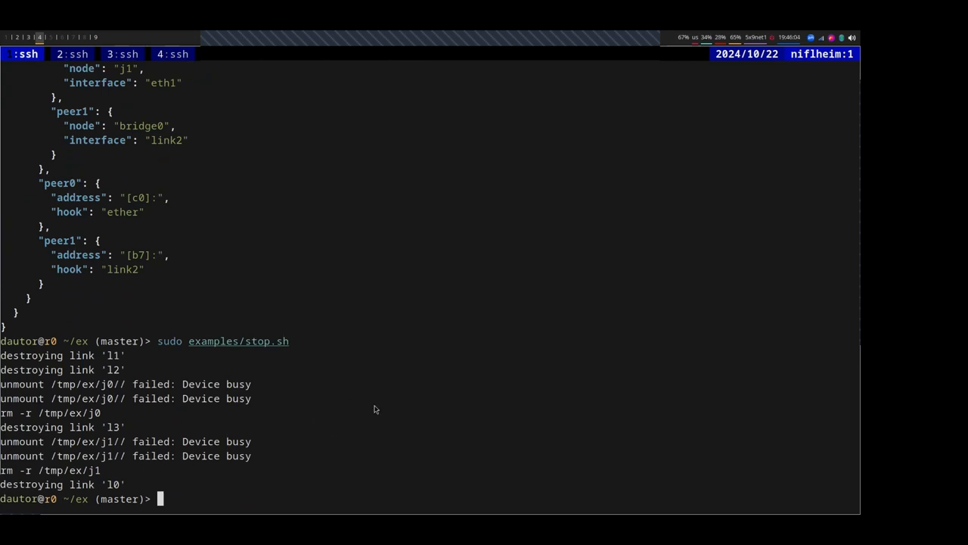
mouse_move(378, 418)
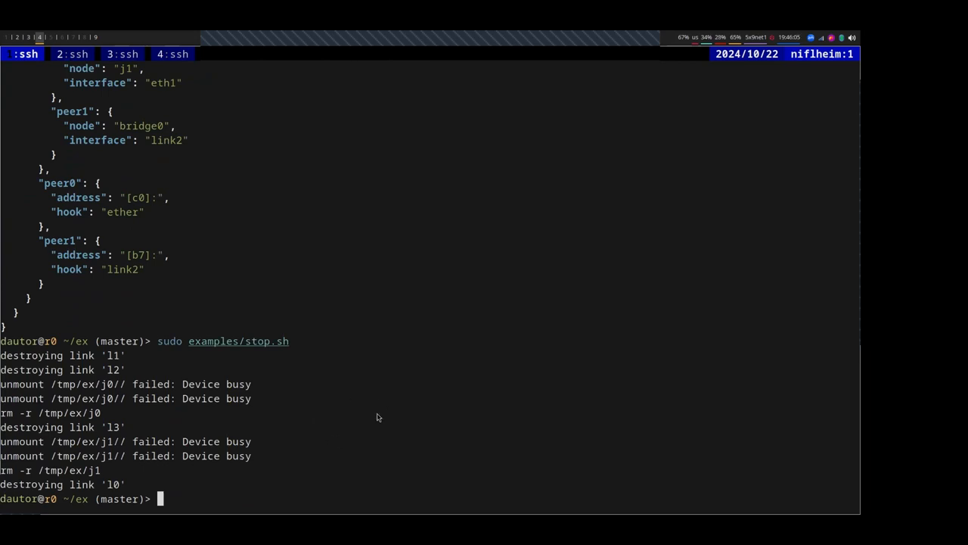
text(cat run | jq)
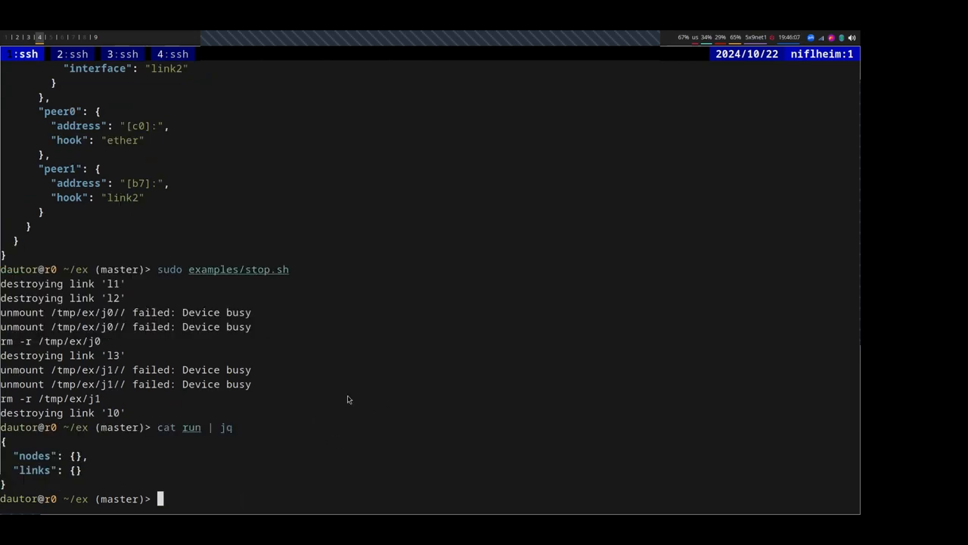
text(sudo examples/start.sh)
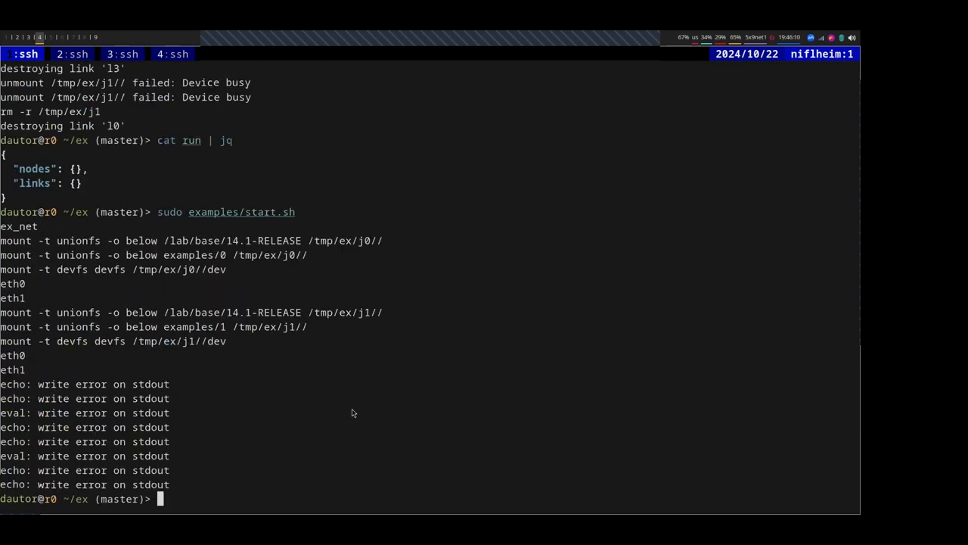
text(jls)
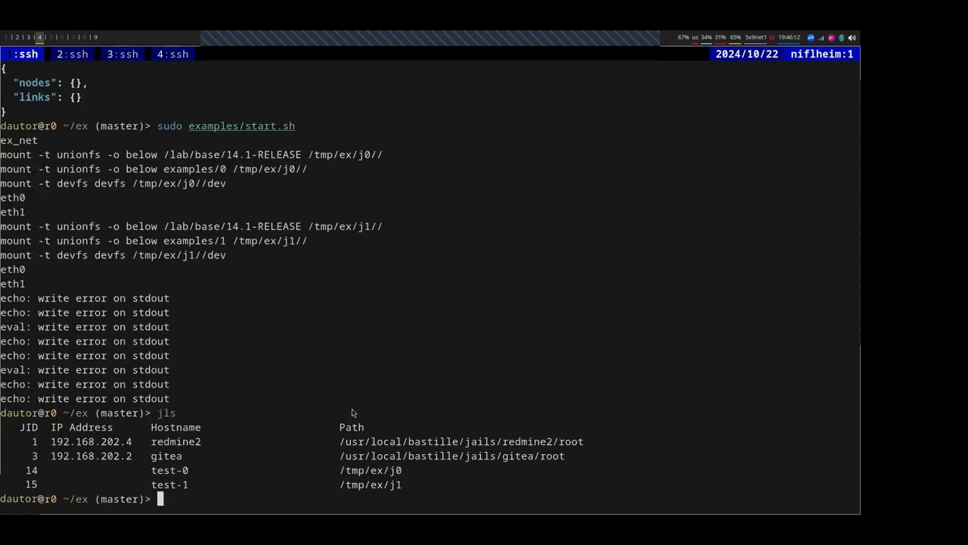
text(cat examples/jail.0.conf)
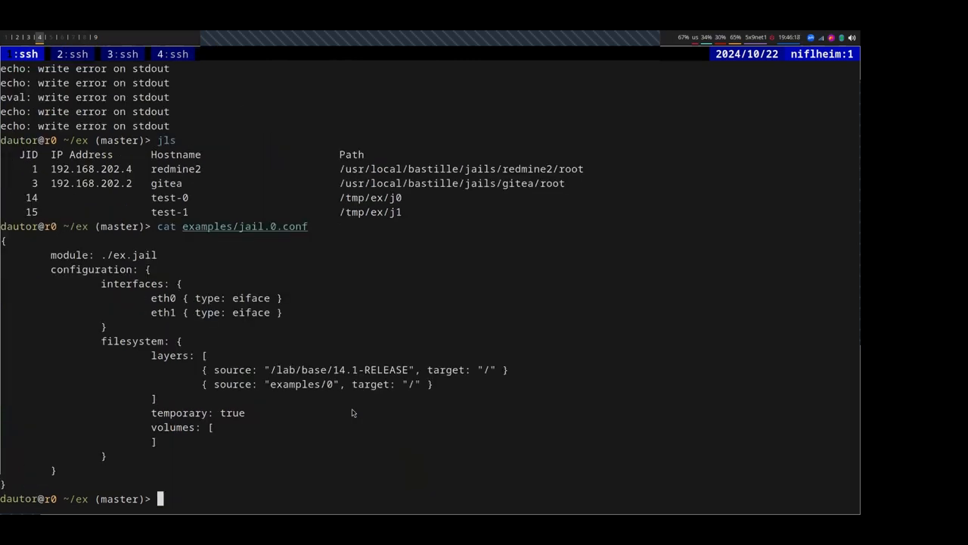
Print examples/start.sh and jail 0's etc/rc.conf, scrolling back through the output
text(cat examples/start.sh)
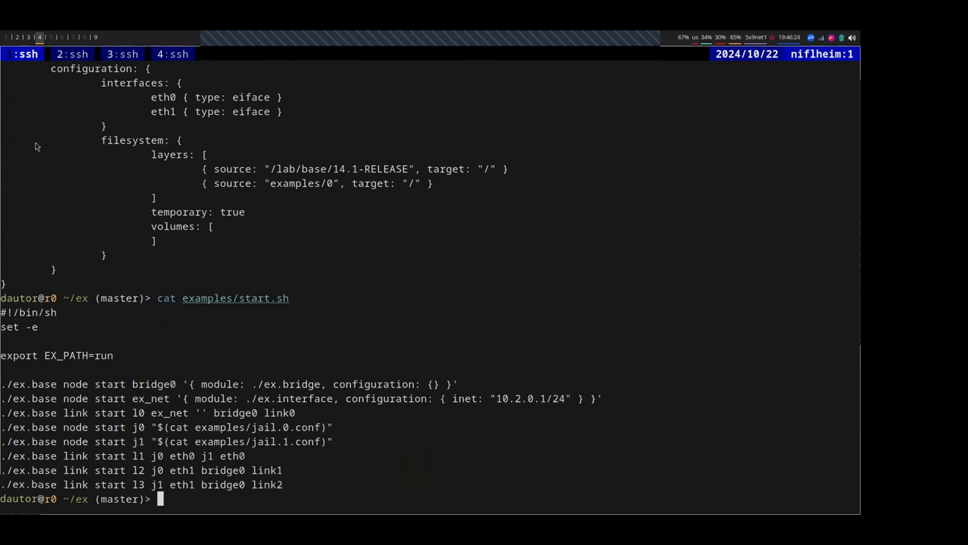
text(cat examples/start.sh)
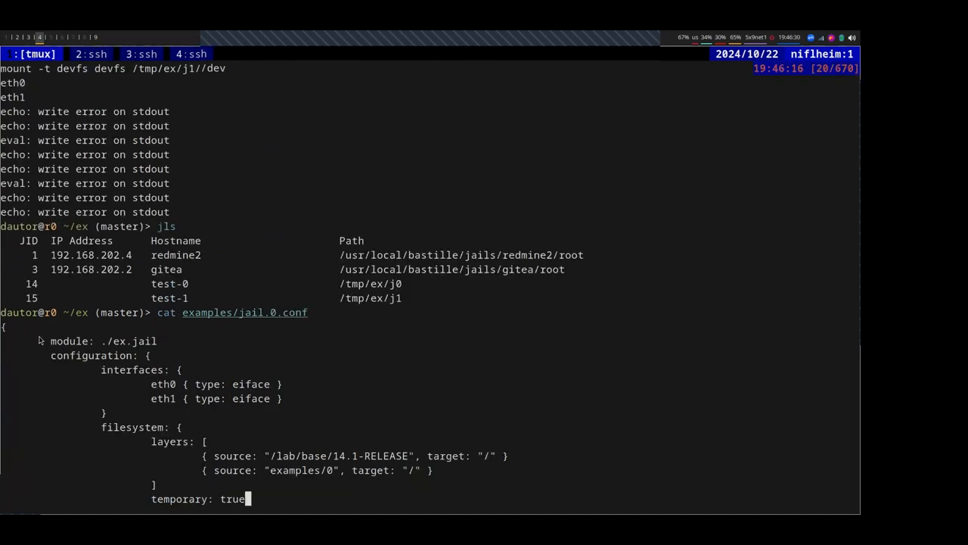
scroll(down, 3)
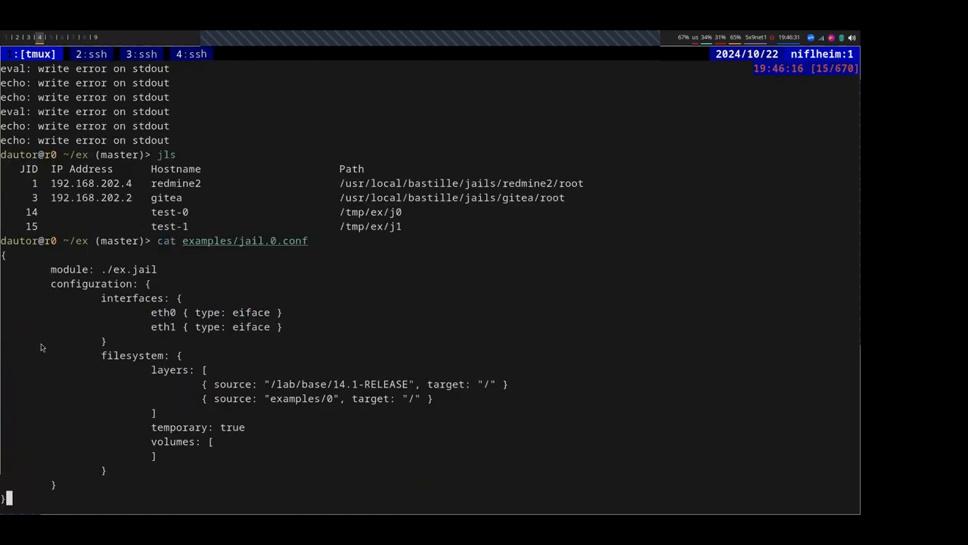
mouse_move(61, 451)
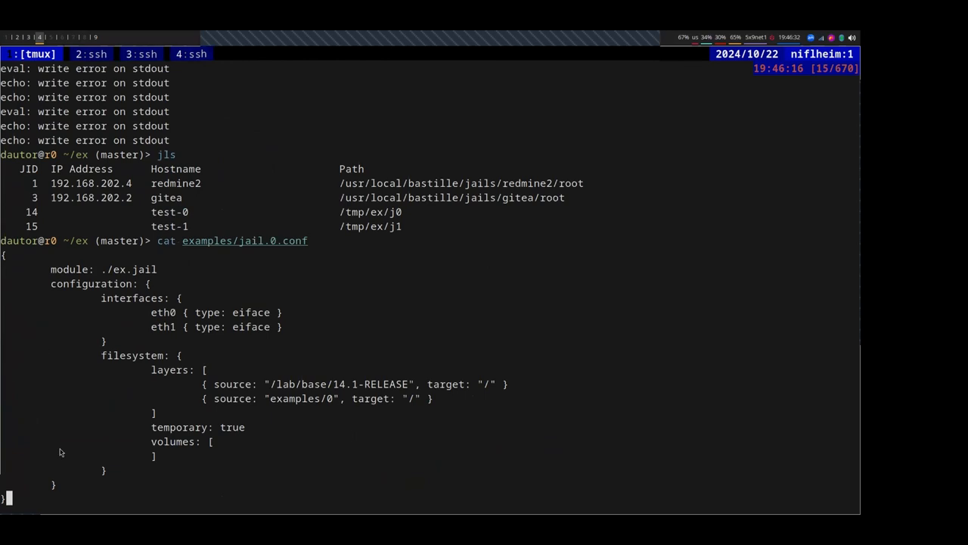
mouse_move(157, 412)
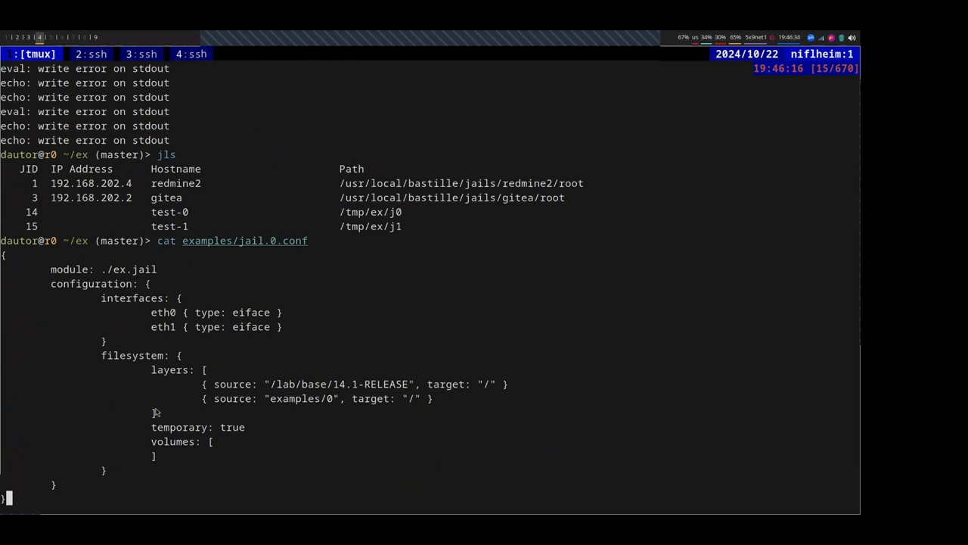
text(cat examples/start.sh)
text(cat examples/0/etc/rc.conf)
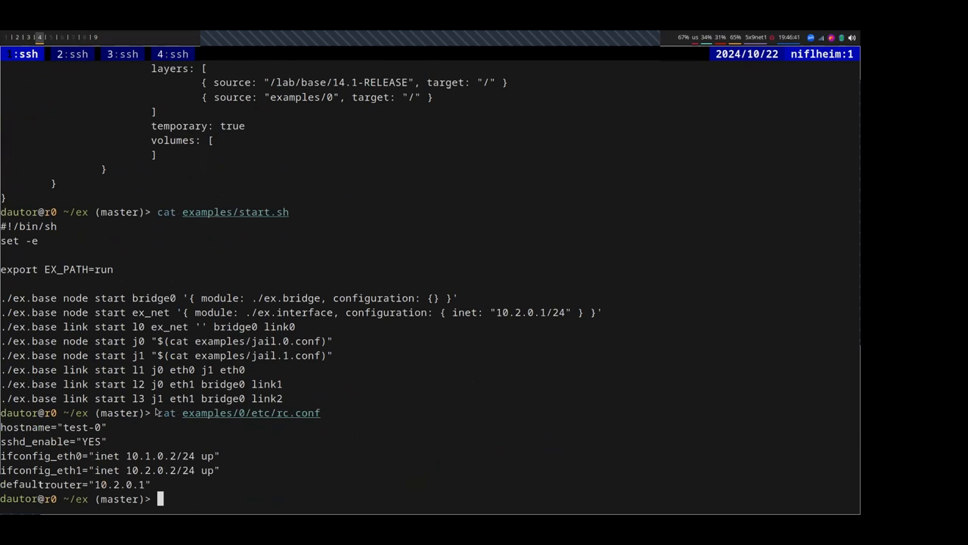
List running jails and mounted filesystems showing unionfs layers on j0 and j1
text(jls)
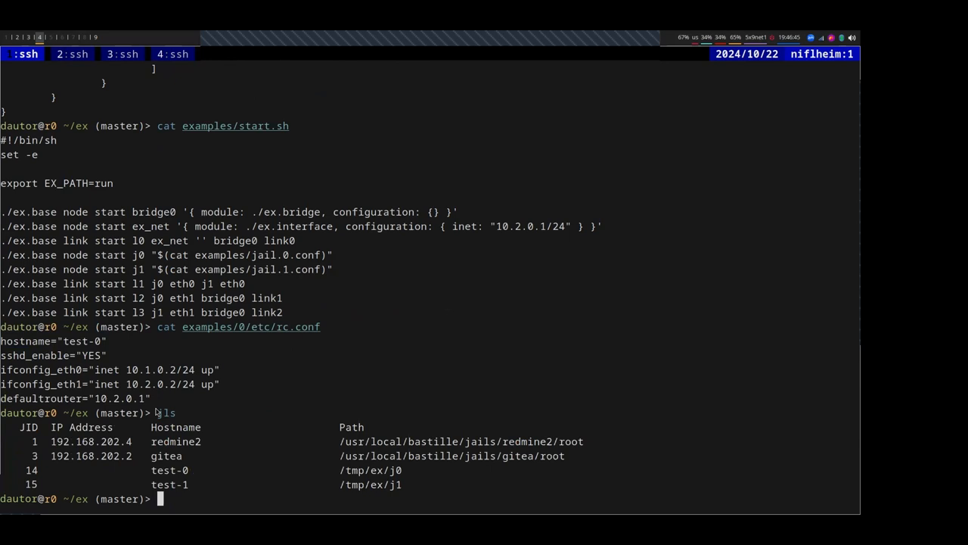
text(mount)
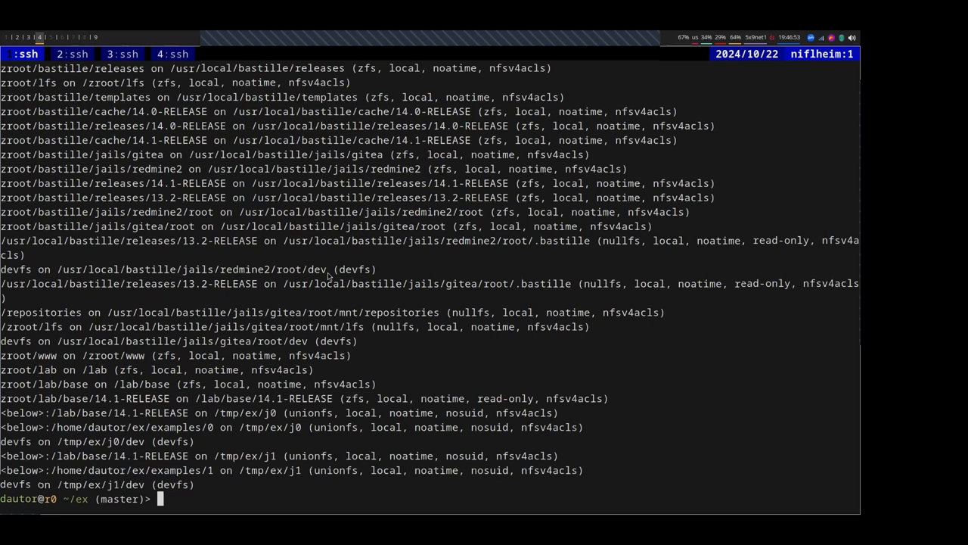
mouse_move(488, 104)
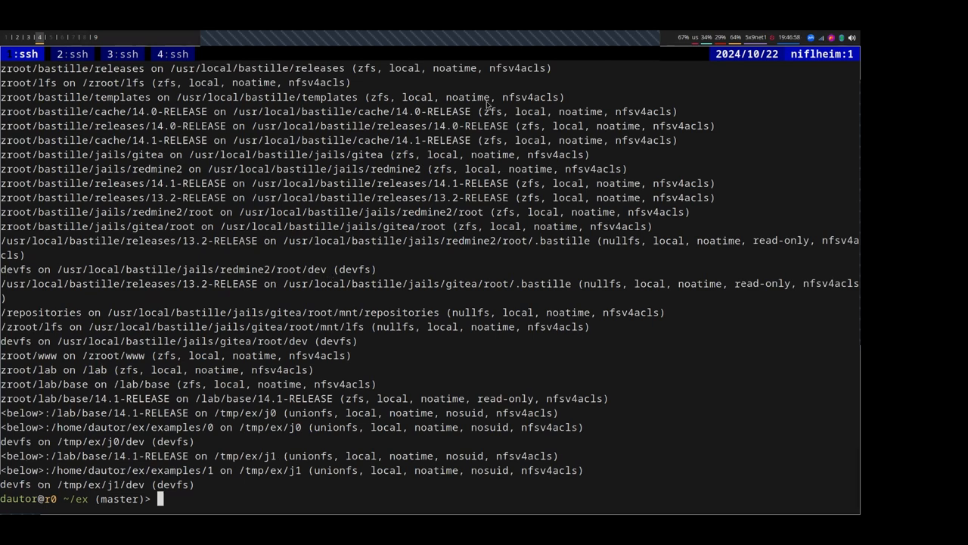
Recheck jls and mount, run stop.sh which fails to unmount busy j0 and j1, and retry
text(jls)
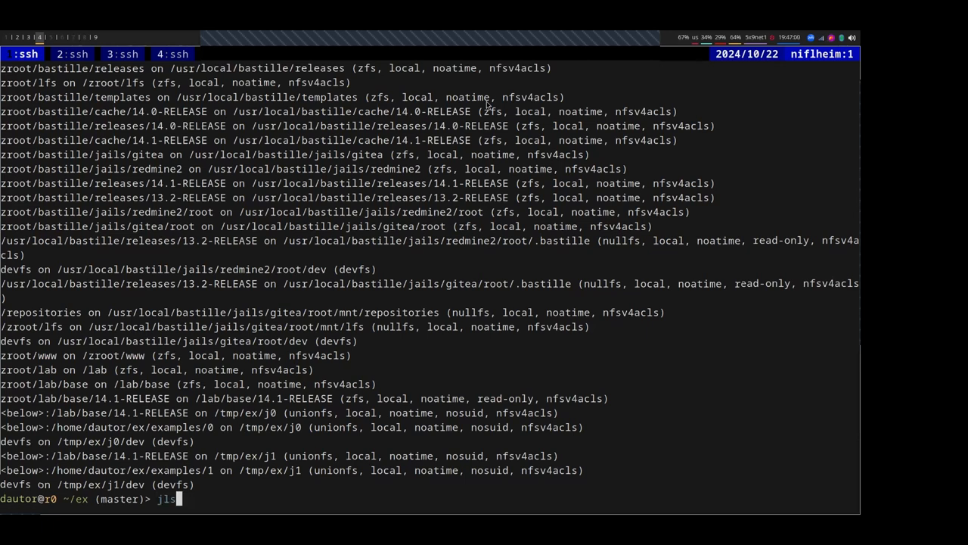
text(mount)
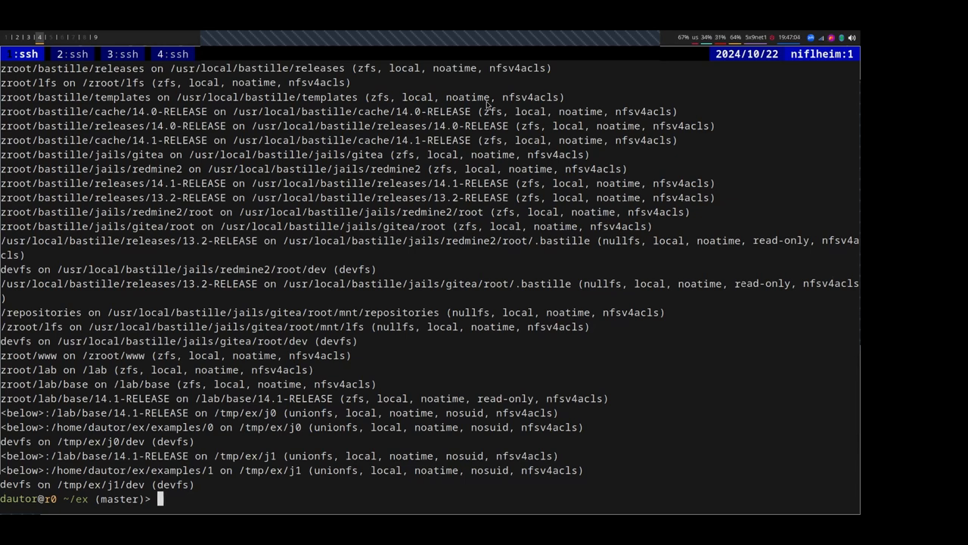
text(sudo service caddy reload)
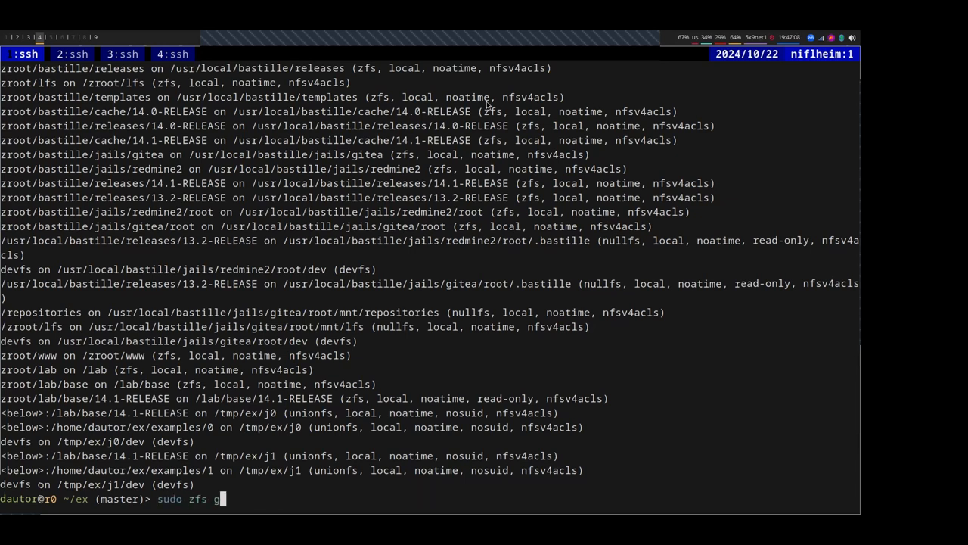
key(ctrl+c)
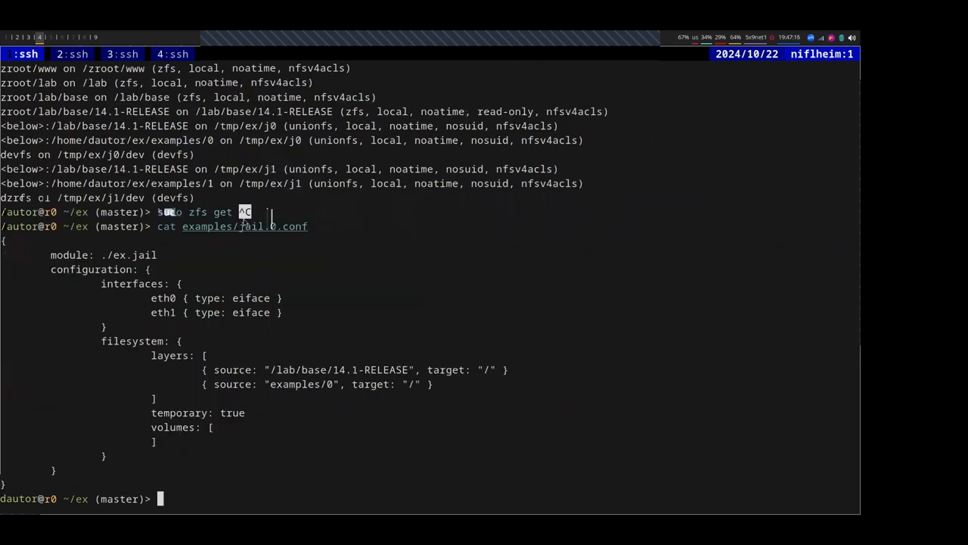
mouse_move(139, 275)
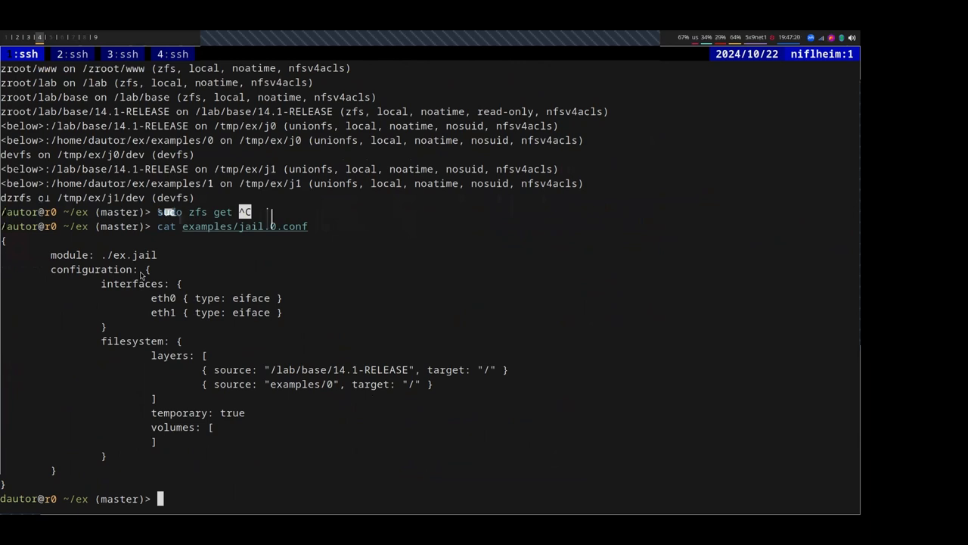
mouse_move(150, 408)
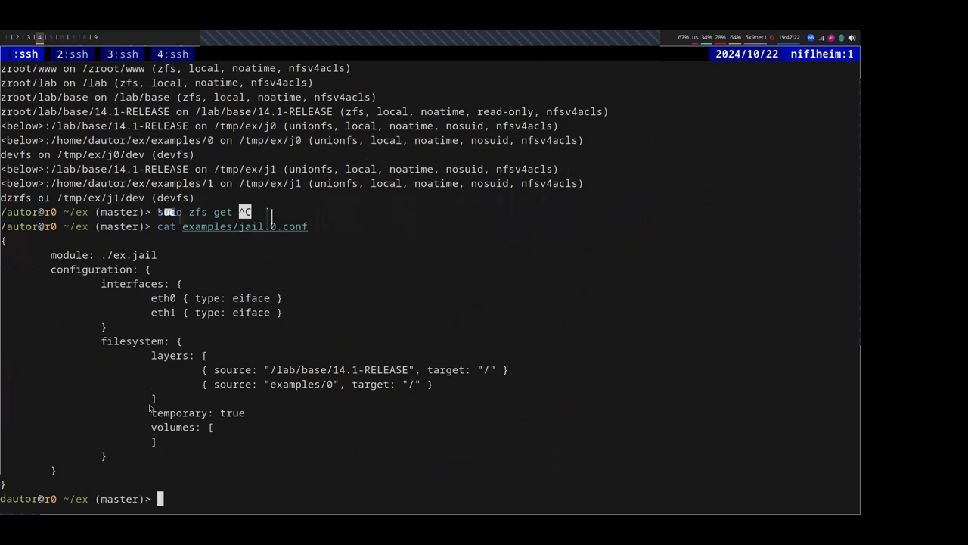
mouse_move(139, 444)
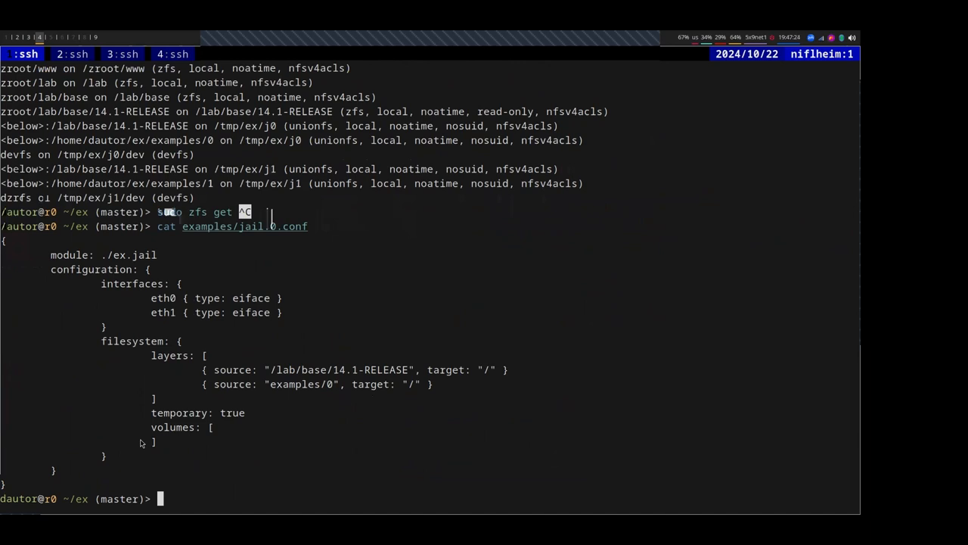
mouse_move(204, 367)
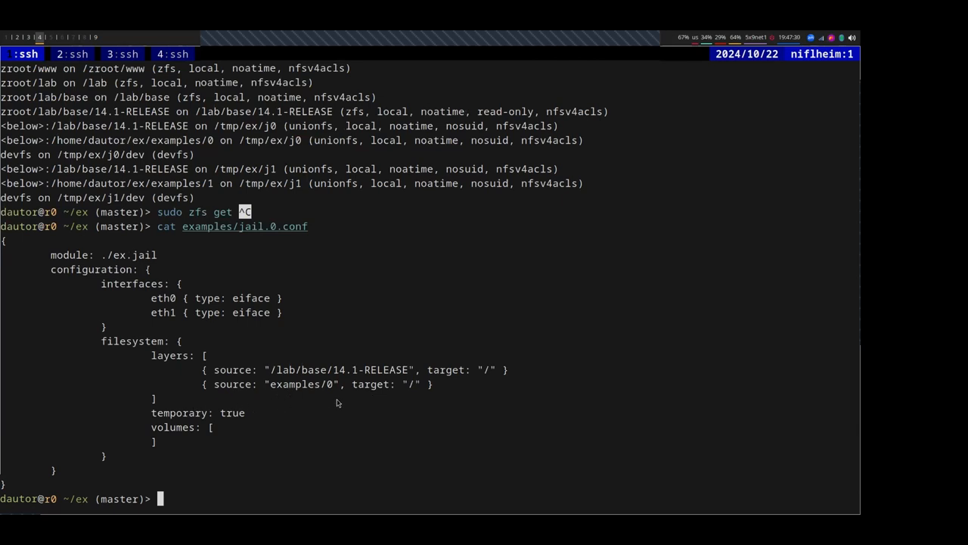
mouse_move(371, 393)
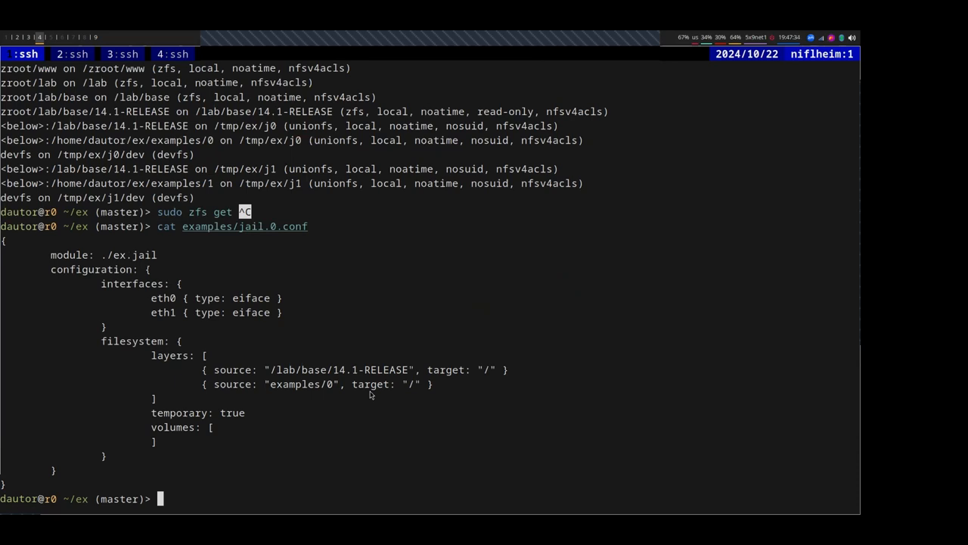
mouse_move(24, 469)
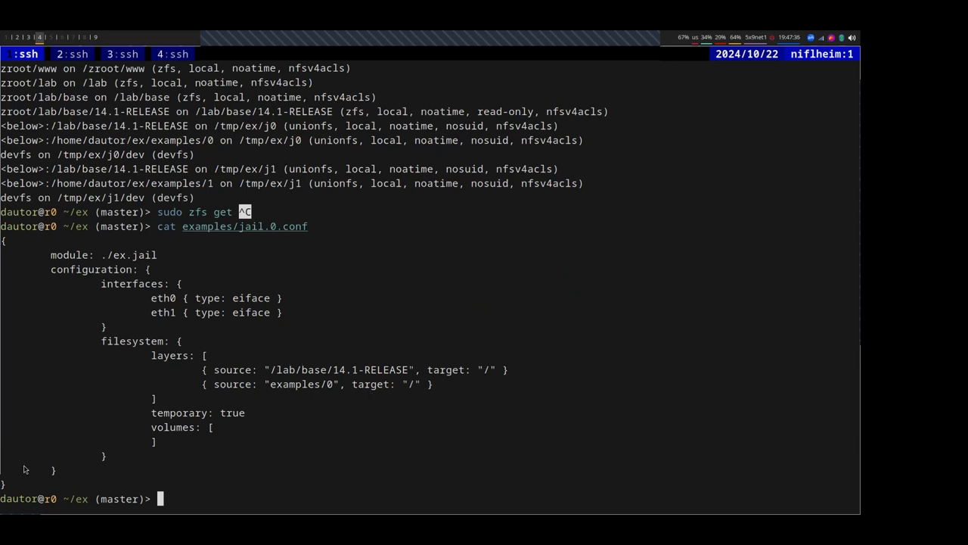
mouse_move(109, 436)
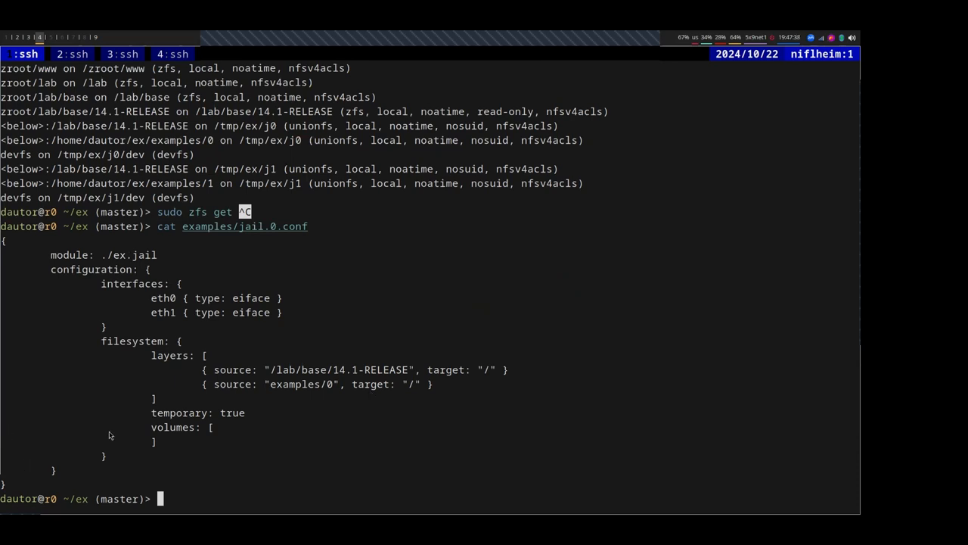
mouse_move(165, 448)
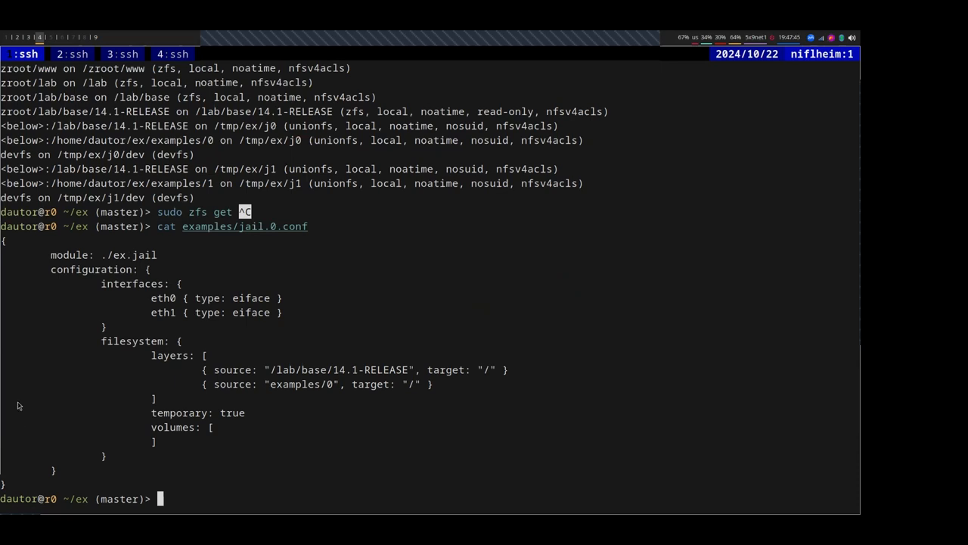
mouse_move(18, 408)
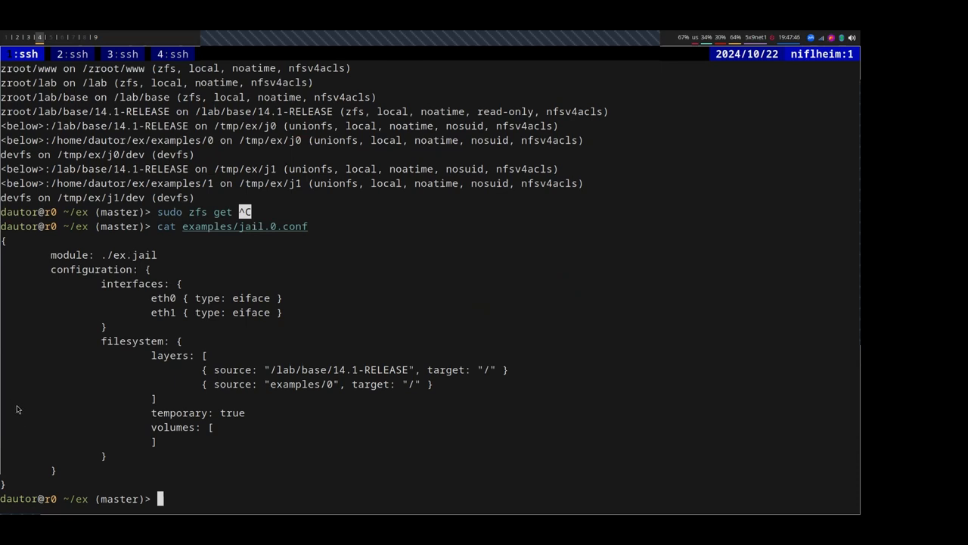
mouse_move(15, 406)
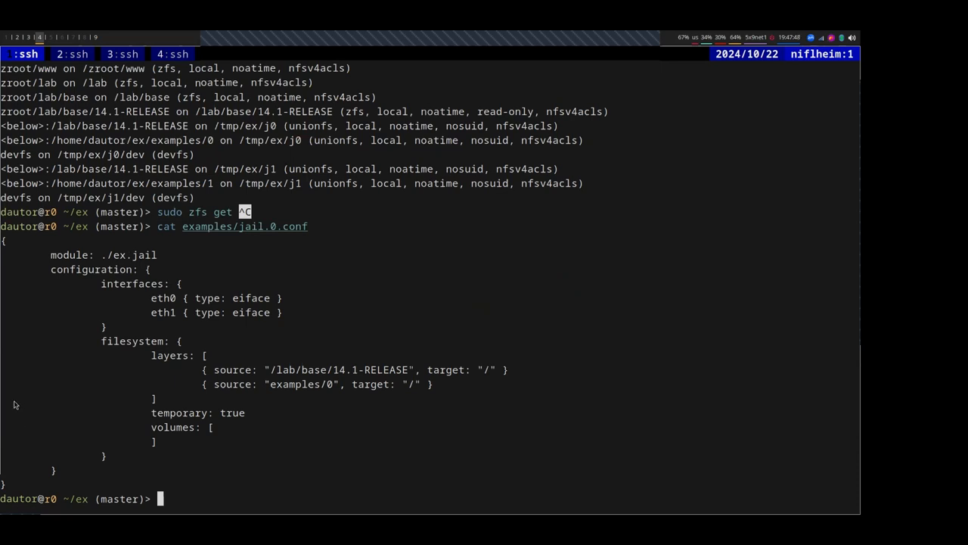
mouse_move(12, 436)
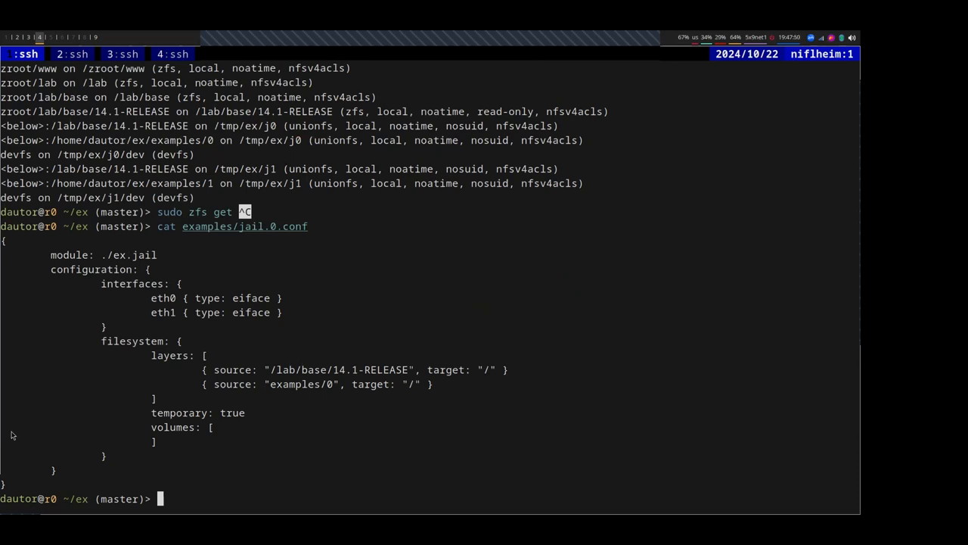
text(mount)
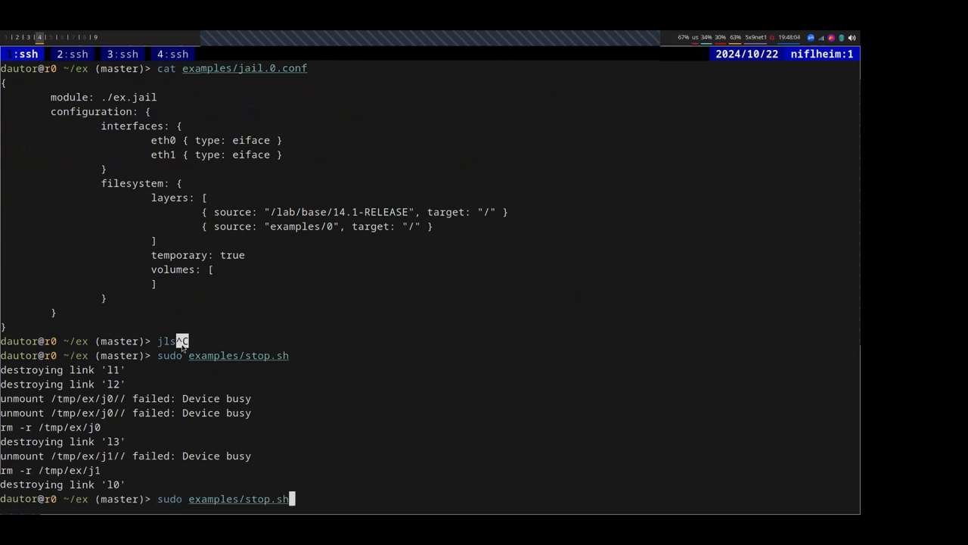
mouse_move(251, 381)
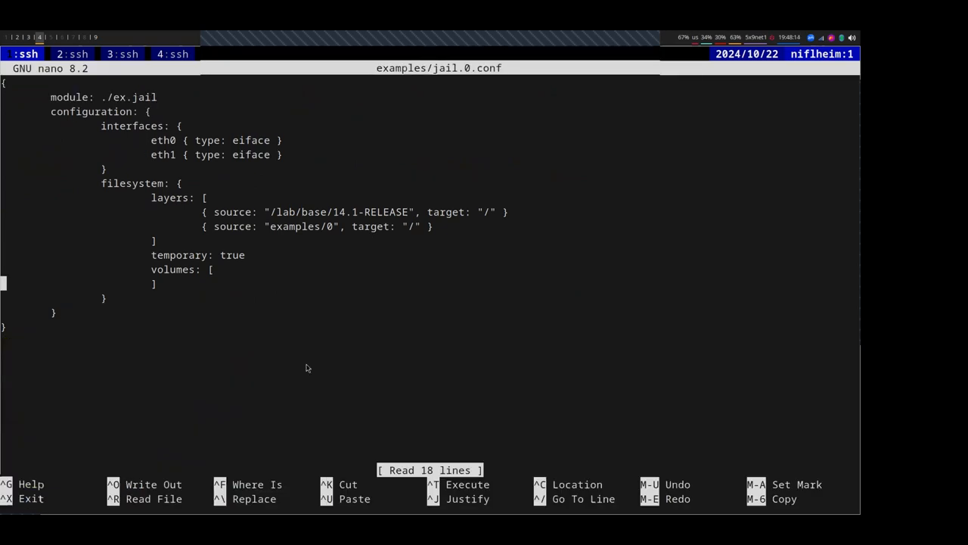
Set temporary to false in jail.0.conf, save and exit nano, then restart the jails and enter j0
text(false)
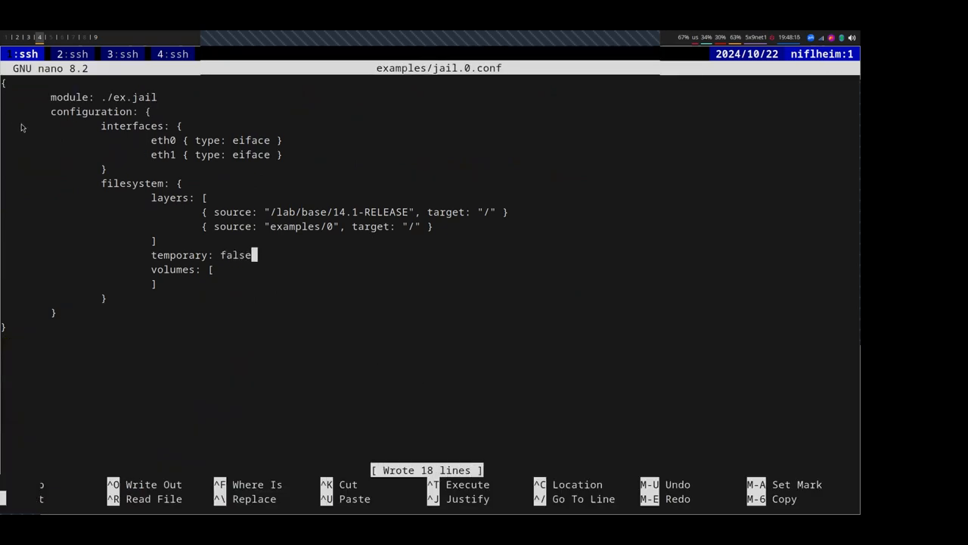
key(ctrl+x)
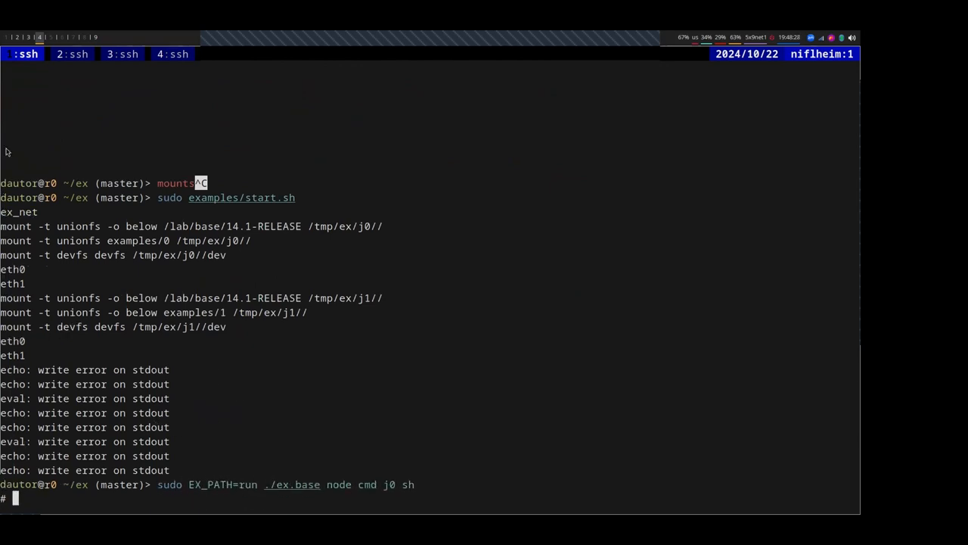
Attempt pkg install in j0 (host resolution fails), exit, and list examples/0/var/log and examples/1 files
text(pkg install)
text(ls examples/0/)
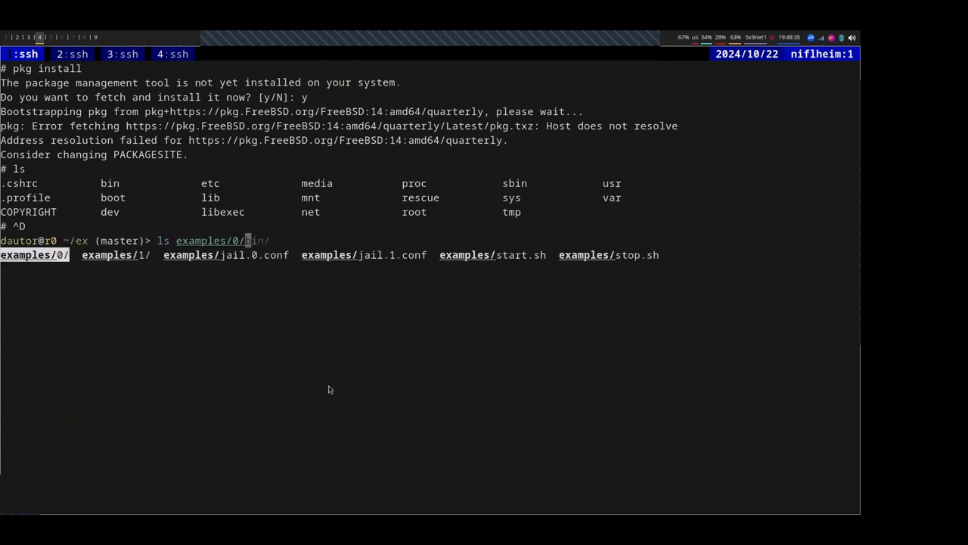
key(Tab)
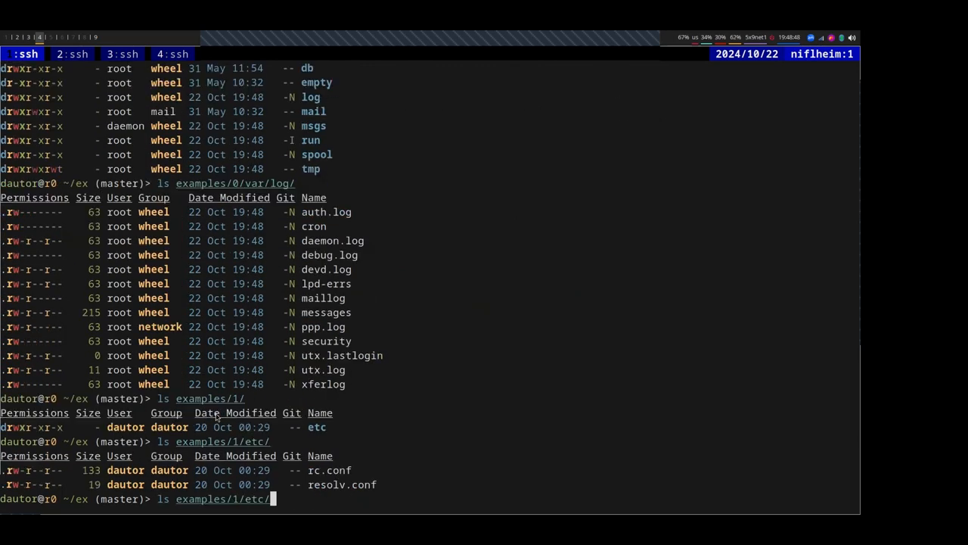
key(ctrl+c)
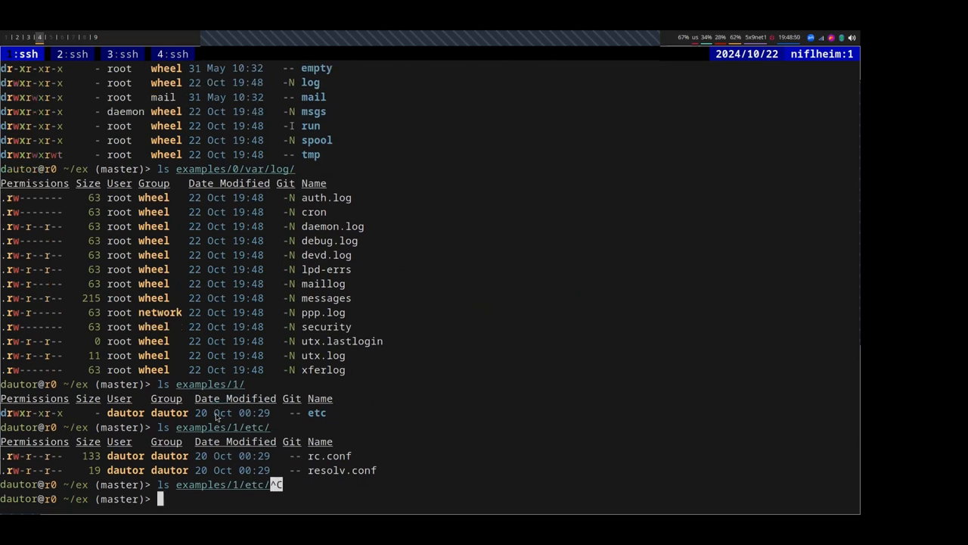
text(sudo examples/stop.sh)
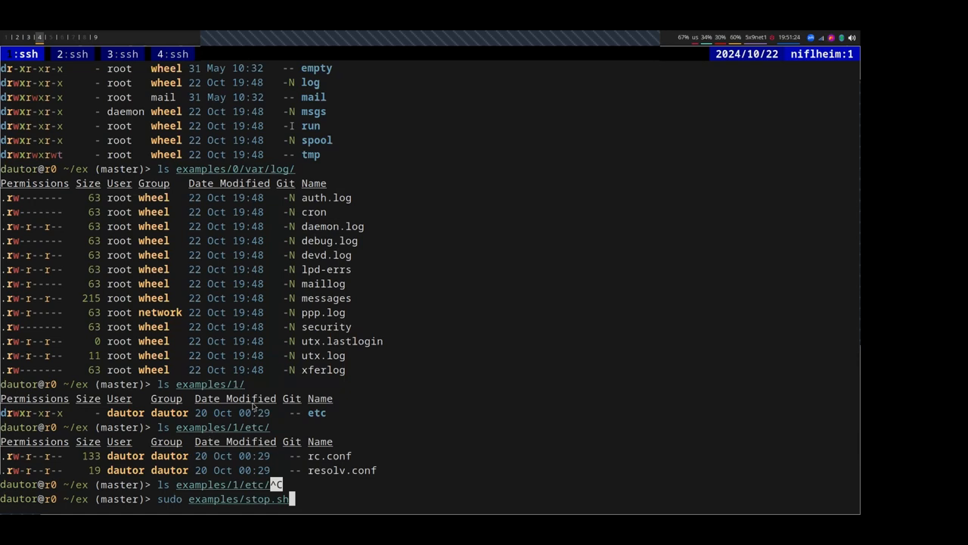
Confirm jail.0.conf says temporary false, run stop.sh, list files, cat stop.sh and show ex.jail usage
text(cat examples/jail.0.conf)
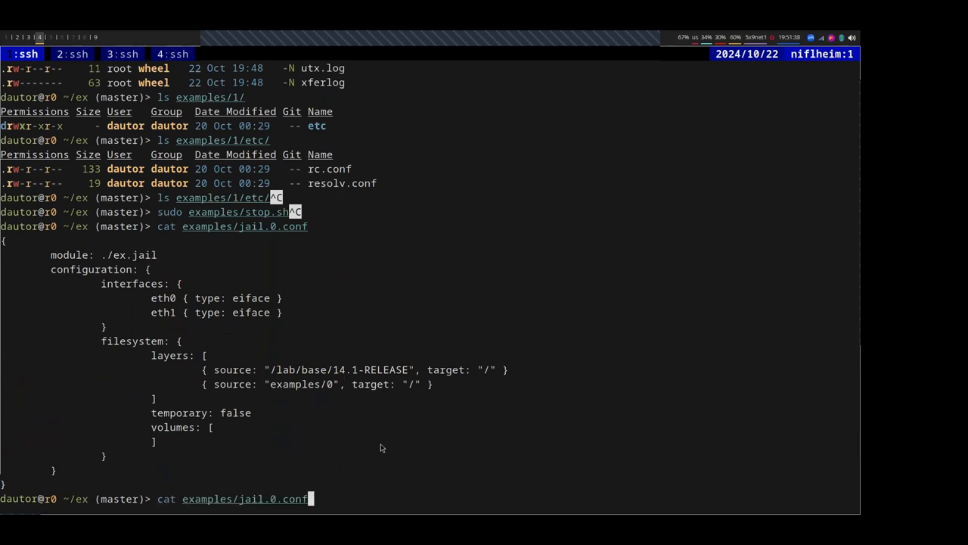
text(sudo examples/start.sh)
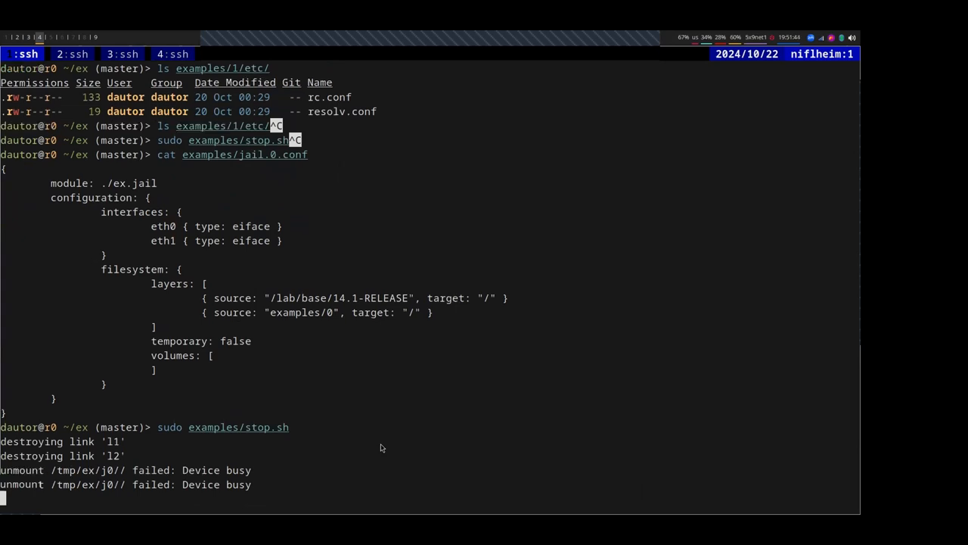
scroll(down, 3)
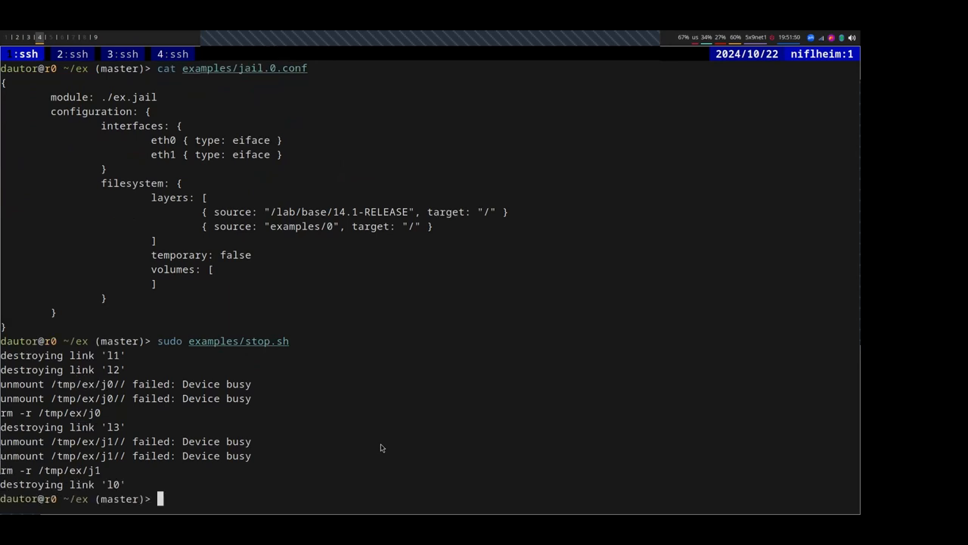
text(ls)
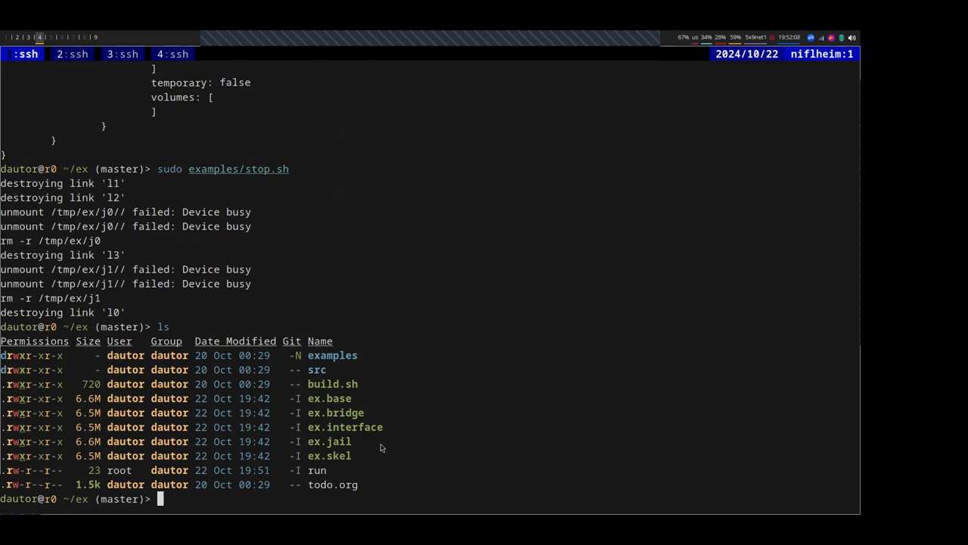
mouse_move(325, 409)
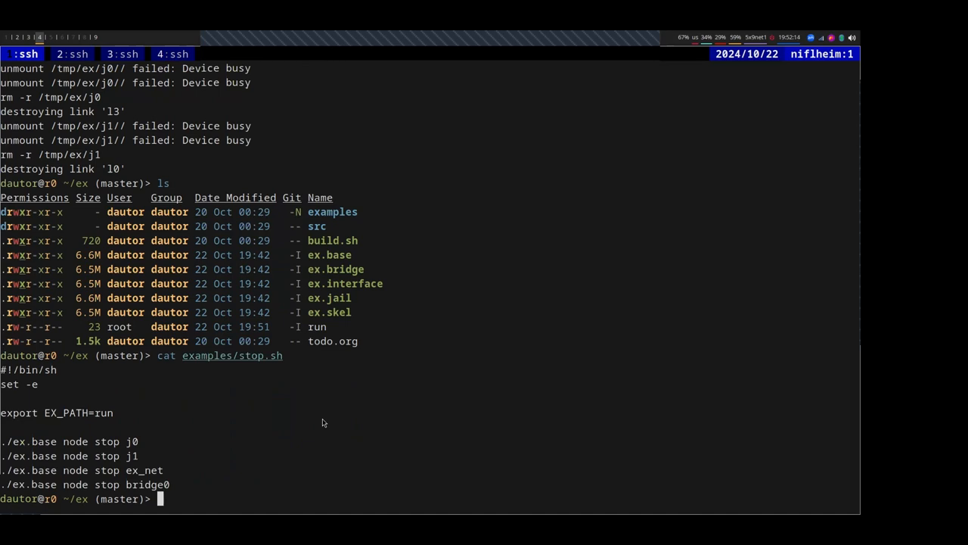
text(cat examples/stop.sh^C)
text(./ex.jail)
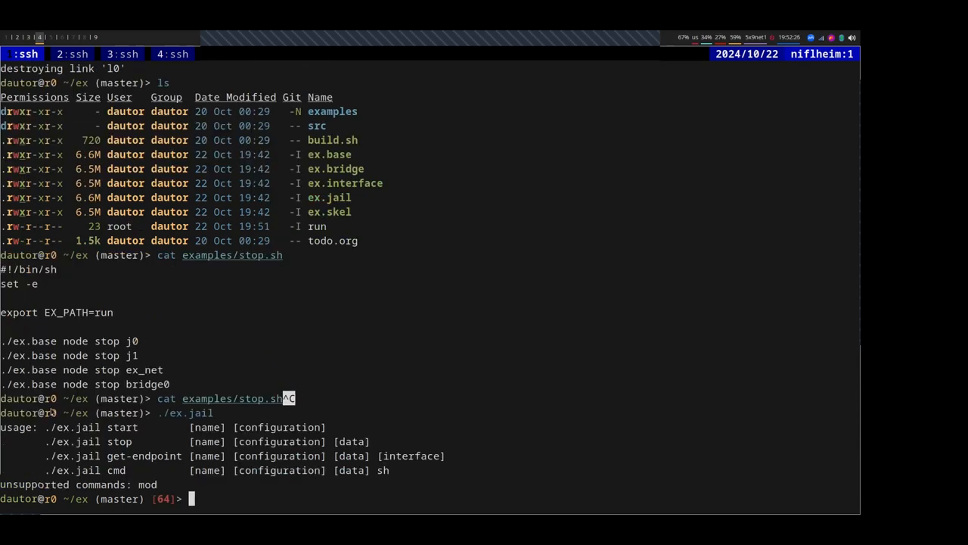
mouse_move(74, 421)
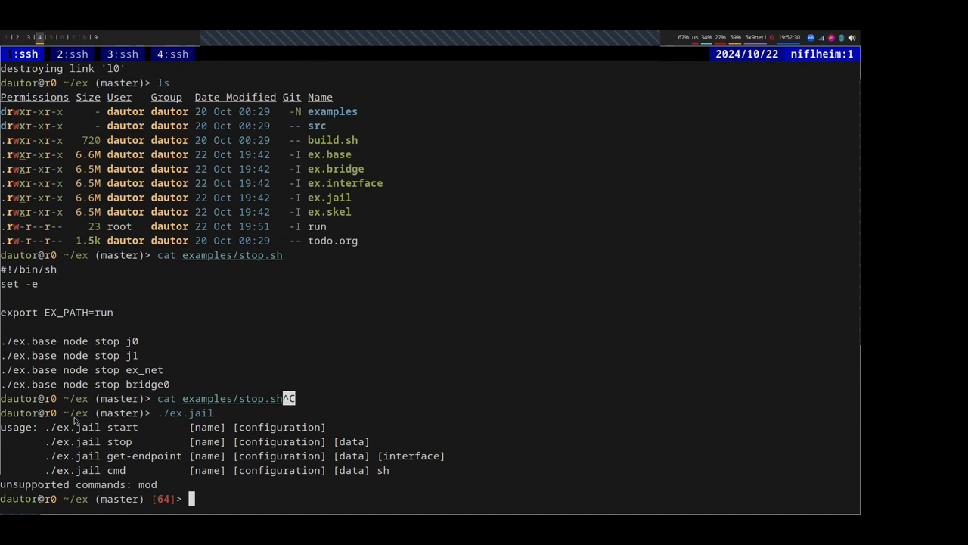
mouse_move(371, 316)
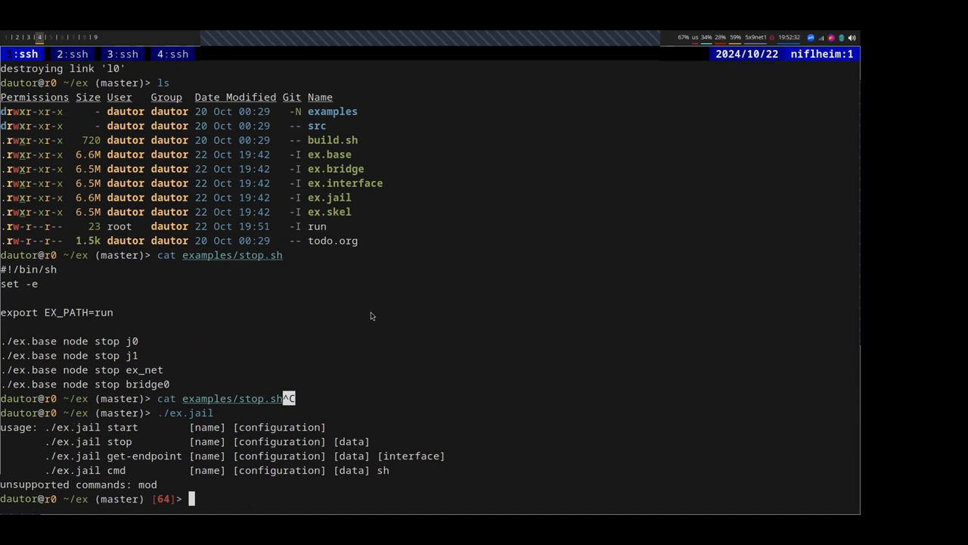
mouse_move(124, 409)
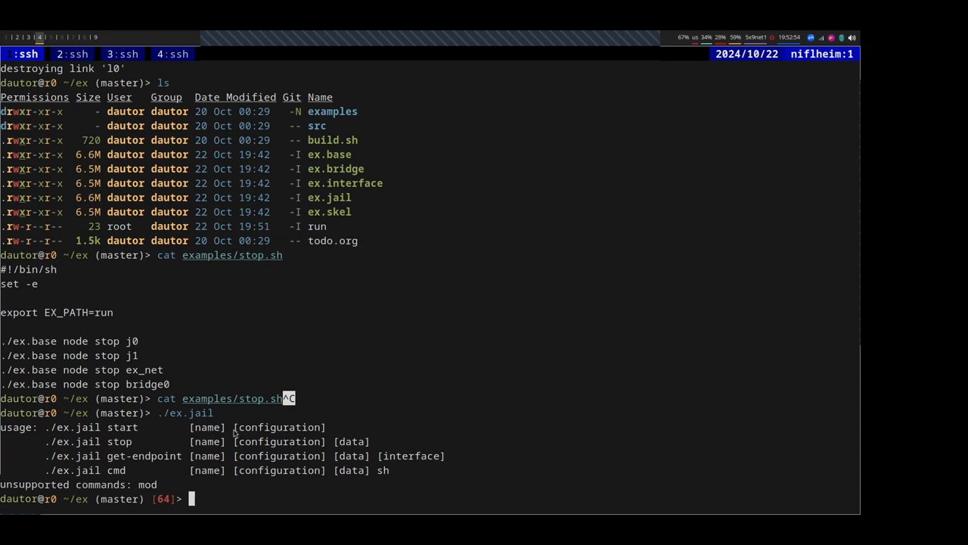
mouse_move(330, 432)
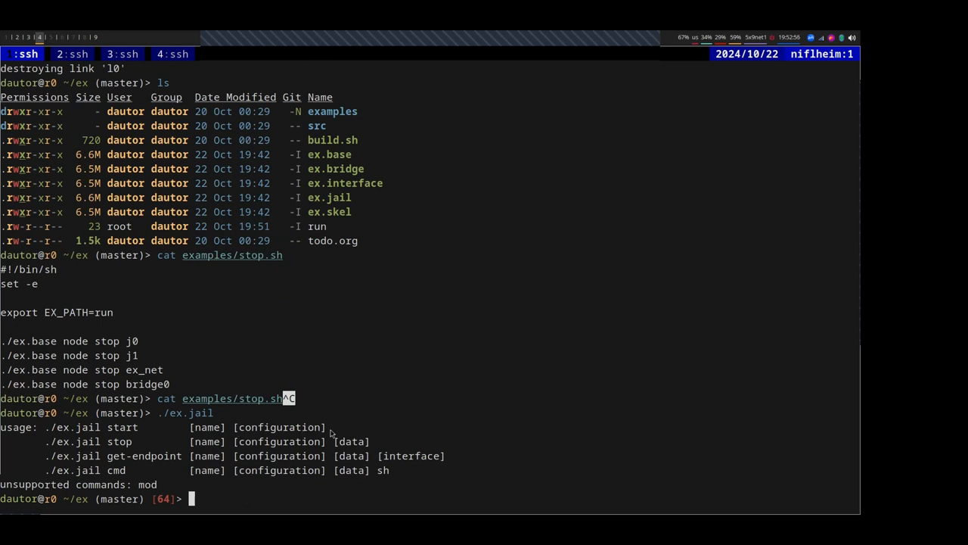
mouse_move(42, 430)
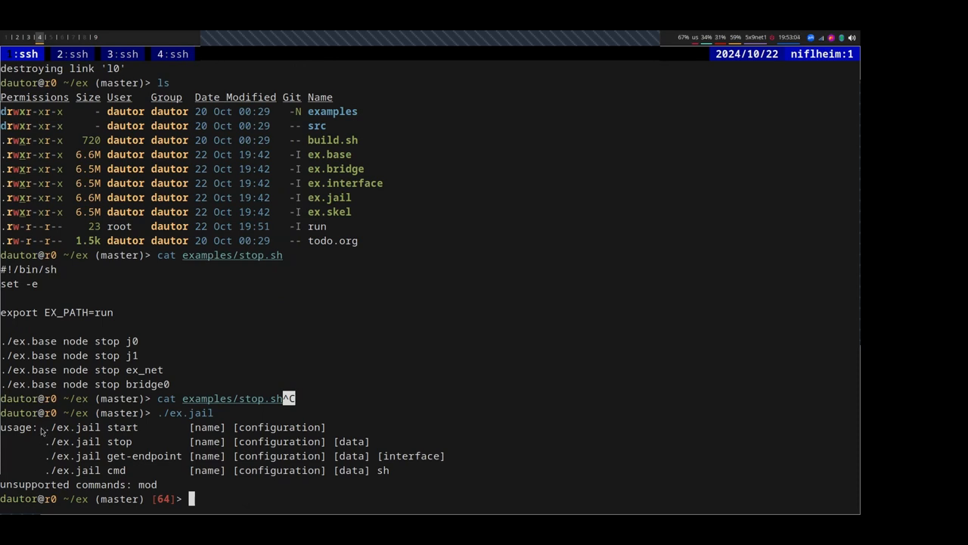
mouse_move(258, 212)
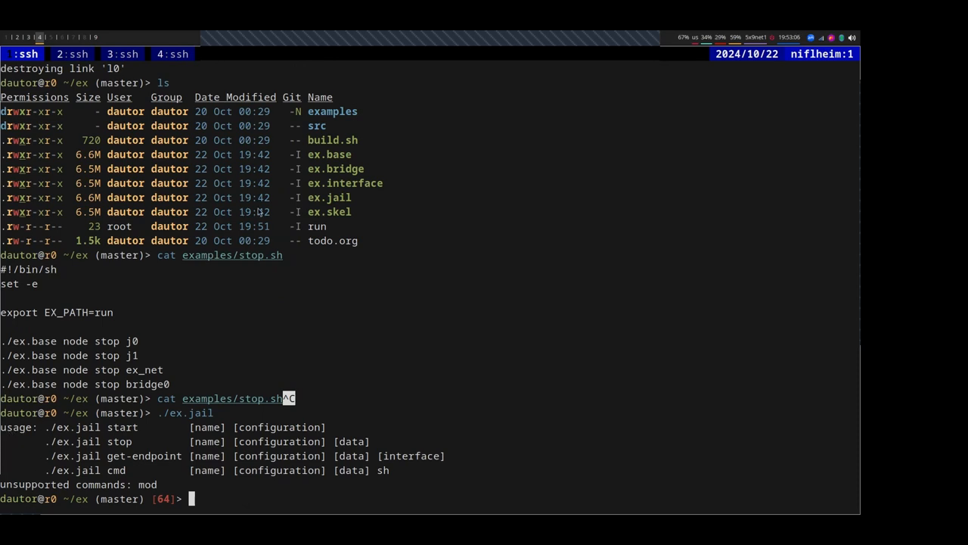
mouse_move(309, 179)
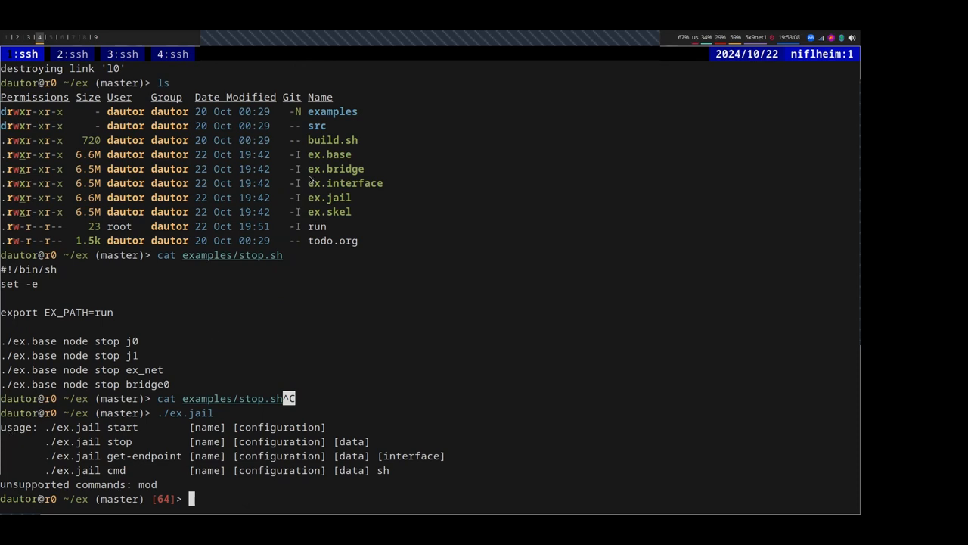
mouse_move(321, 330)
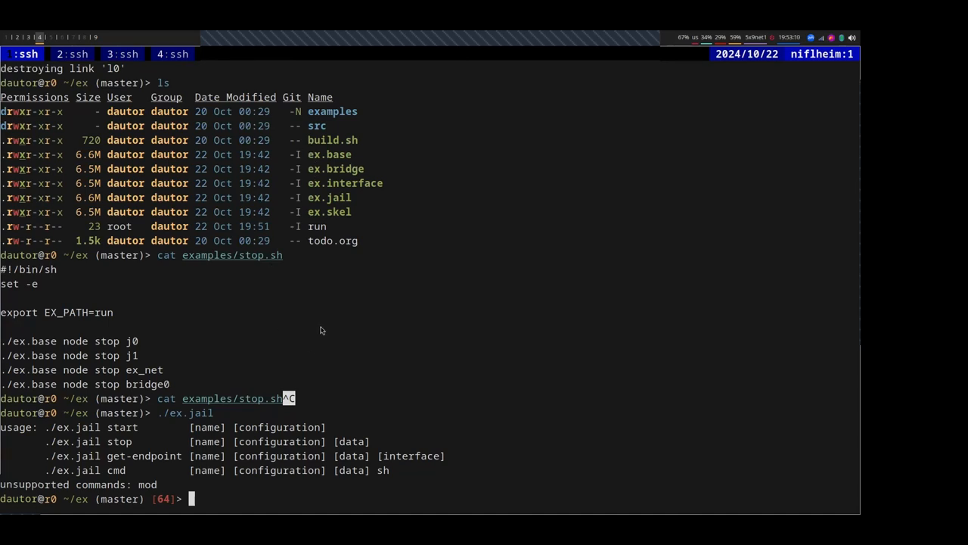
mouse_move(276, 254)
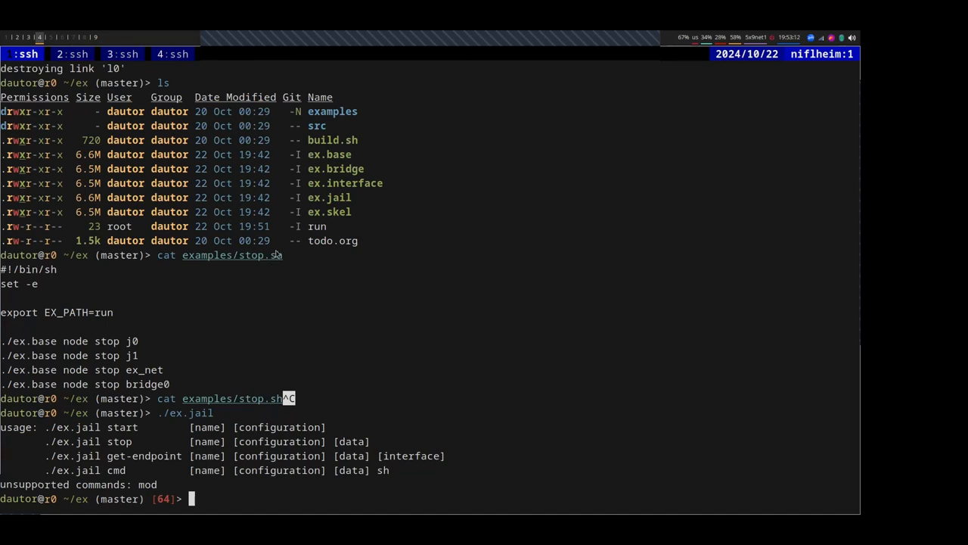
mouse_move(121, 424)
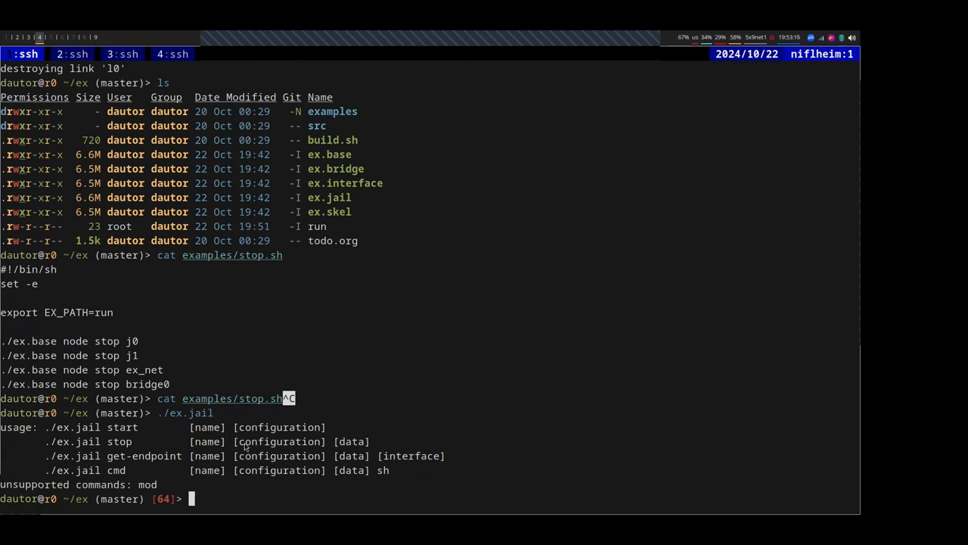
mouse_move(306, 454)
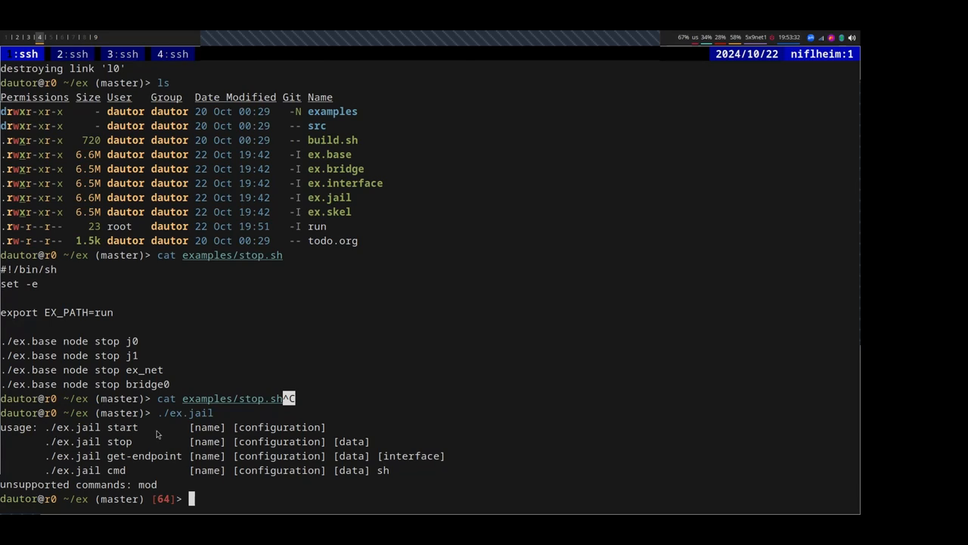
mouse_move(215, 442)
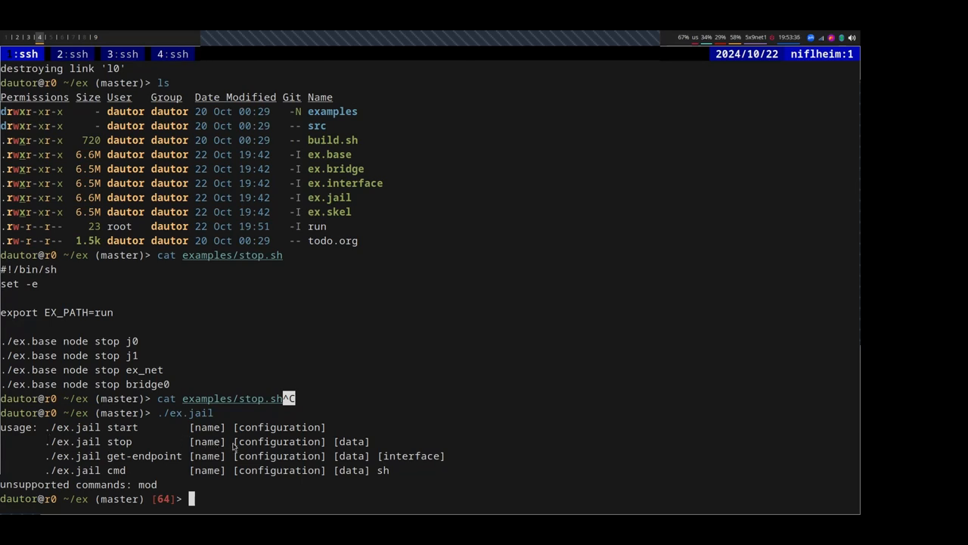
mouse_move(361, 458)
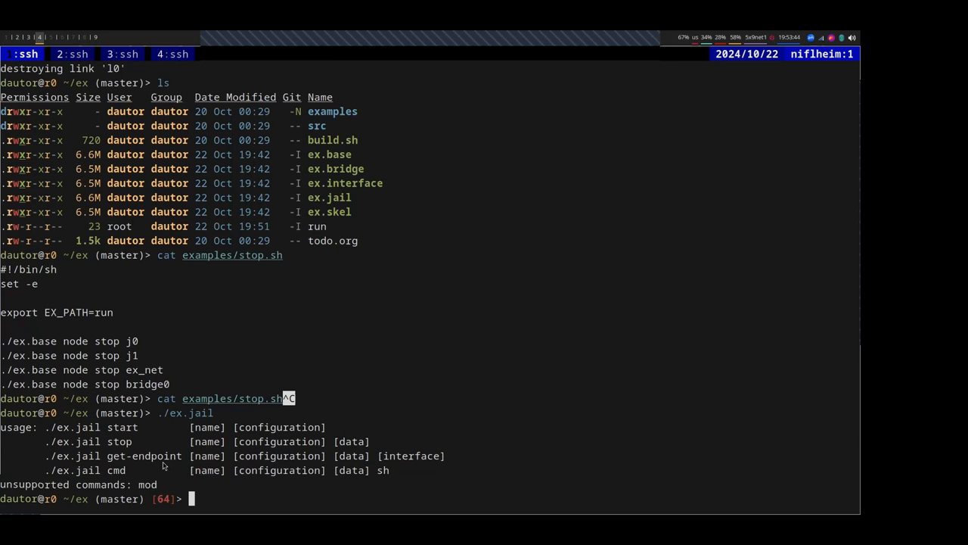
mouse_move(182, 467)
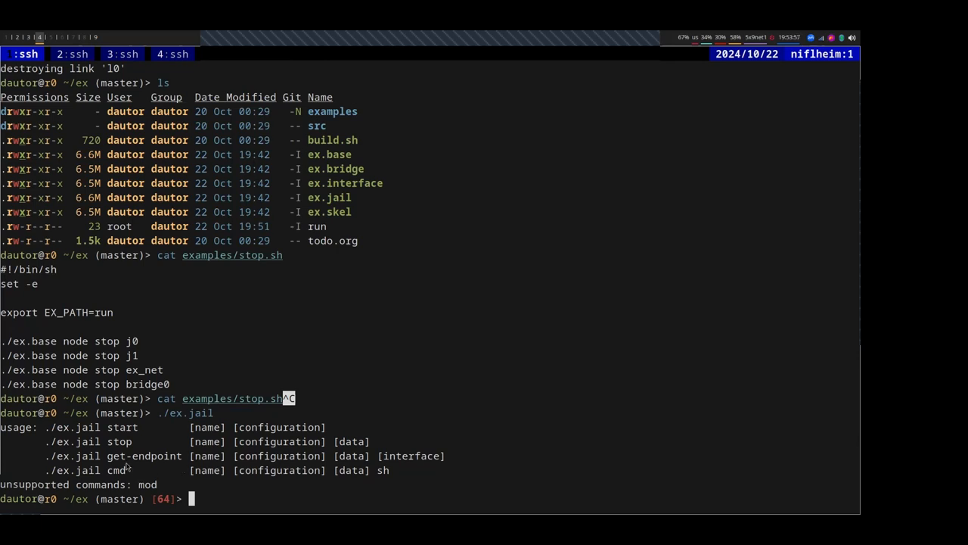
mouse_move(178, 484)
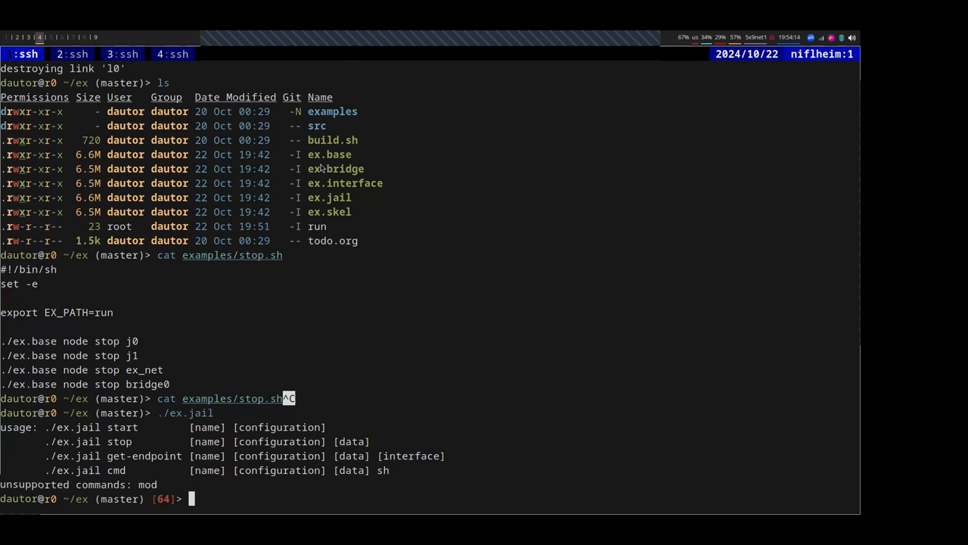
mouse_move(218, 302)
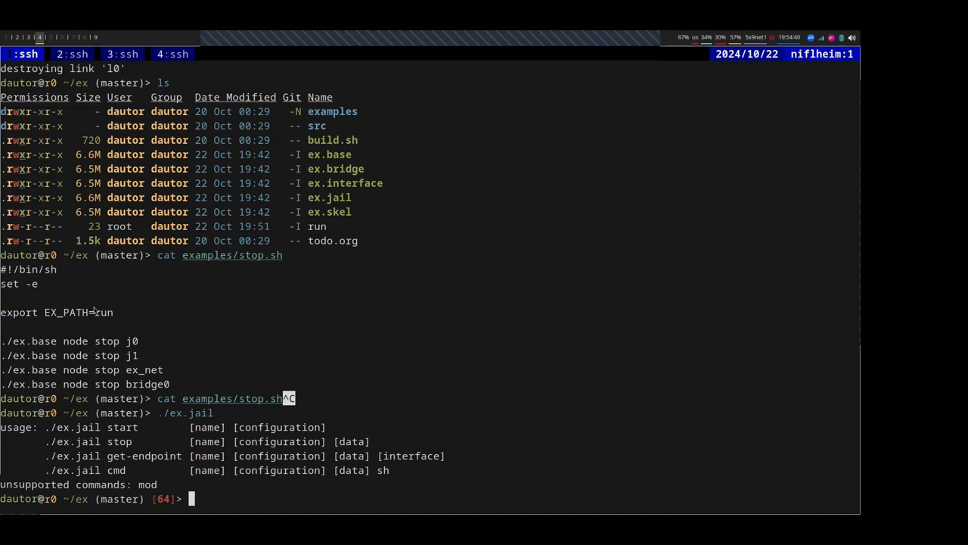
Run 'which ex' to locate the ex binary on the remote host
text(which ex)
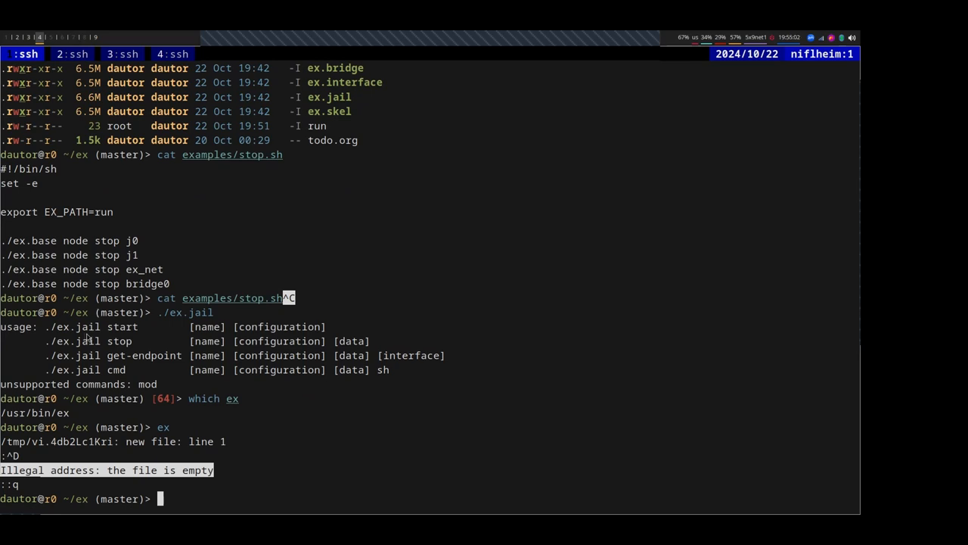
mouse_move(118, 349)
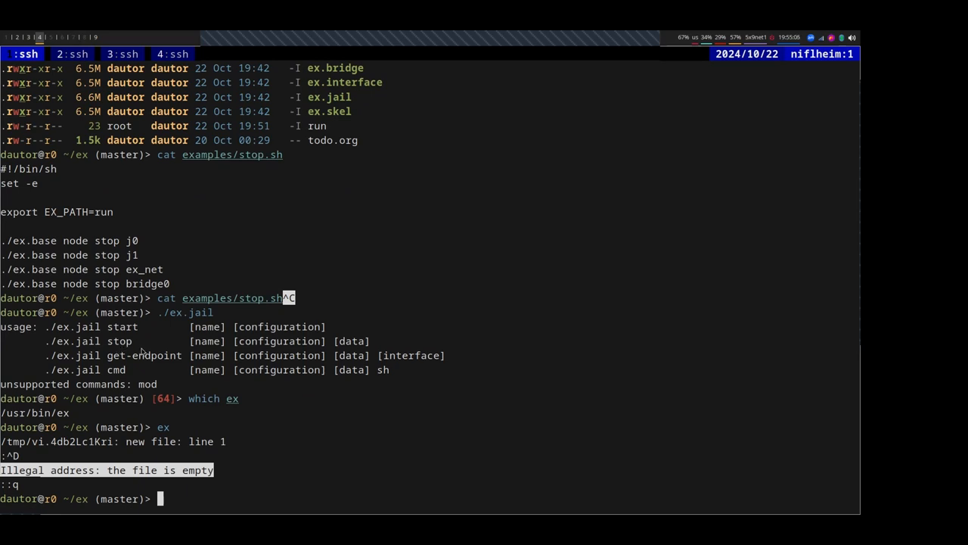
mouse_move(260, 354)
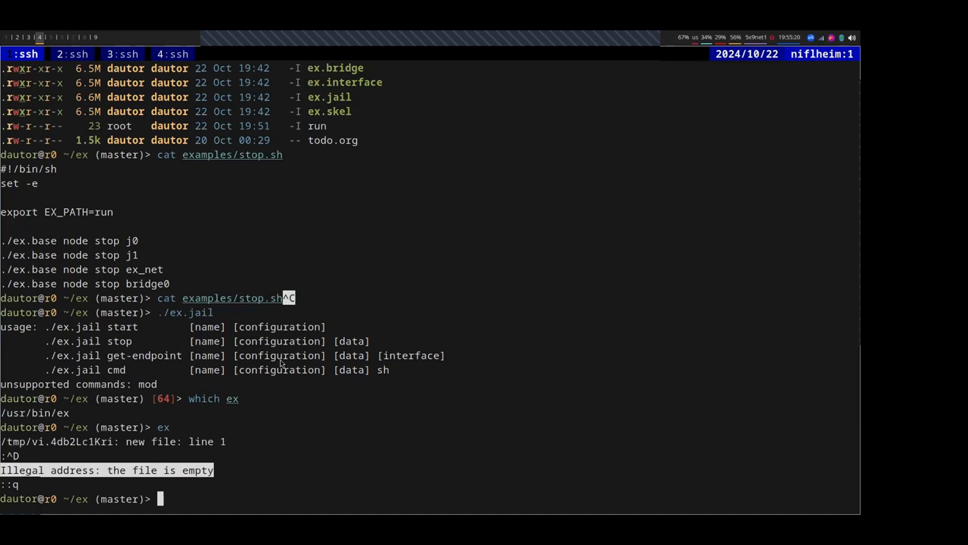
Print examples/jail.0.conf with cat, then stage a nano command for the same file
text(cat examples/jail.0.conf)
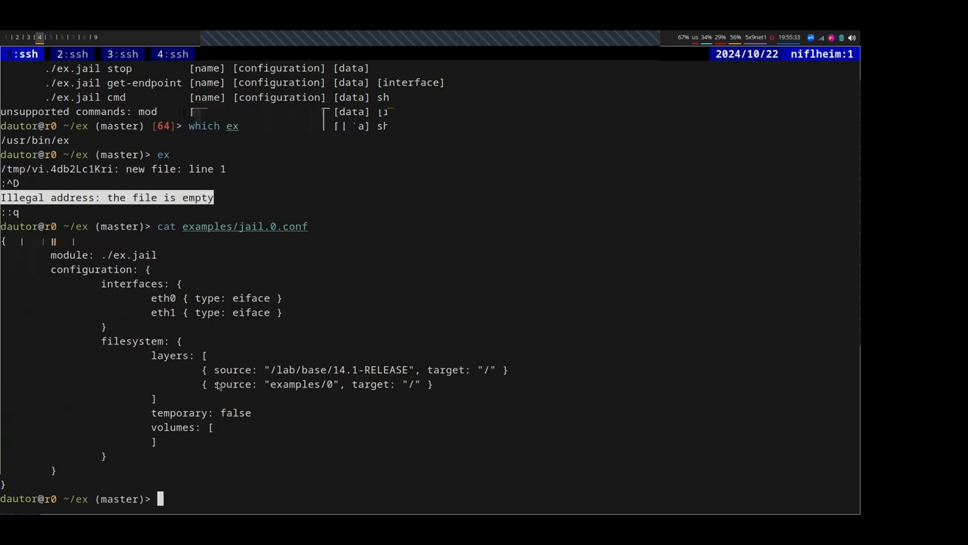
mouse_move(203, 341)
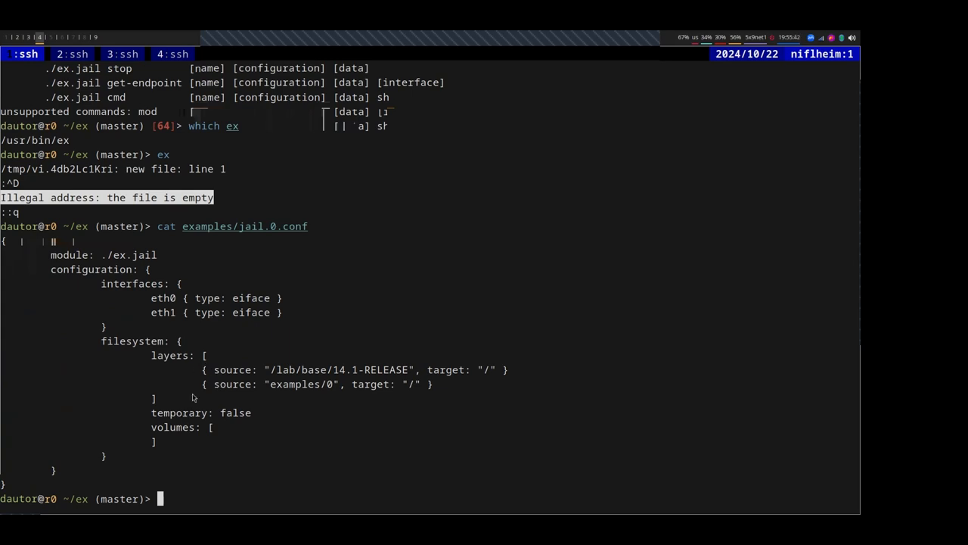
mouse_move(194, 378)
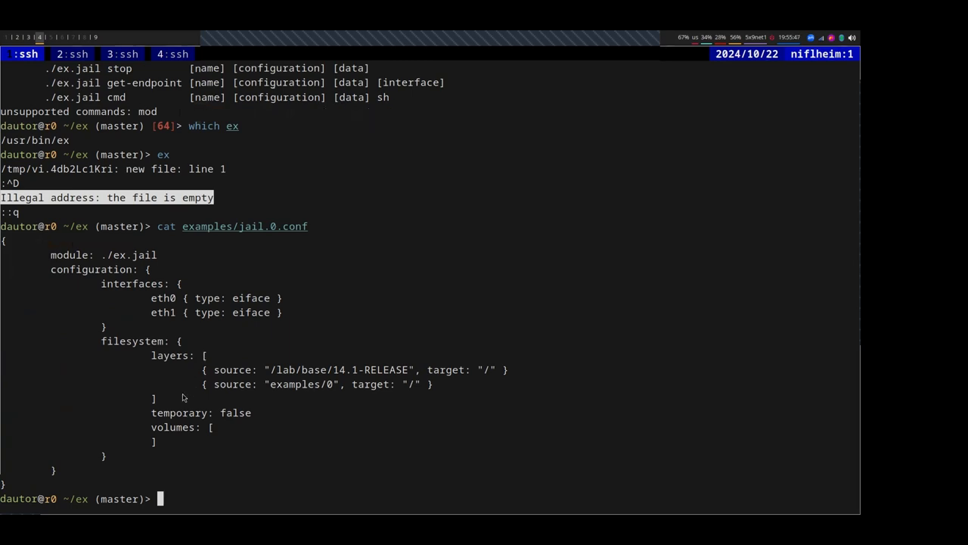
mouse_move(195, 364)
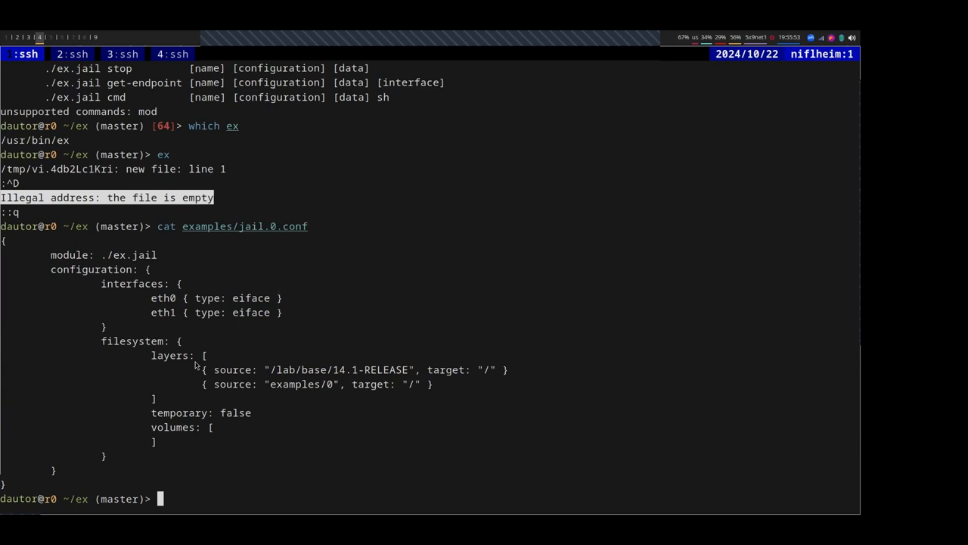
text(nano examples/jail.0.conf)
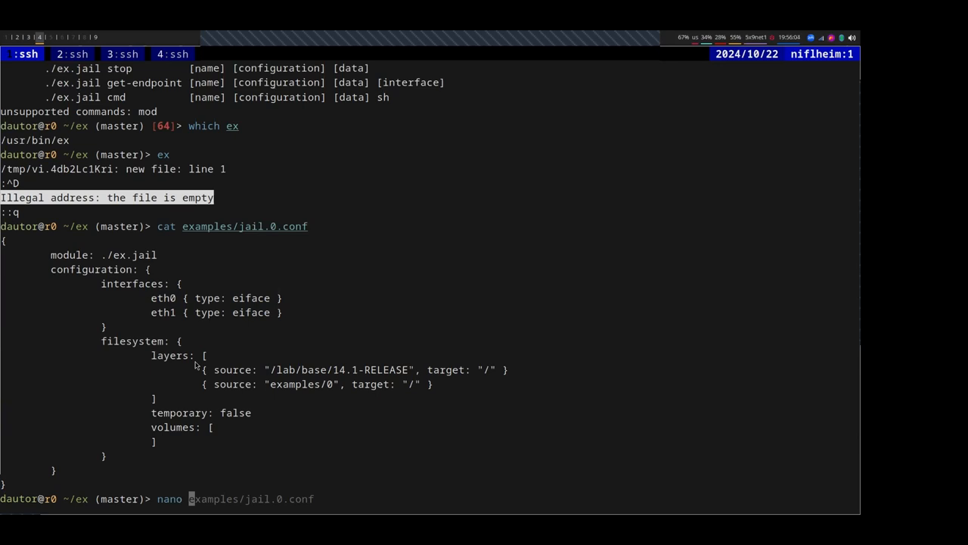
Print todo.org and read through the ex.jail, ex.interface, ex.bridge and ex.bhyve checklist
text(run)
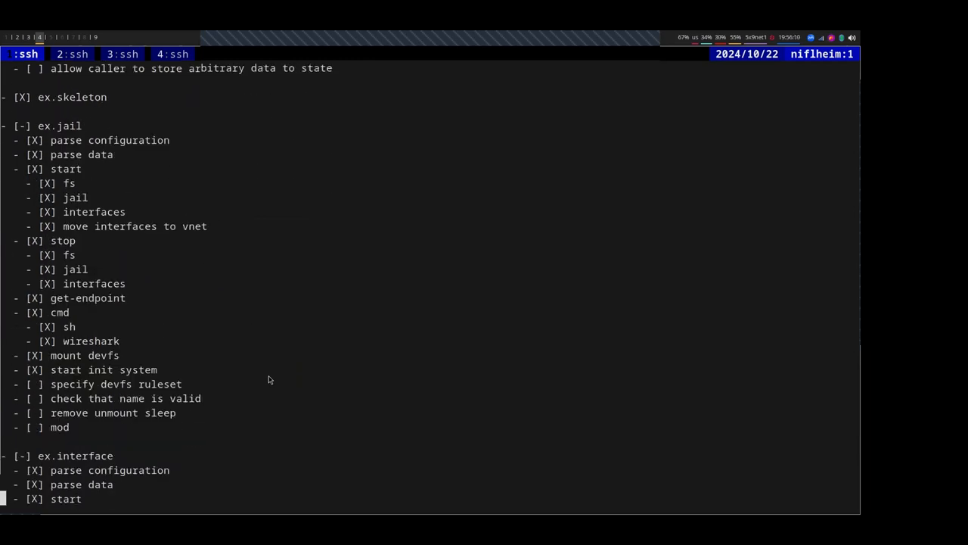
scroll(down, 3)
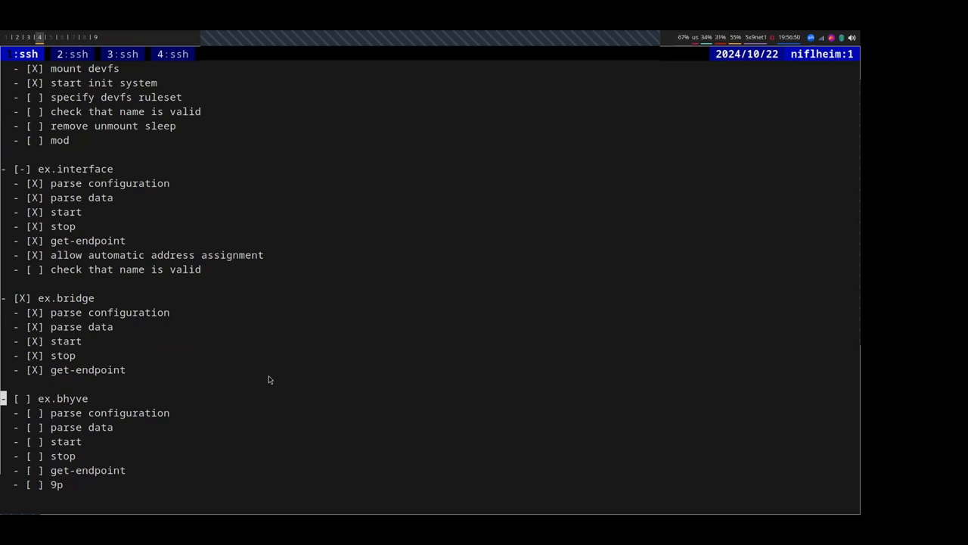
Count lines of code with tokei for src (1857 lines of C and headers) and the whole repo
text(tput)
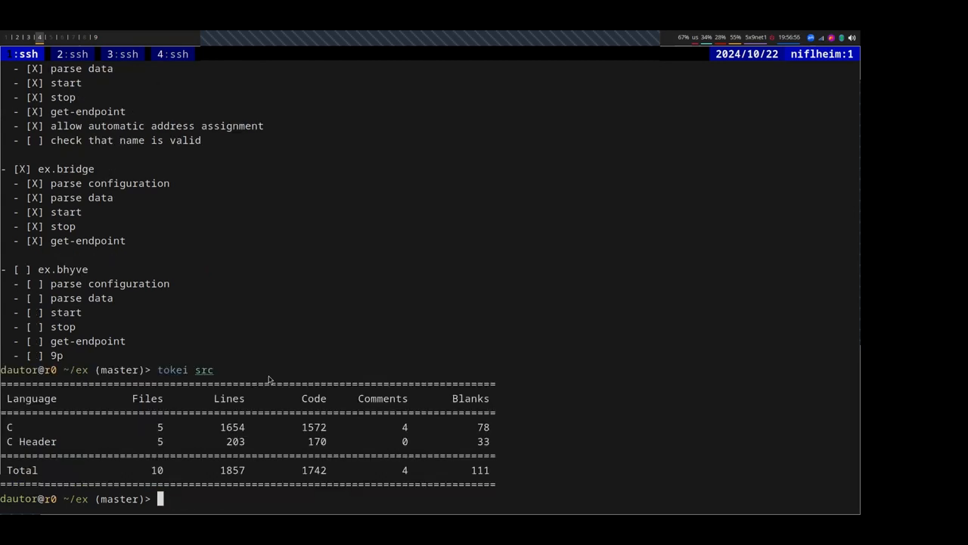
mouse_move(288, 457)
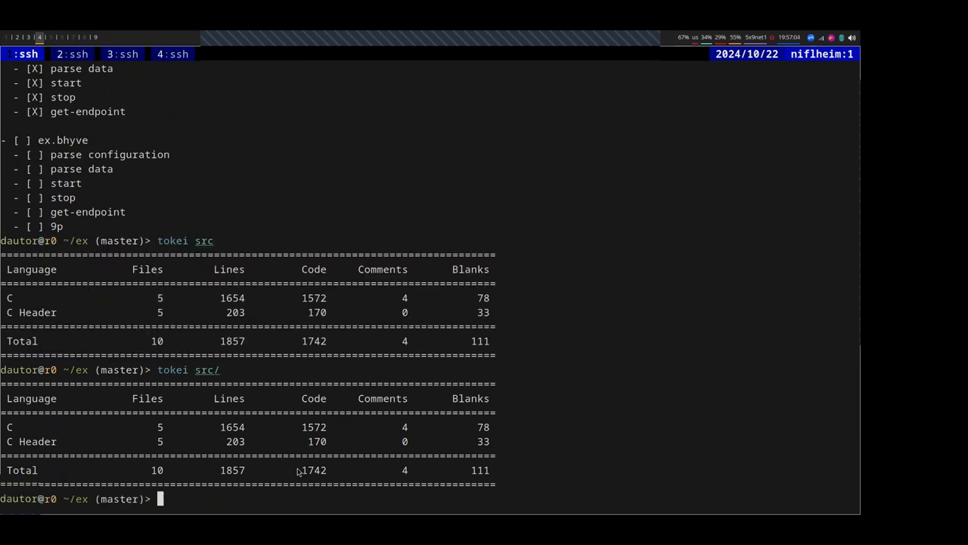
text(tokei)
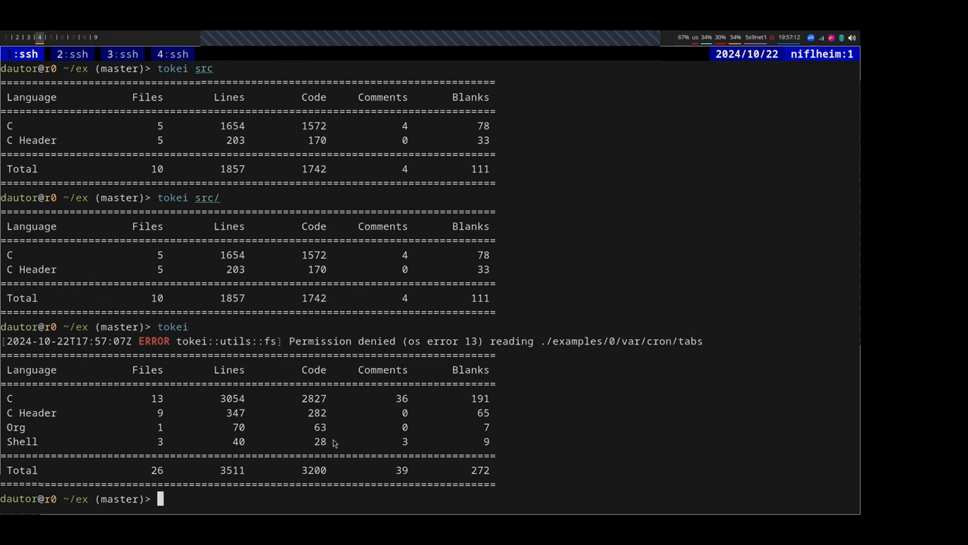
text(tokei)
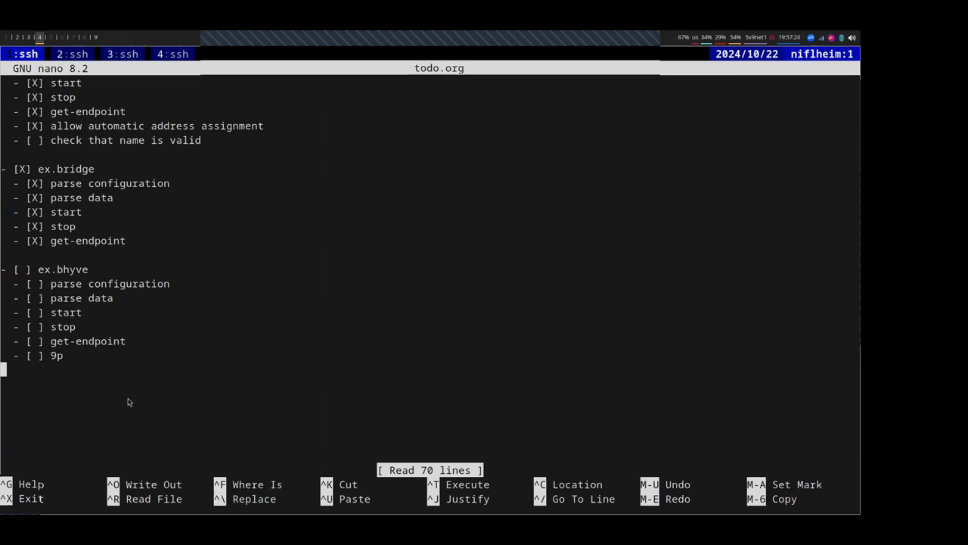
mouse_move(96, 316)
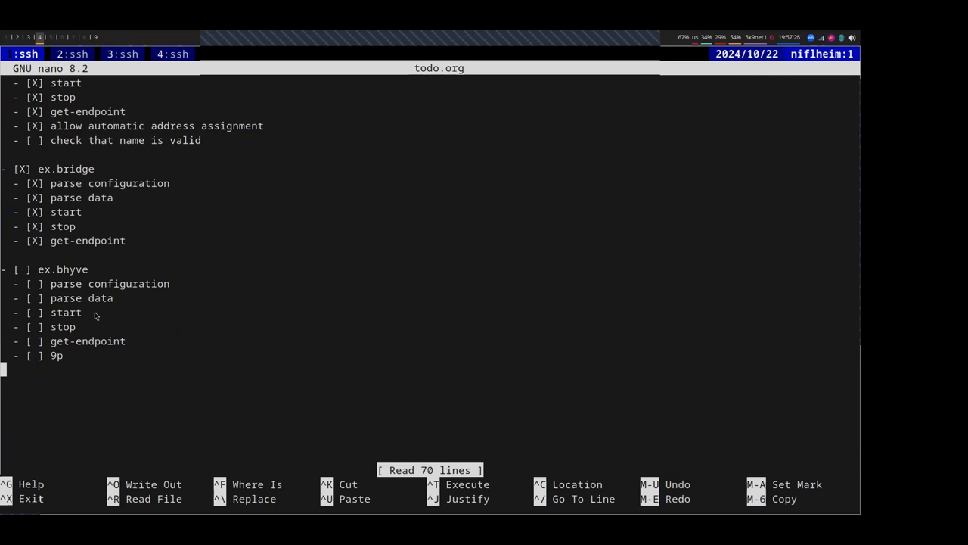
mouse_move(79, 323)
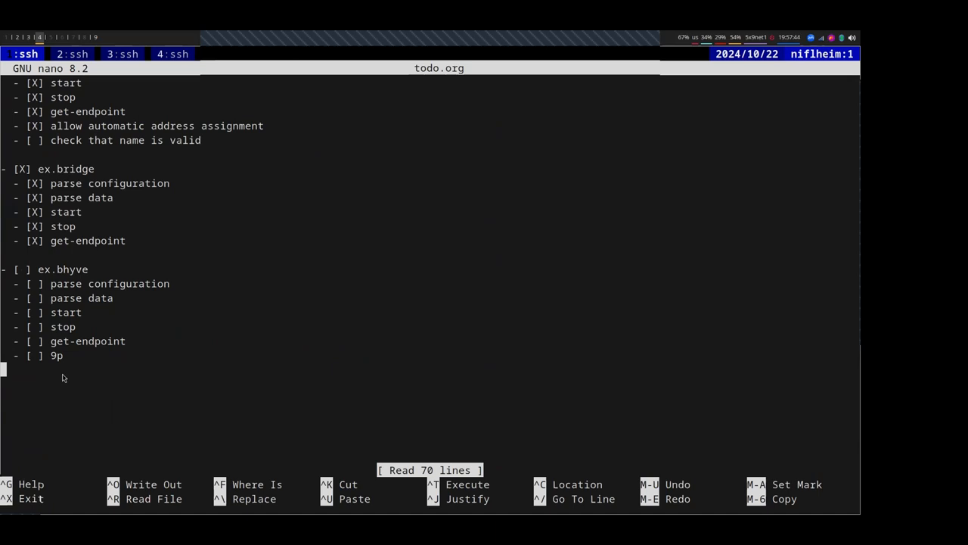
mouse_move(65, 368)
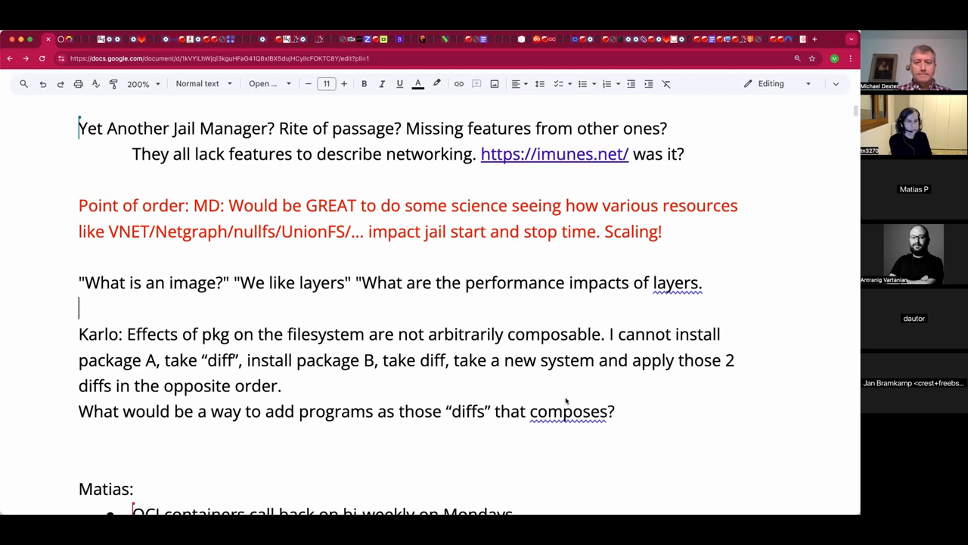
mouse_move(421, 393)
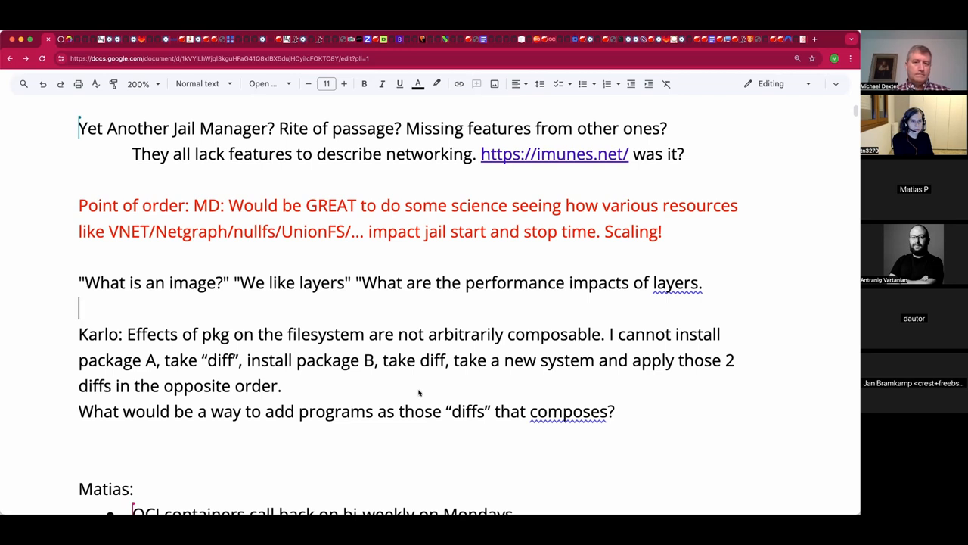
mouse_move(387, 392)
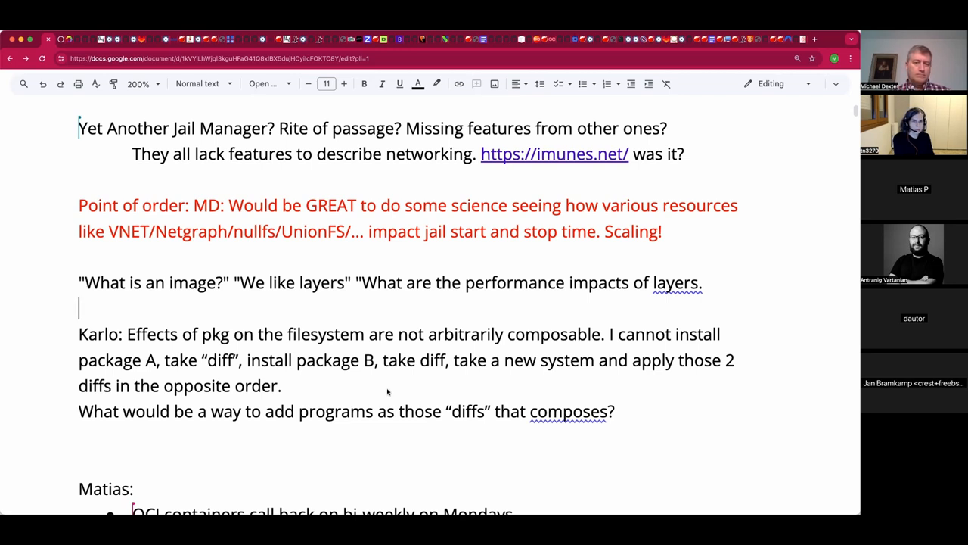
mouse_move(354, 392)
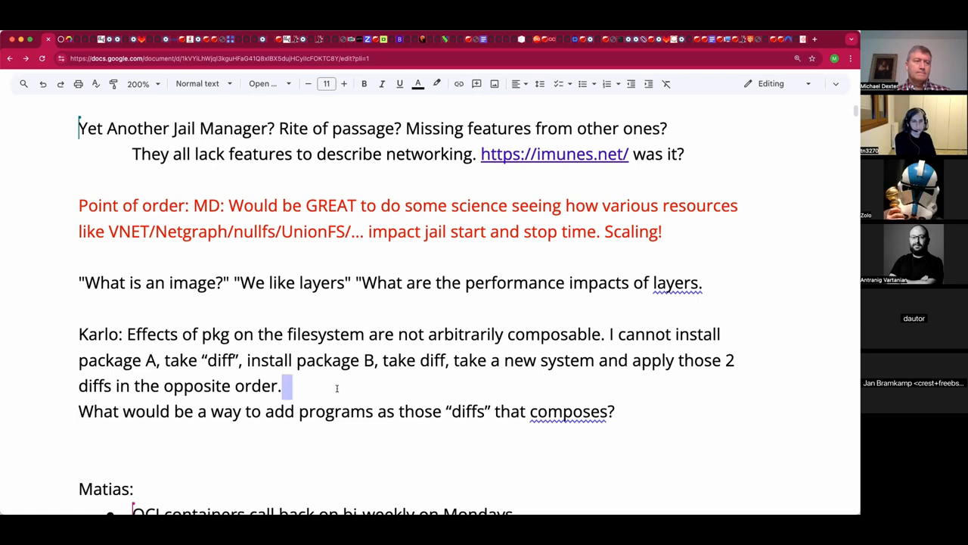
Append 'Goal: Reorder them as desired. Add a git layer...' after 'opposite order.' in Karlo's paragraph
drag(78, 335, 290, 386)
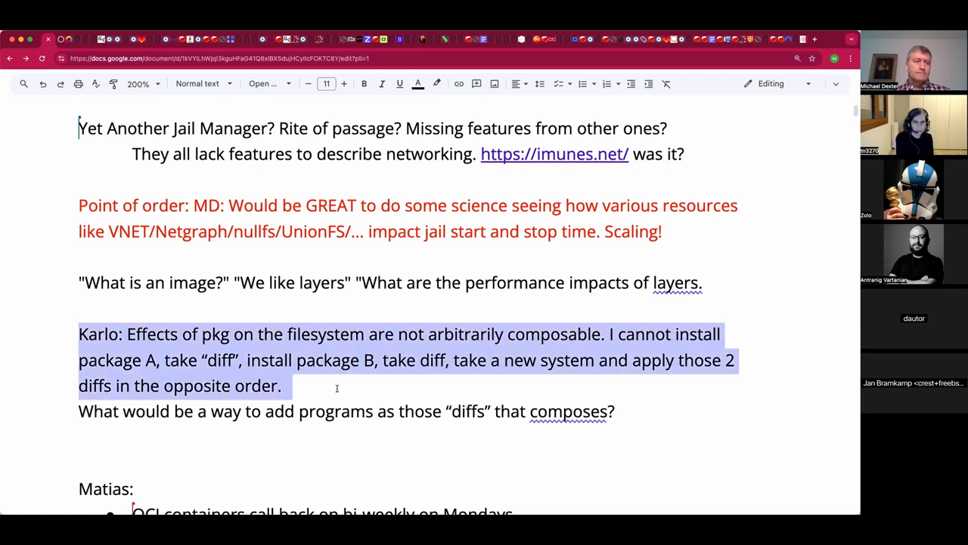
click(285, 386)
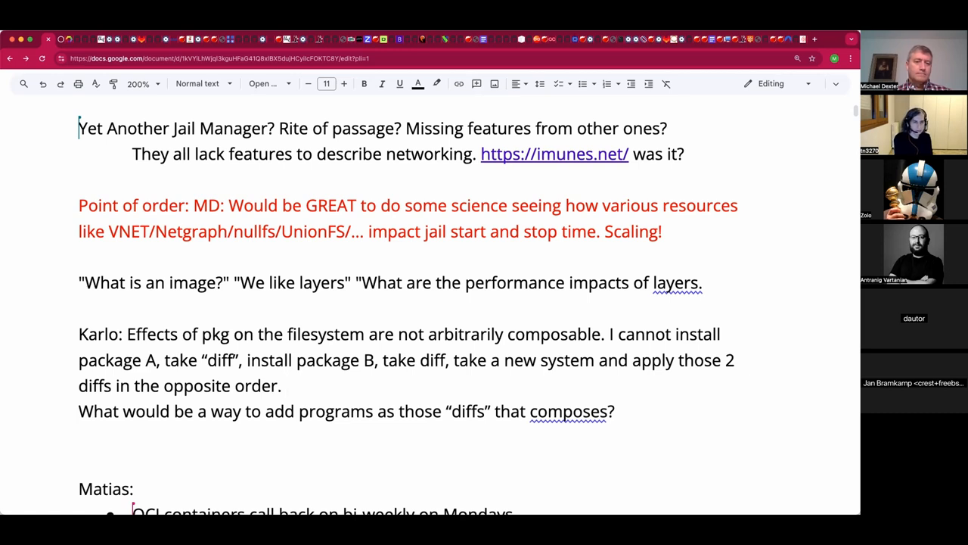
text(Goal:)
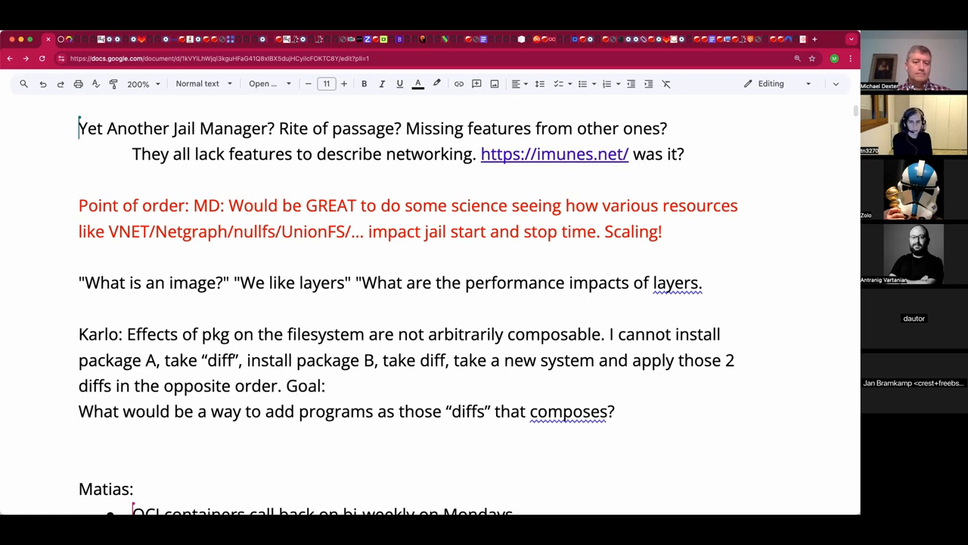
text(Re)
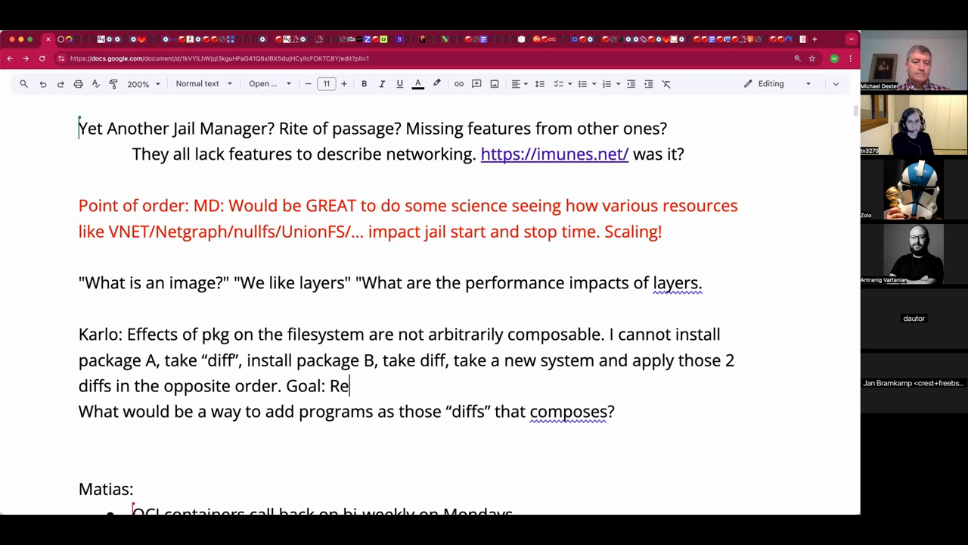
text(order)
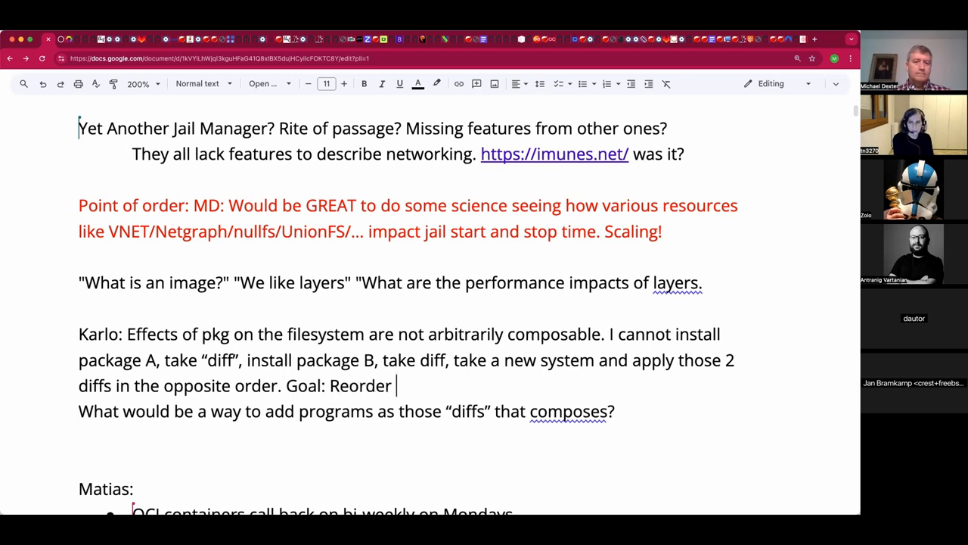
text(them as desi)
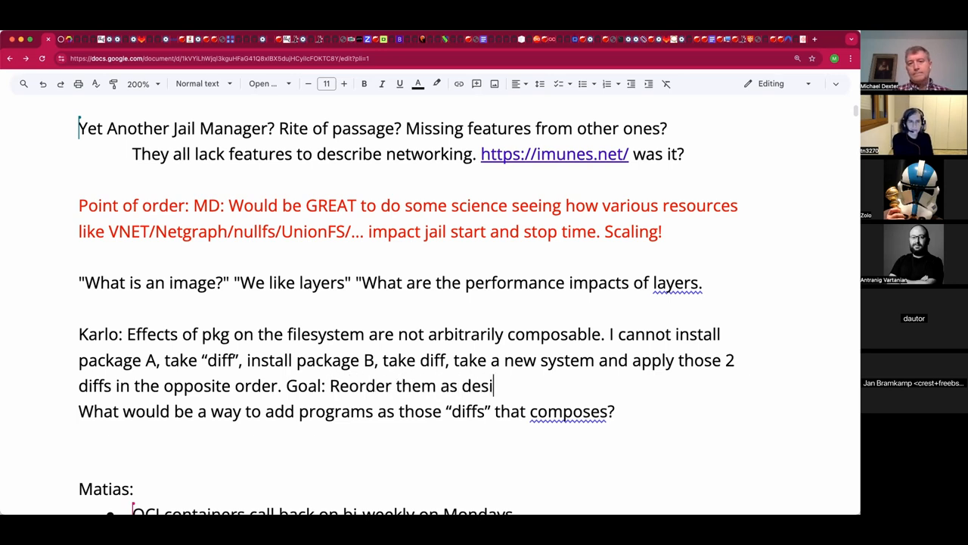
text(red. Add a)
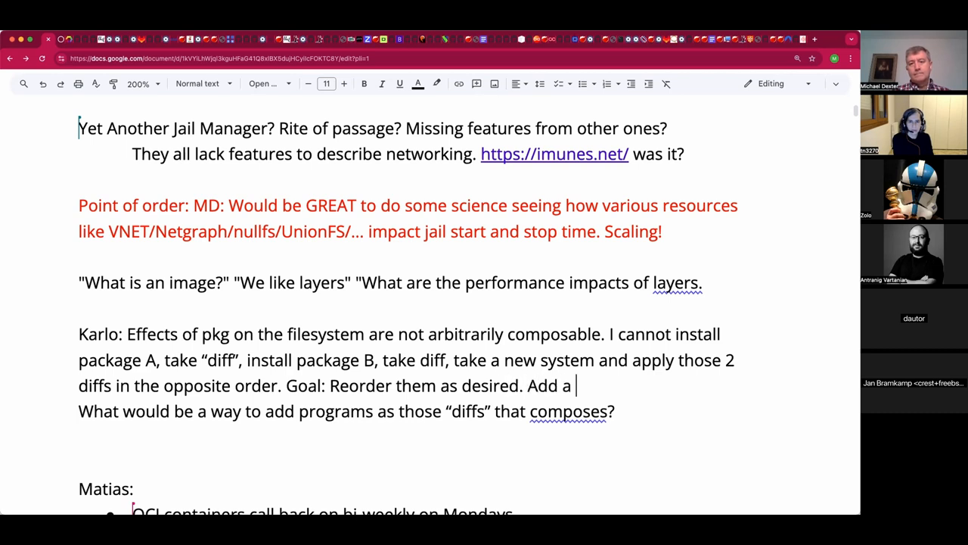
text(git layer...)
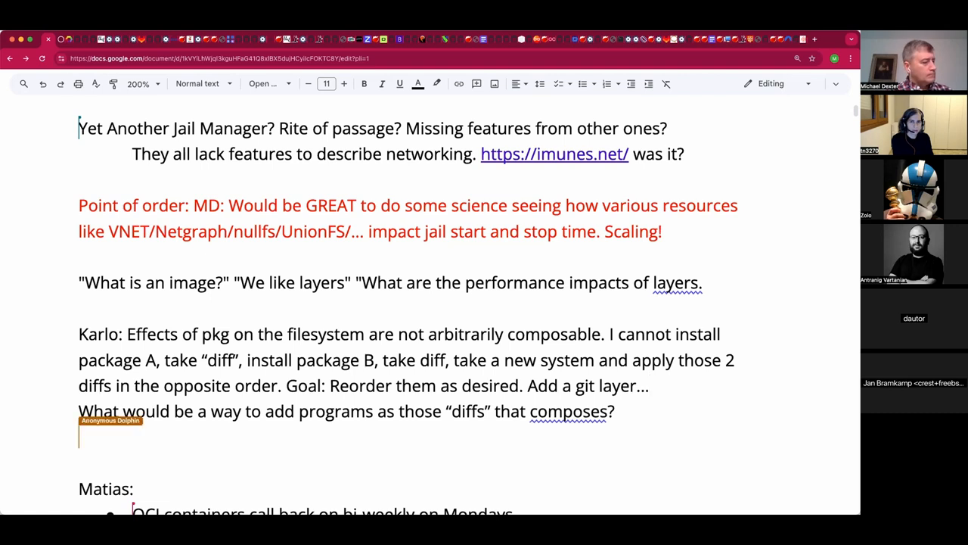
Write the QQ asking whether jailed bhyve needs a physical ethernet interface to NAT properly like on-the-host bhyve
text(QQ:)
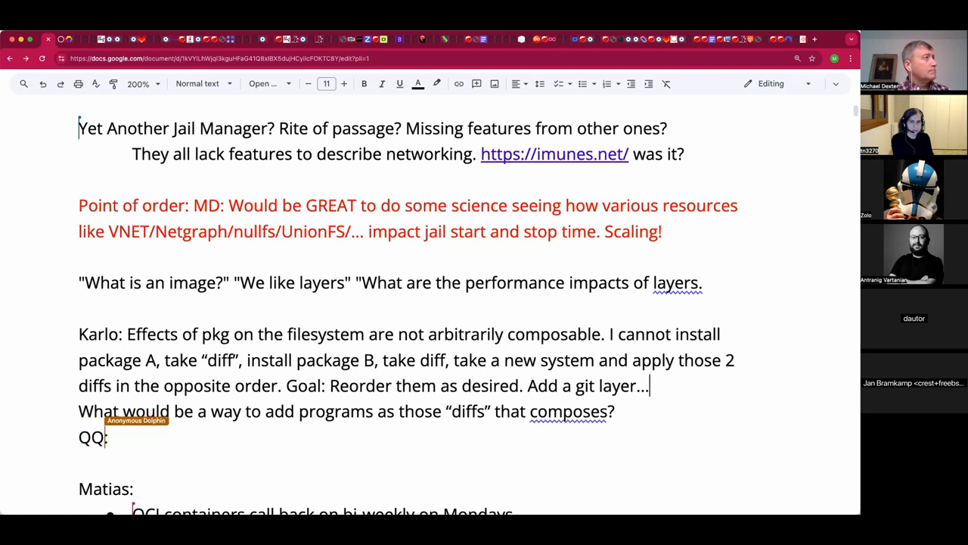
text(does jailed bhyve s)
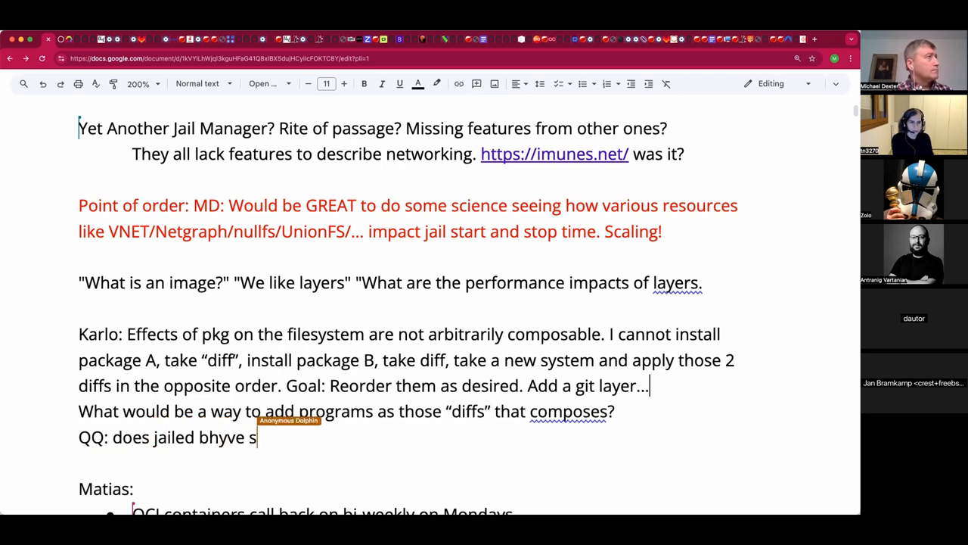
text(uffer fro)
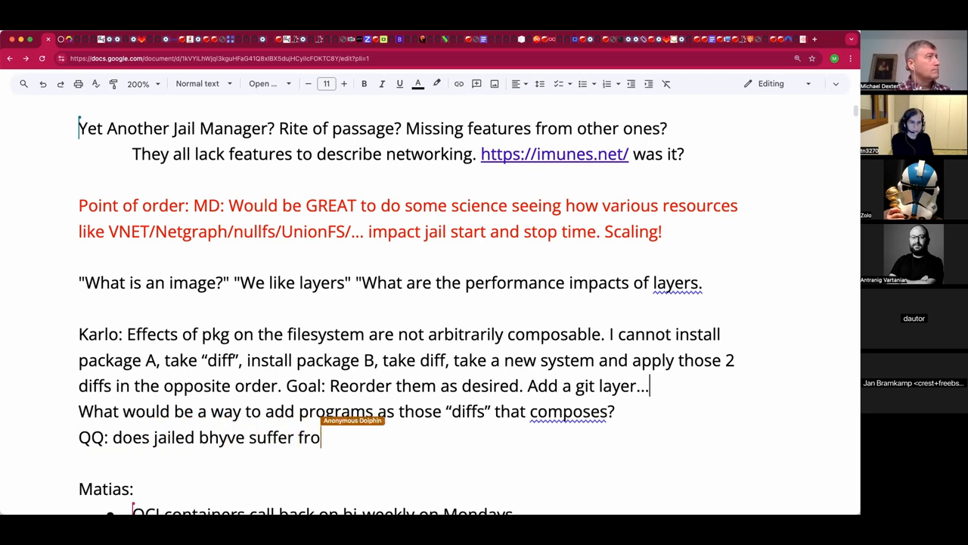
text(m the same)
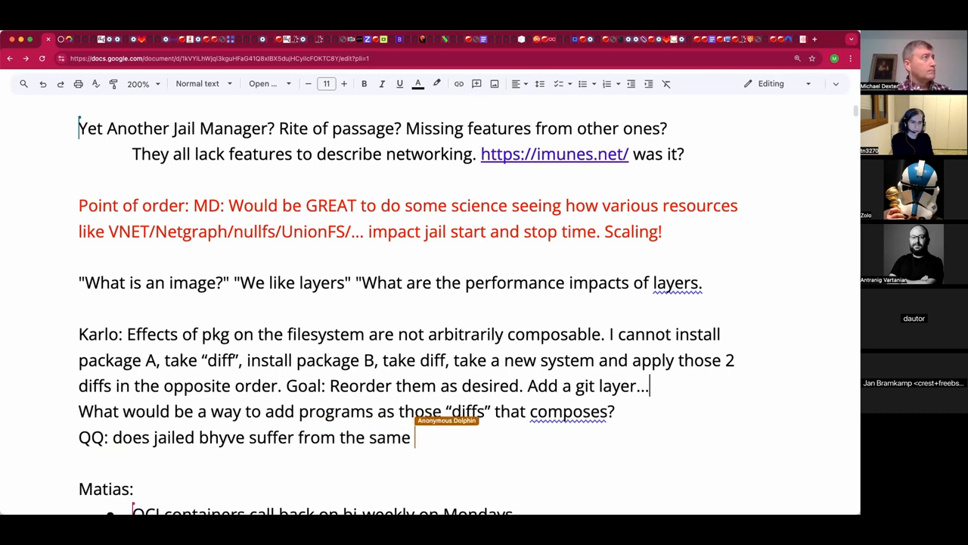
text(limitat)
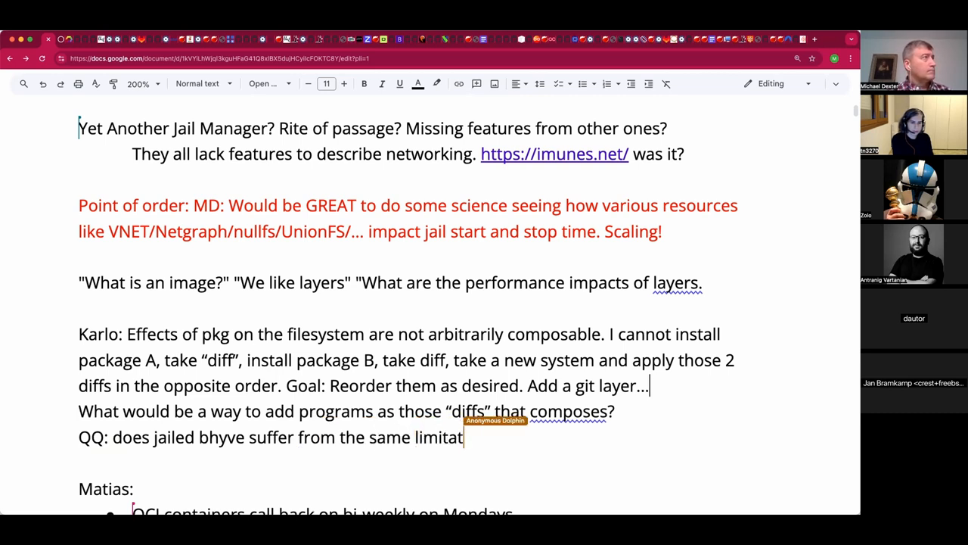
text(ion arou)
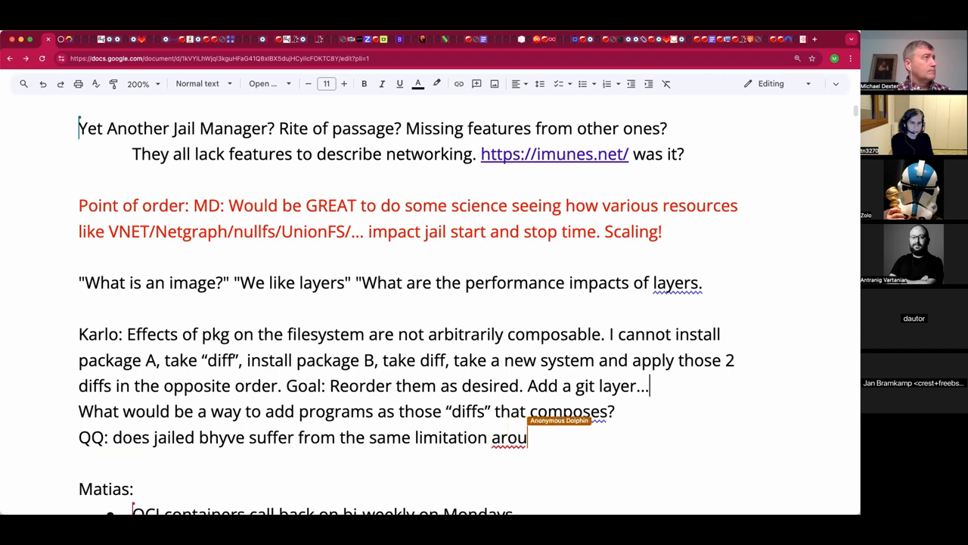
text(nd needing a p)
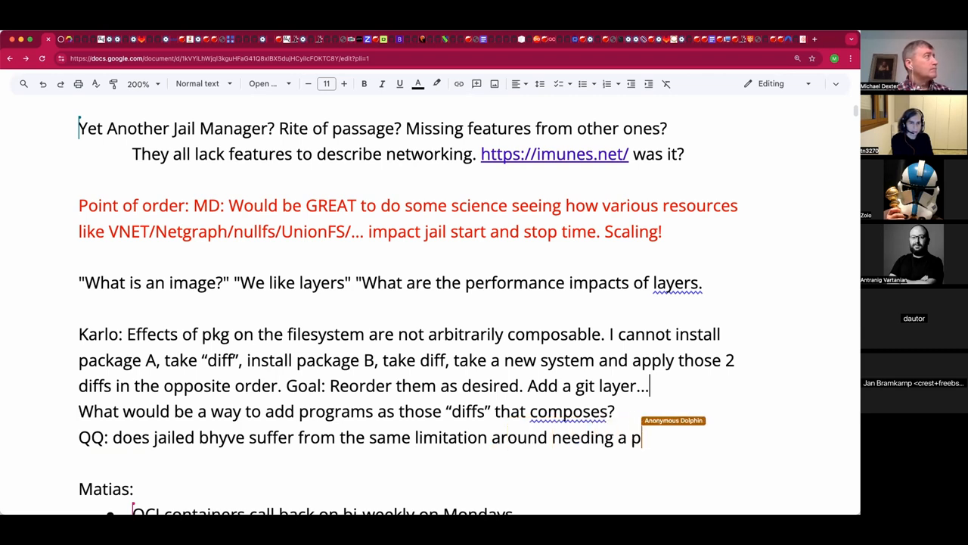
text(hysical)
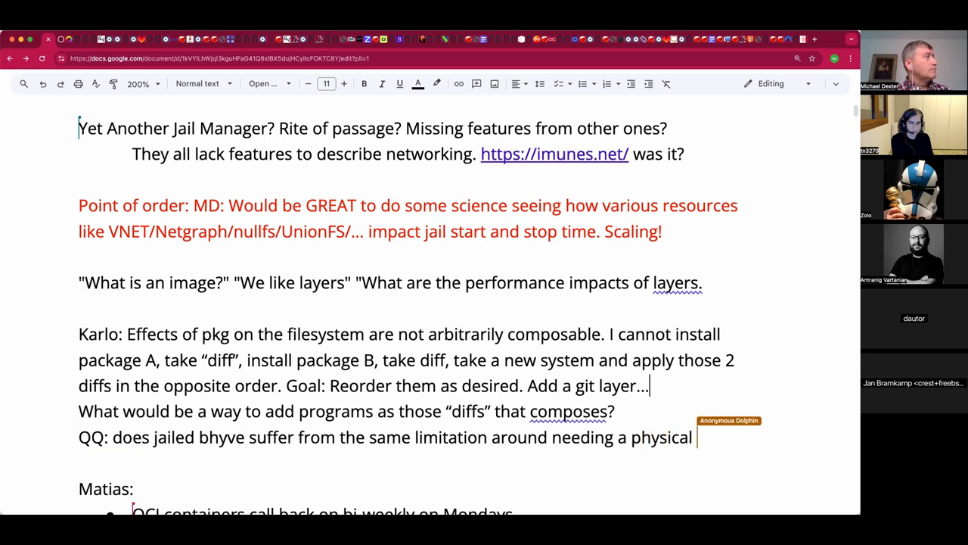
text(ethernet)
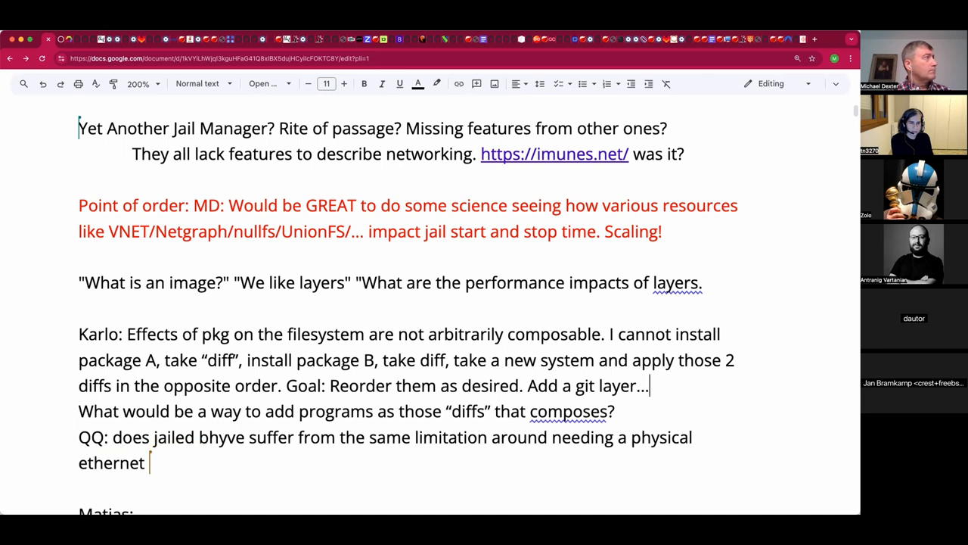
text(interface to)
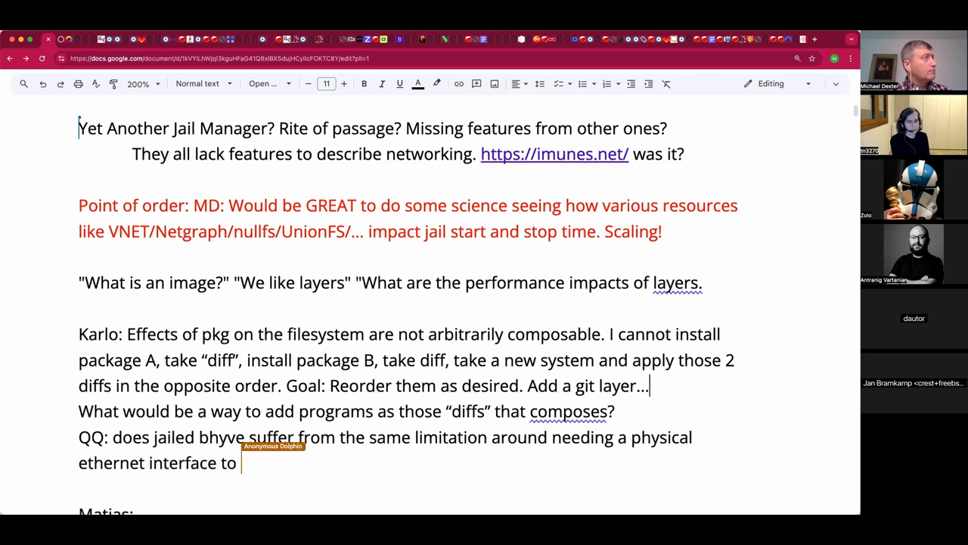
text(NAT properly a)
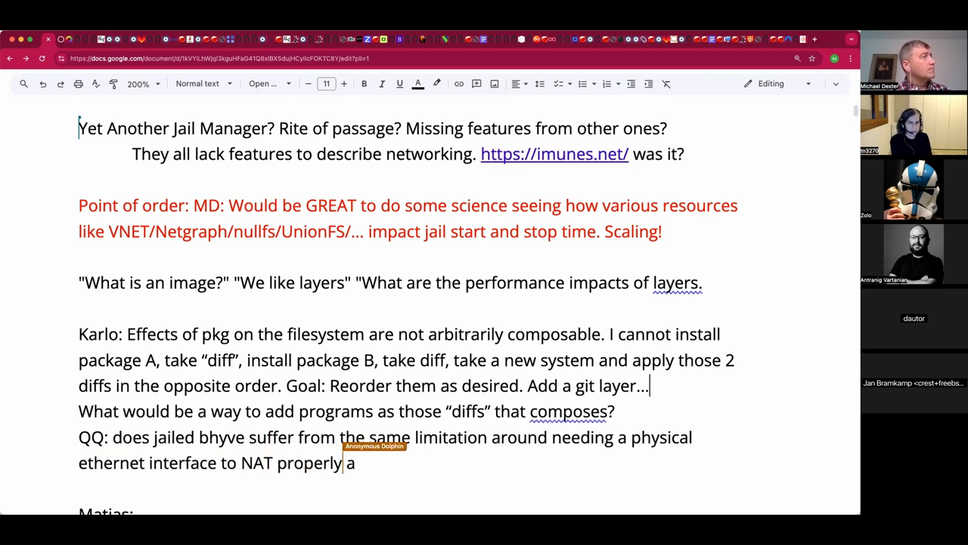
text(s)
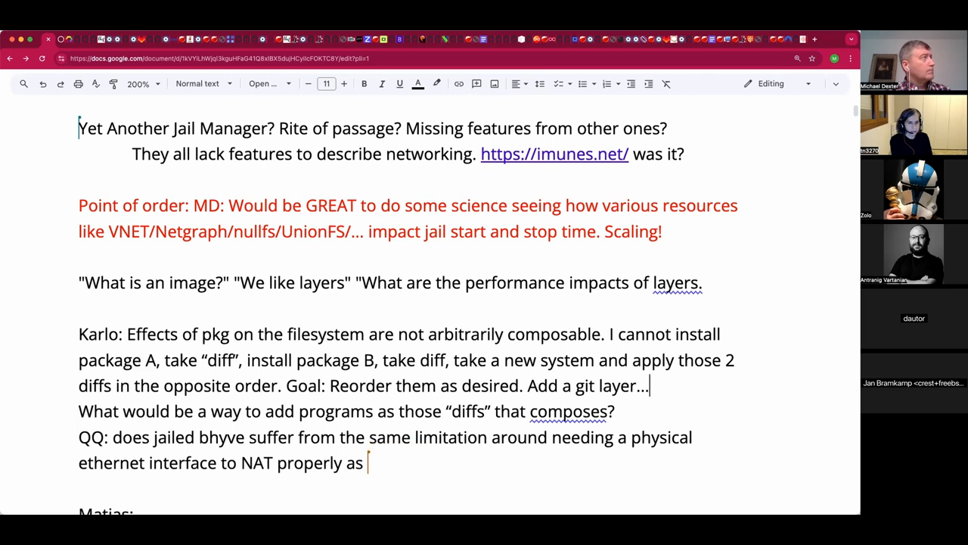
text(host)
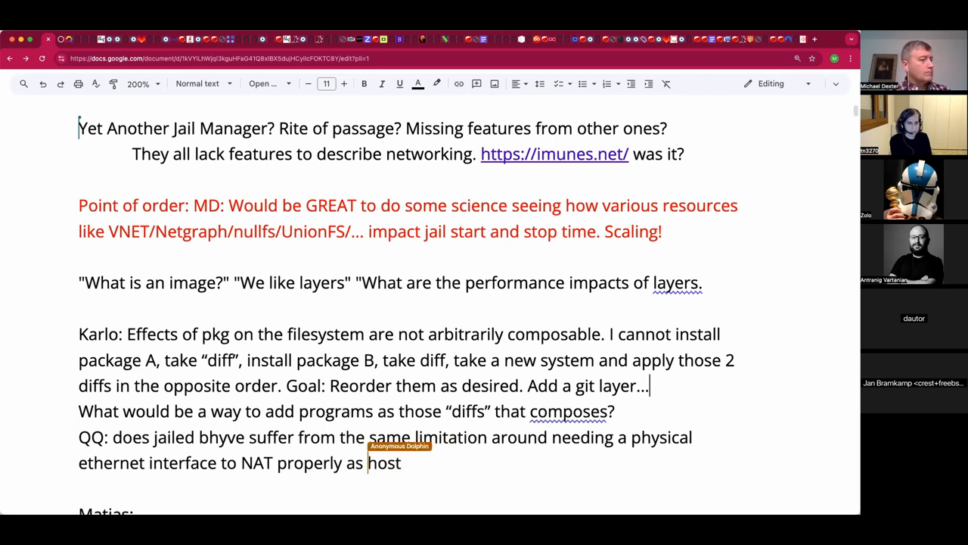
text(on-the-)
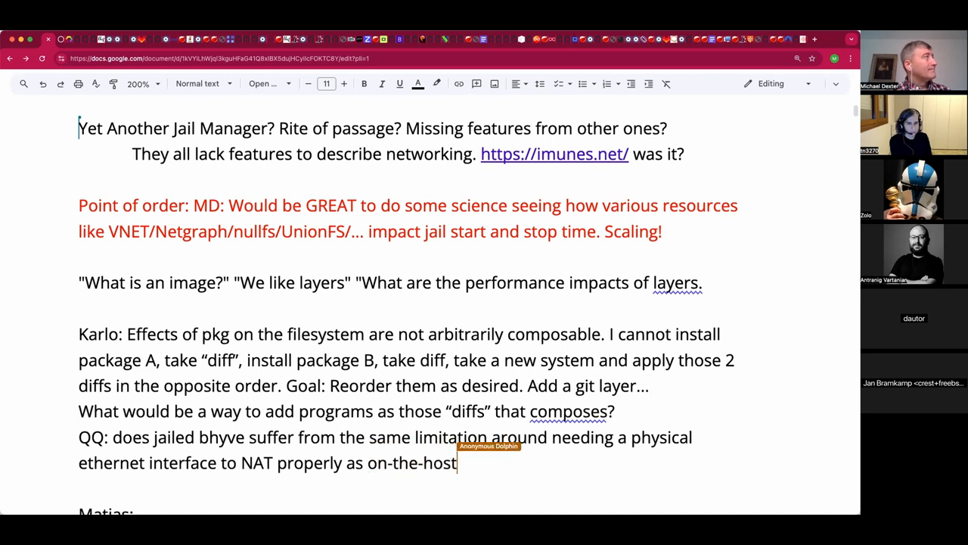
text(b)
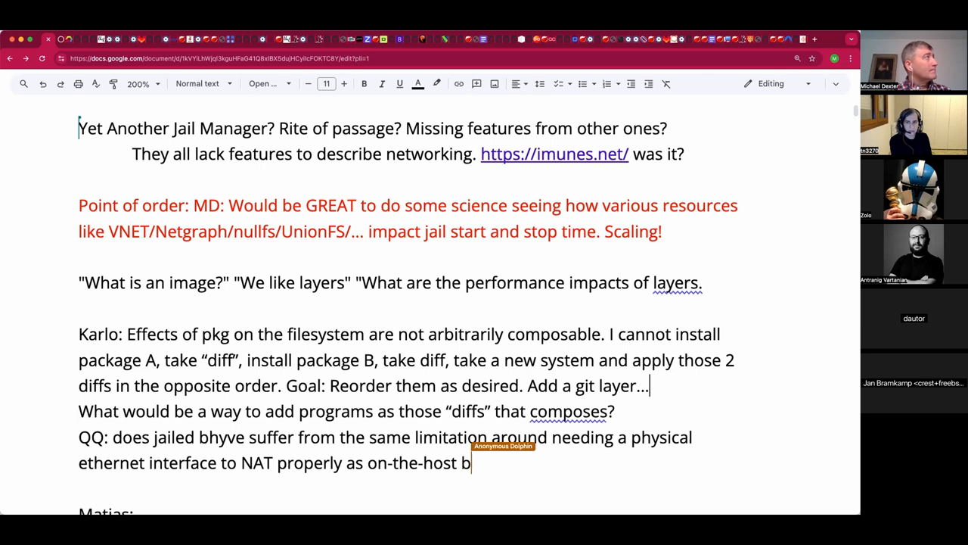
text(hyve?)
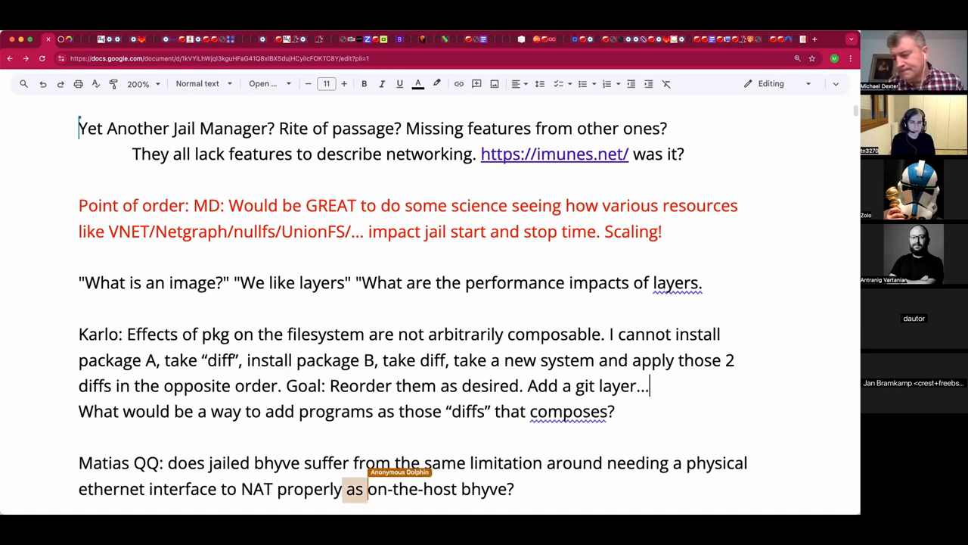
Move the phrase 'as on-the-host bhyve' so it follows 'limitation' in the question
drag(342, 487, 498, 487)
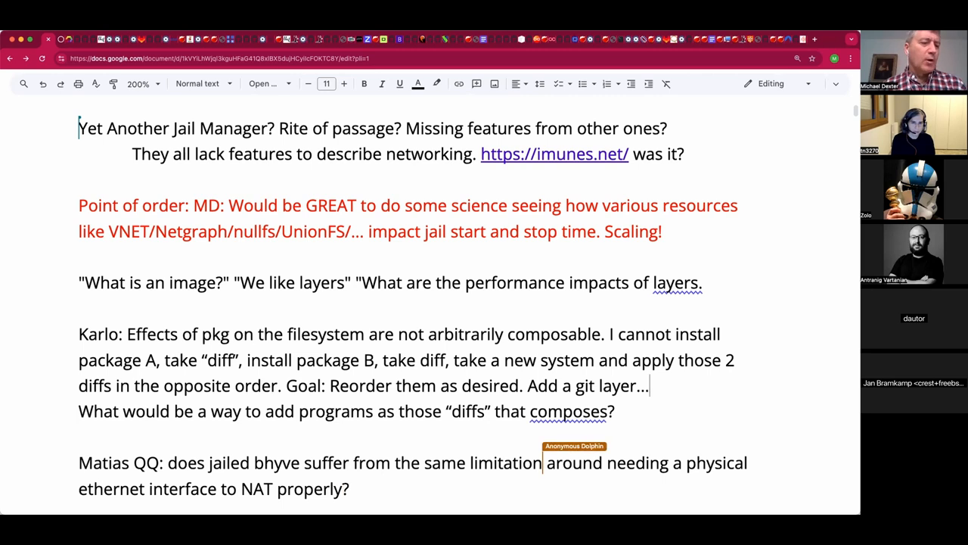
text(as on-the-host bhyve)
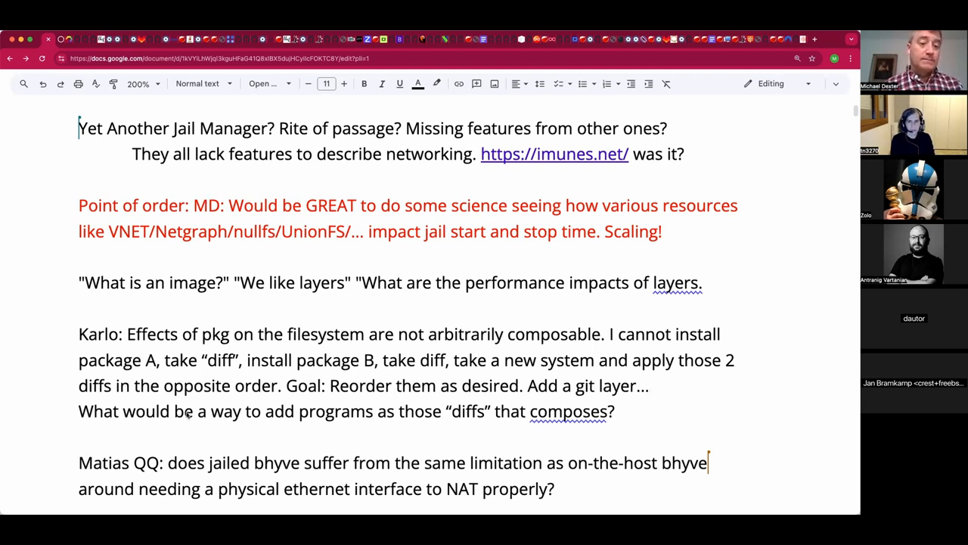
mouse_move(150, 463)
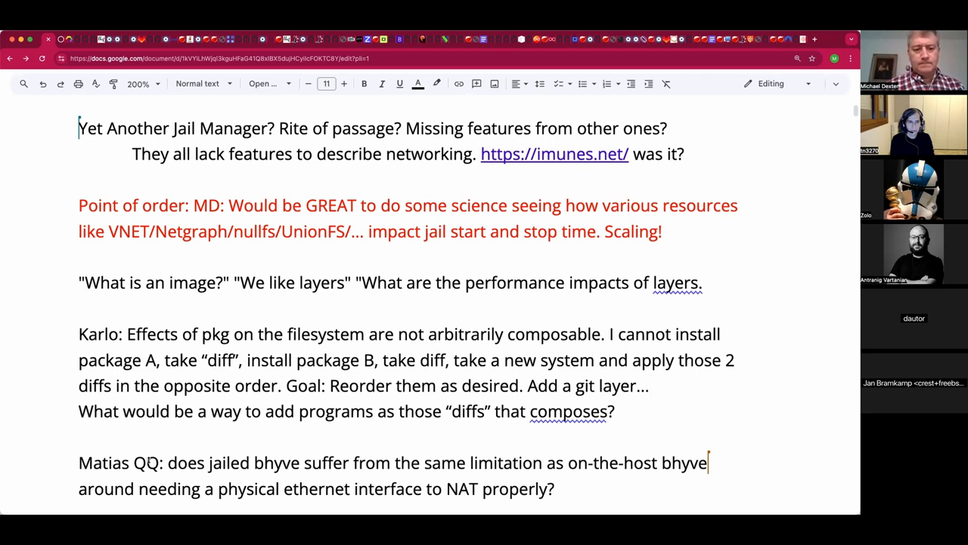
Trim the QQ label to a single Q and set the insertion point for a new note line above
scroll(down, 3)
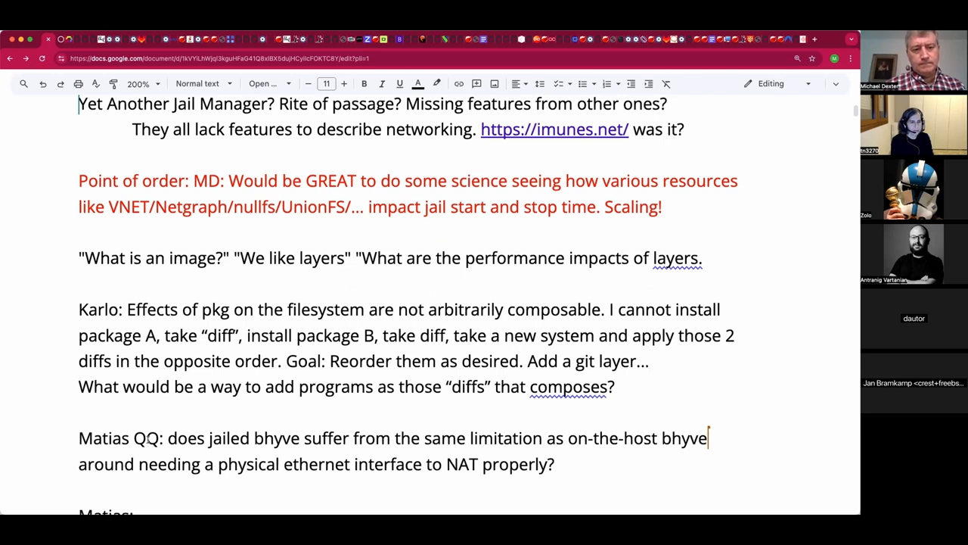
key(backspace)
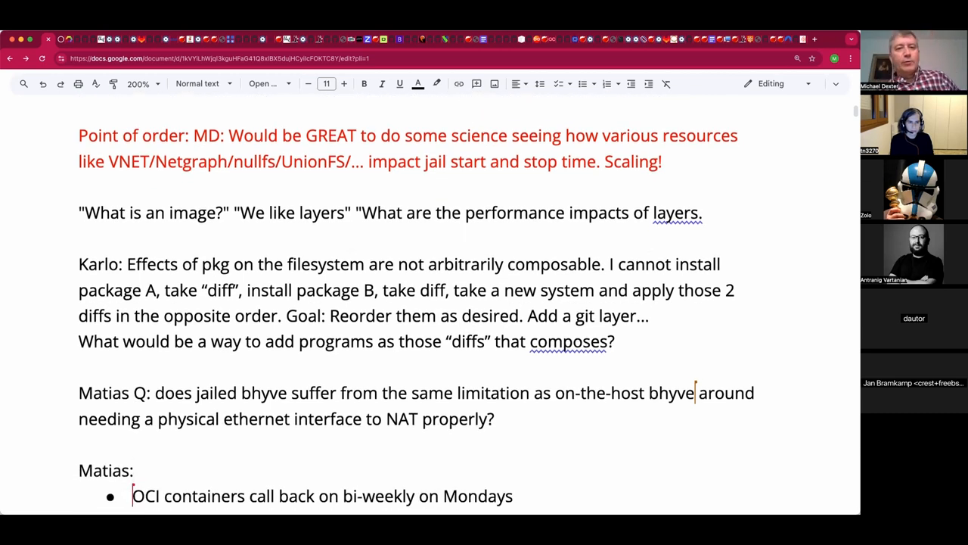
click(581, 83)
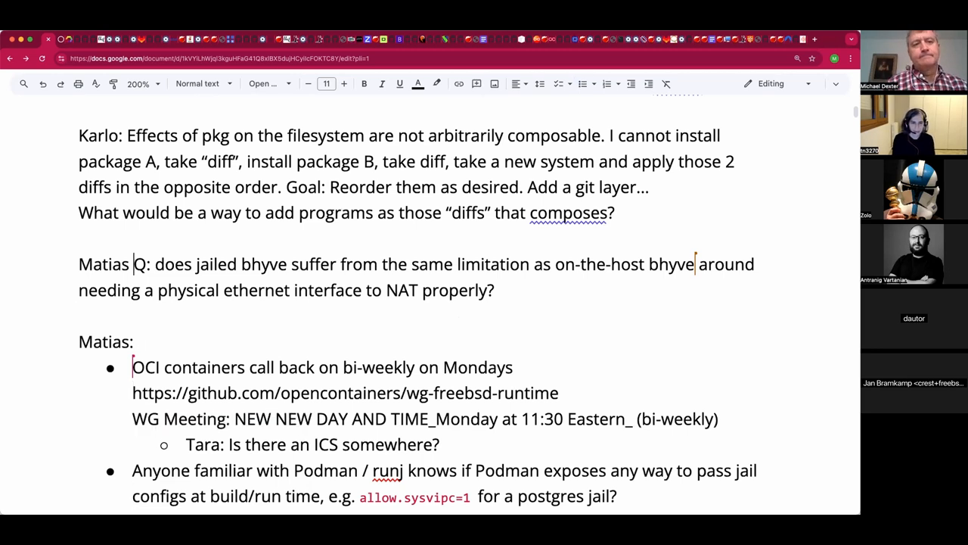
Add an indented 'Discussion' line under the composable-diffs question and move into the OCI containers bullet
text(D)
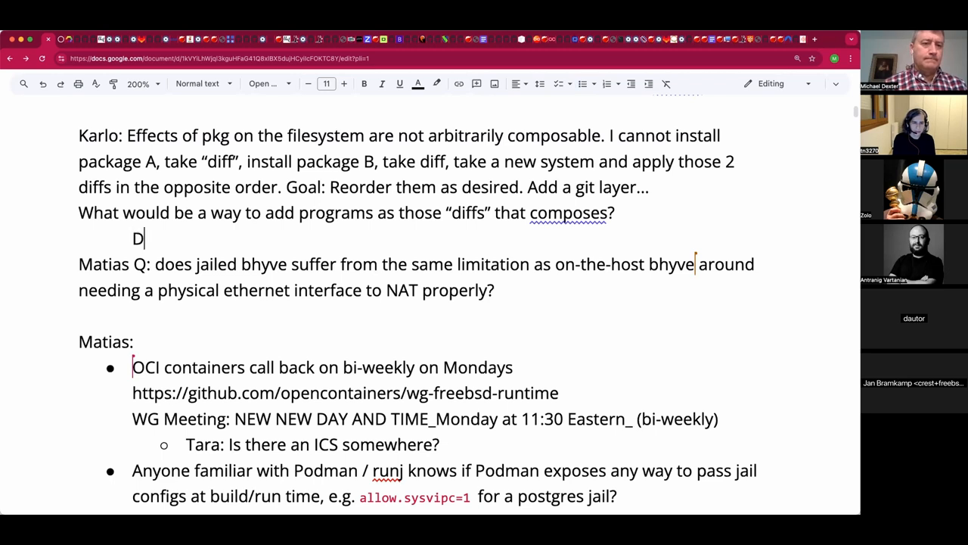
text(iscussion)
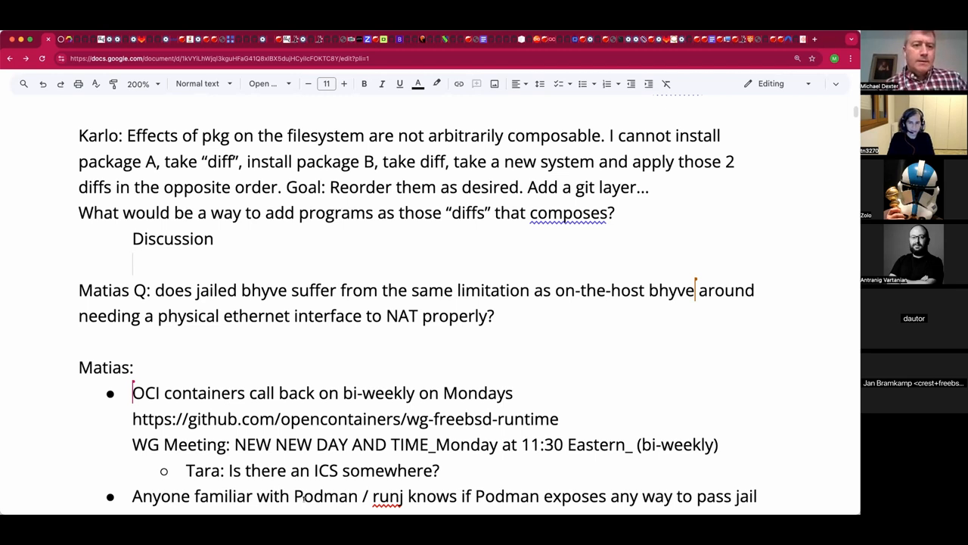
mouse_move(250, 242)
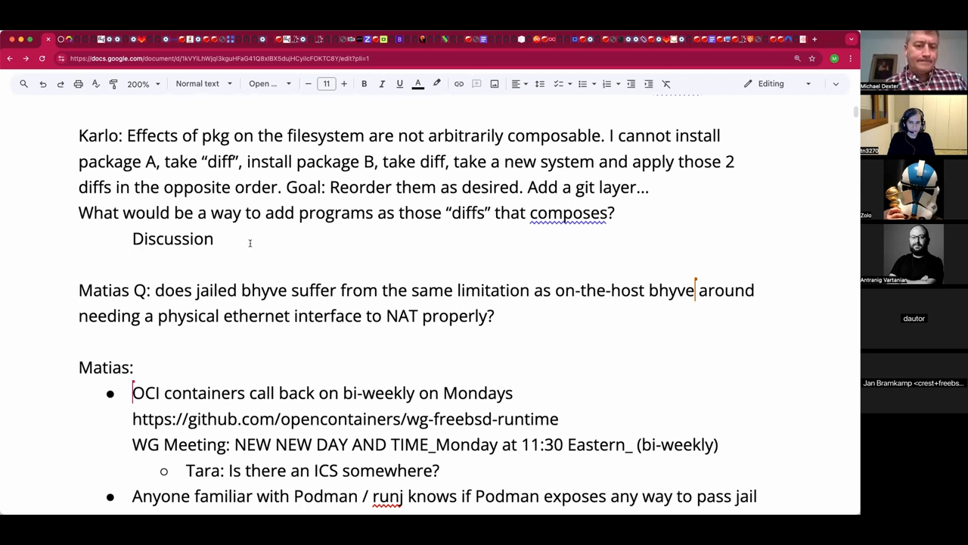
click(133, 265)
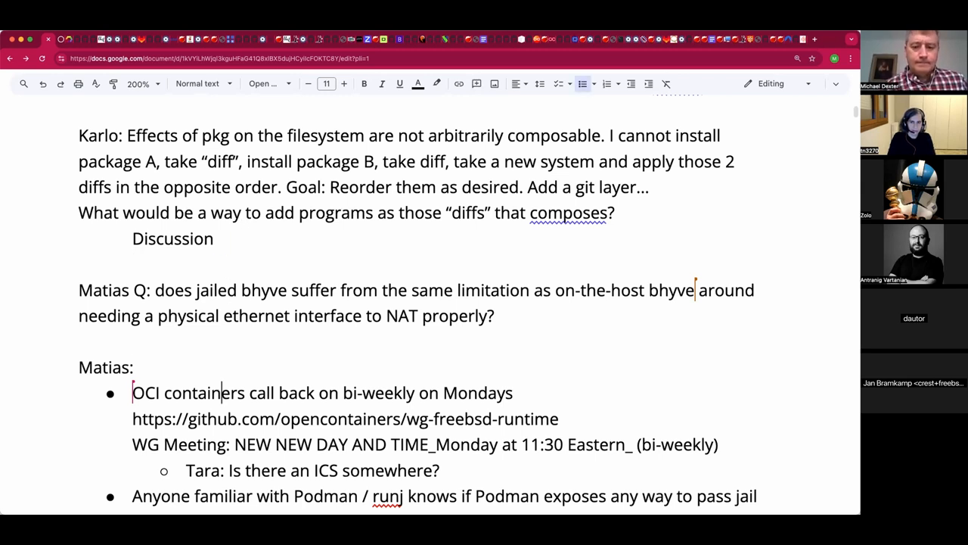
scroll(down, 3)
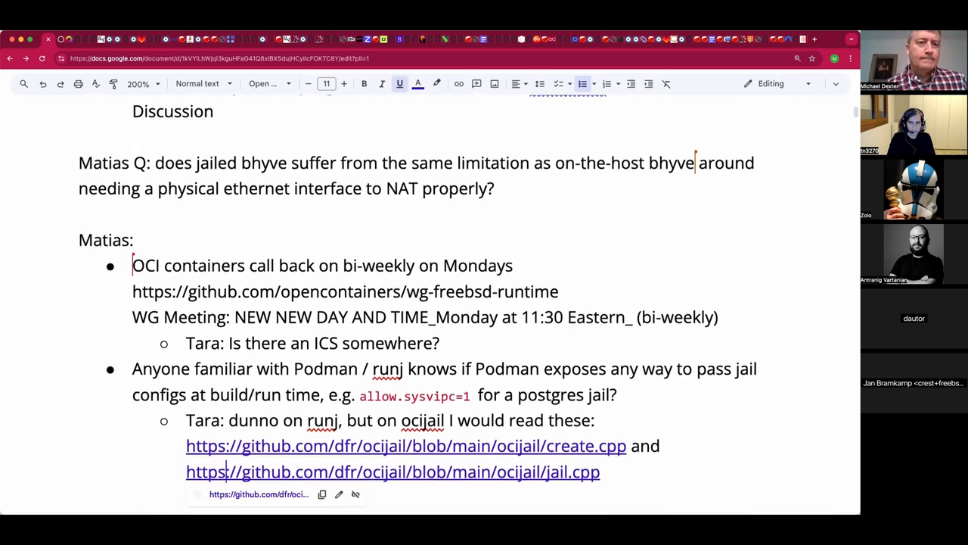
Select the wg-freebsd-runtime GitHub address and enter its URL as the link target
scroll(down, 3)
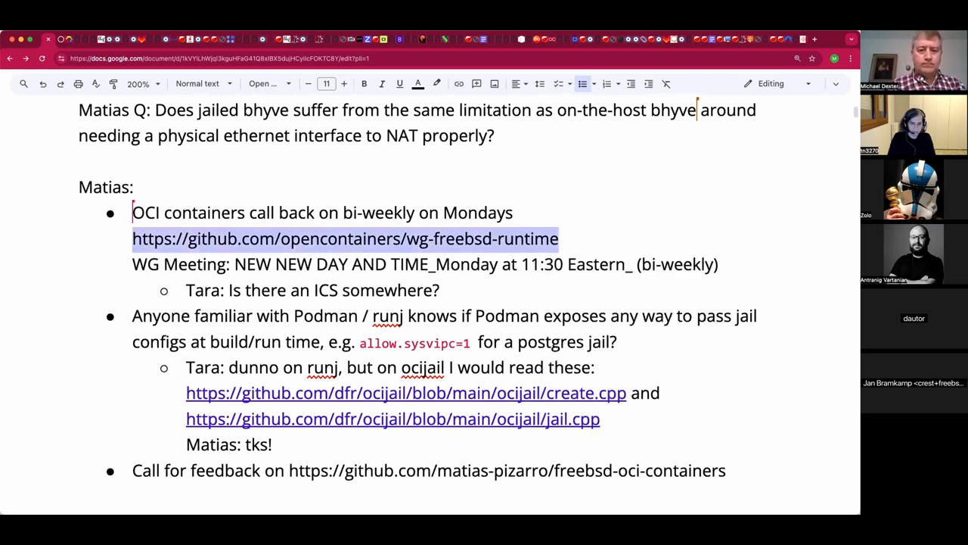
click(345, 239)
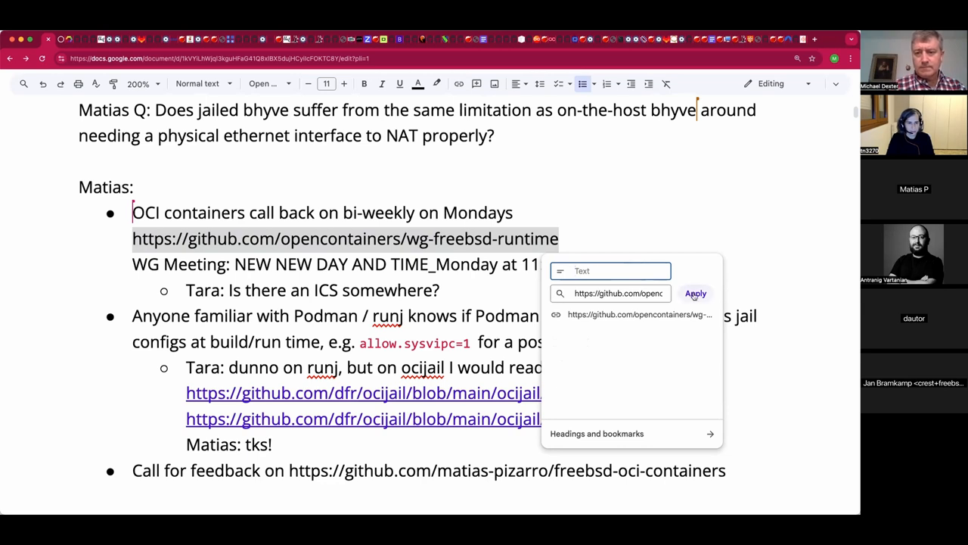
Apply the link so the wg-freebsd-runtime GitHub address becomes clickable
click(695, 293)
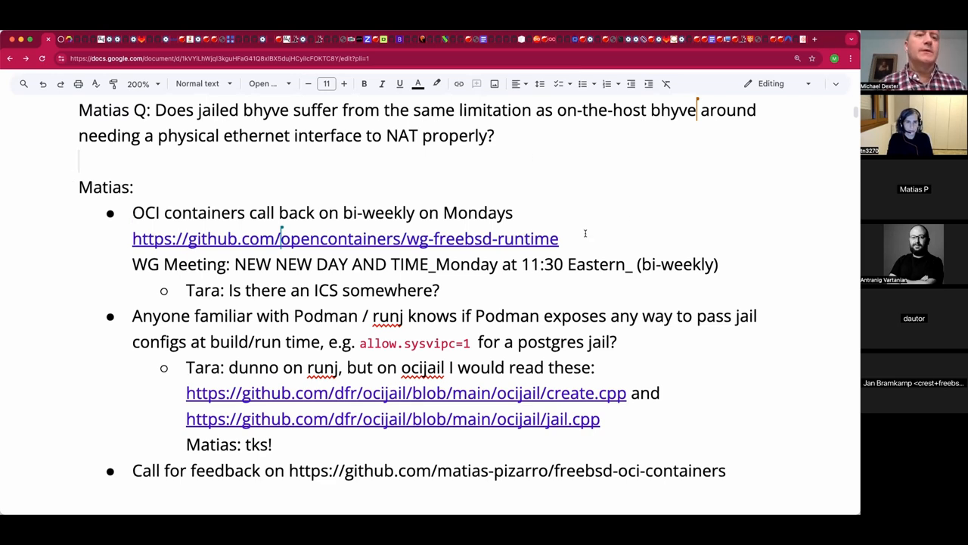
scroll(down, 3)
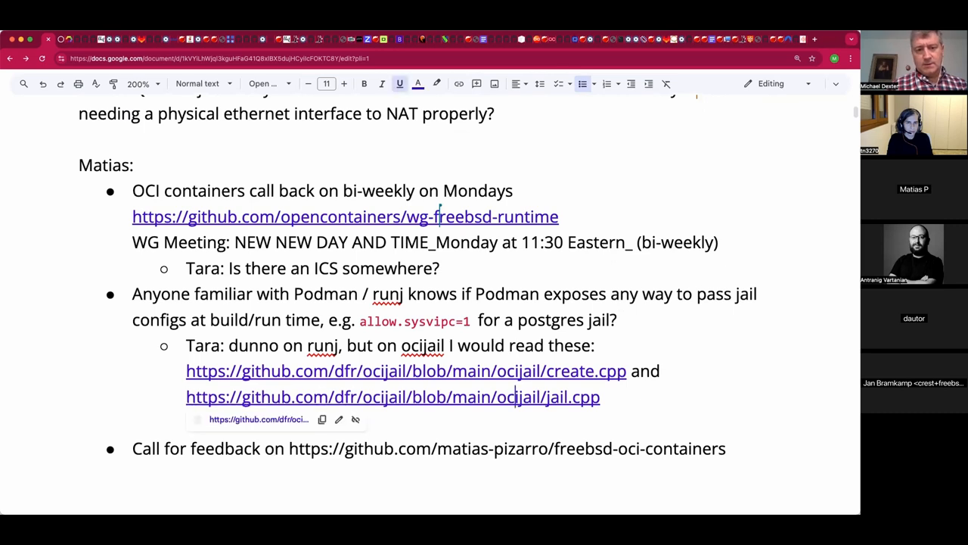
text(Matias: tks!)
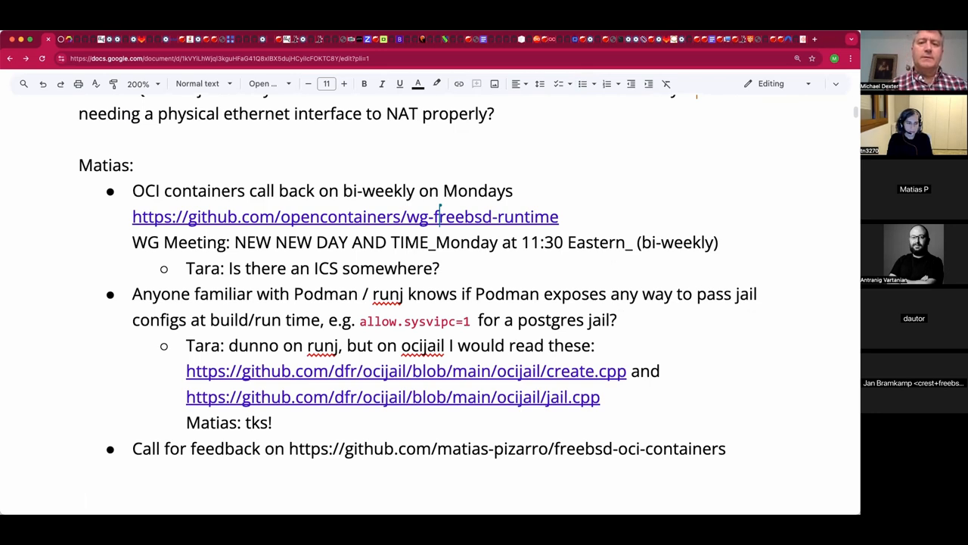
mouse_move(651, 256)
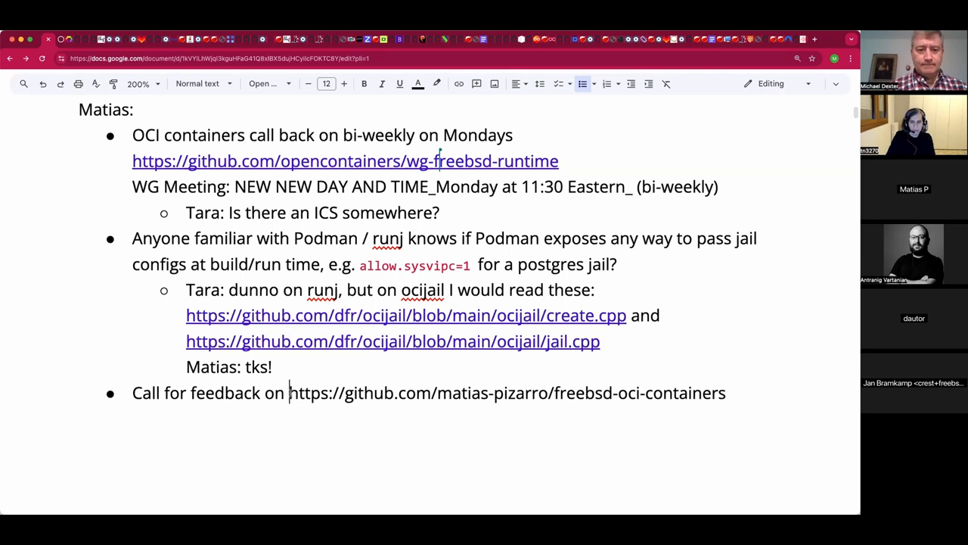
mouse_move(336, 402)
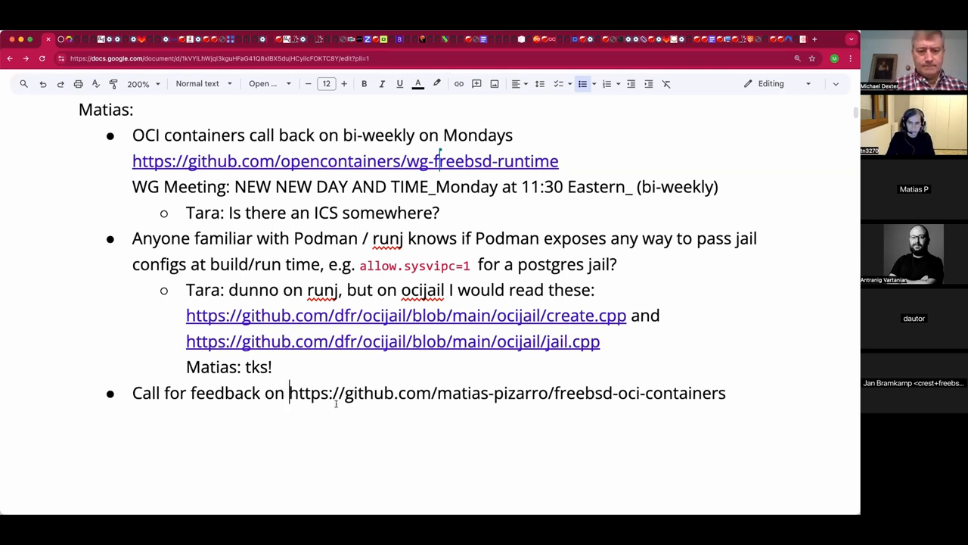
drag(289, 394, 726, 394)
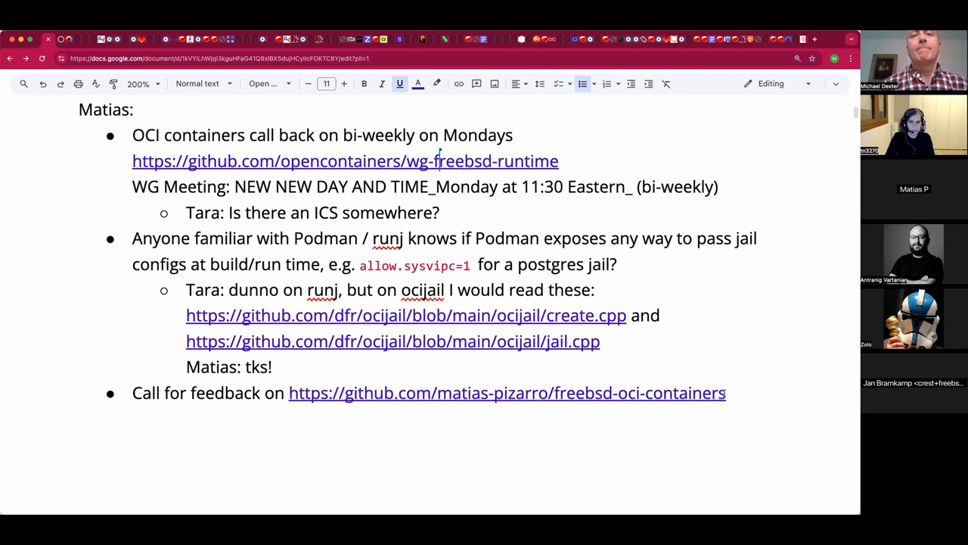
mouse_move(623, 225)
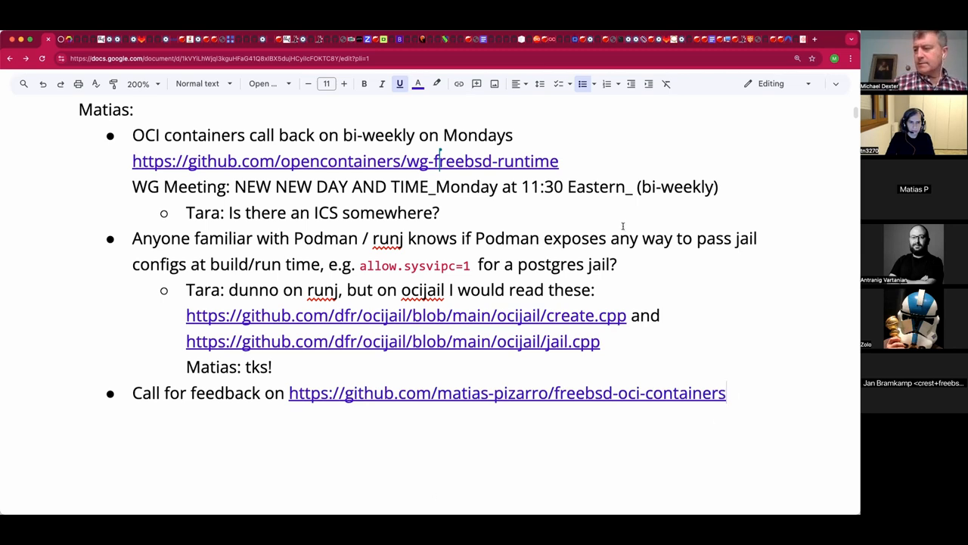
scroll(down, 3)
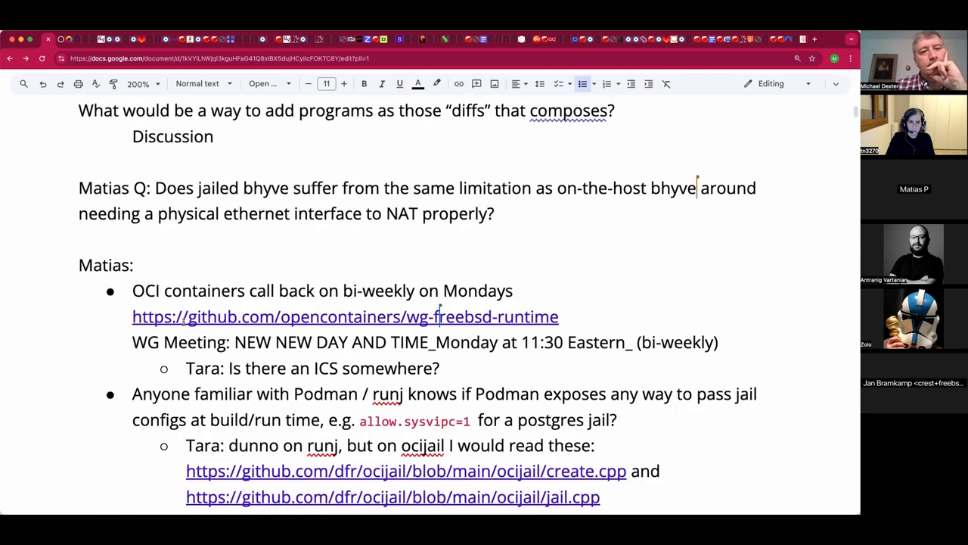
scroll(down, 3)
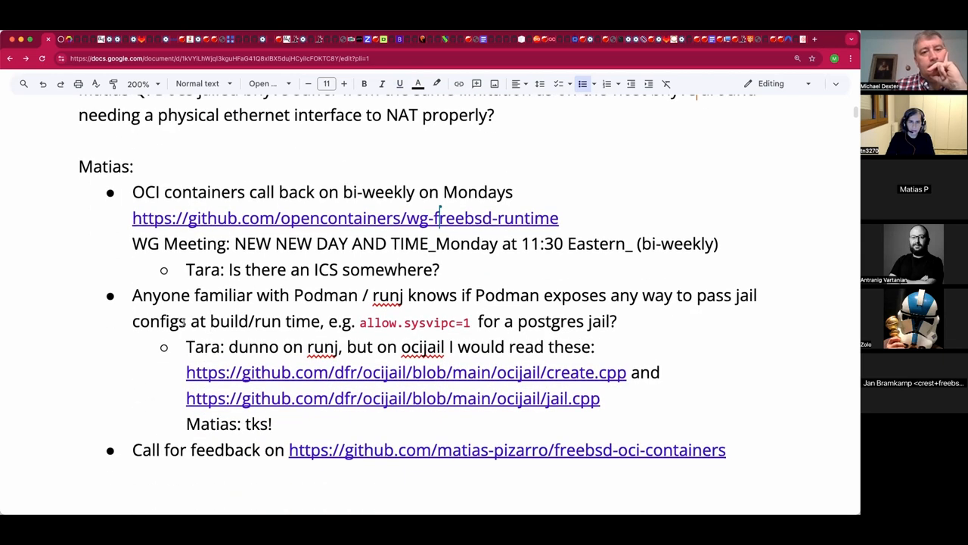
scroll(down, 3)
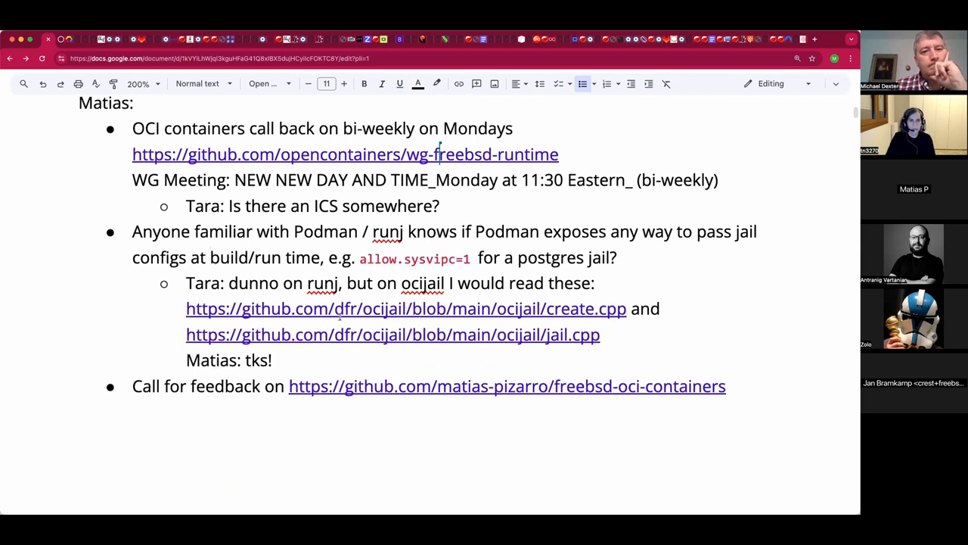
scroll(down, 3)
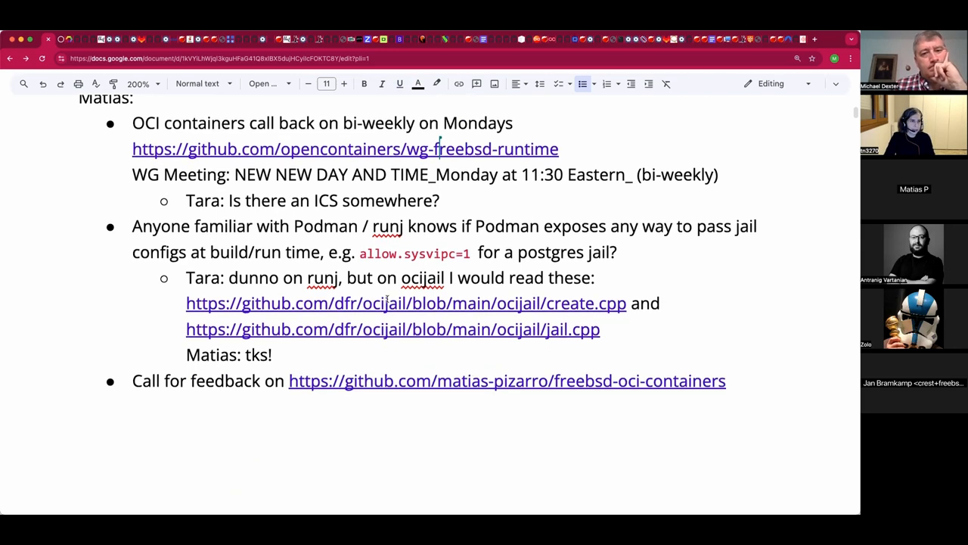
scroll(down, 3)
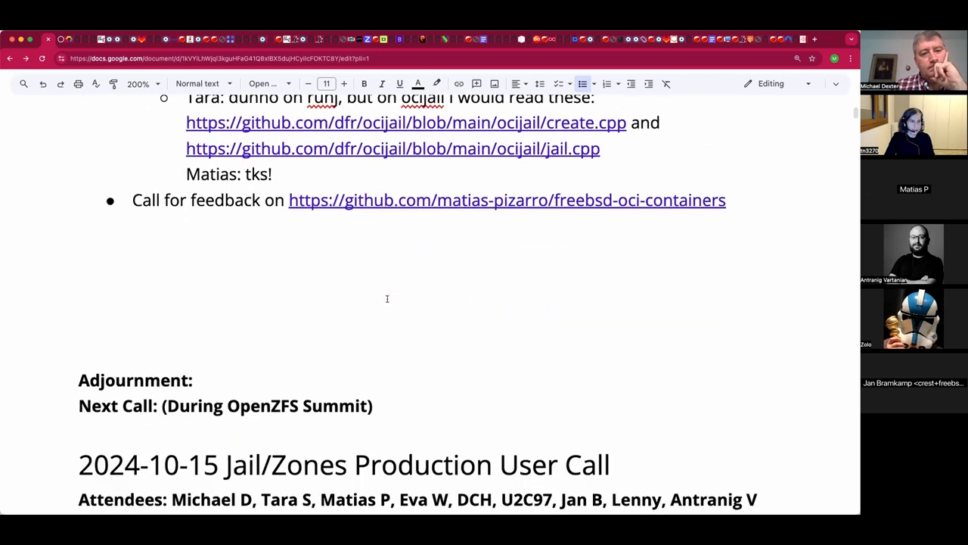
mouse_move(351, 260)
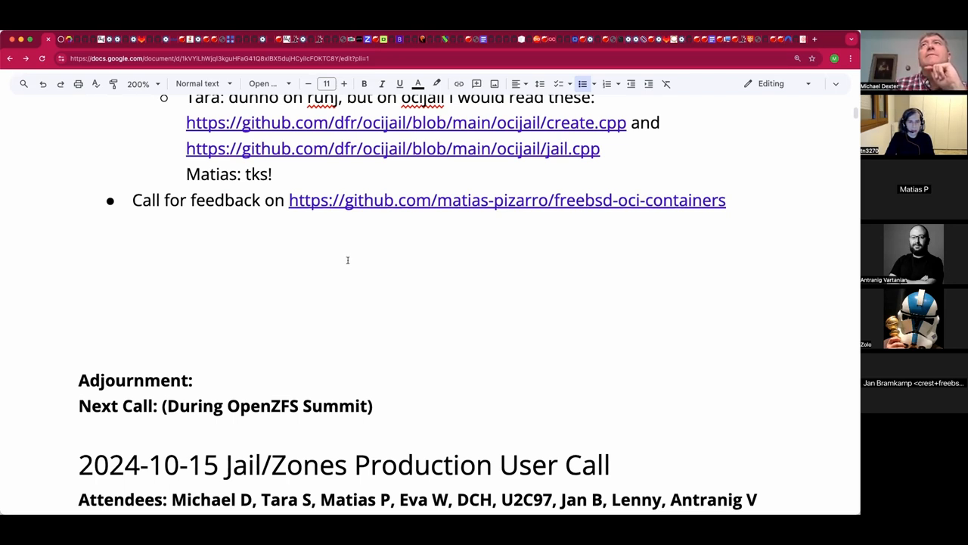
mouse_move(333, 266)
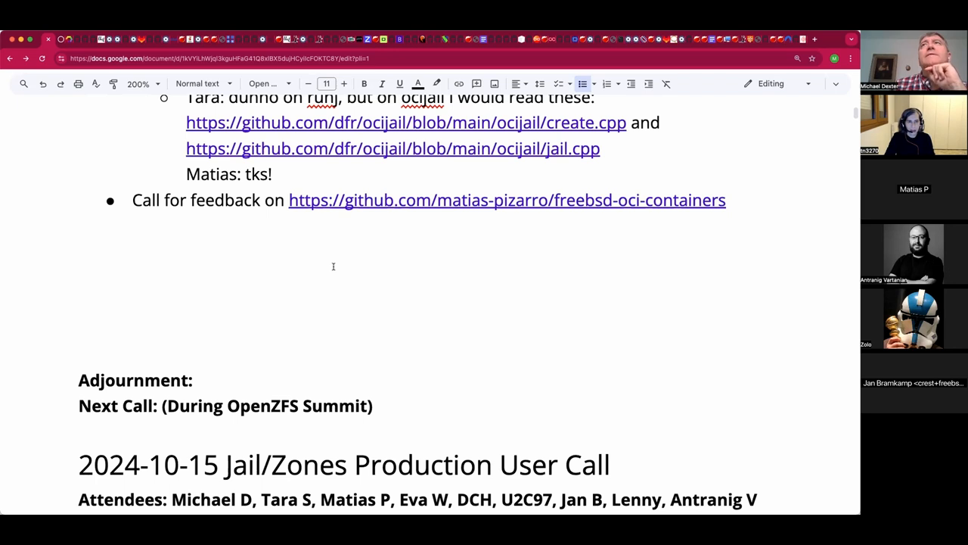
mouse_move(279, 297)
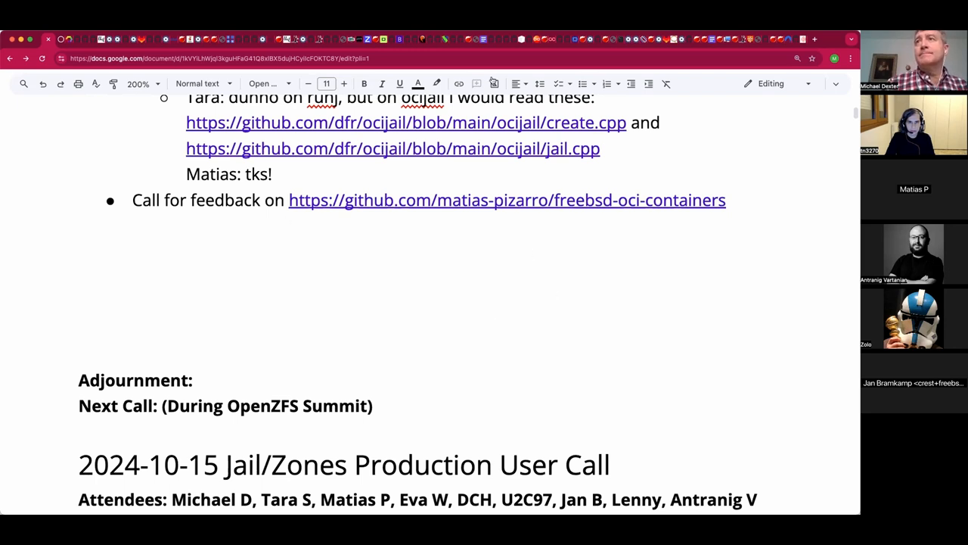
click(79, 251)
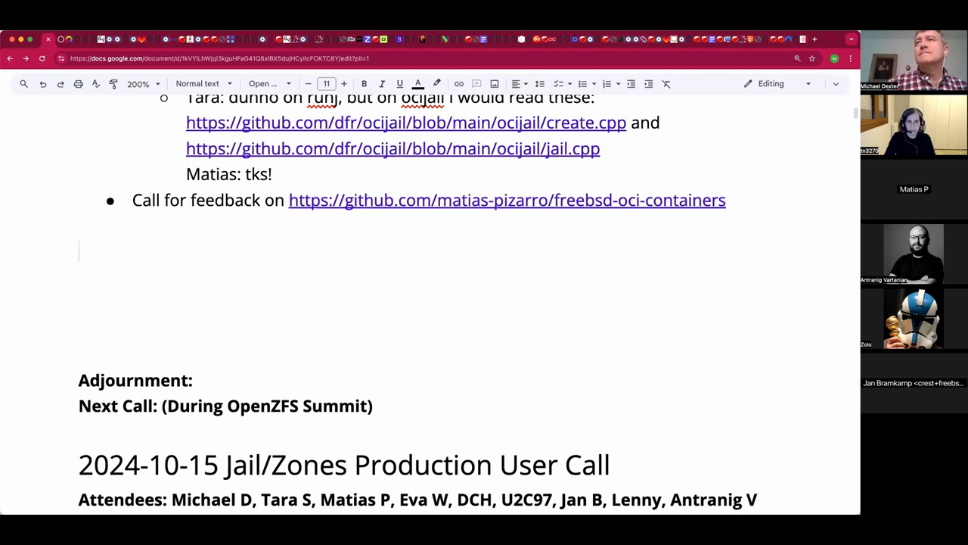
mouse_move(512, 275)
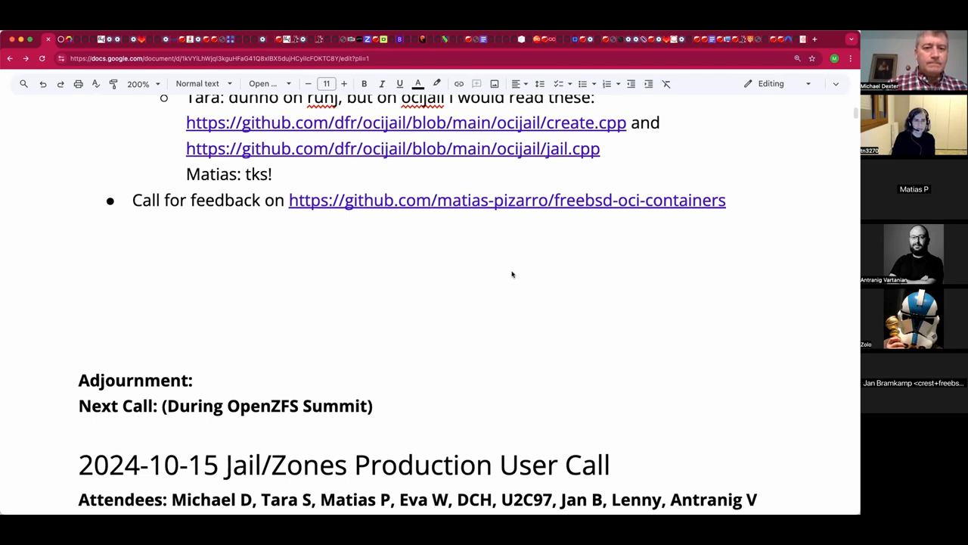
scroll(down, 3)
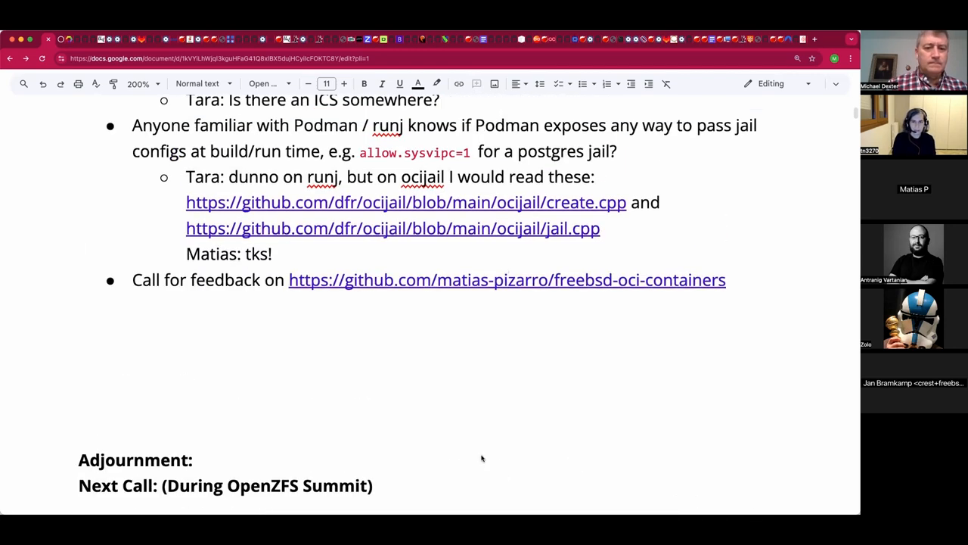
click(197, 460)
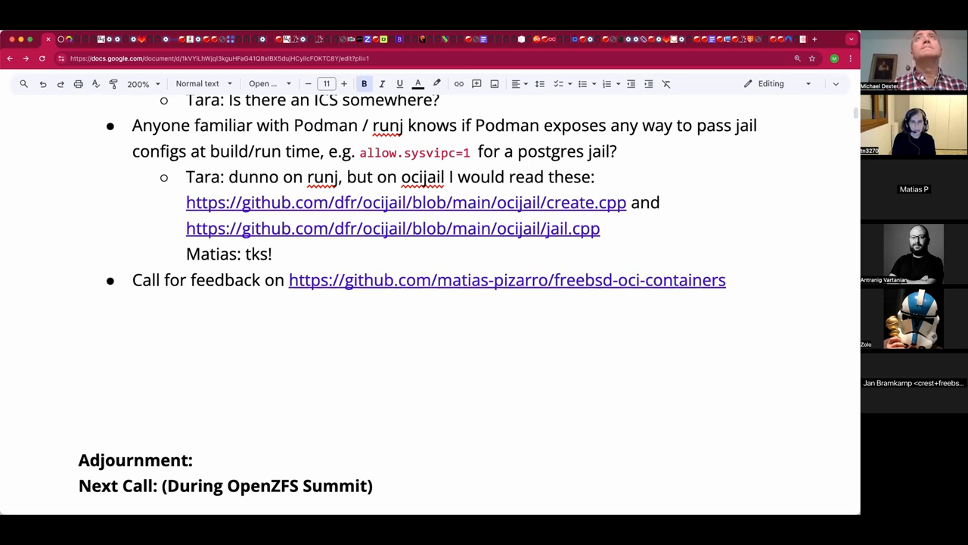
click(198, 460)
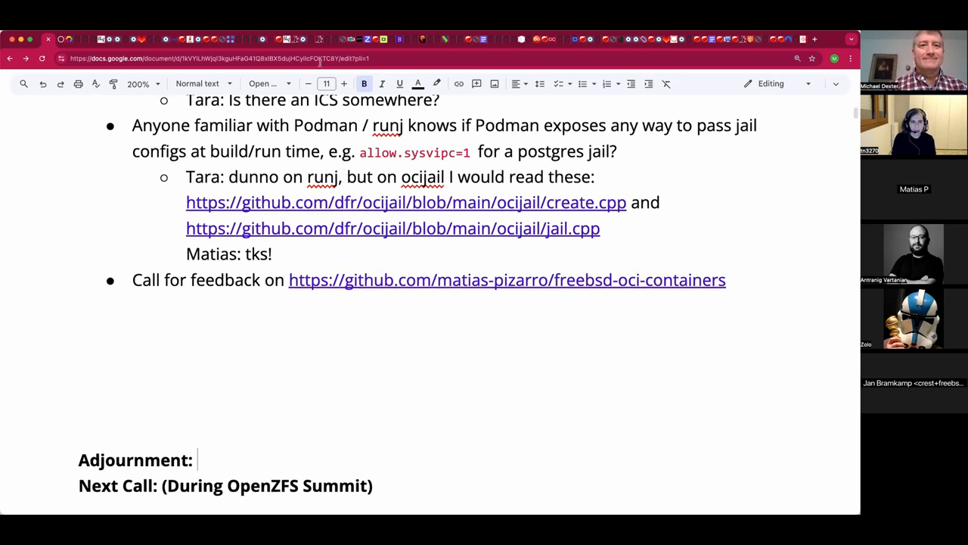
click(219, 58)
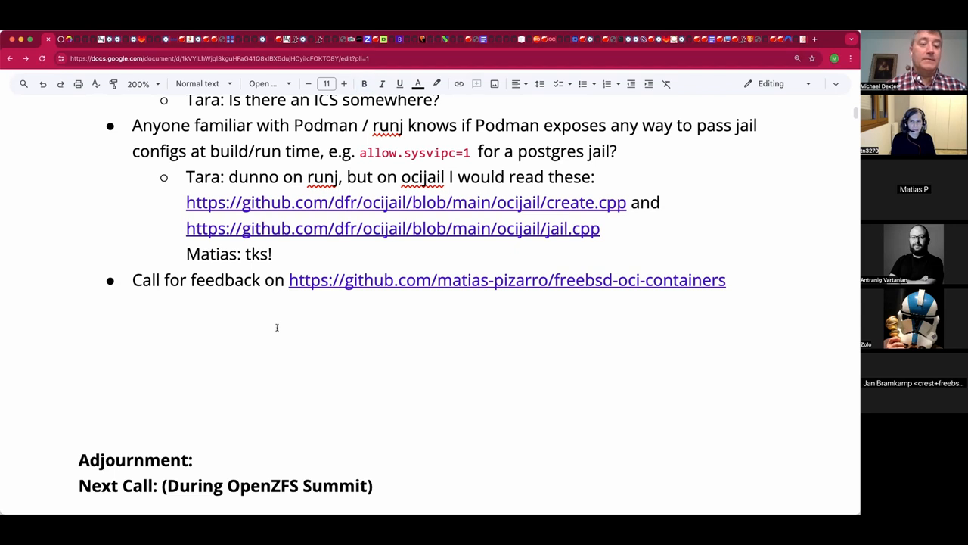
text(https://imunes.net)
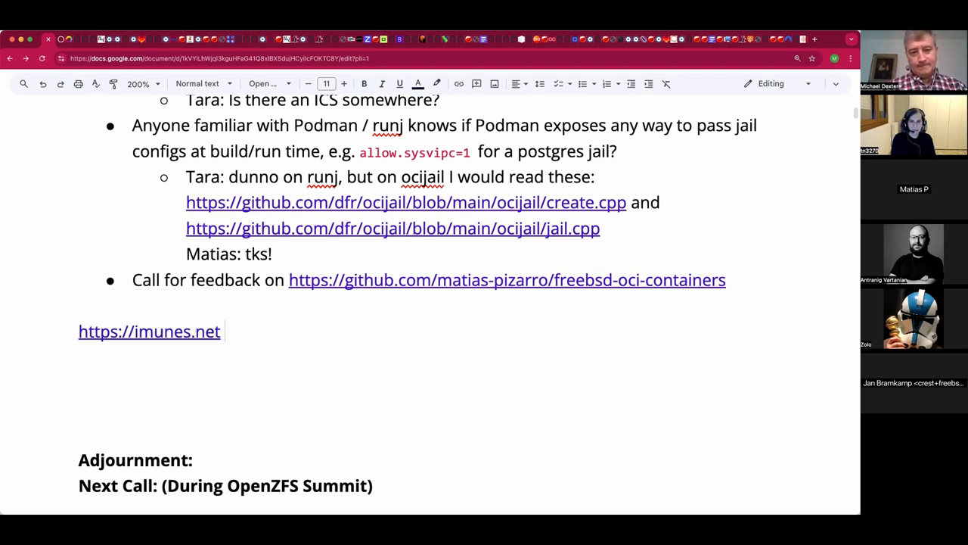
text(()
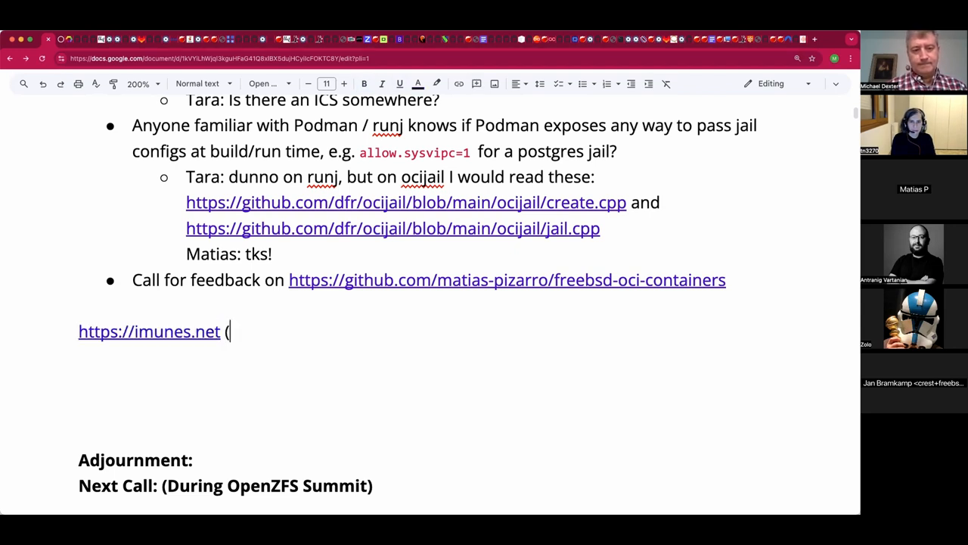
text(Uses F)
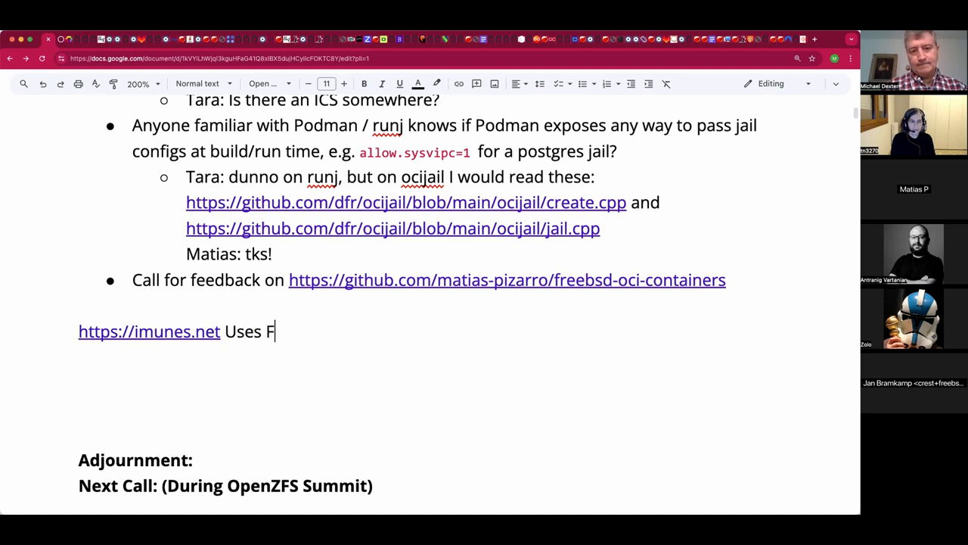
text(reeBSD Jails.)
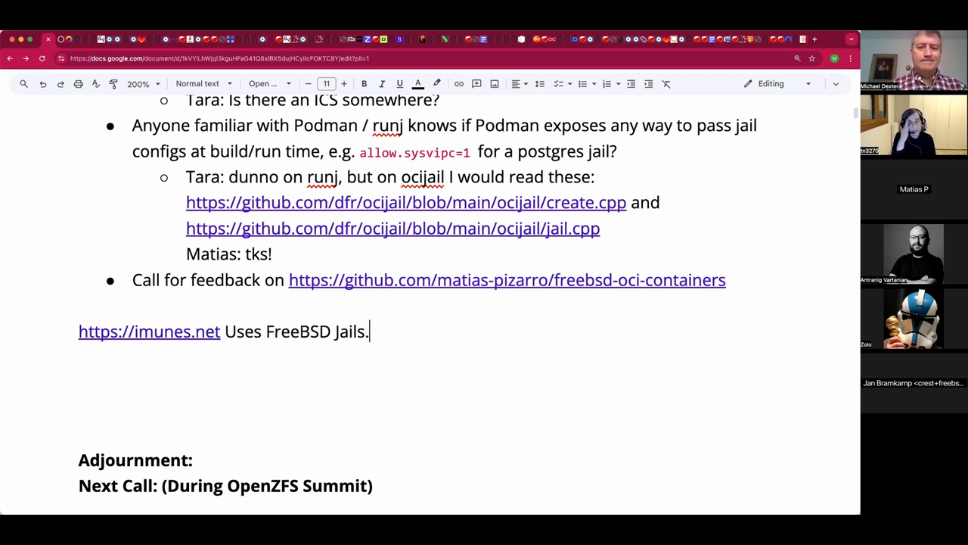
Follow the imunes.net link from its preview to open the IMUNES website
click(154, 331)
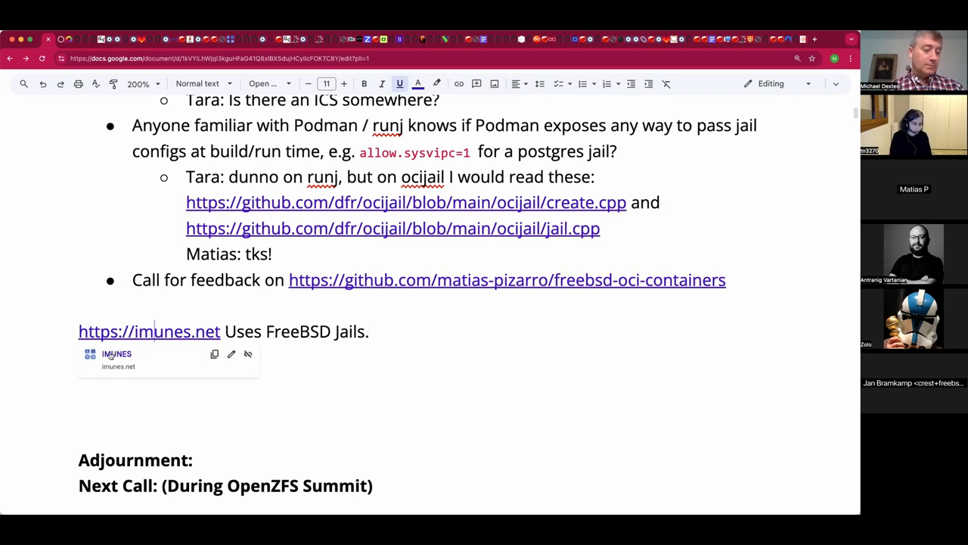
click(149, 331)
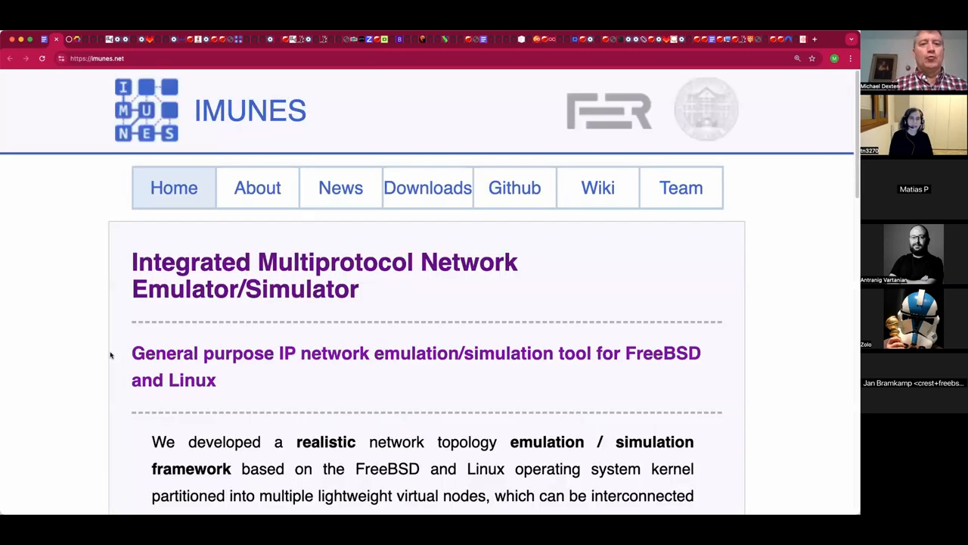
Read the IMUNES home page overview down to the University of Zagreb teaching line
scroll(down, 3)
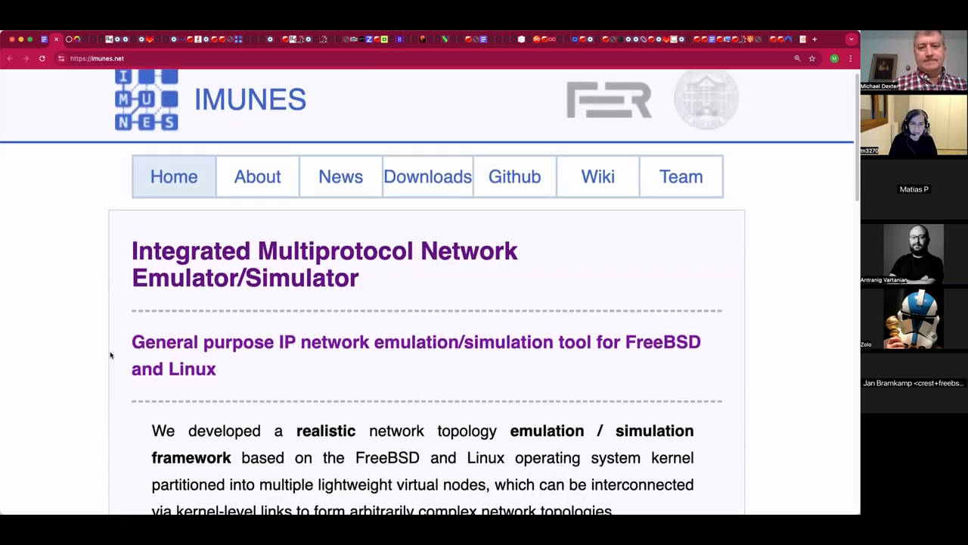
scroll(down, 3)
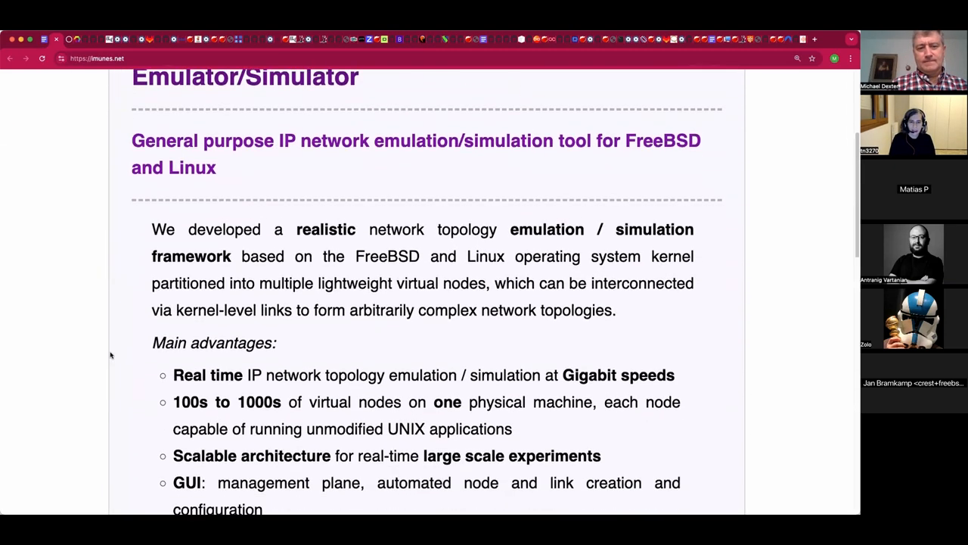
scroll(down, 3)
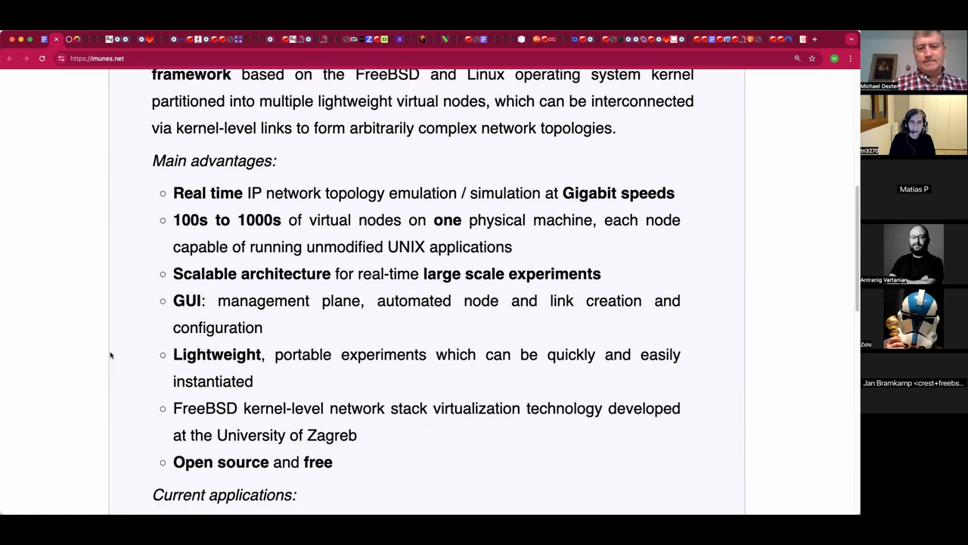
scroll(down, 3)
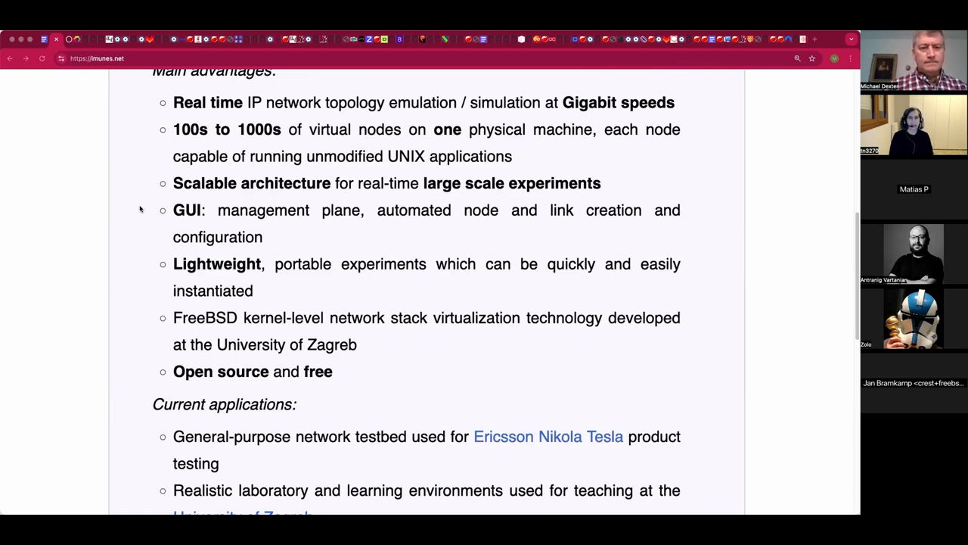
scroll(down, 3)
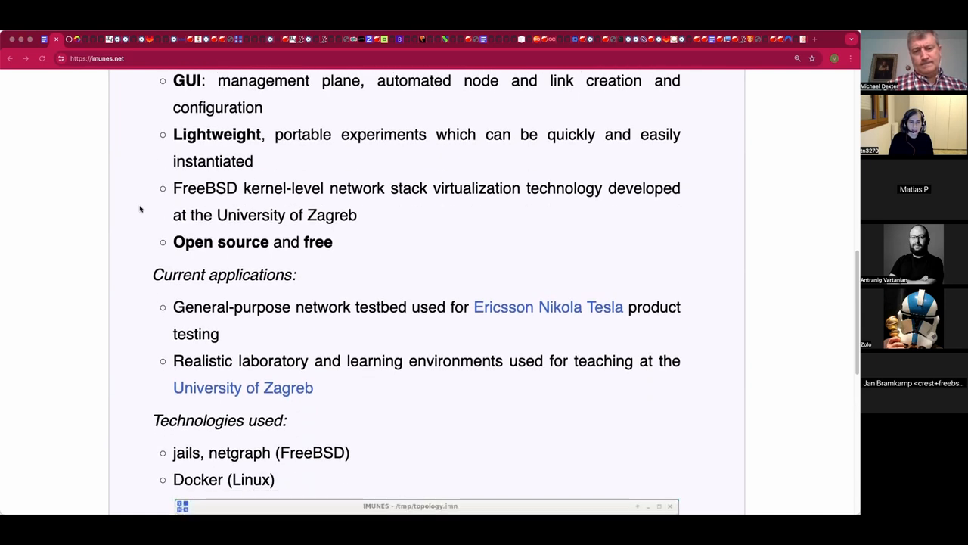
scroll(down, 3)
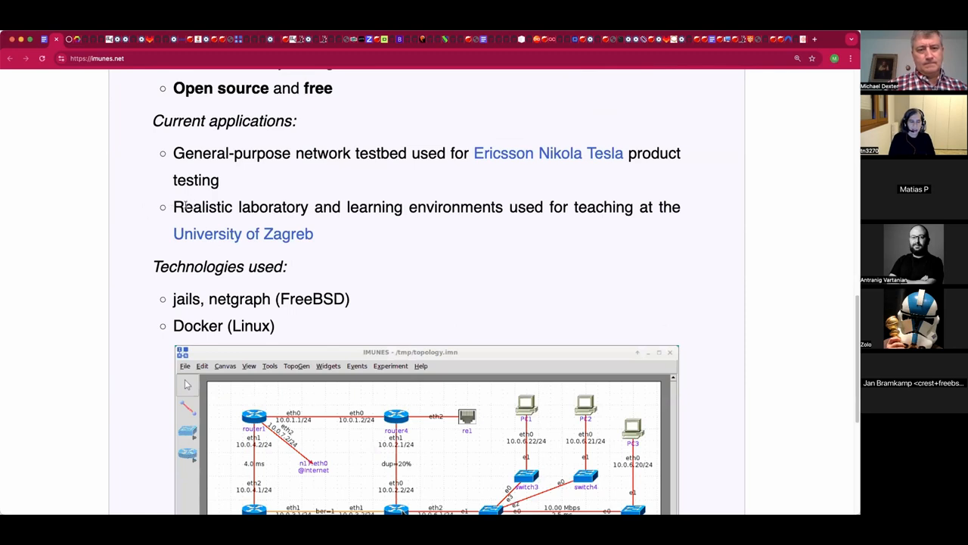
drag(172, 206, 313, 233)
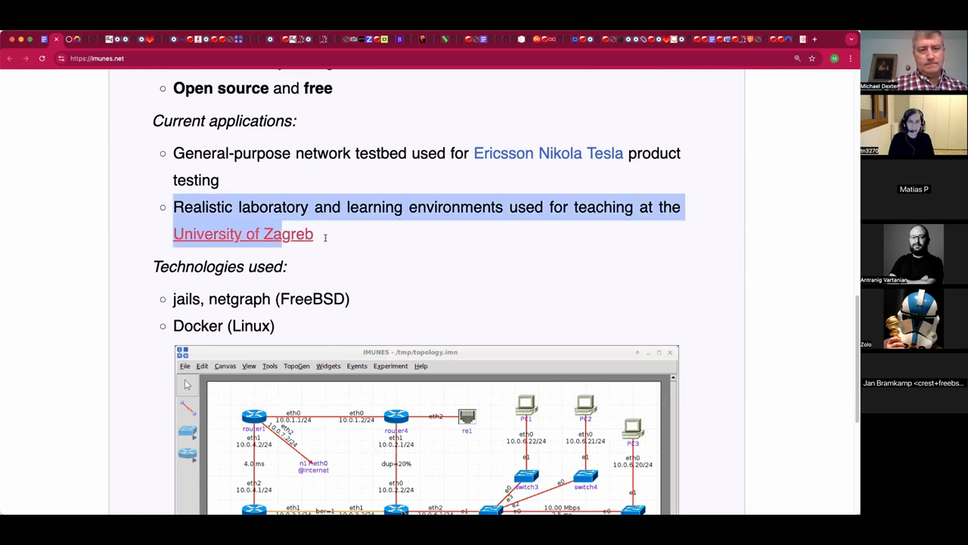
Review the topology screenshot and Technologies used, then return to the top
scroll(down, 3)
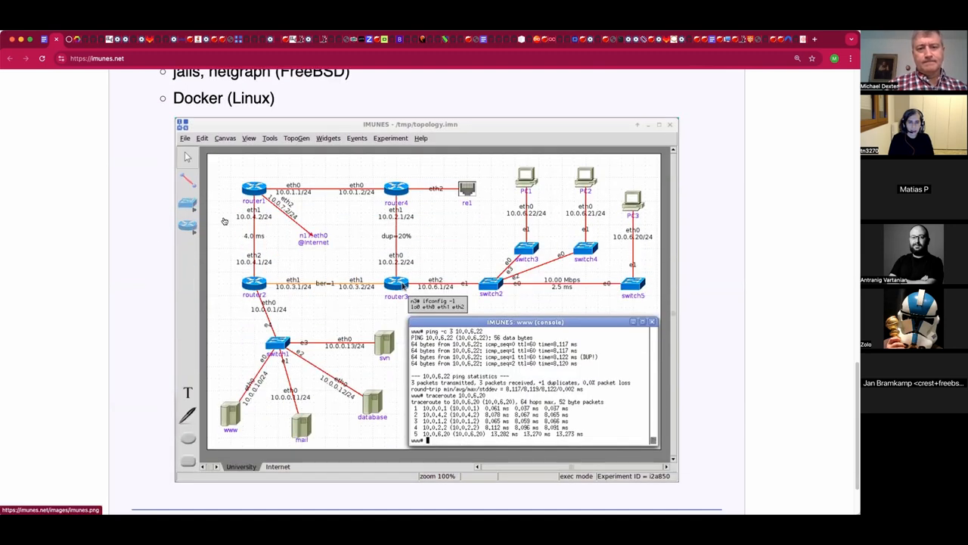
mouse_move(75, 207)
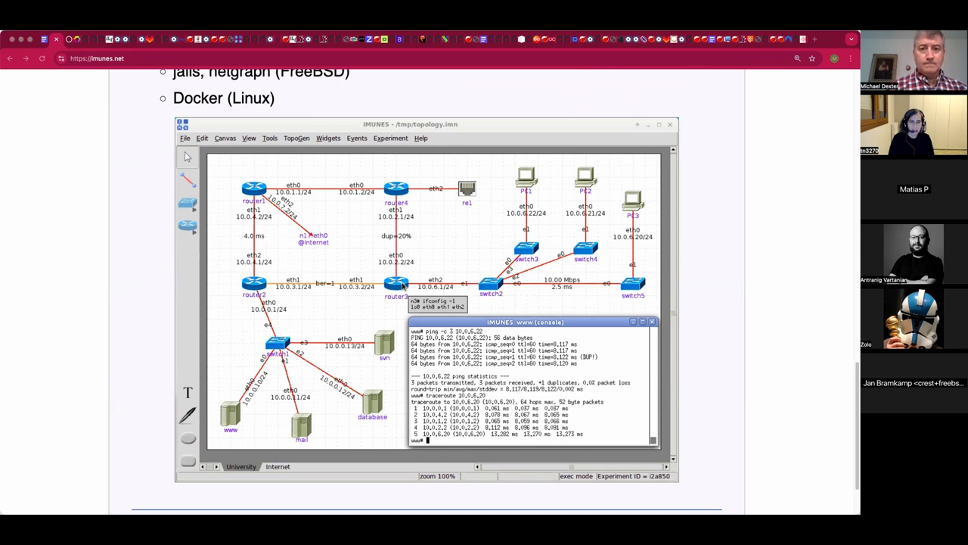
mouse_move(75, 150)
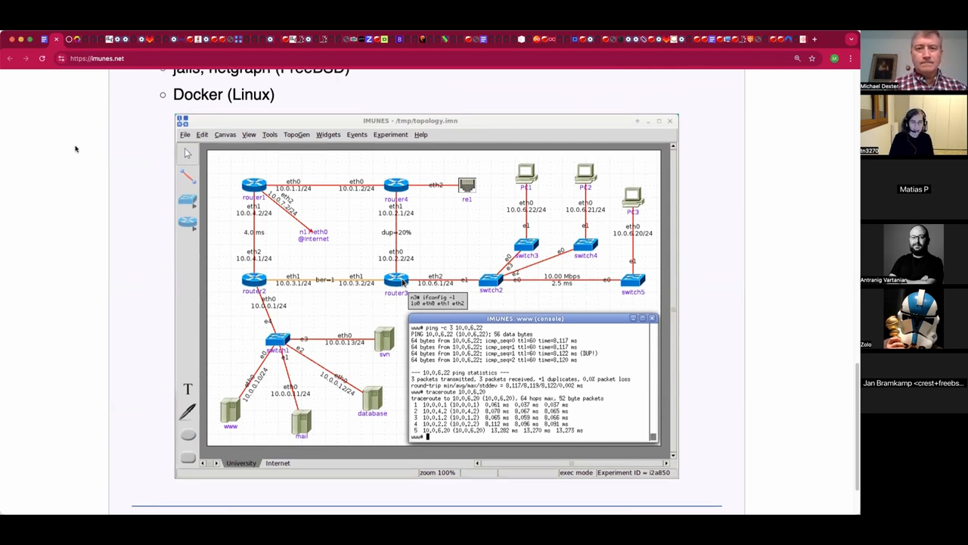
scroll(down, 3)
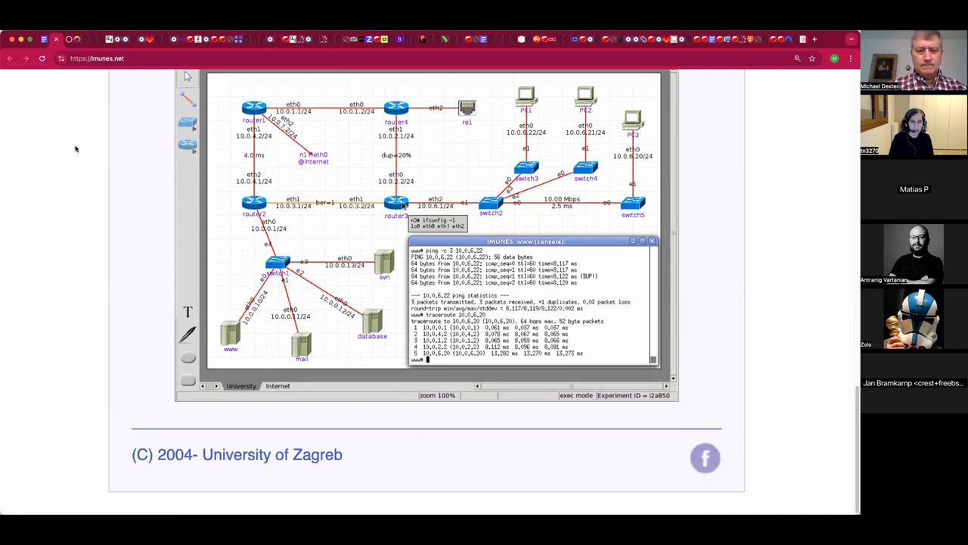
mouse_move(250, 463)
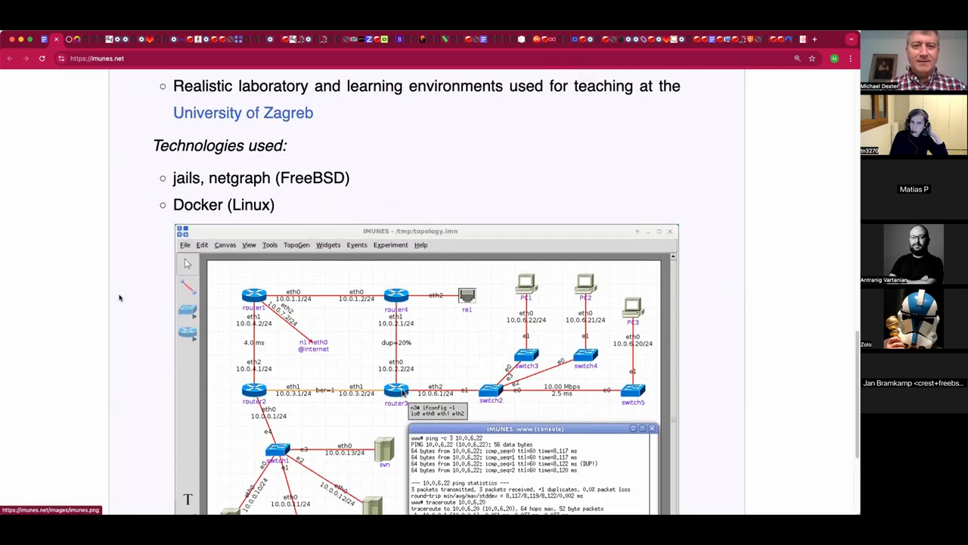
scroll(up, 3)
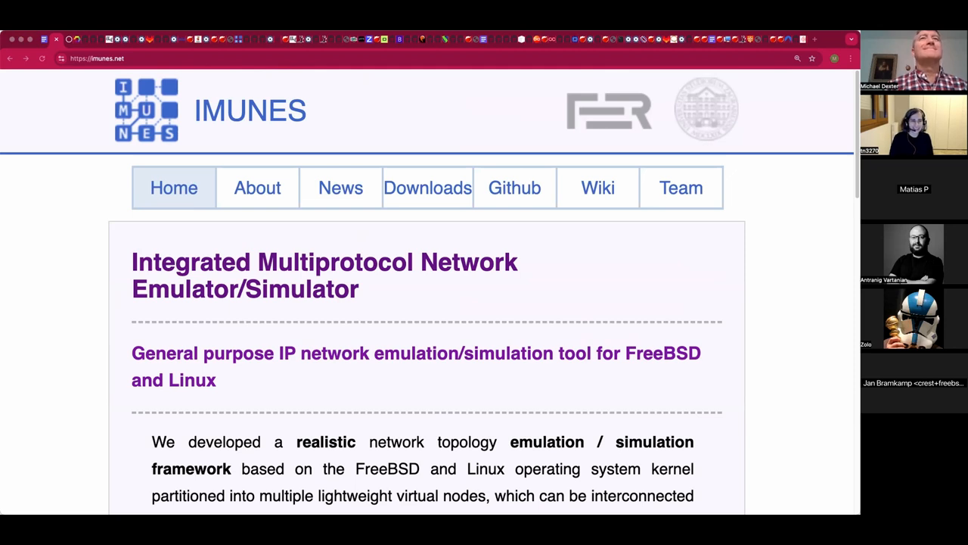
mouse_move(470, 296)
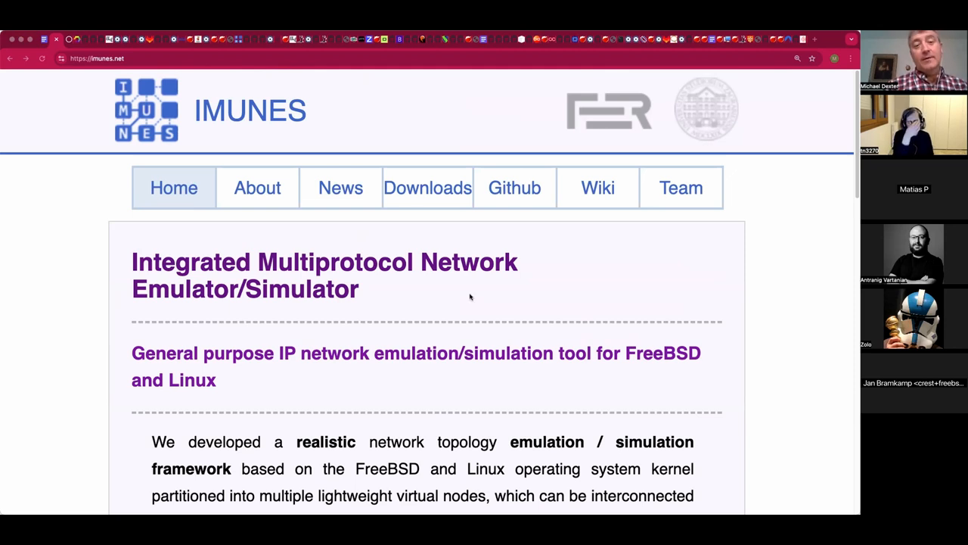
mouse_move(442, 360)
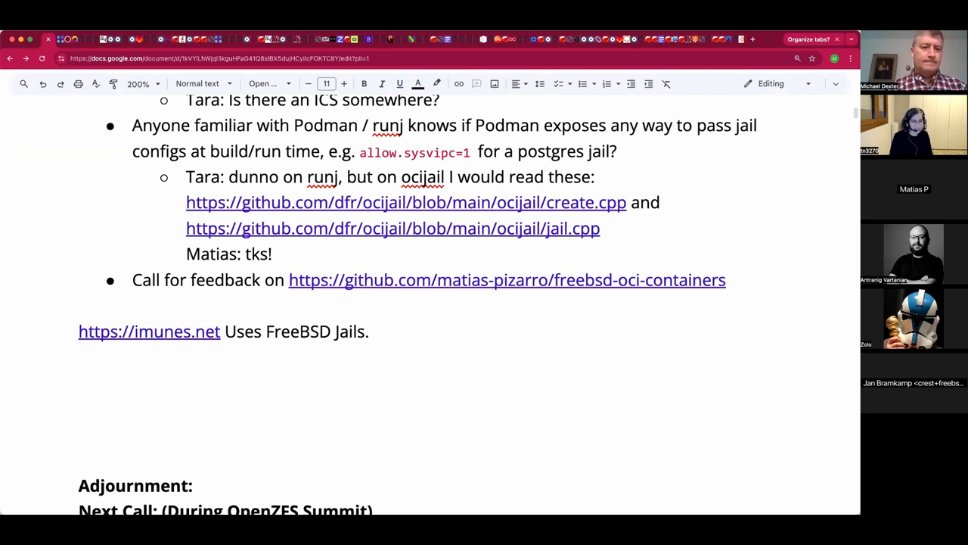
Add the gns3.com link on a new line and append 'Why on 12.3?' to the IMUNES note
text(https://www.gns3.com/)
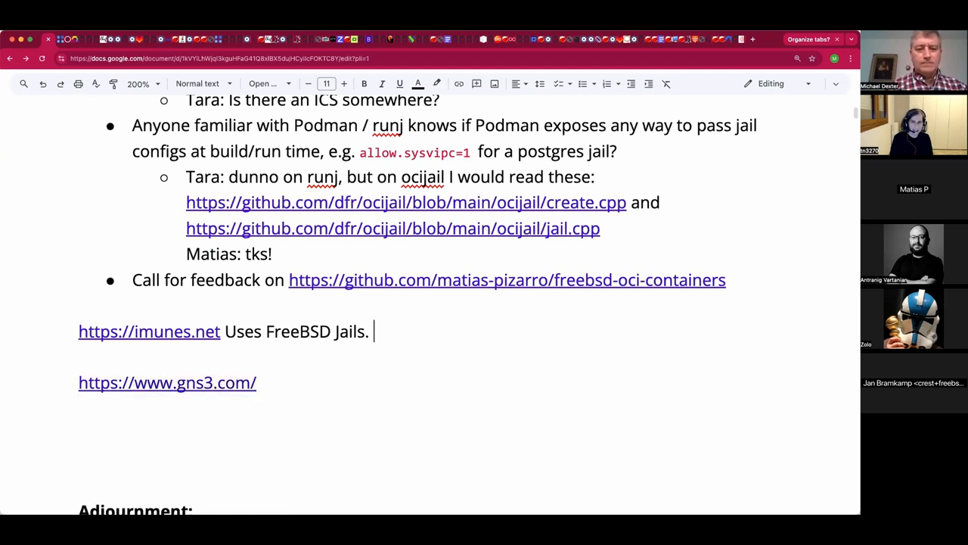
text(Why on 13)
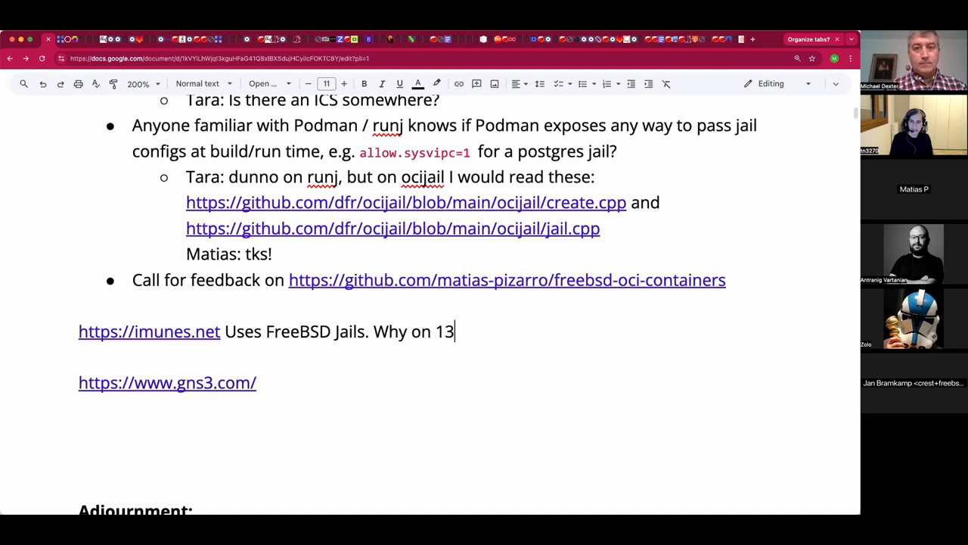
text(2.3)
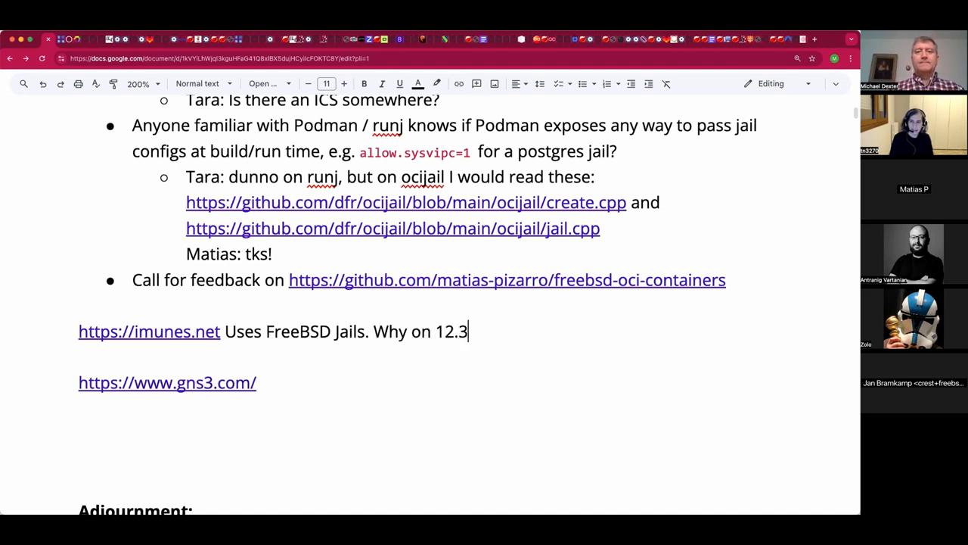
text(?)
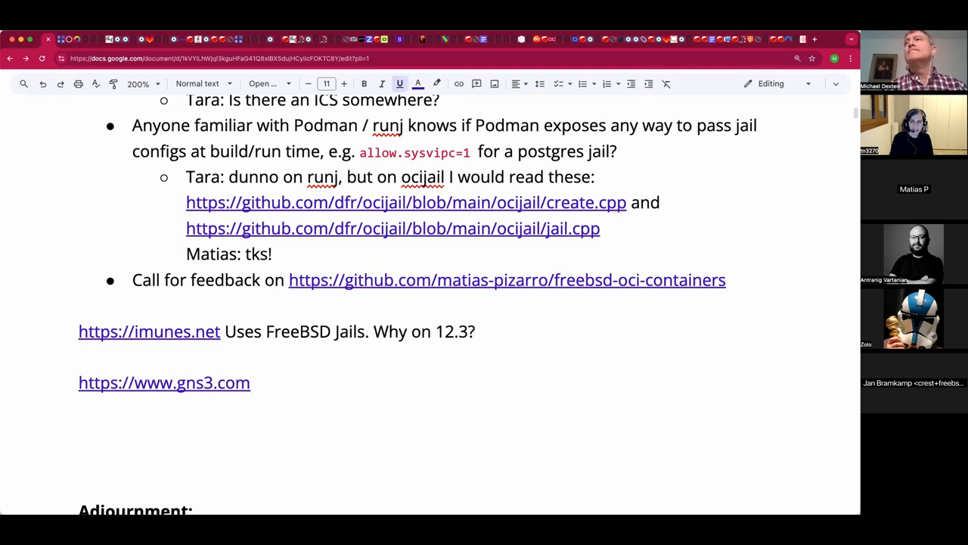
Add the github.com/imunes link below the IMUNES note and load the IMUNES GitHub page
click(251, 381)
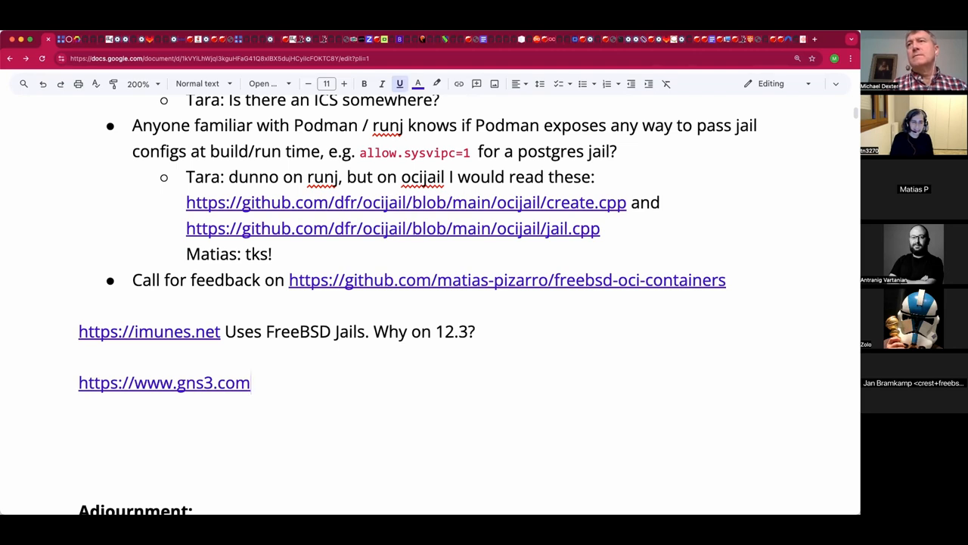
click(251, 381)
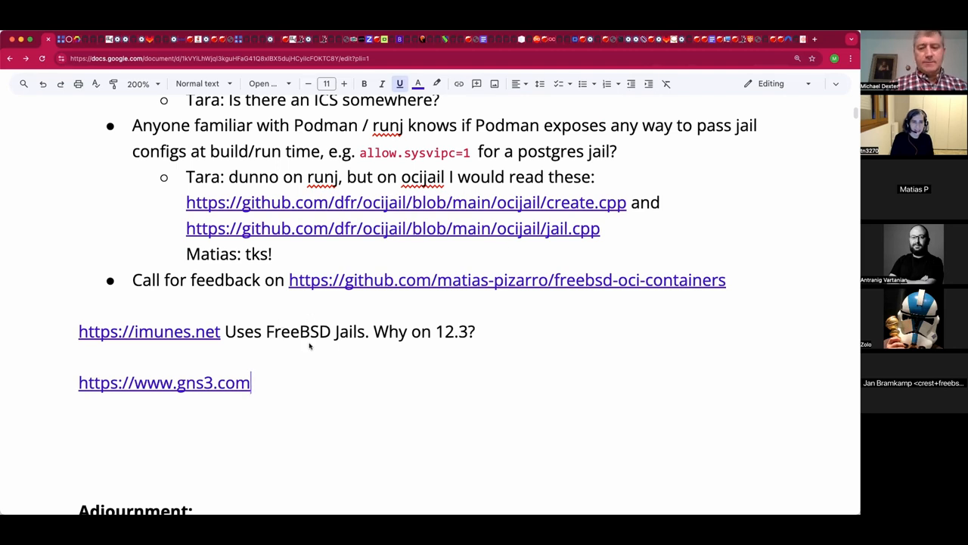
click(148, 332)
text(https://github.com/imunes.net)
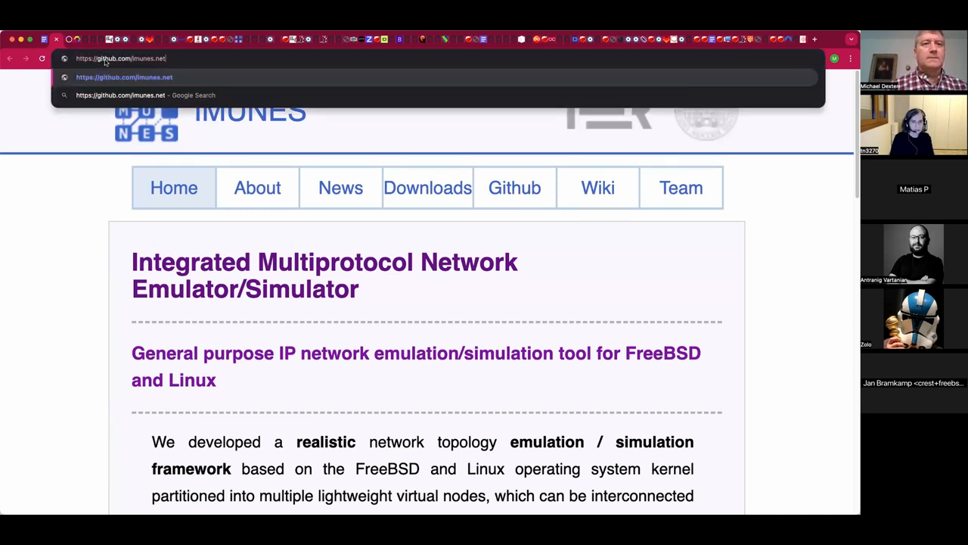
key(backspace)
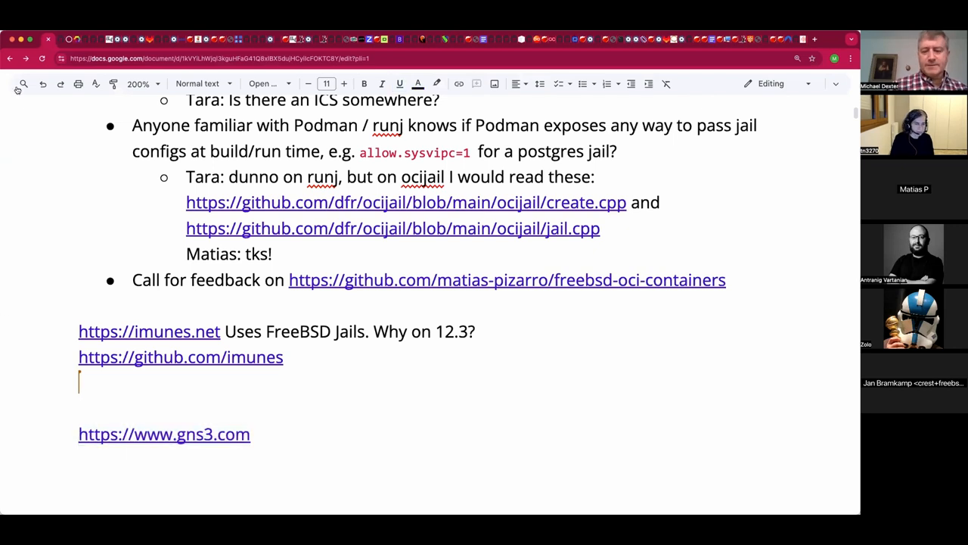
mouse_move(18, 84)
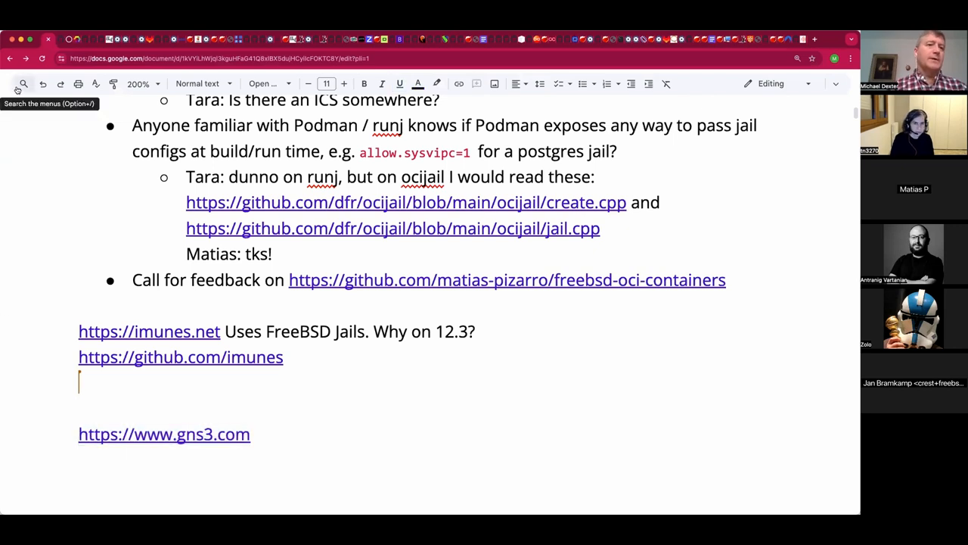
Open gns3.com from the notes and go to its Getting Started documentation
click(181, 357)
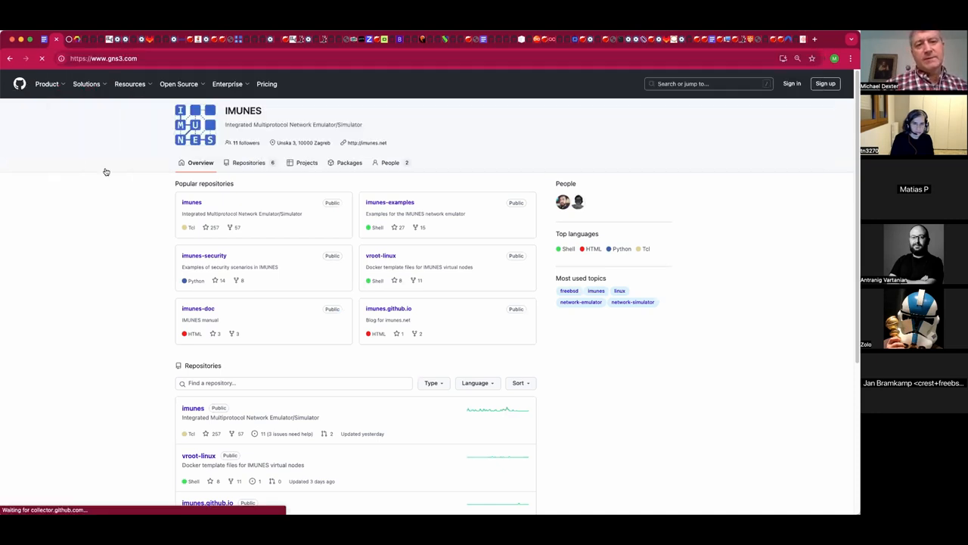
mouse_move(160, 173)
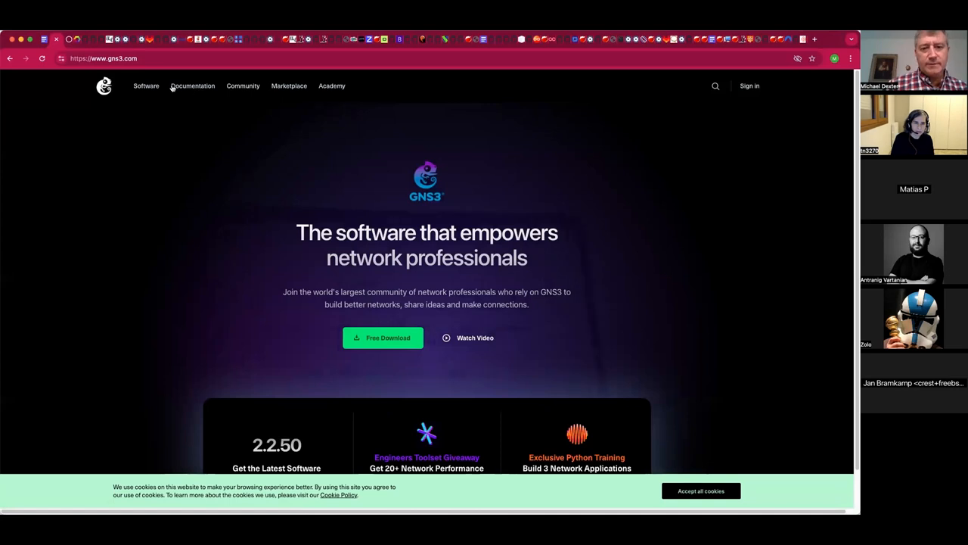
mouse_move(192, 84)
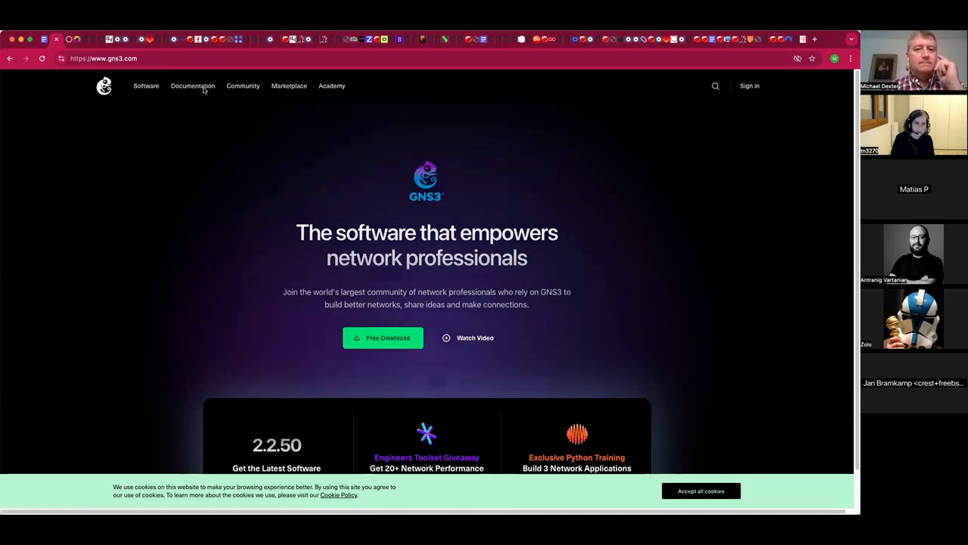
click(192, 85)
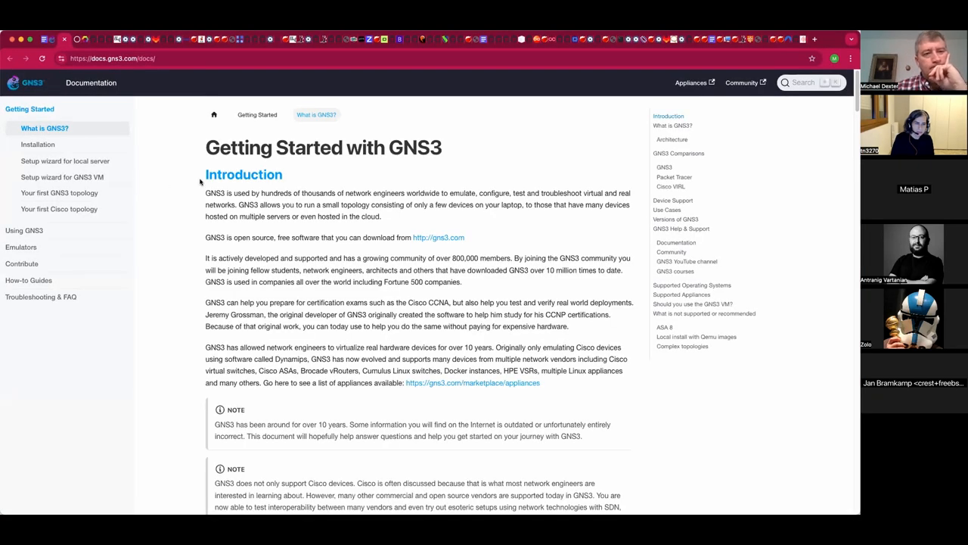
Read the GNS3 docs' comparison, device support and use cases down to 'Versions of GNS3'
scroll(down, 3)
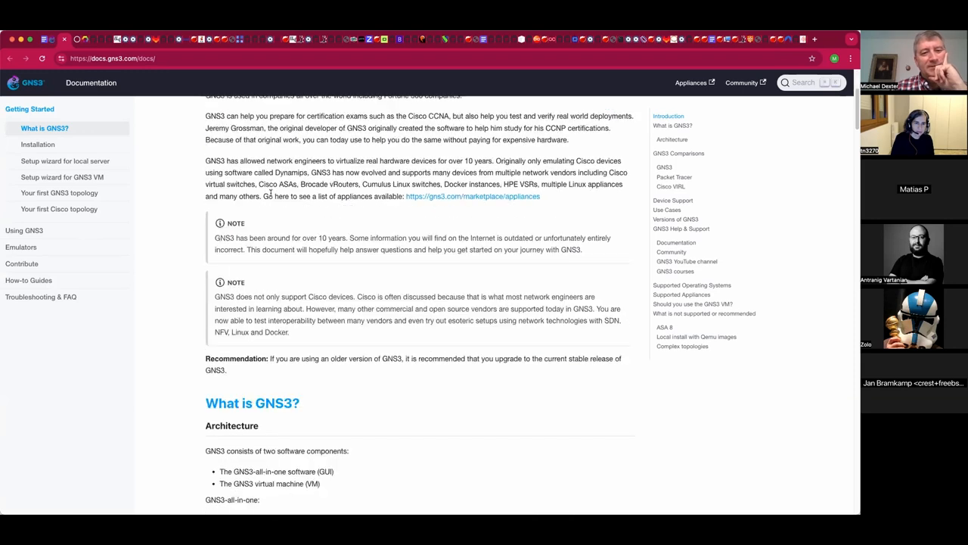
scroll(down, 3)
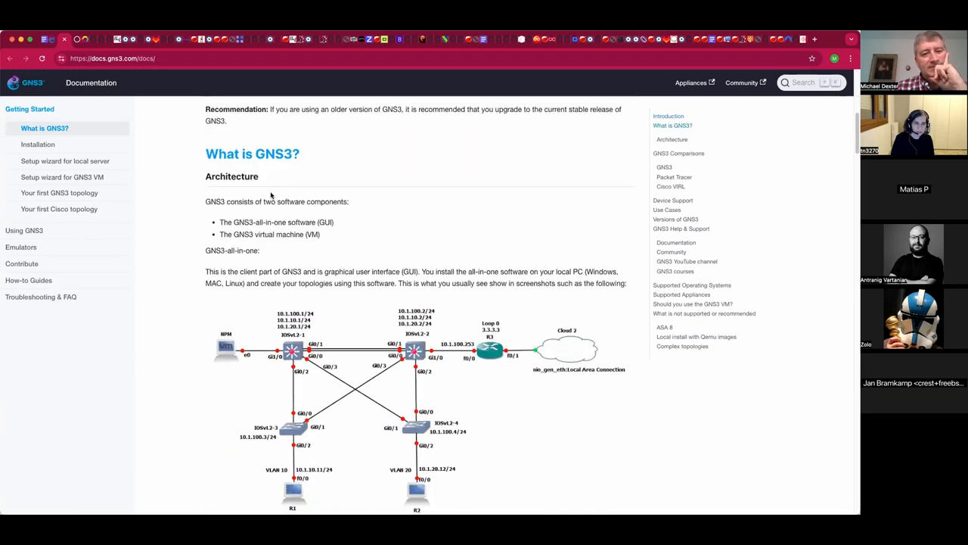
scroll(down, 3)
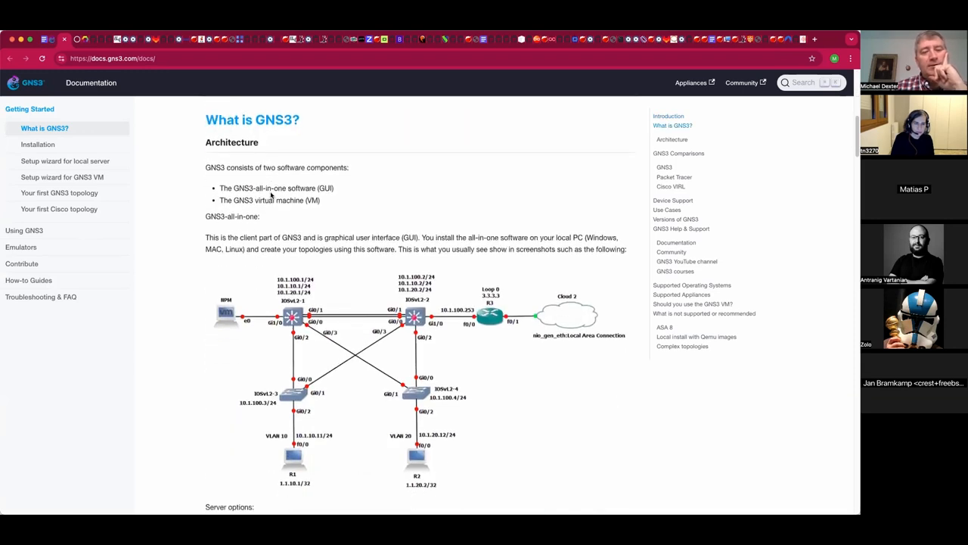
scroll(down, 3)
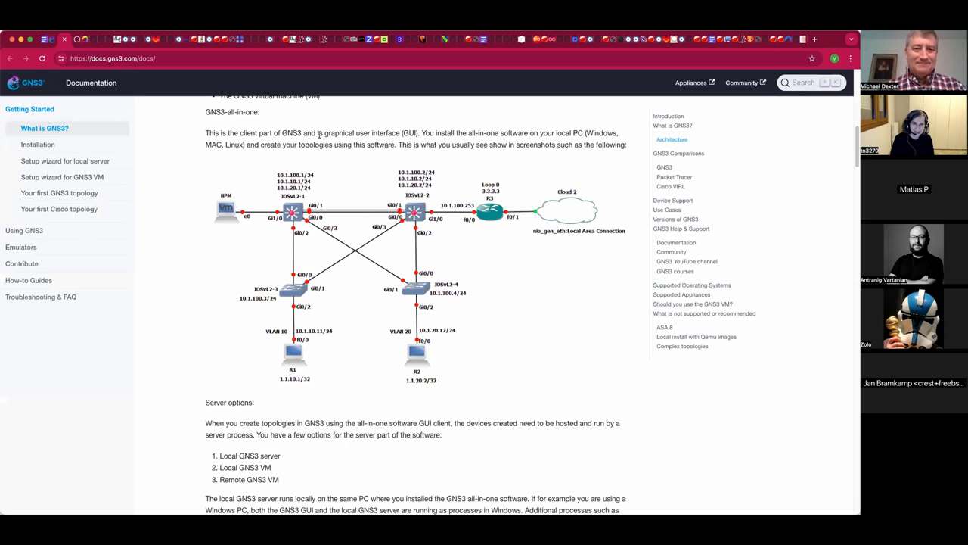
scroll(down, 3)
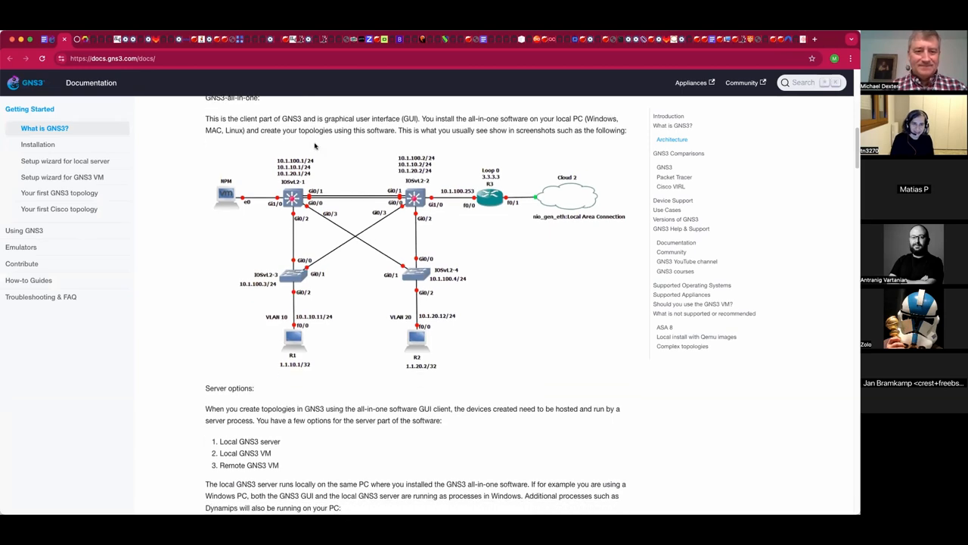
scroll(down, 3)
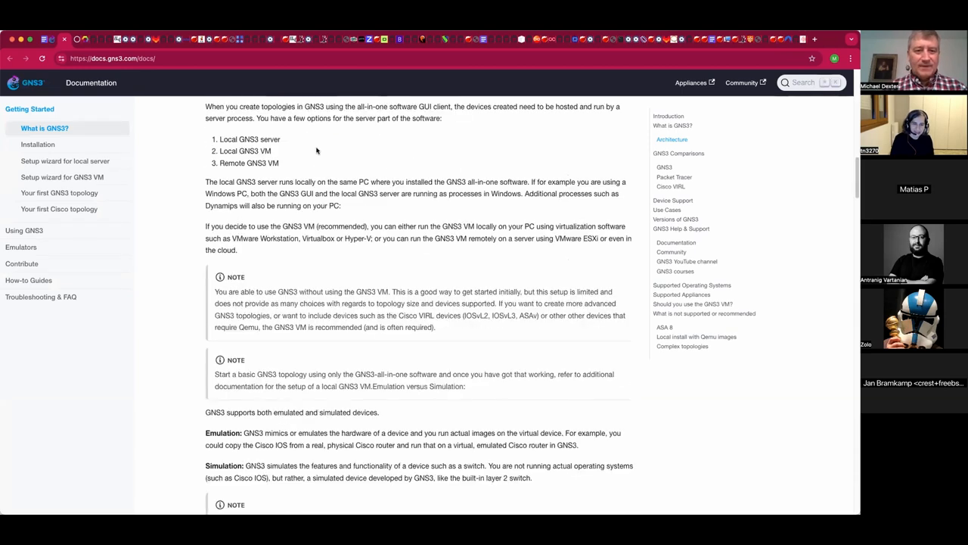
scroll(down, 3)
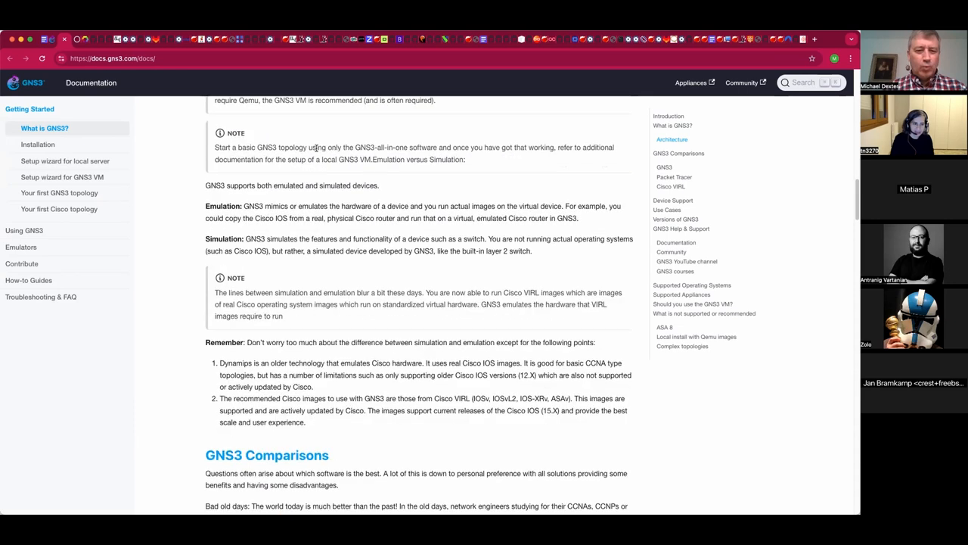
scroll(down, 3)
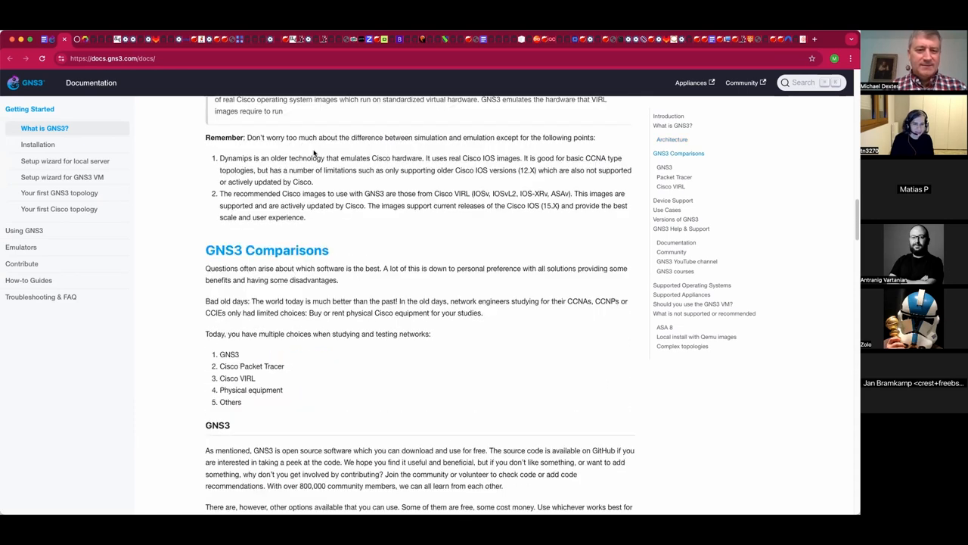
scroll(down, 3)
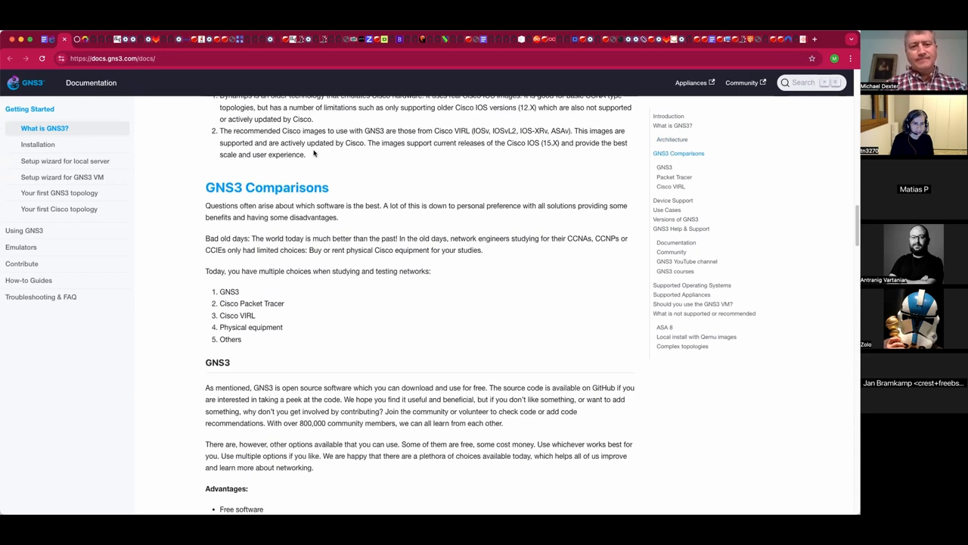
scroll(down, 3)
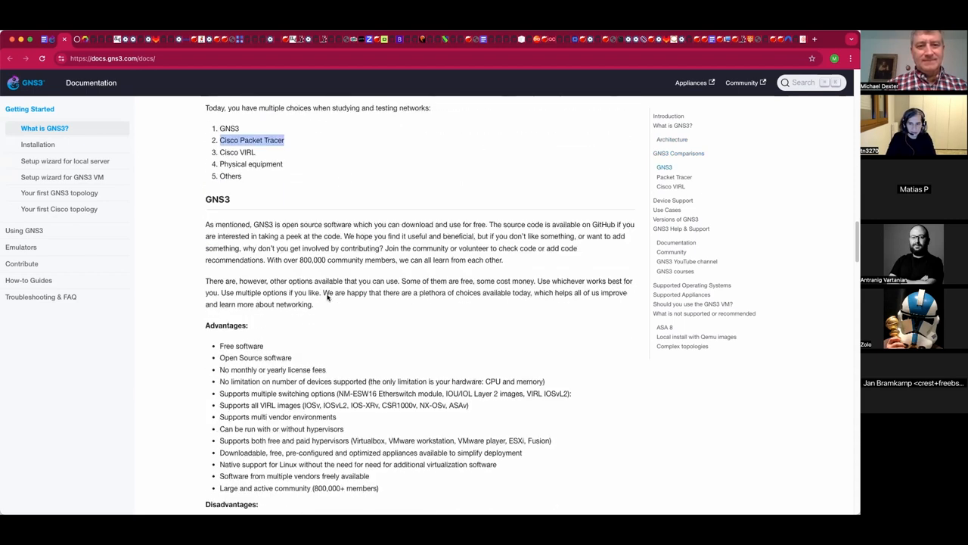
scroll(down, 3)
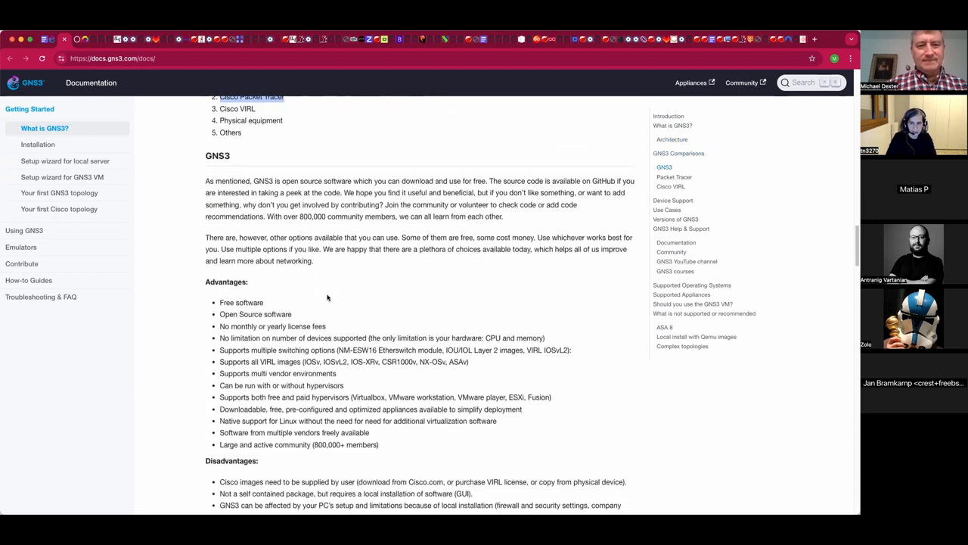
scroll(down, 3)
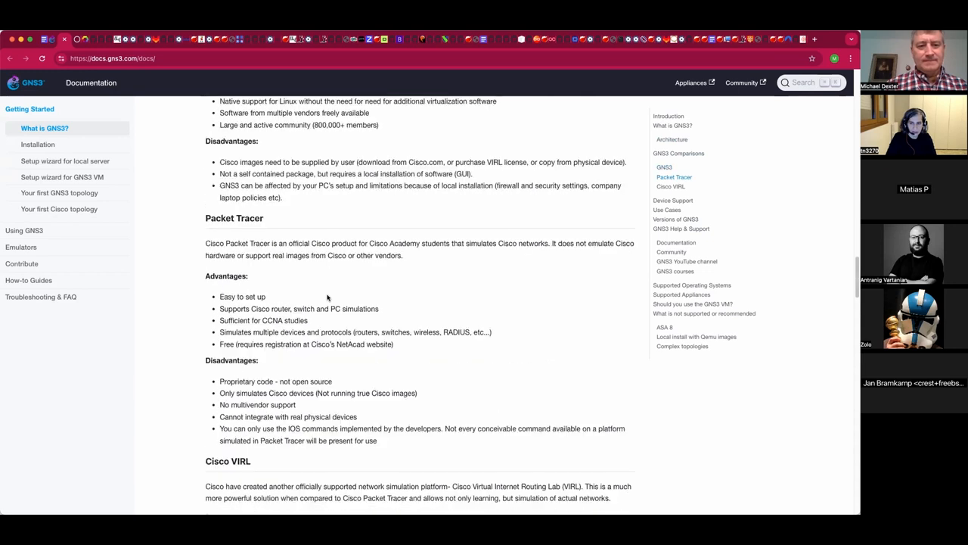
scroll(down, 3)
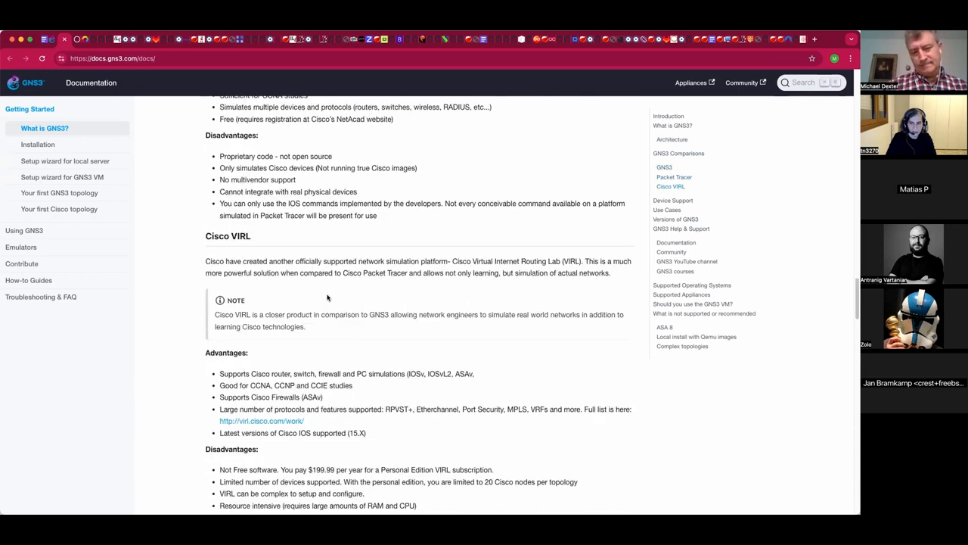
scroll(down, 3)
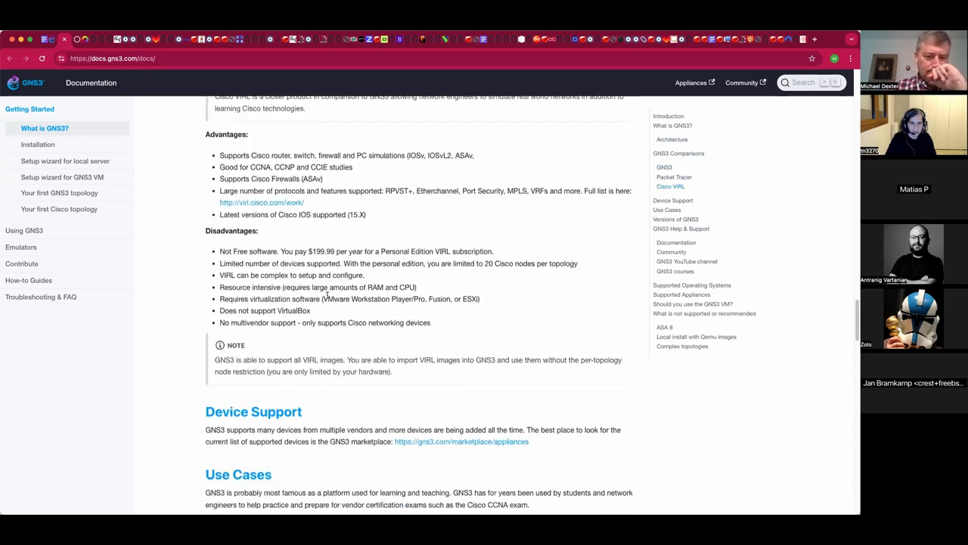
scroll(down, 3)
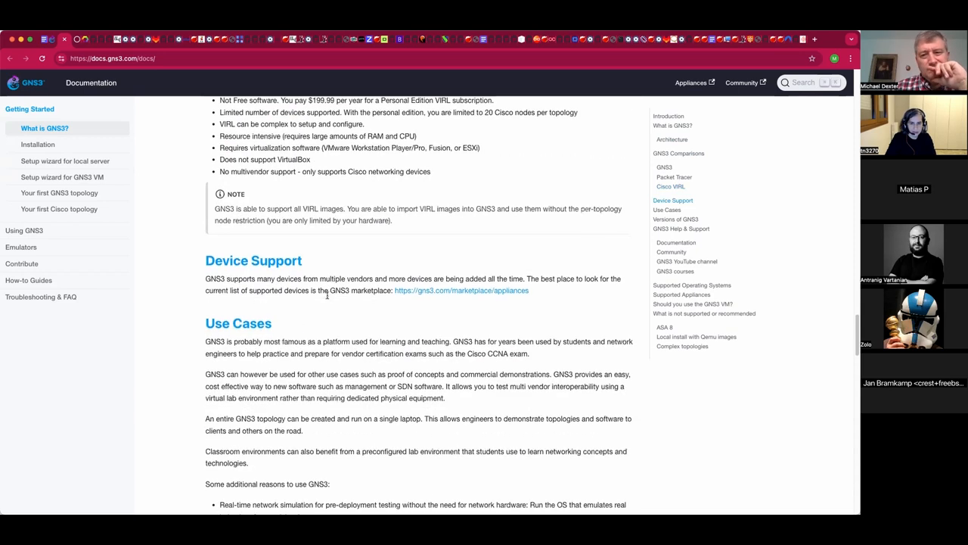
scroll(down, 3)
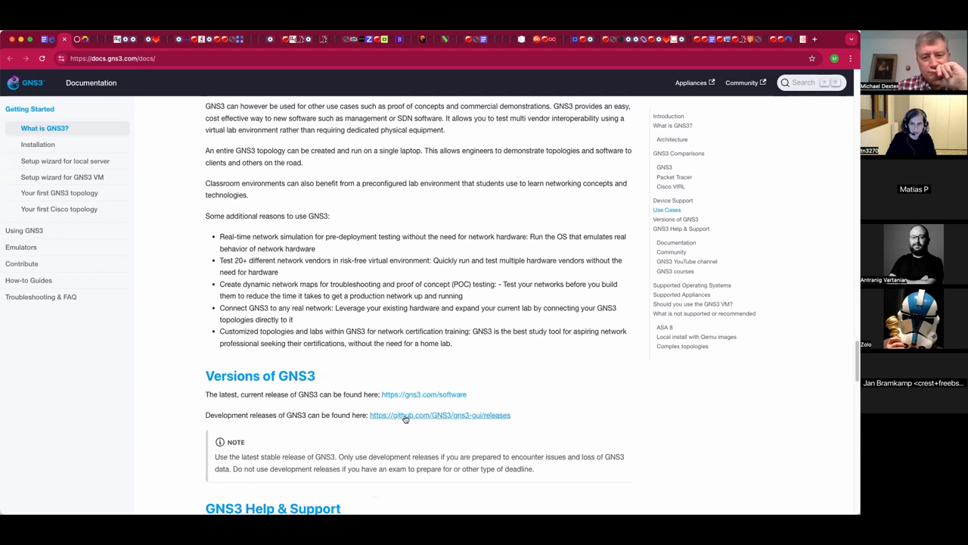
Open the development releases link leading to the gns3-gui GitHub releases
right_click(439, 414)
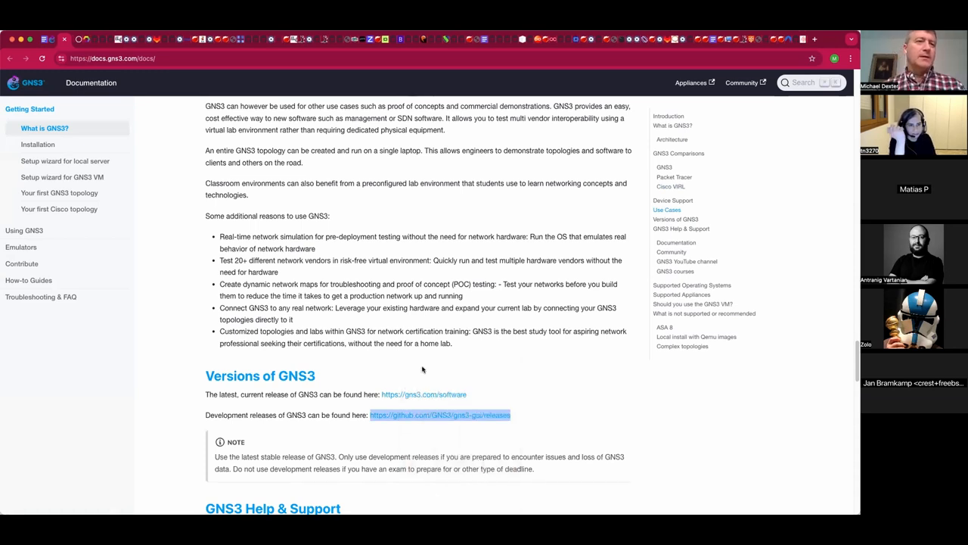
click(438, 415)
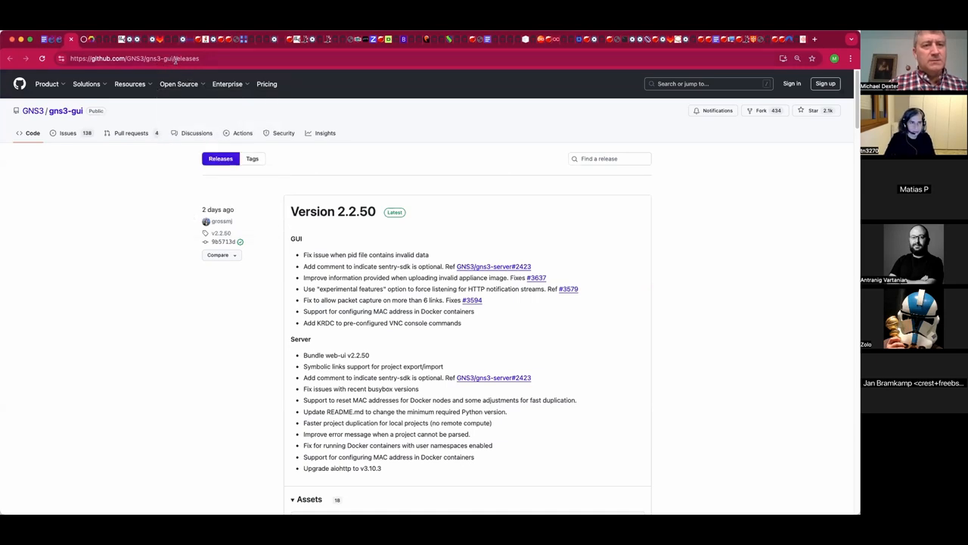
double_click(184, 57)
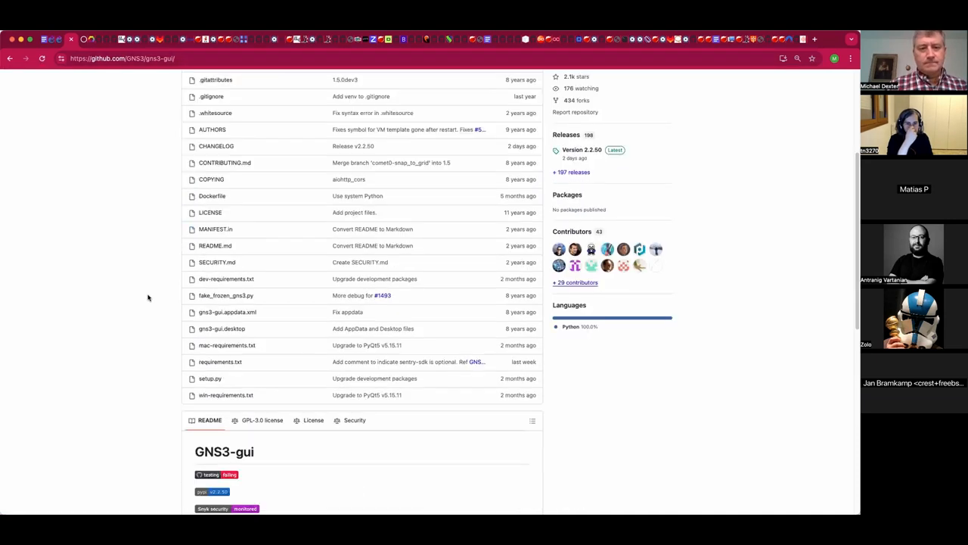
scroll(down, 3)
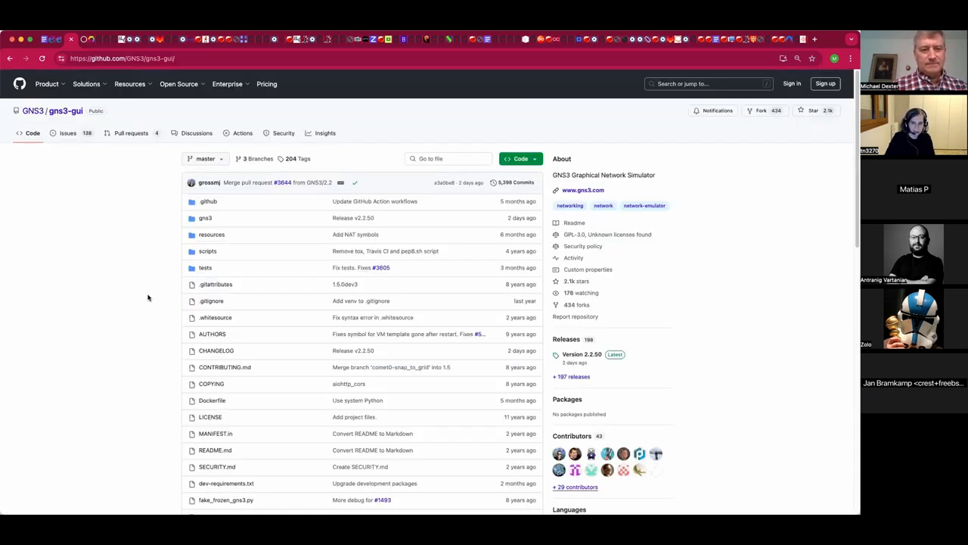
click(121, 58)
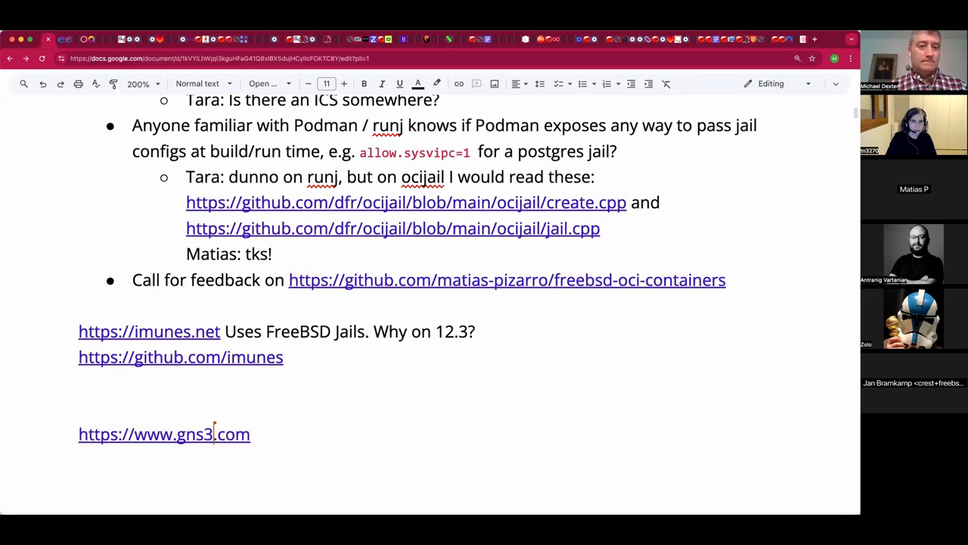
text(https://github.com/GNS3/gns3-gui/tree/master/scripts)
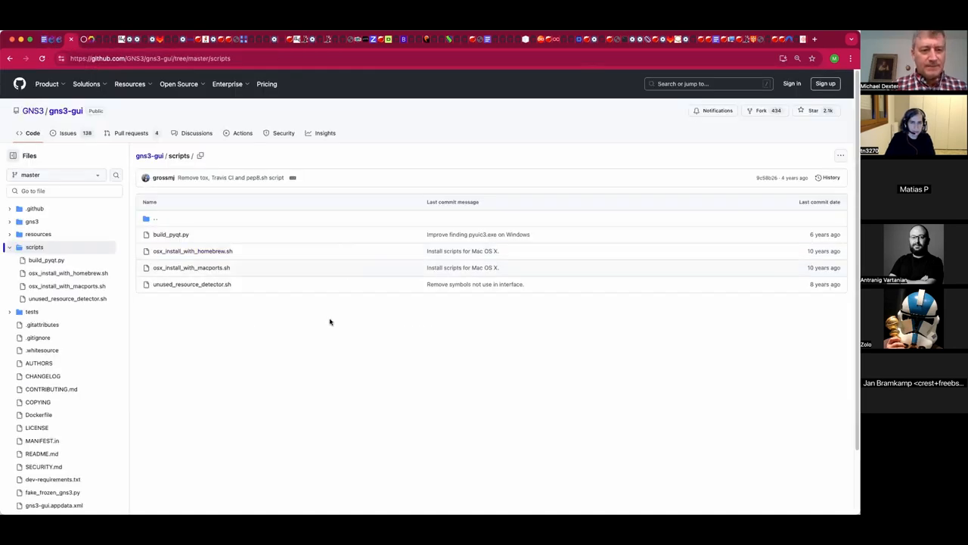
mouse_move(151, 154)
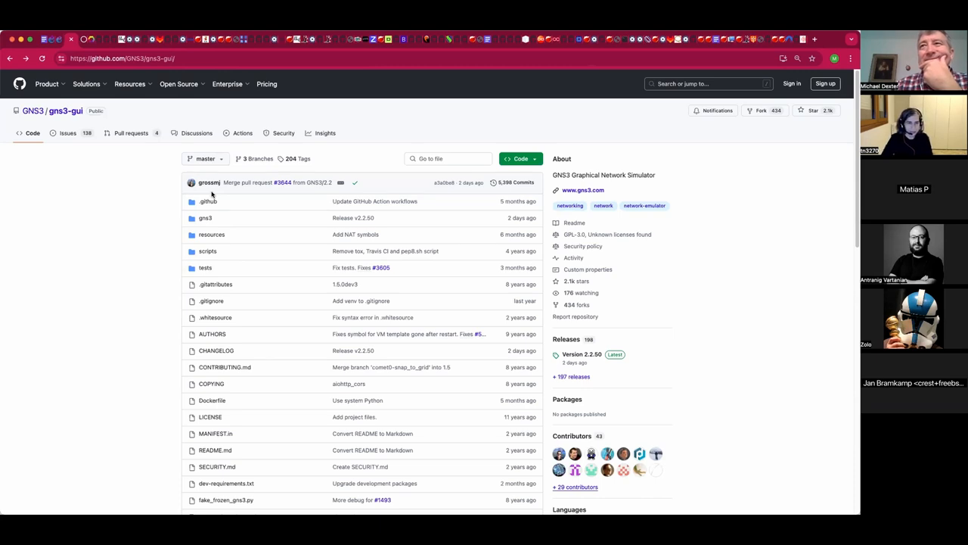
mouse_move(218, 198)
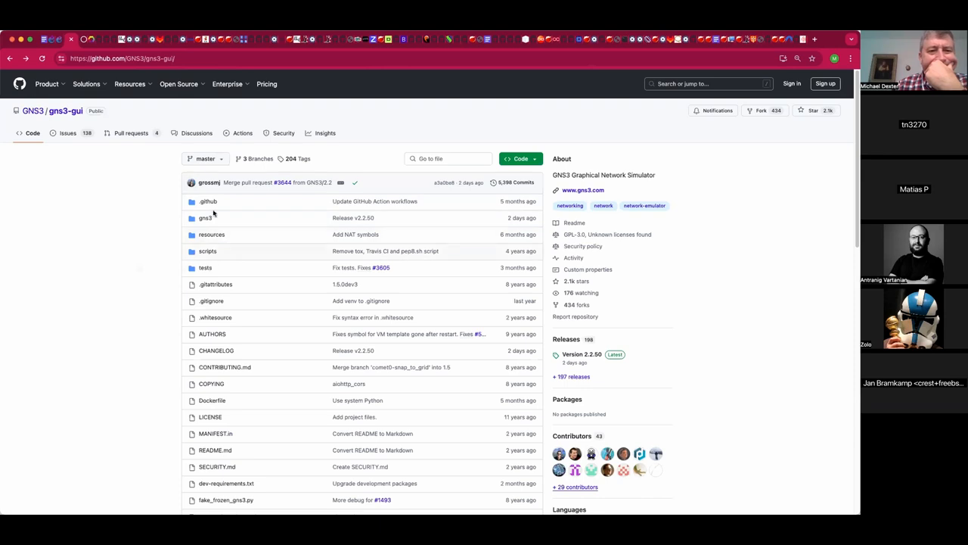
mouse_move(206, 218)
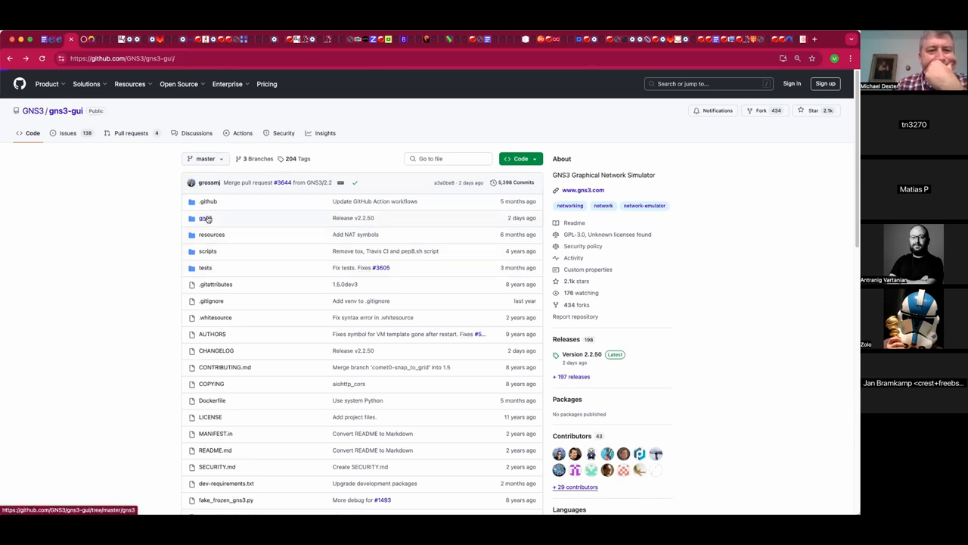
Browse the gns3-gui repository's gns3 and scripts folders, then return to the agenda document
click(206, 218)
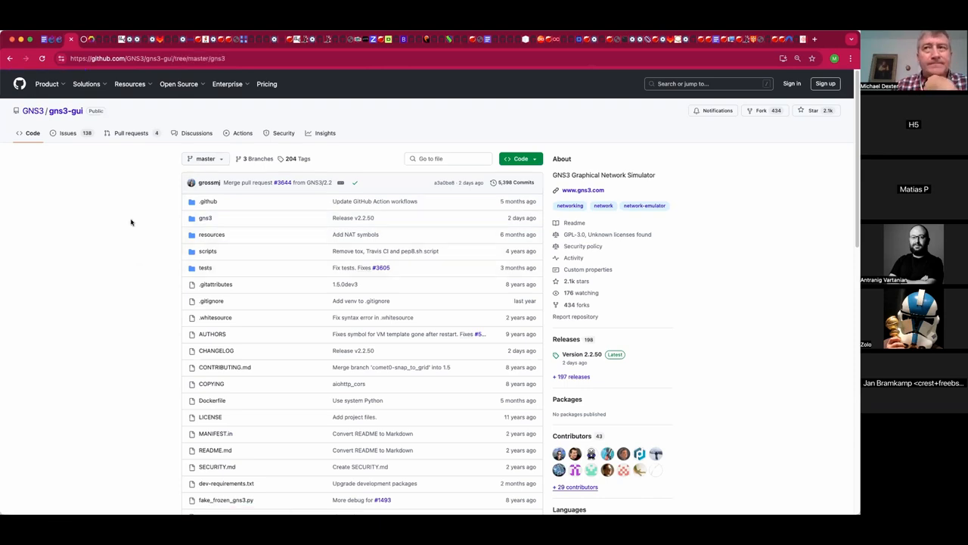
click(205, 218)
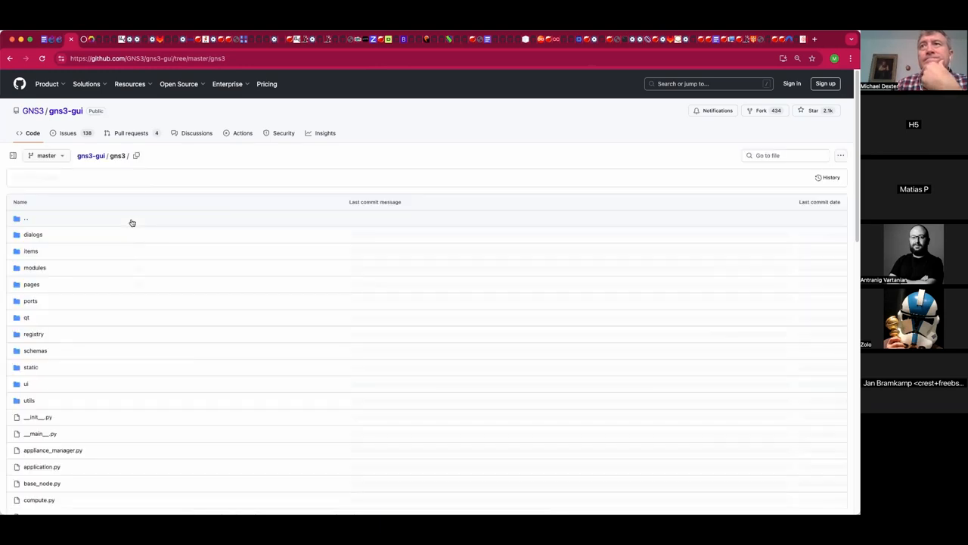
click(12, 154)
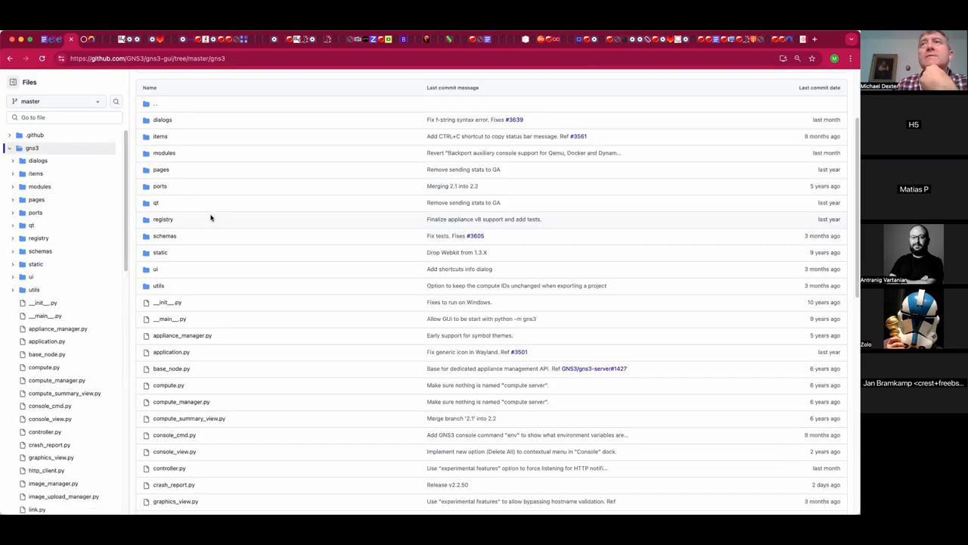
scroll(down, 3)
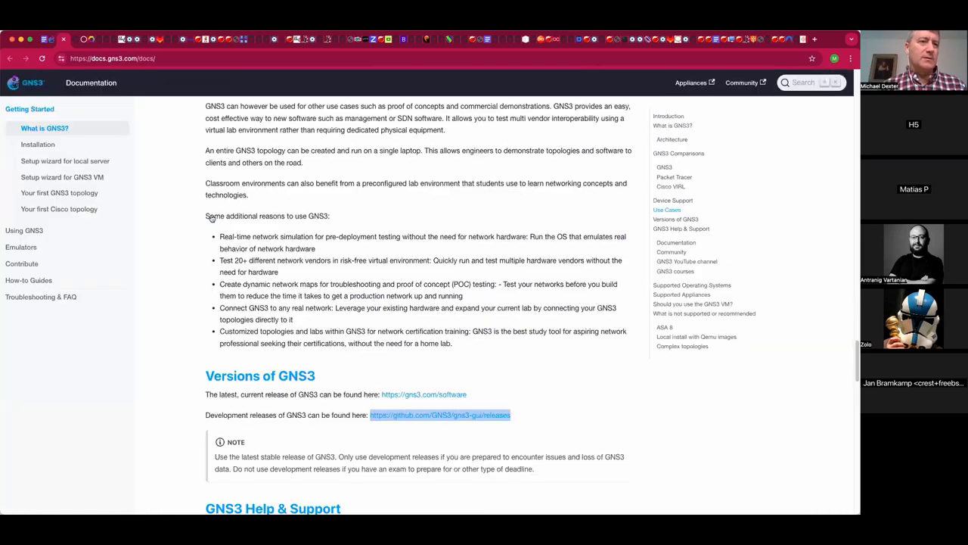
click(64, 39)
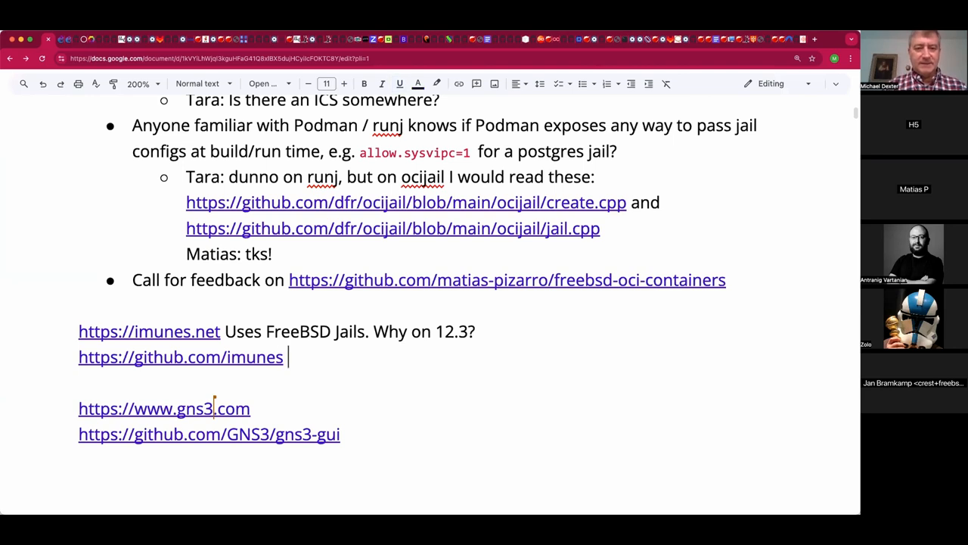
Tag the IMUNES GitHub link 'TCL!' and gns3.com 'Pythong', then open the IMUNES GitHub link
text(TCL!)
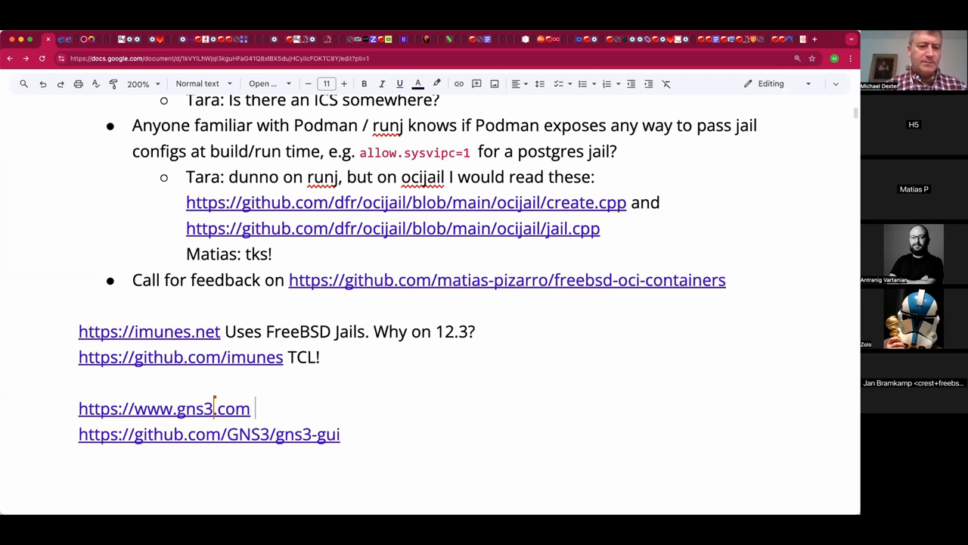
text(Py)
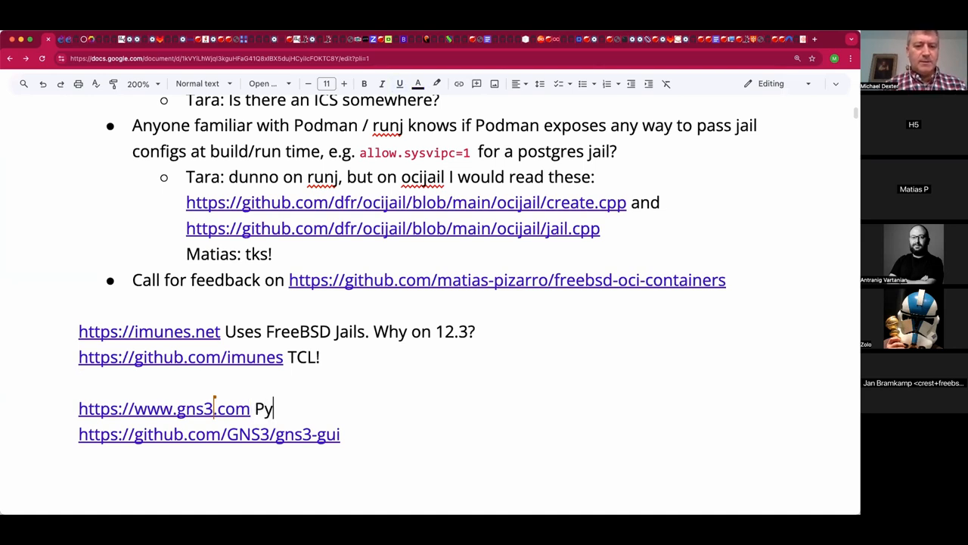
text(thong)
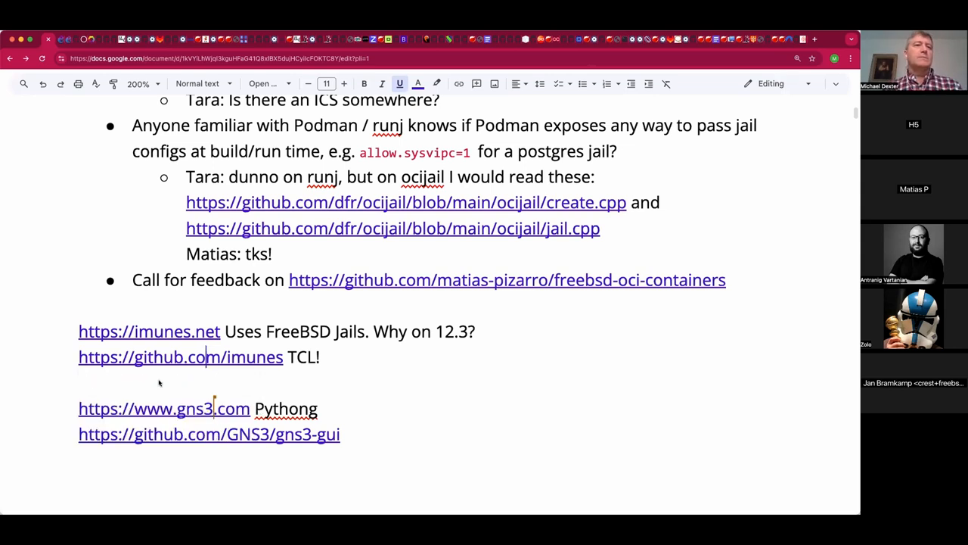
click(180, 357)
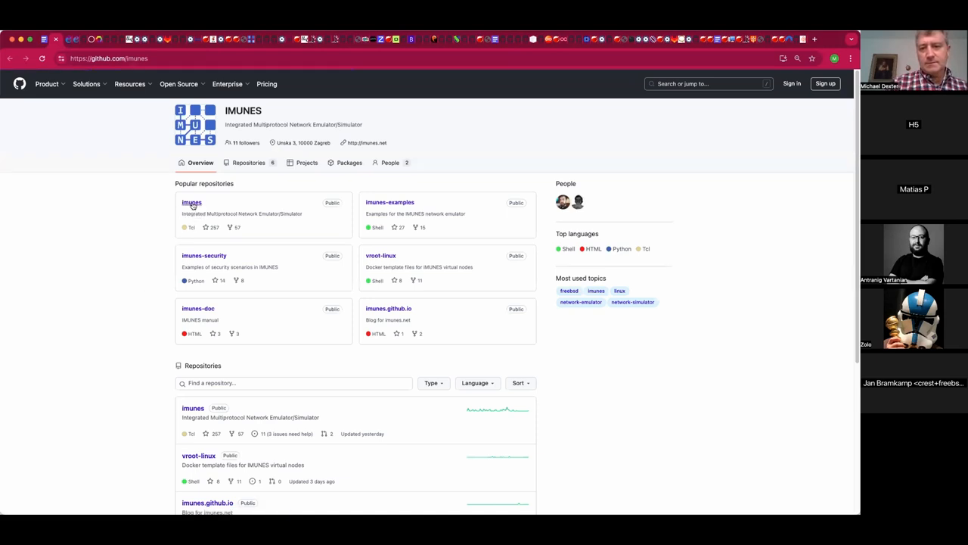
Open the imunes/imunes repository and look through its file listing
click(190, 203)
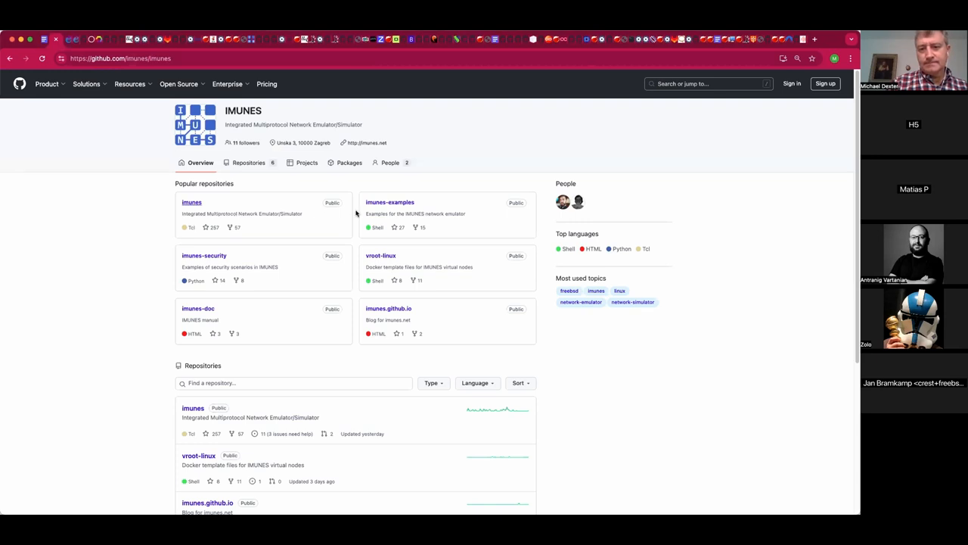
click(191, 203)
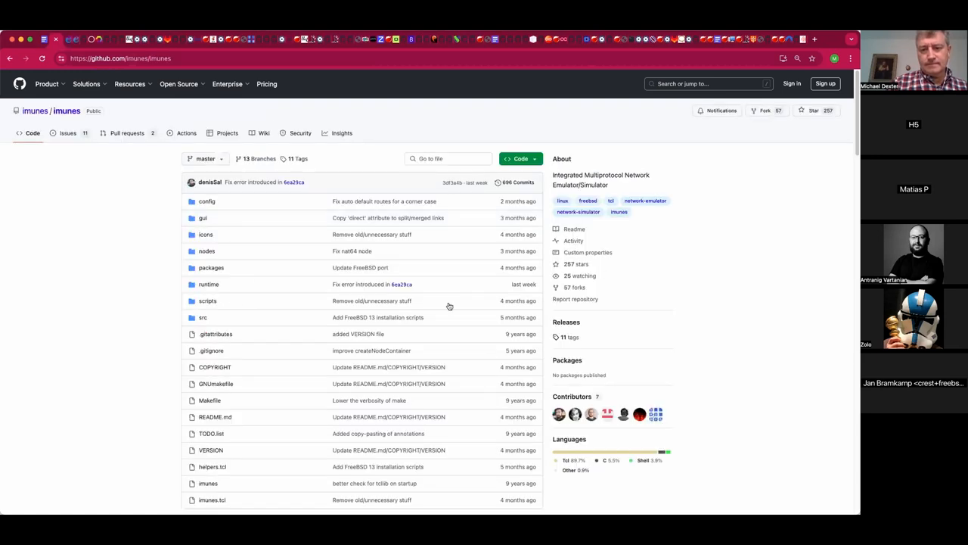
scroll(down, 3)
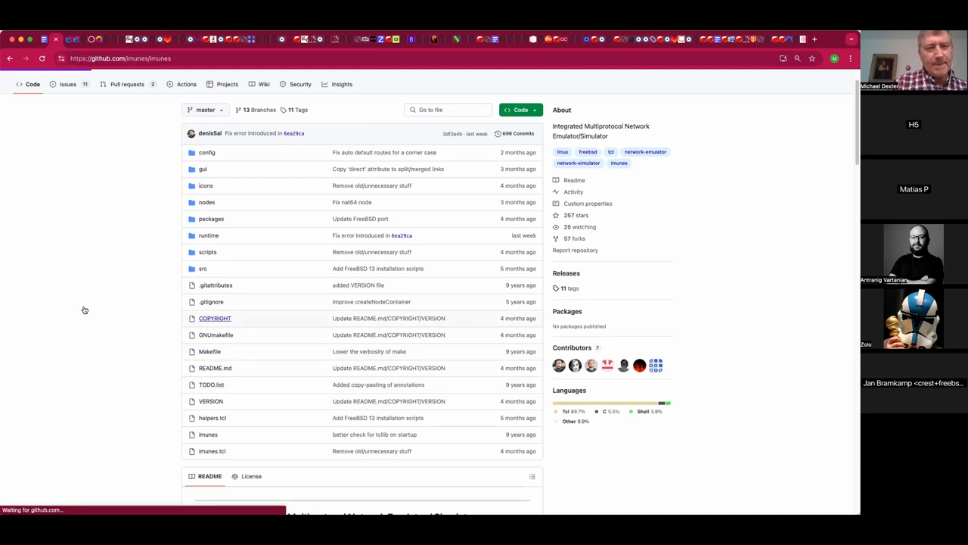
Review the University of Zagreb COPYRIGHT file, then return to the repository
click(215, 318)
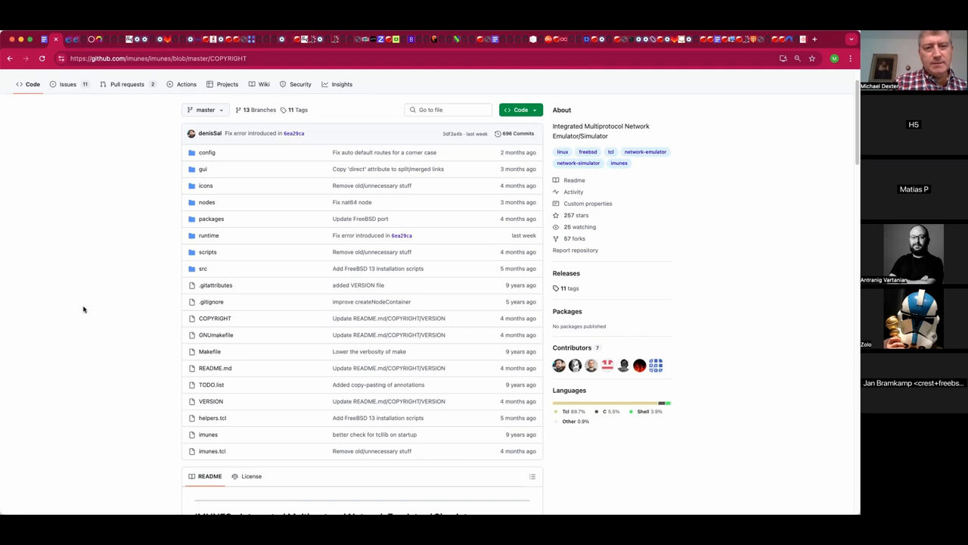
click(214, 318)
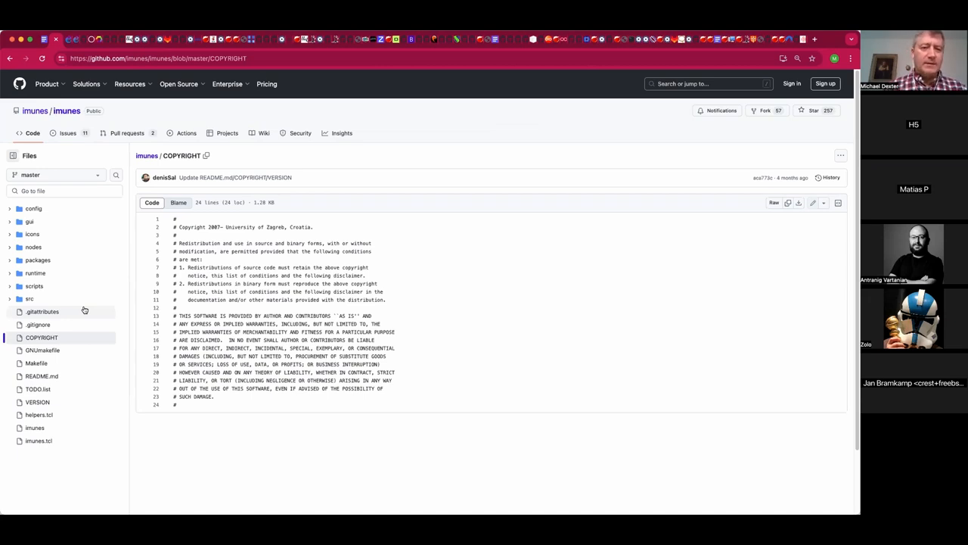
mouse_move(64, 190)
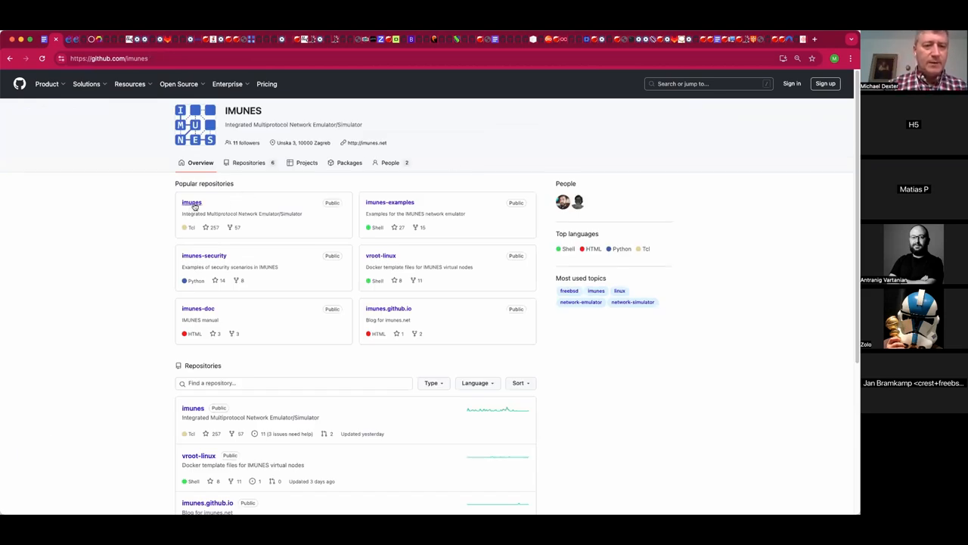
mouse_move(120, 229)
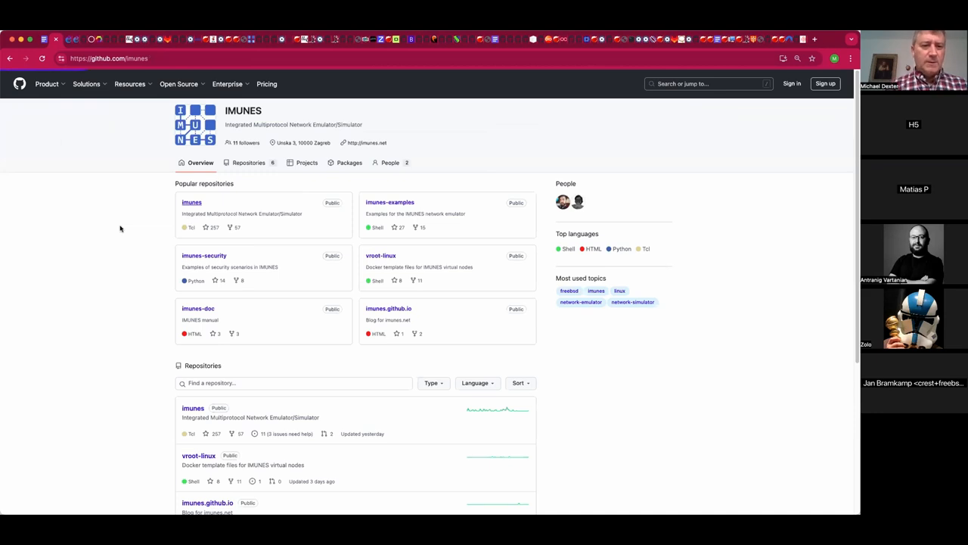
click(191, 203)
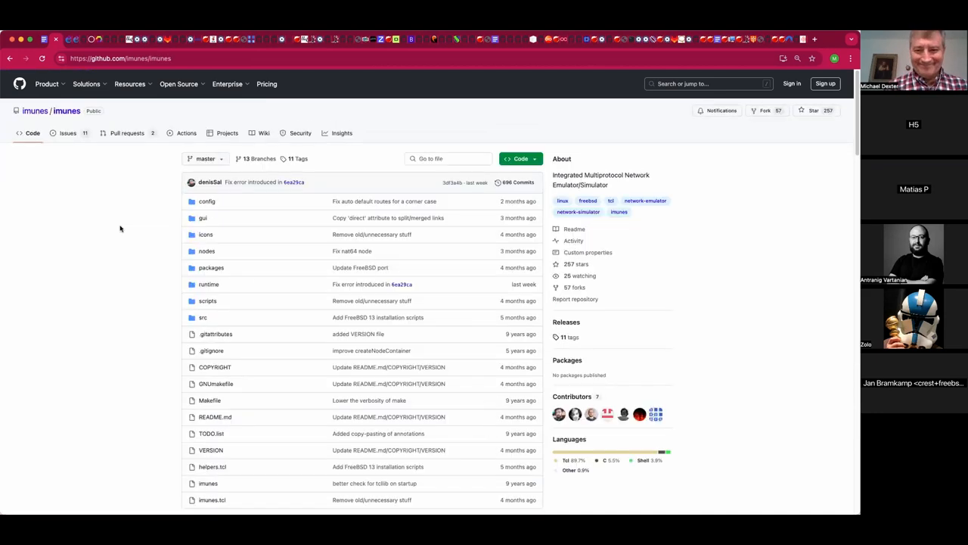
scroll(down, 3)
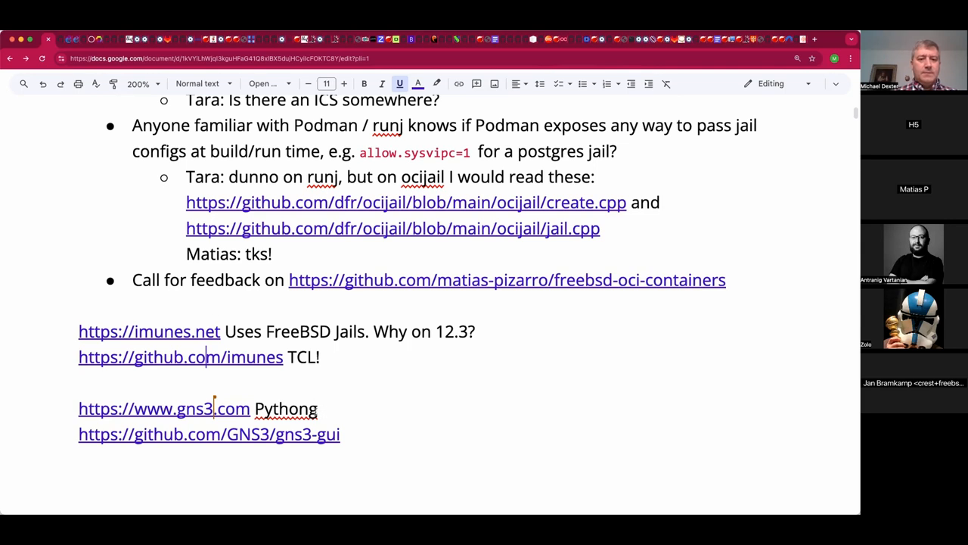
Fix 'Pythong' to 'Python' and add 'Could have Linux jails!' under the IMUNES GitHub link
key(Backspace)
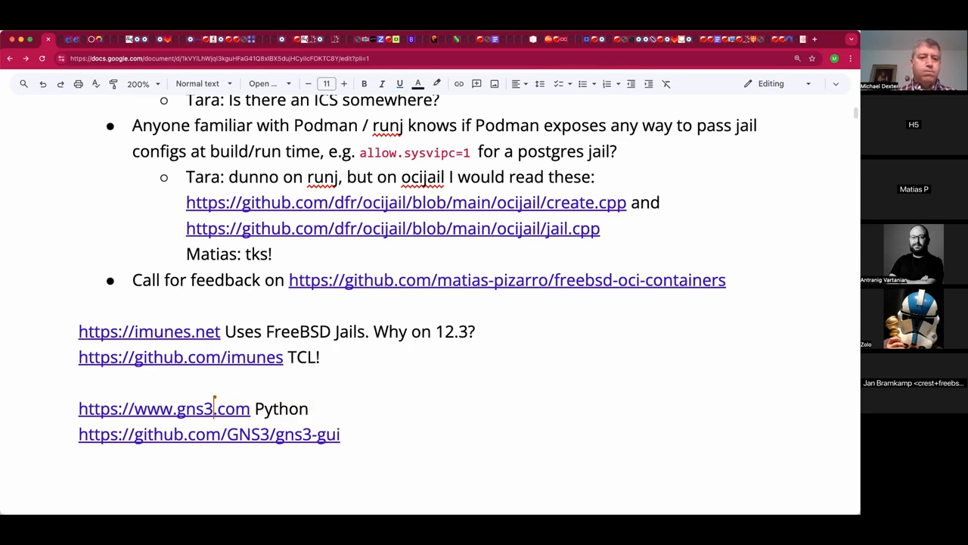
click(133, 382)
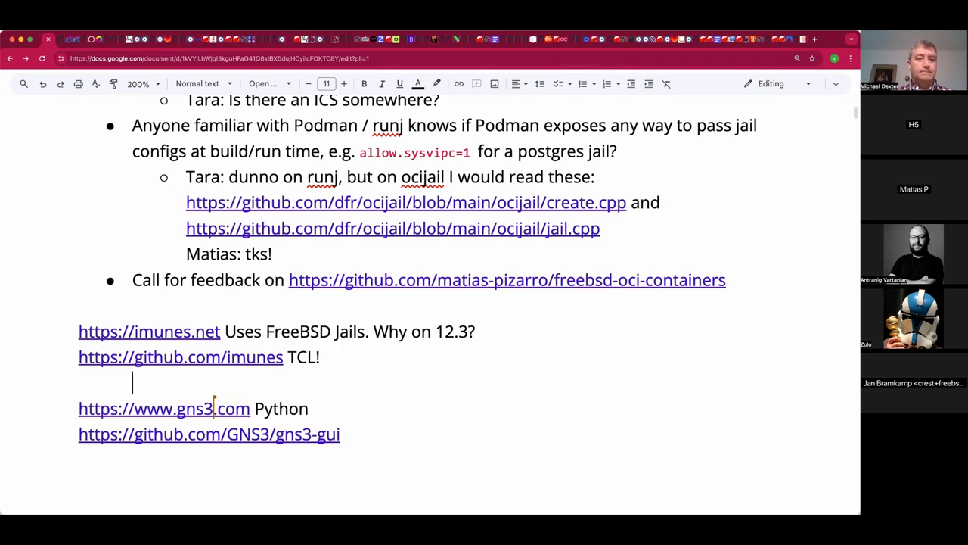
text(Could have)
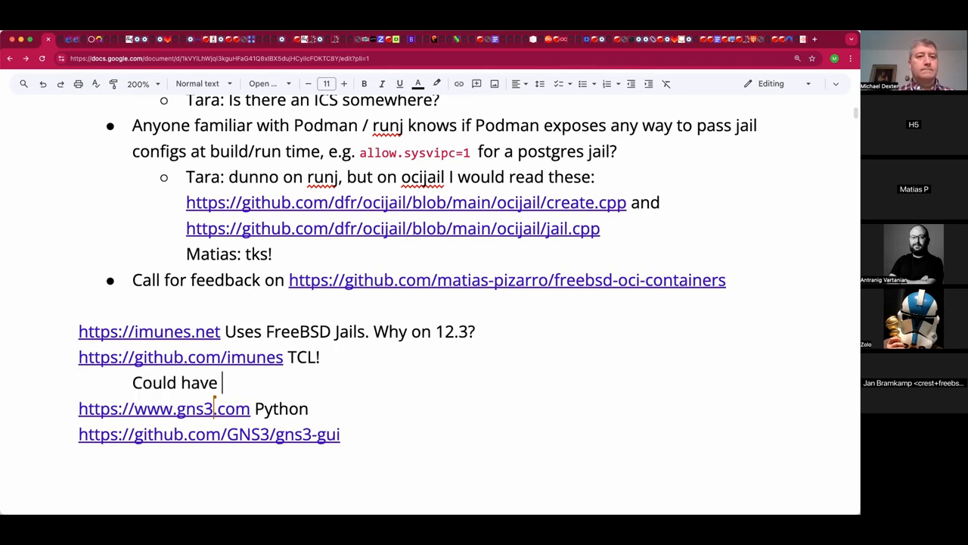
text(Linux)
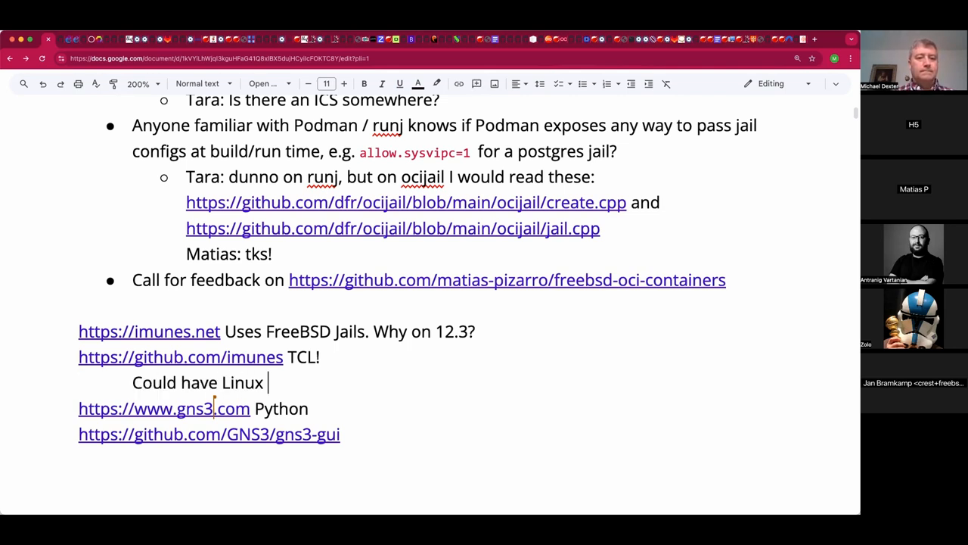
text(jails!)
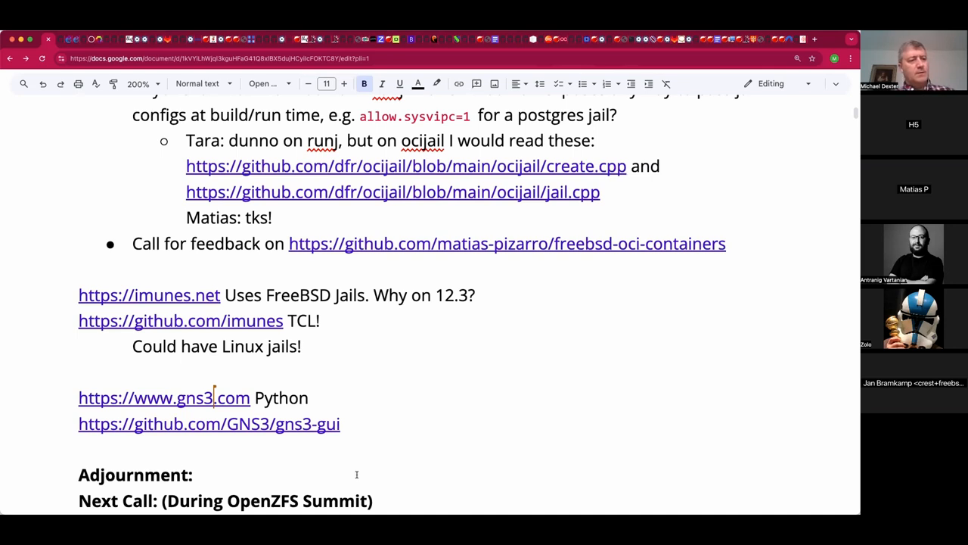
Fill in Adjournment as '18:2X UTC (Watch for time zone changes!)', fixing the parentheses
text(18)
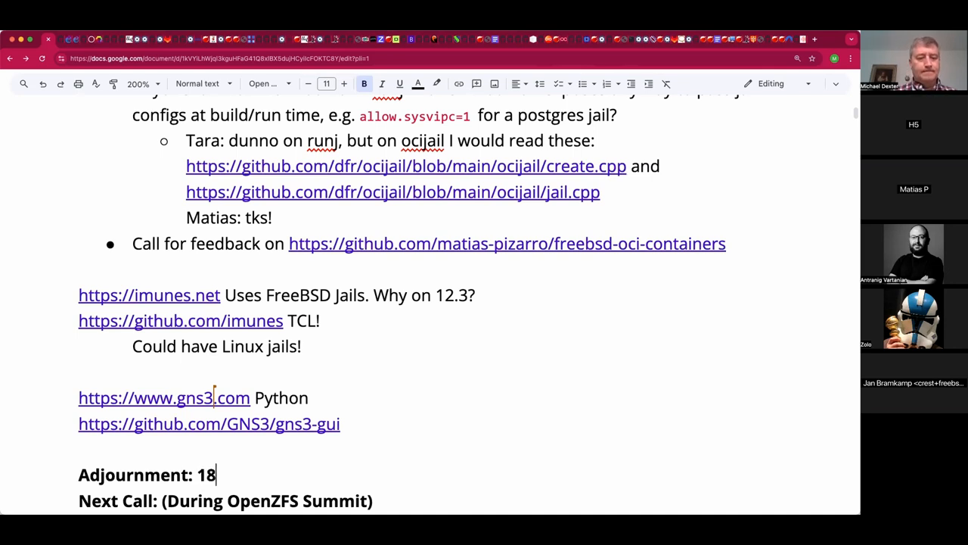
text(:)
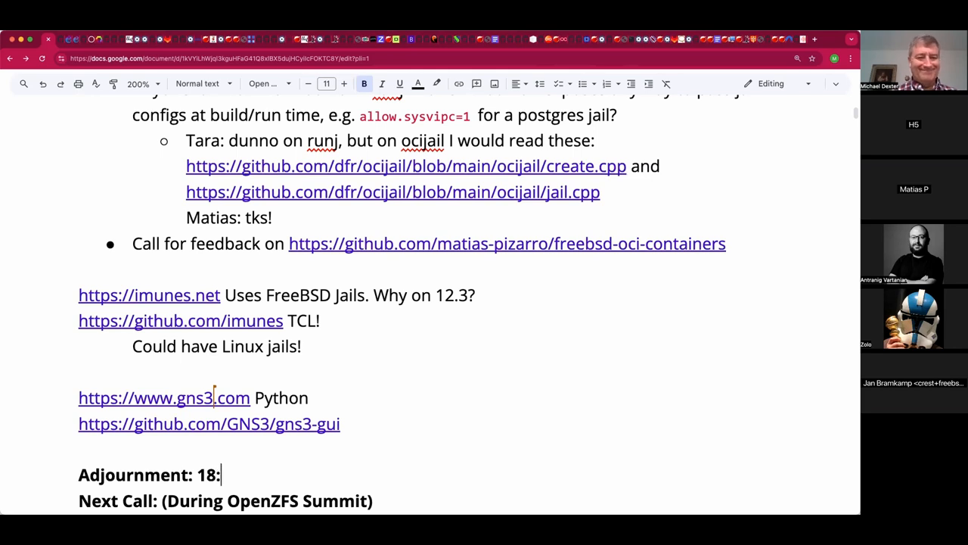
text(2X UTC Watch for tim)
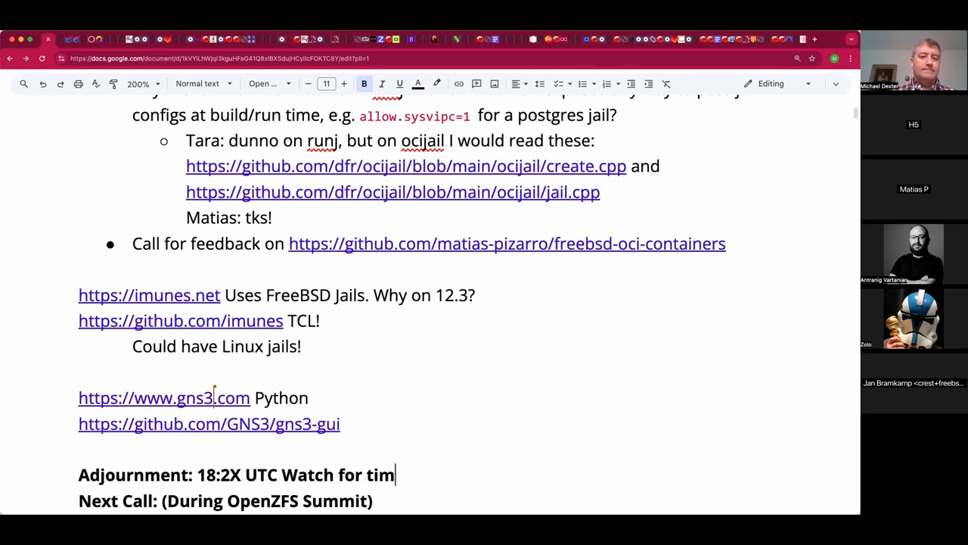
text(e zones)
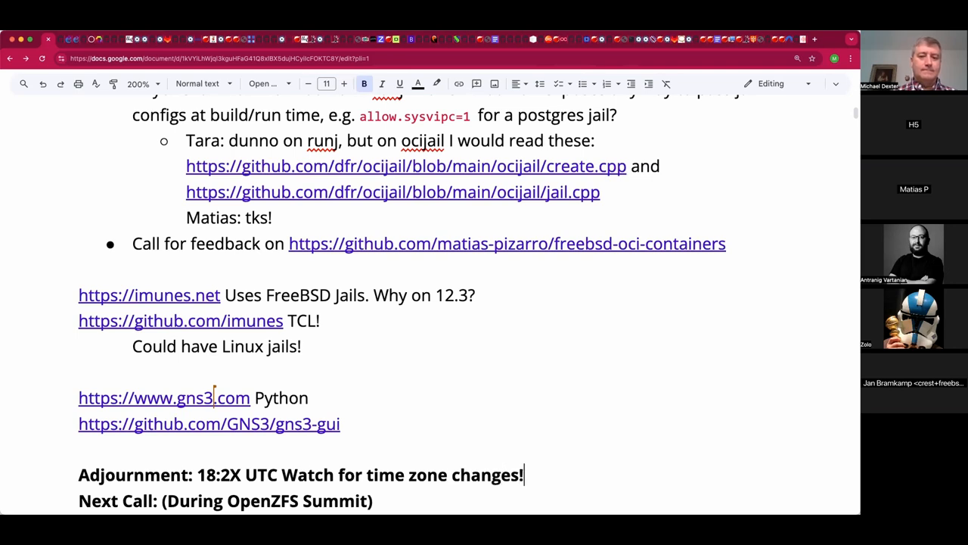
text())
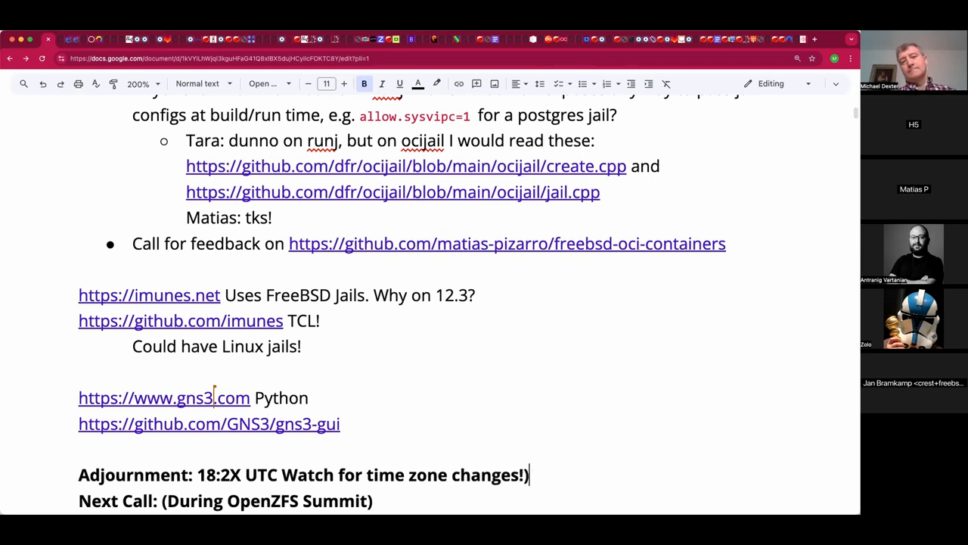
key(Backspace)
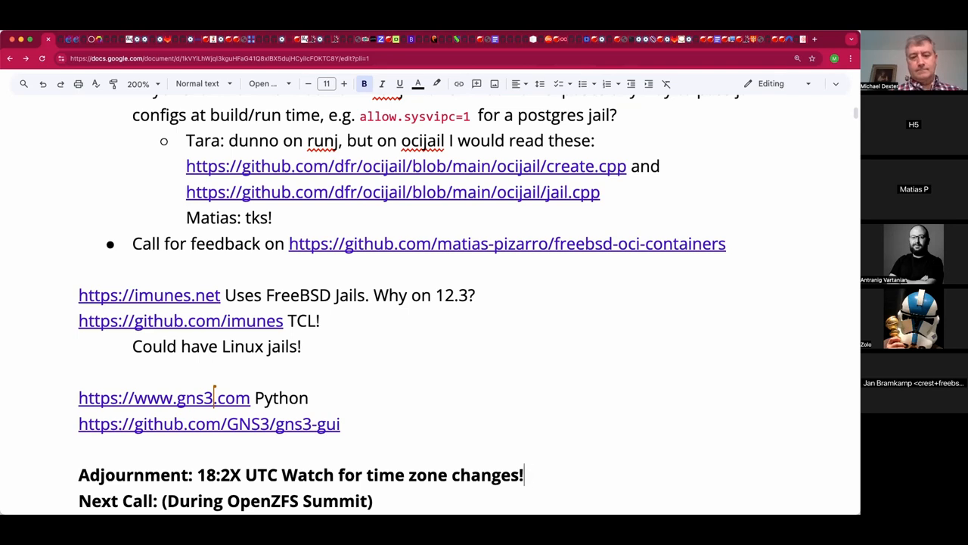
text())
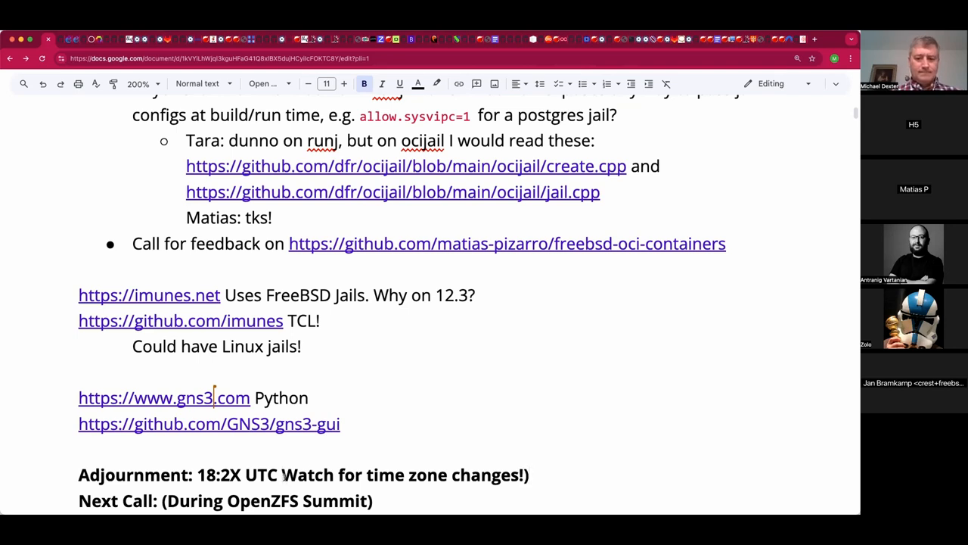
text(()
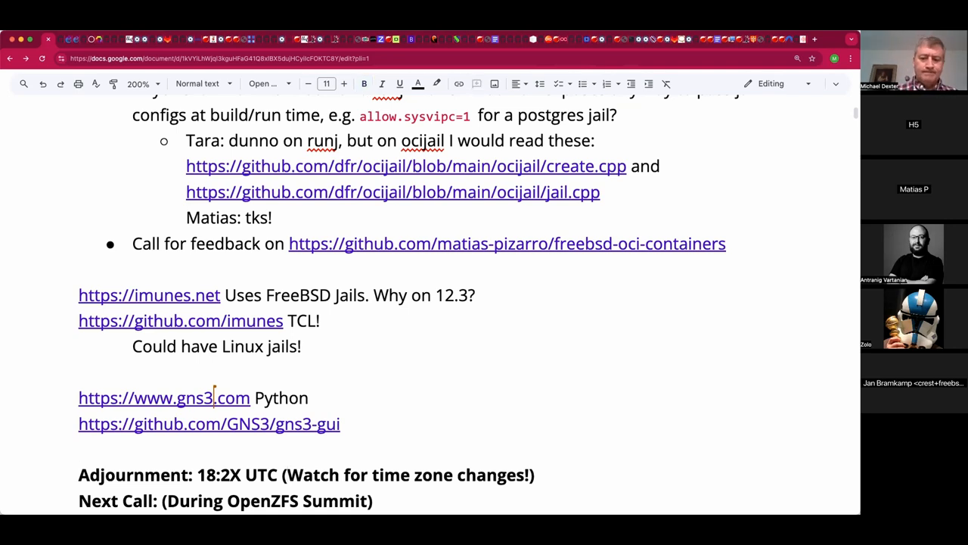
Write the quote "OpenZFS is a delight on Gentoo" above the adjournment, removing a stray quote mark
text(O)
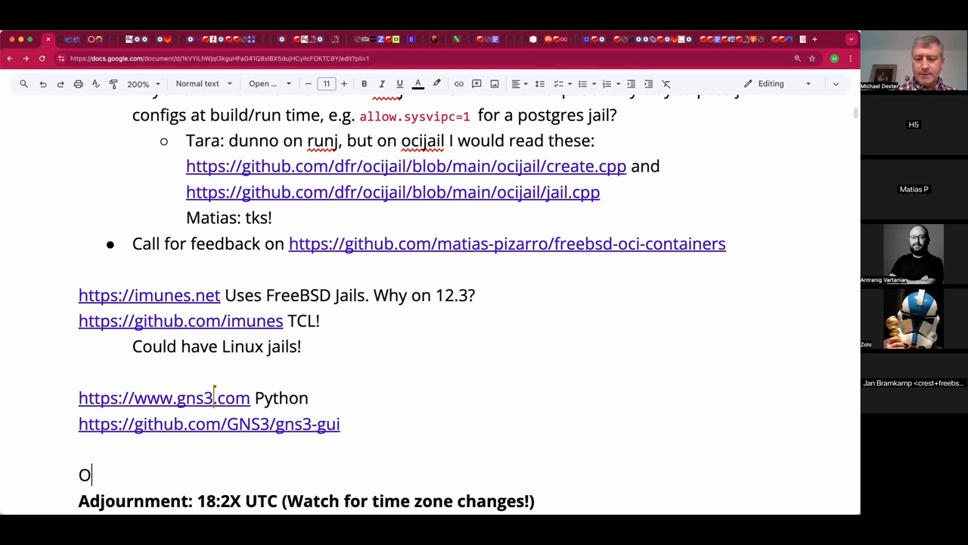
text("e)
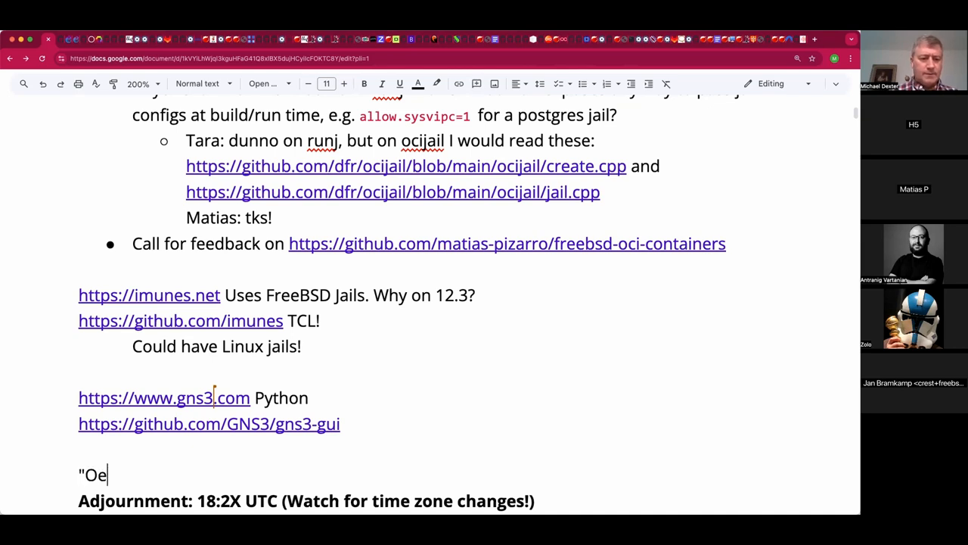
text(penZFS is a delight on Ge)
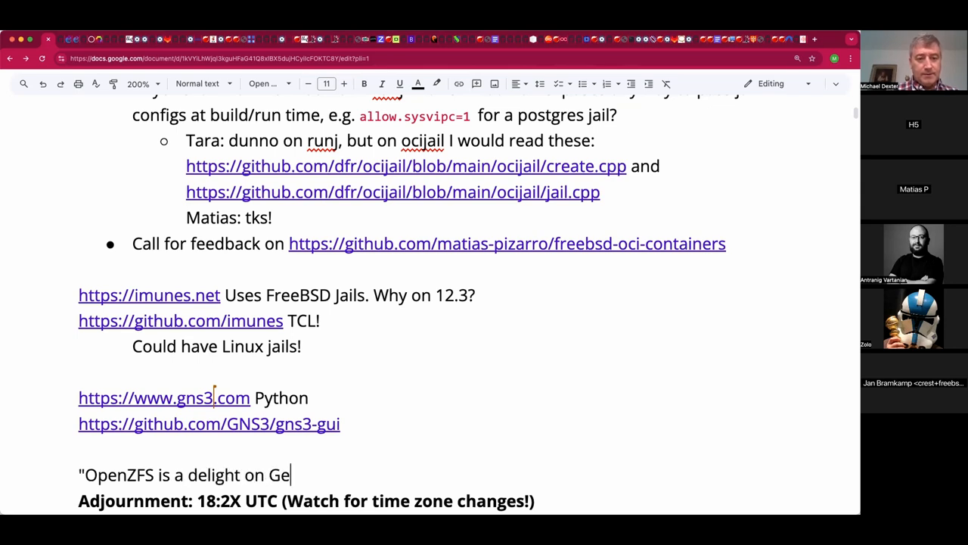
text(ntoo)
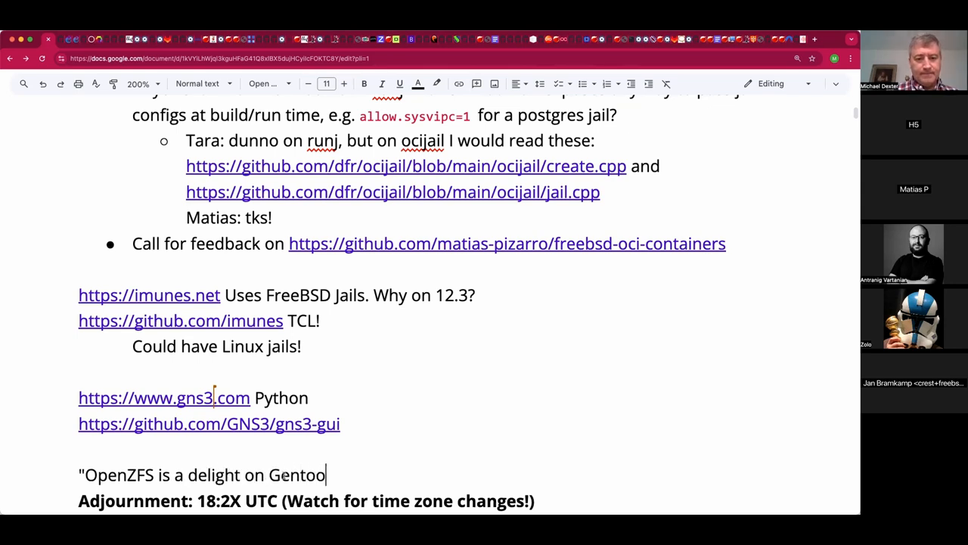
text(")
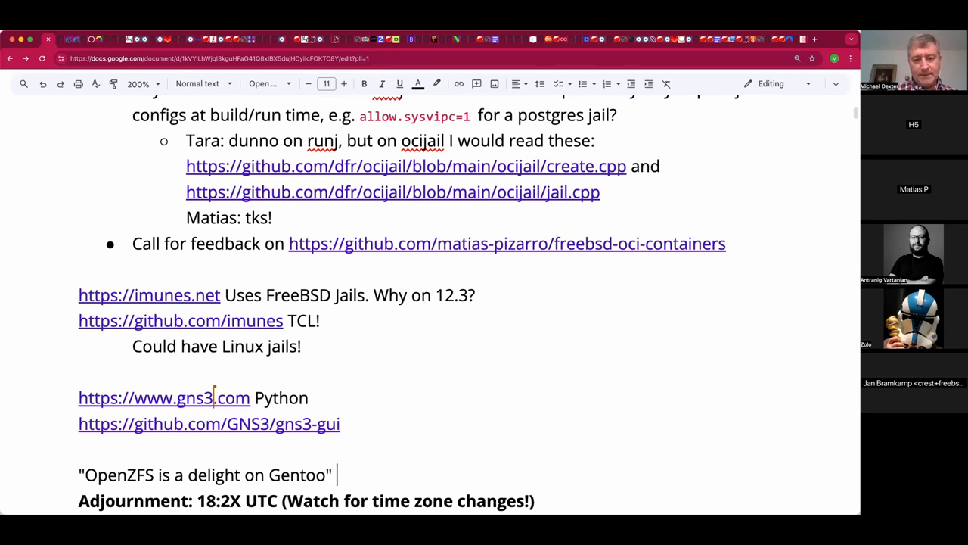
text(")
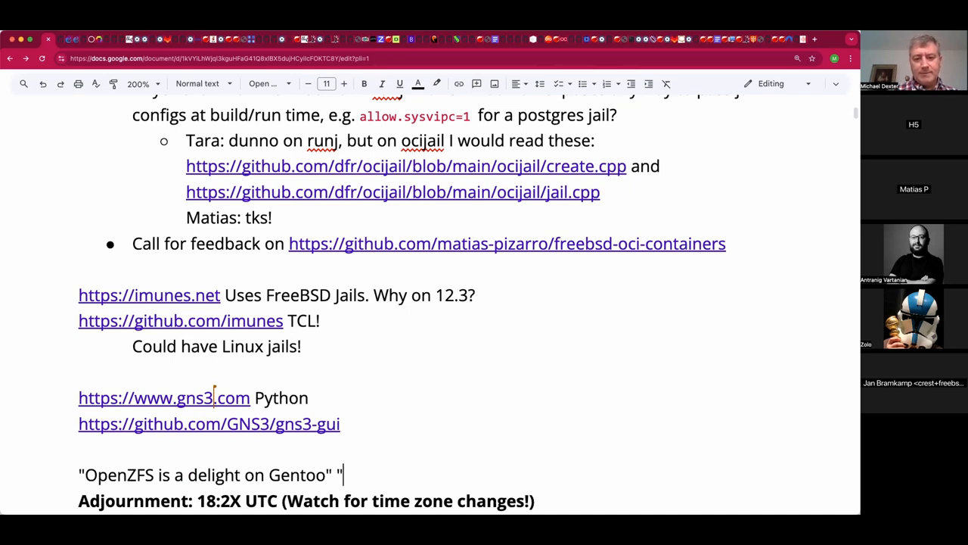
key(BackSpace)
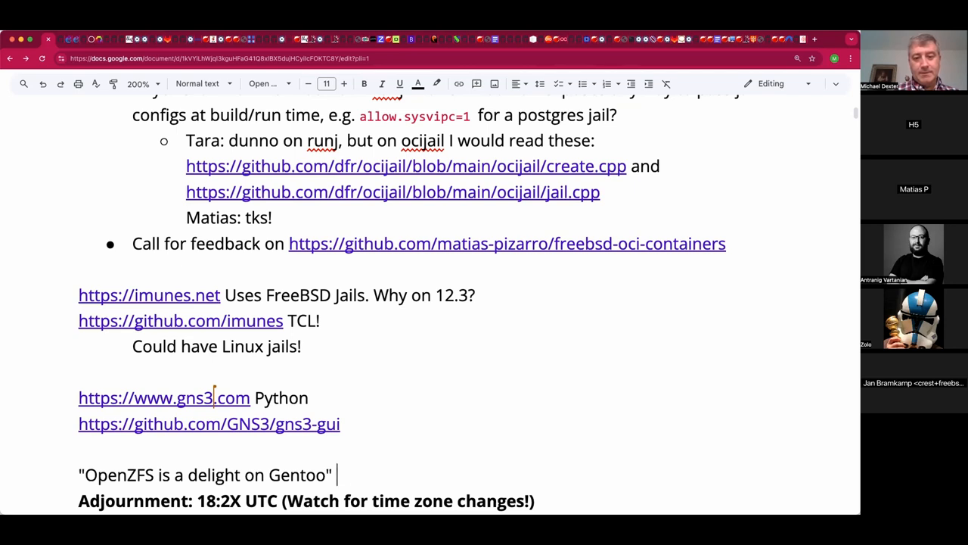
Add "Now with packages!" and the line 'Next Call: (During OpenZFS Summit)'
text("Now)
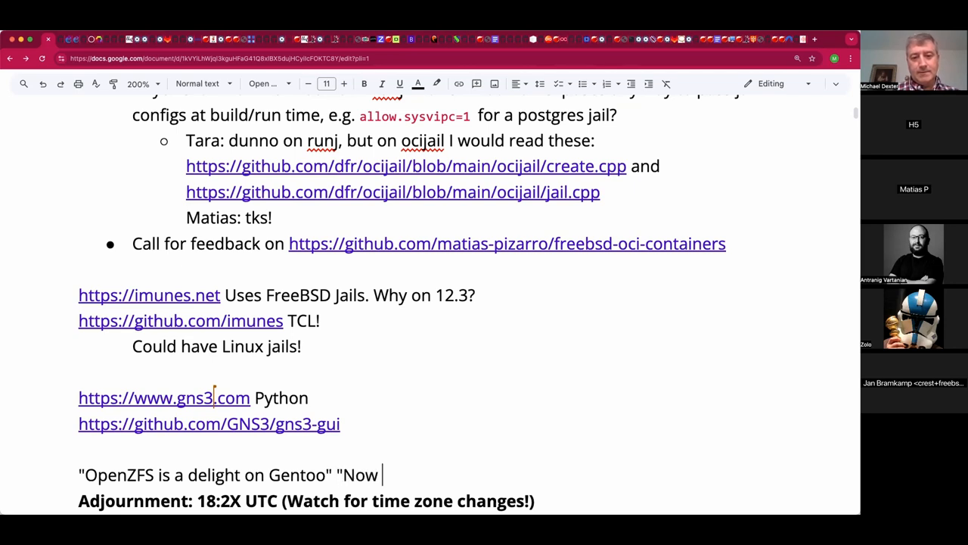
text(with)
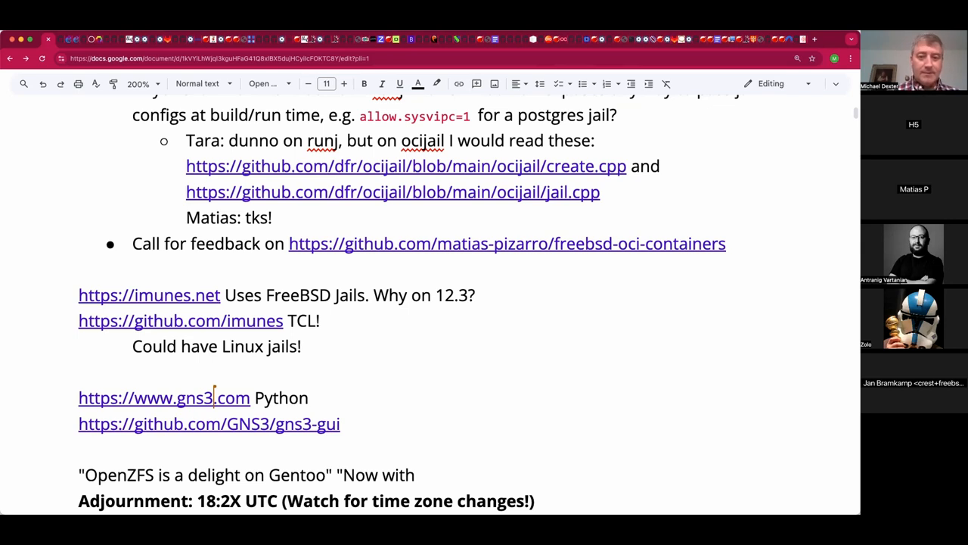
text(packages!")
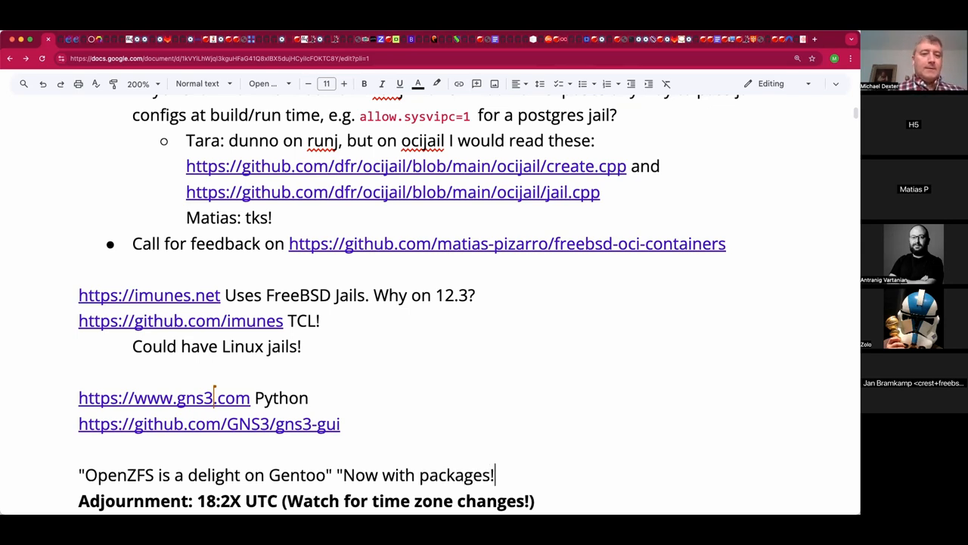
text(Next Call: (During OpenZFS Summit))
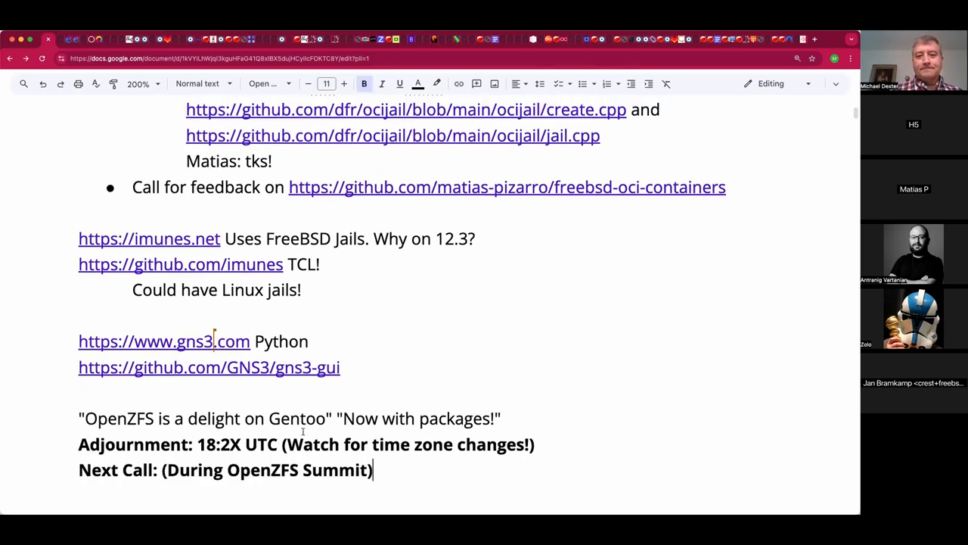
mouse_move(554, 421)
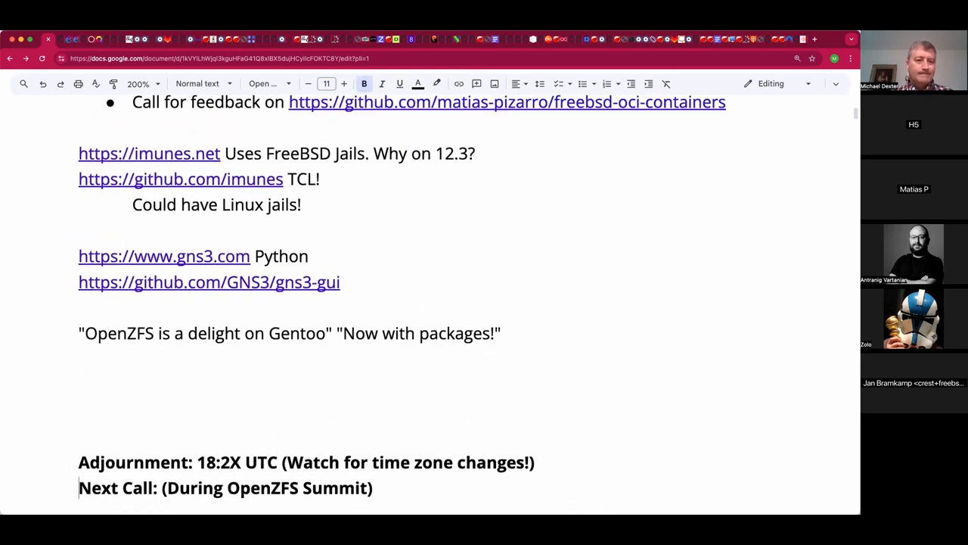
Paste the jail config snippet starting $uuid = "8d9b2e4b"; and begin choosing a monospace font
scroll(down, 3)
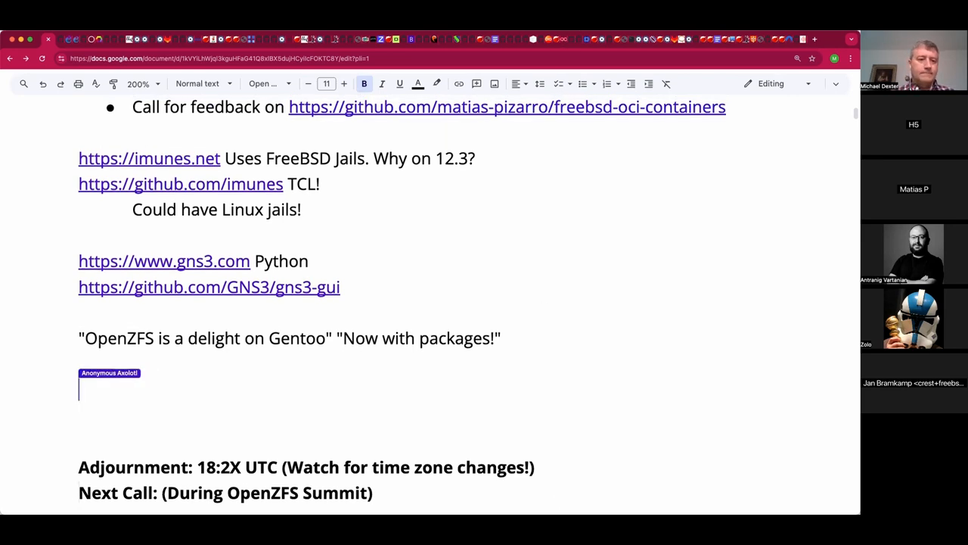
text($uuid = "8d9b2e4b";)
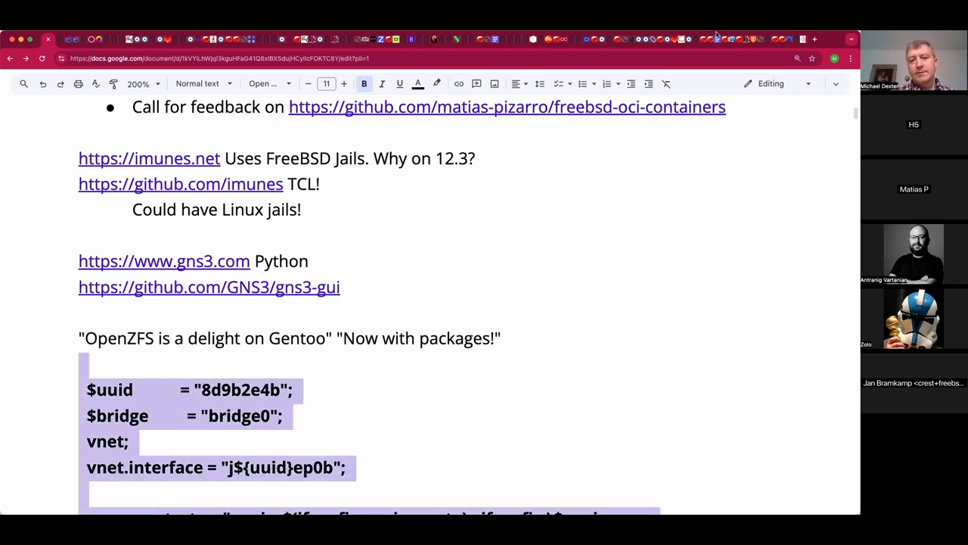
scroll(down, 3)
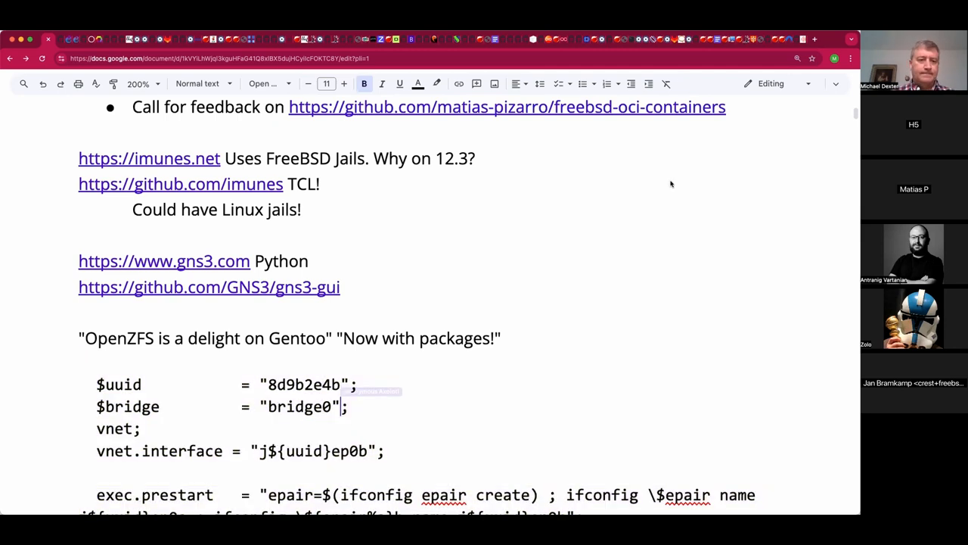
scroll(down, 3)
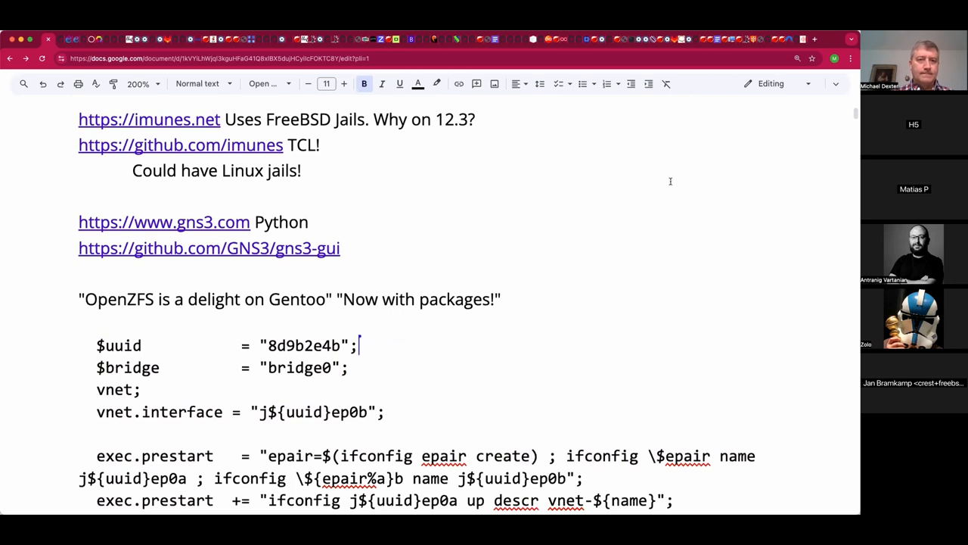
scroll(down, 3)
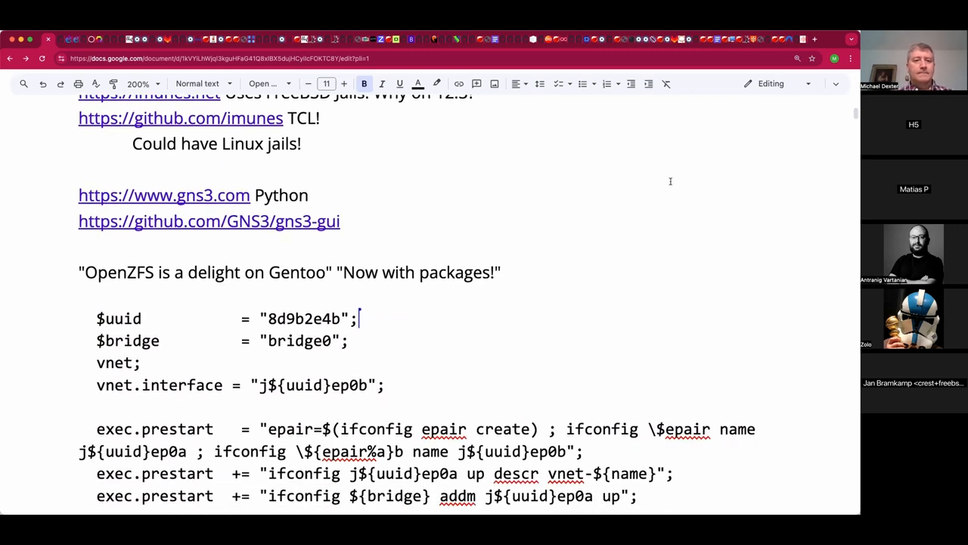
scroll(down, 3)
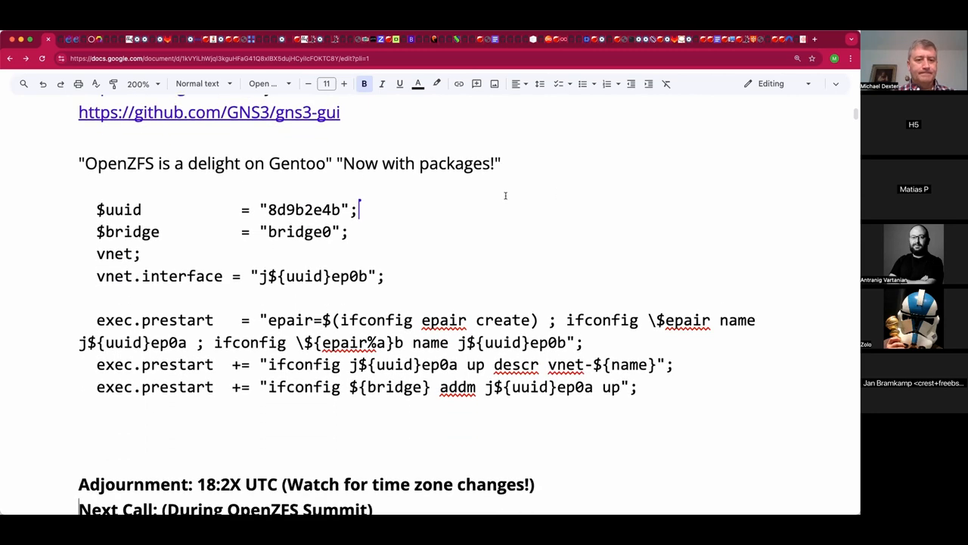
mouse_move(170, 427)
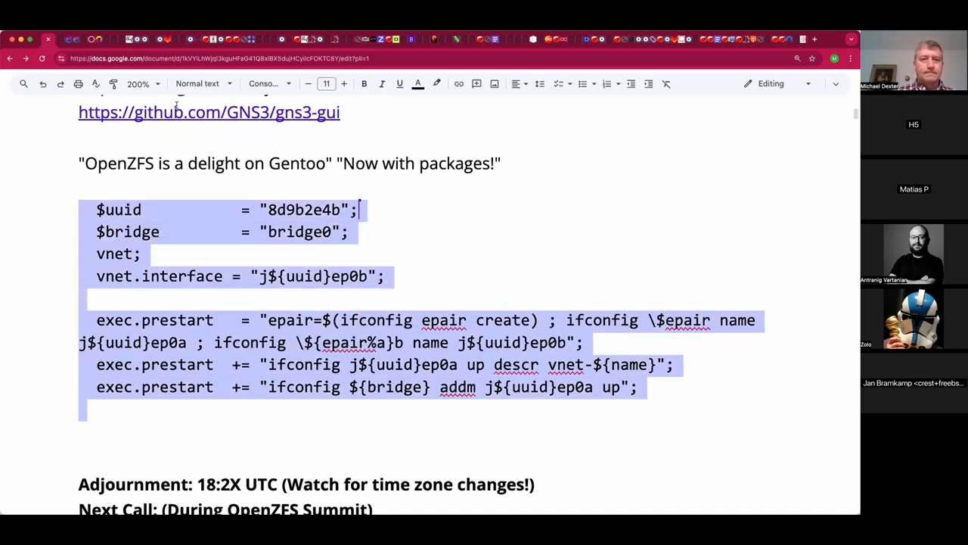
click(265, 83)
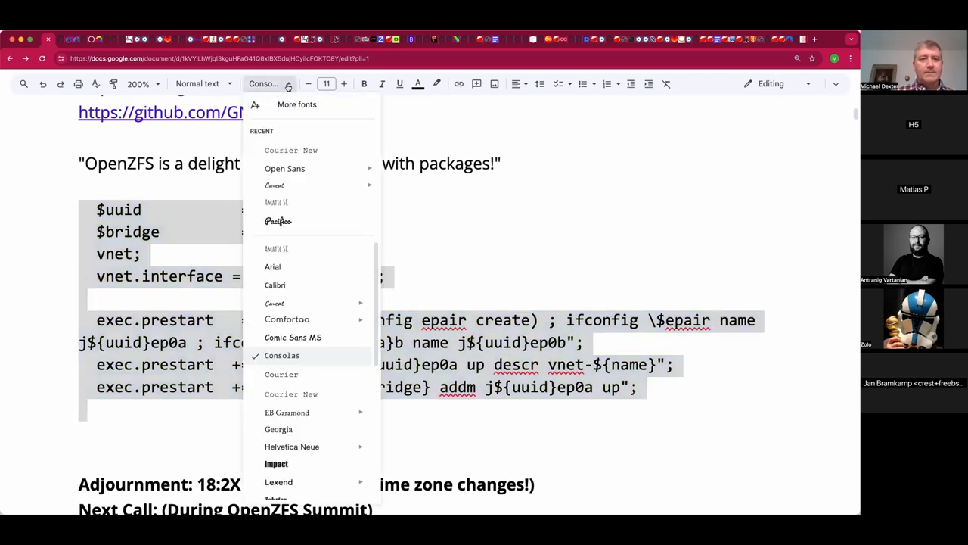
mouse_move(291, 150)
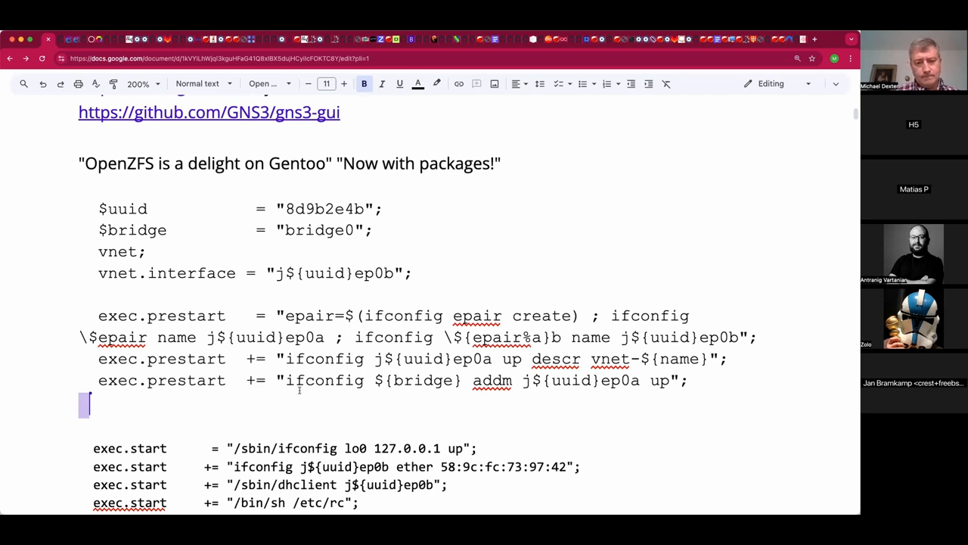
Set the exec.start code lines in Courier New
scroll(down, 3)
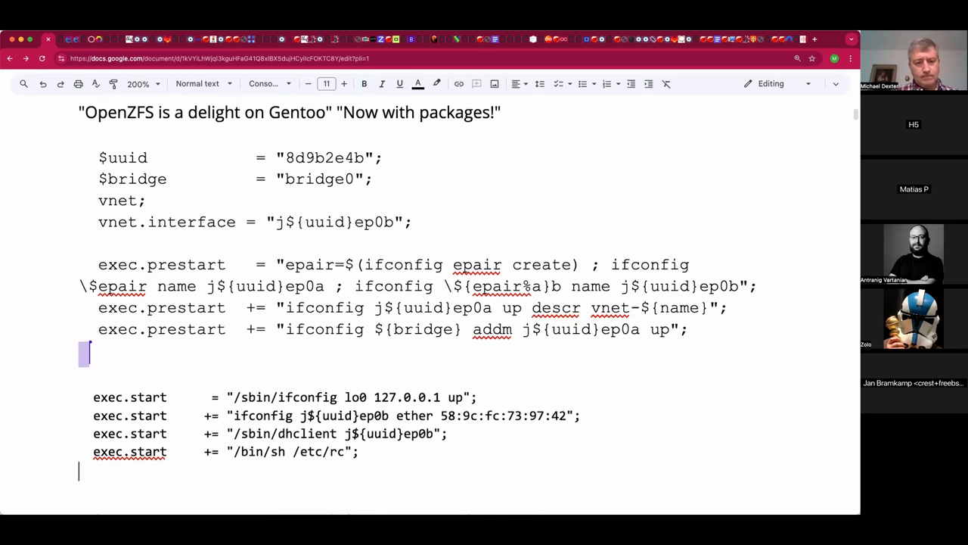
drag(92, 396, 357, 453)
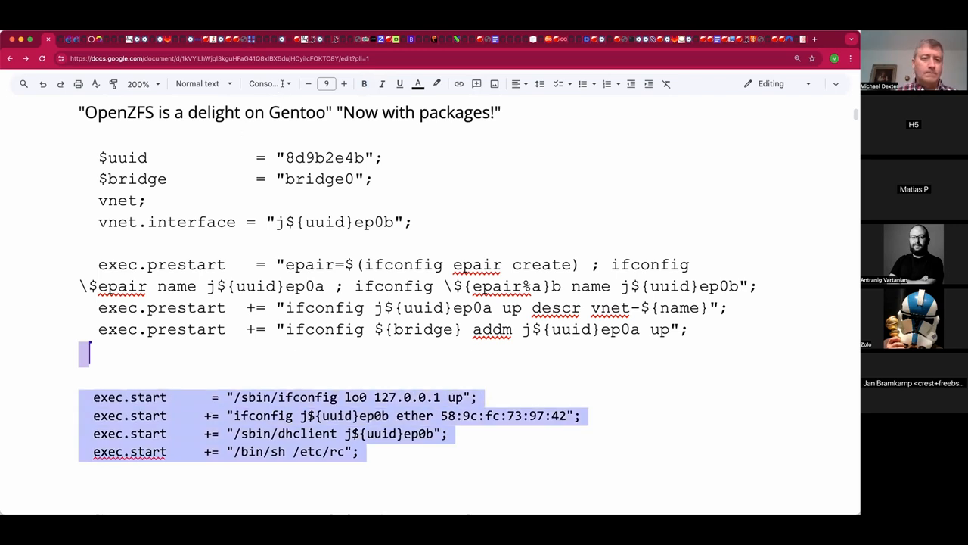
click(264, 83)
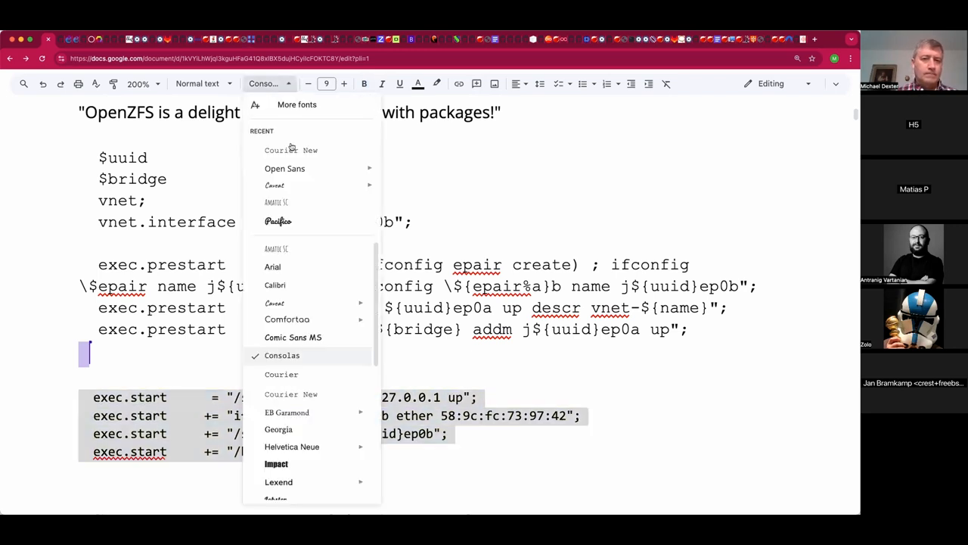
click(310, 150)
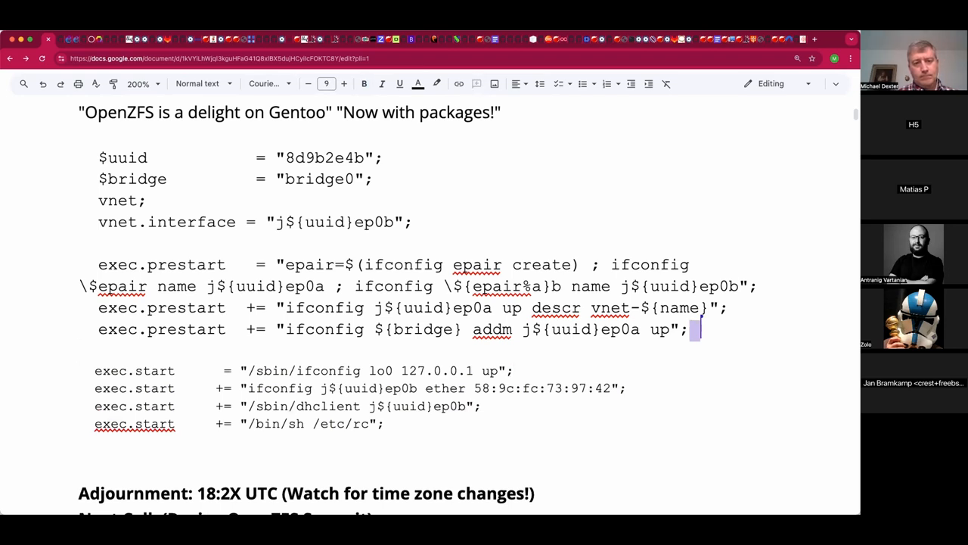
Set the first exec.prestart snippet in Courier New to match, then move to the blank line above
click(343, 84)
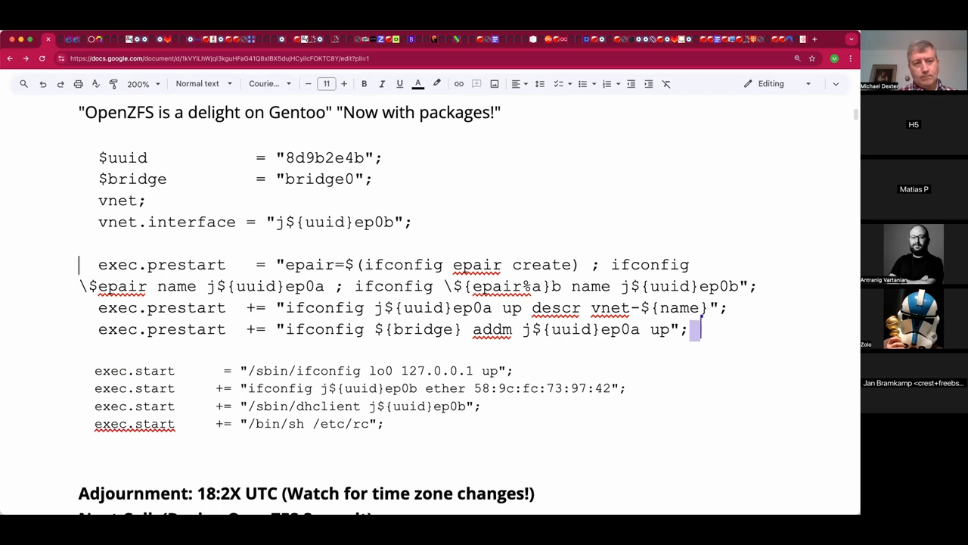
drag(96, 157, 412, 221)
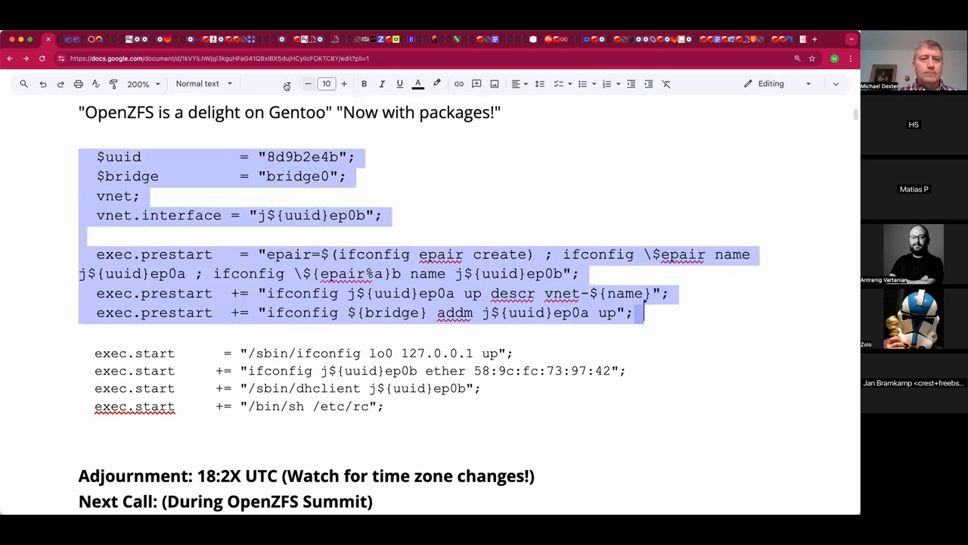
click(258, 83)
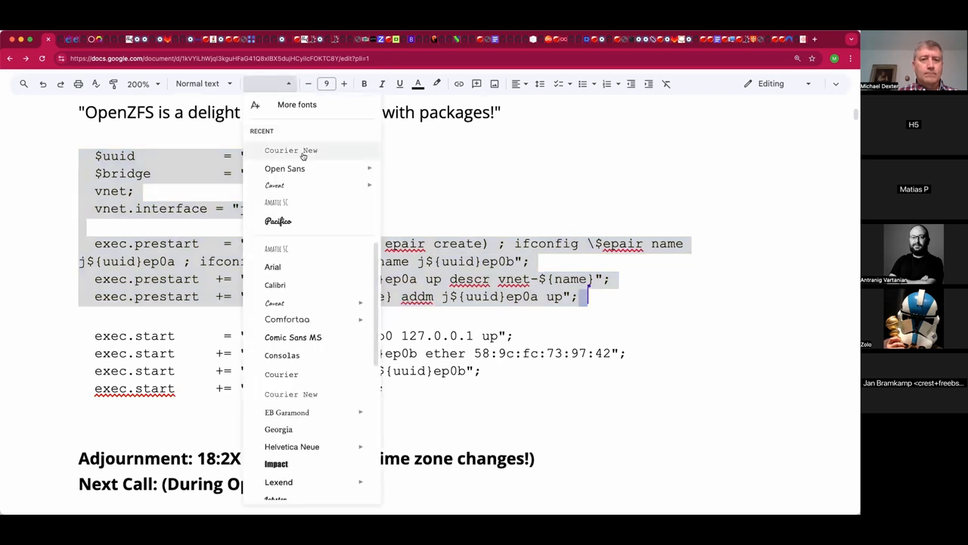
click(290, 150)
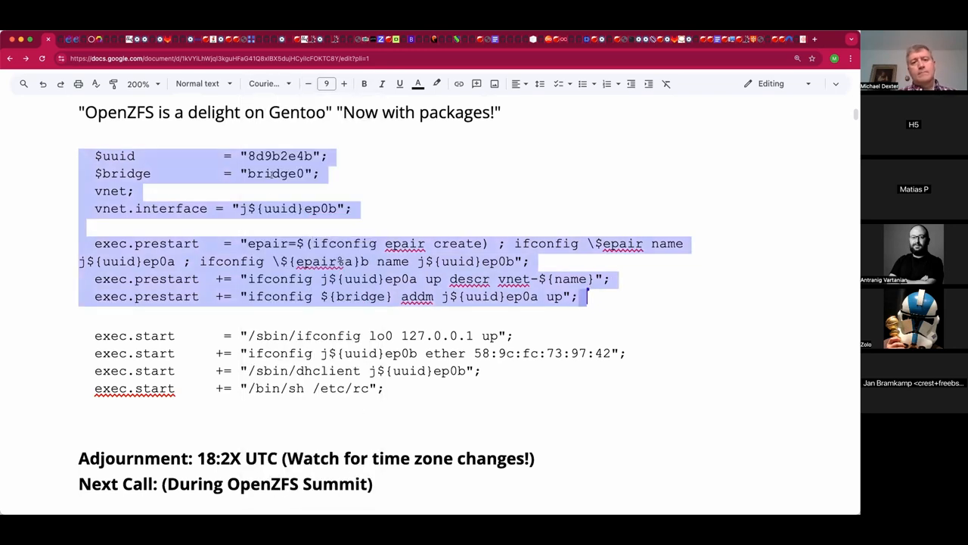
click(384, 387)
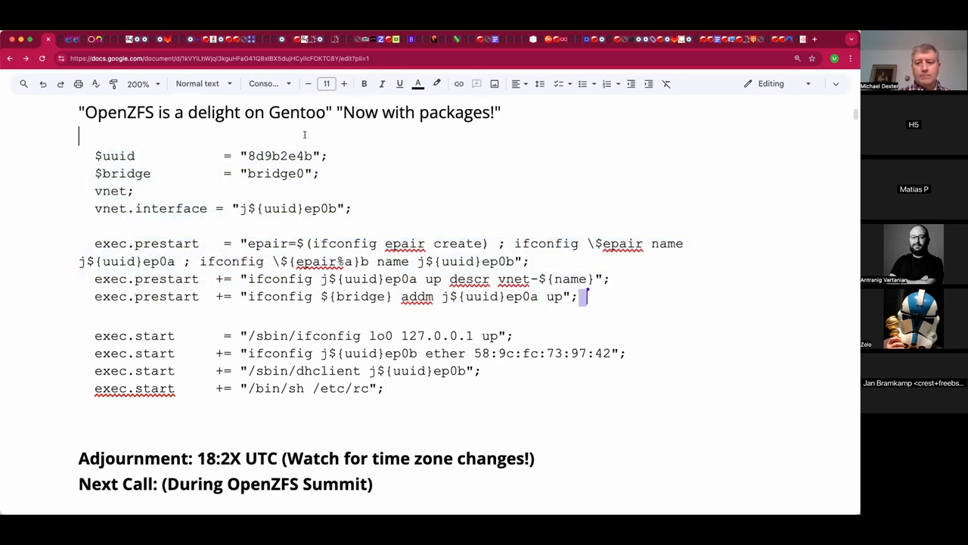
Add the heading 'Antranig on epair naming...' above the jail config snippets
text(Antranig on)
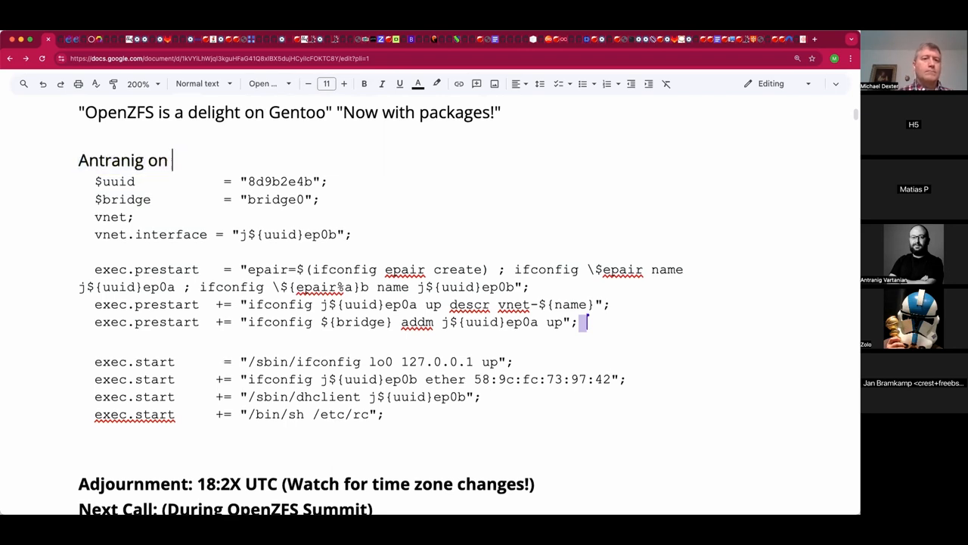
text(em)
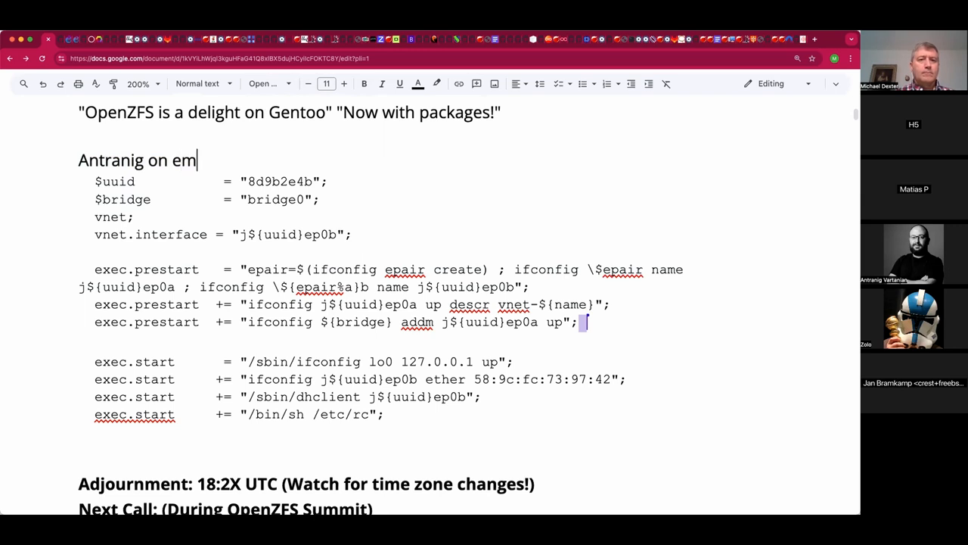
text(pair naming...)
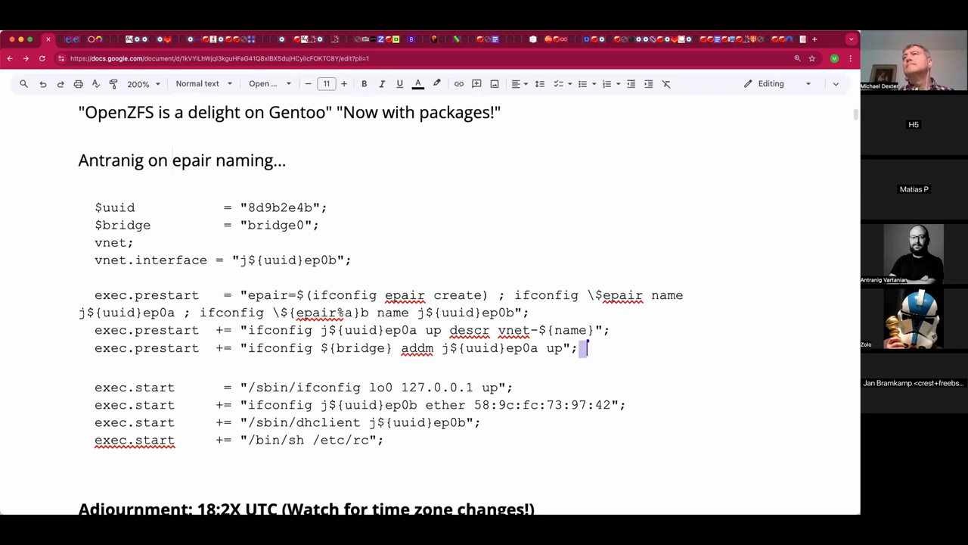
click(173, 160)
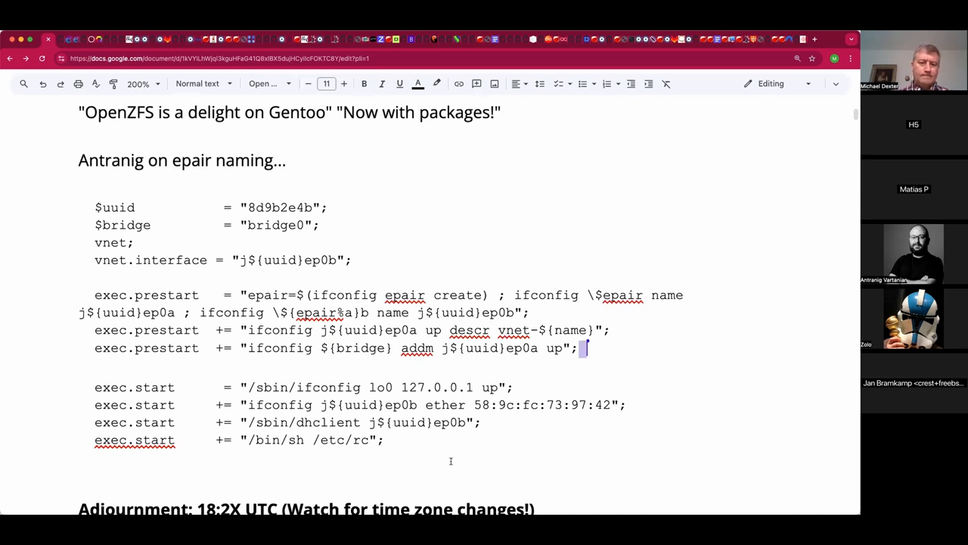
scroll(down, 3)
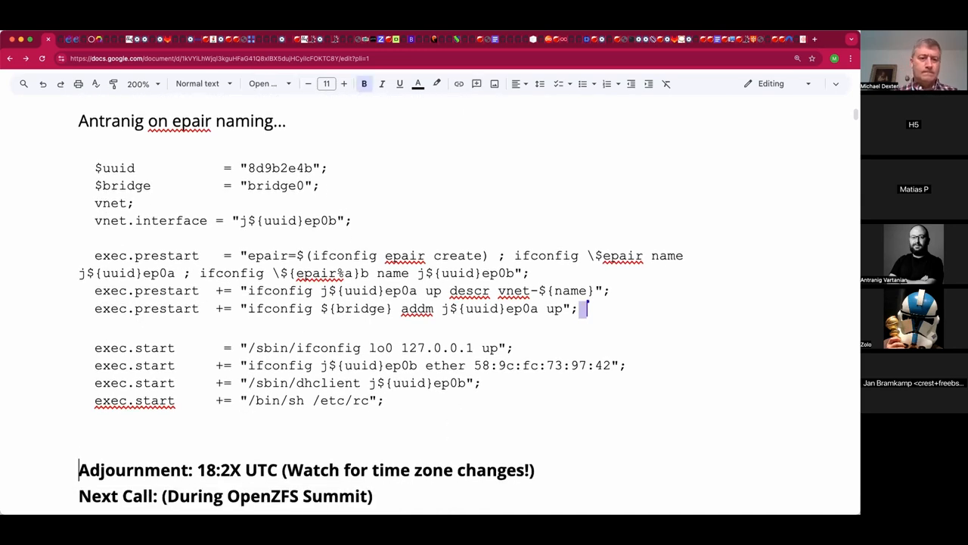